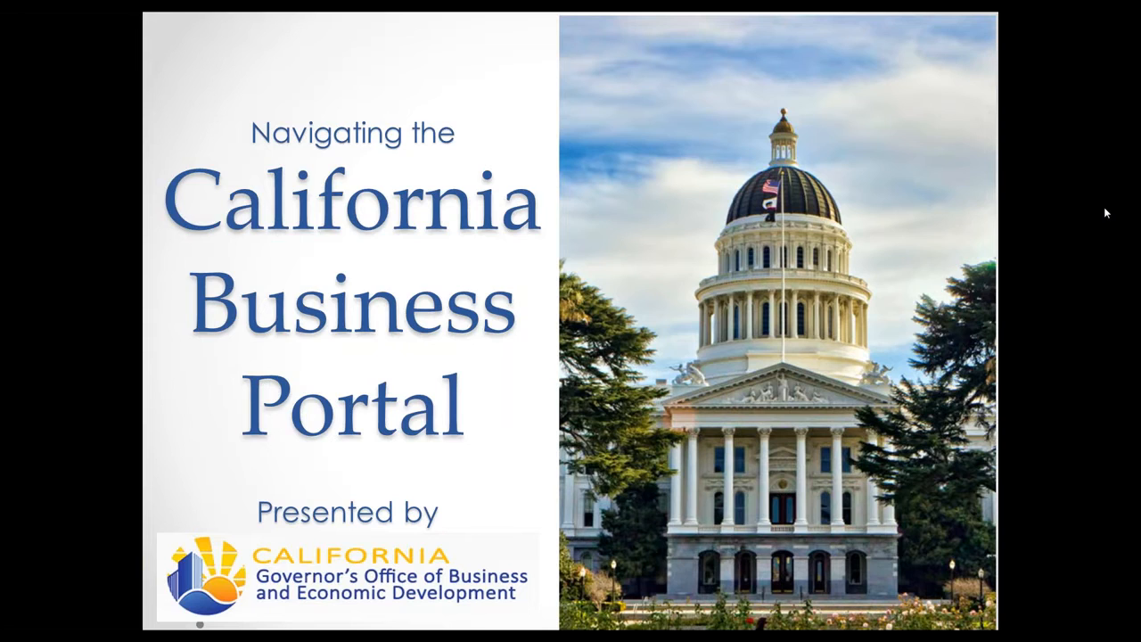
# - Open the 'How Do I Start My Business?' article under Compliance, Registrations & Permits
pyautogui.press('Right')
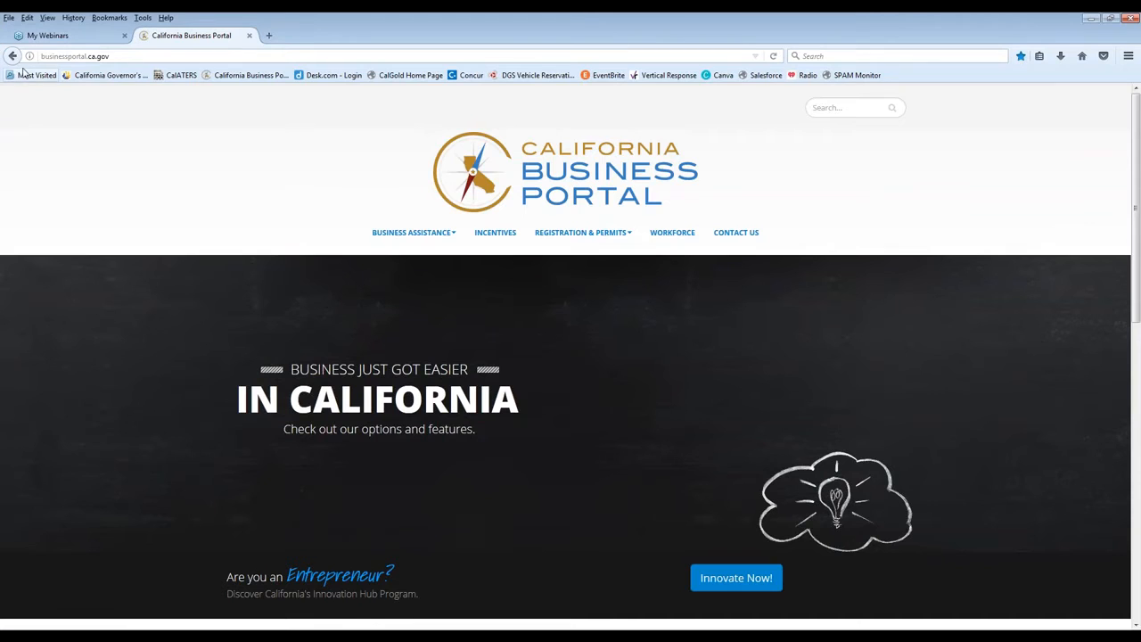
pyautogui.scroll(-3)
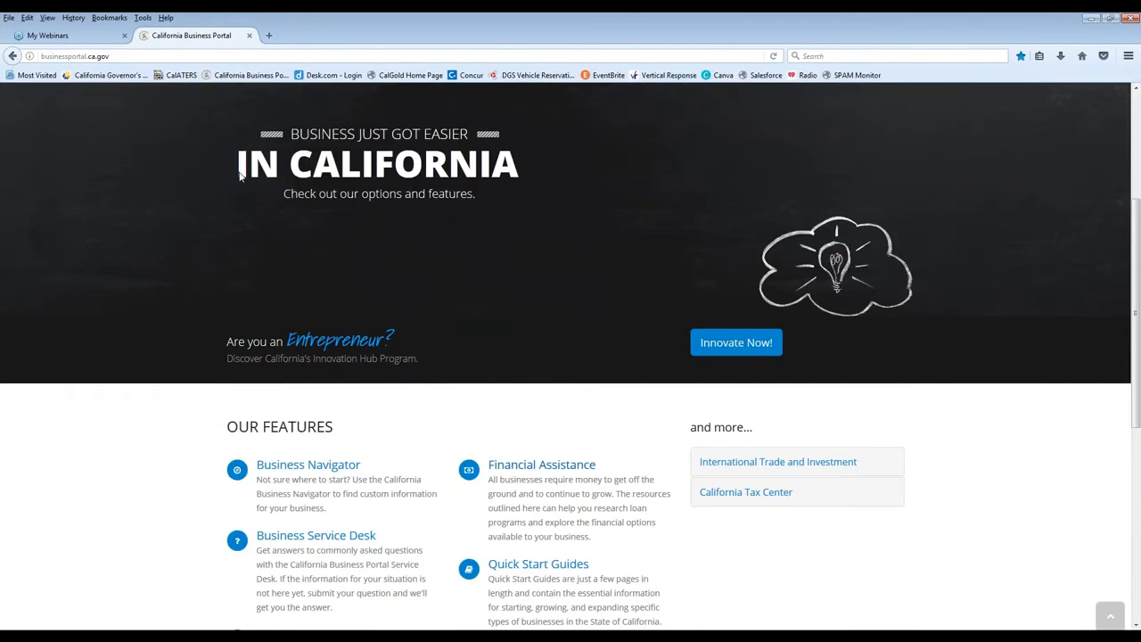
pyautogui.scroll(-3)
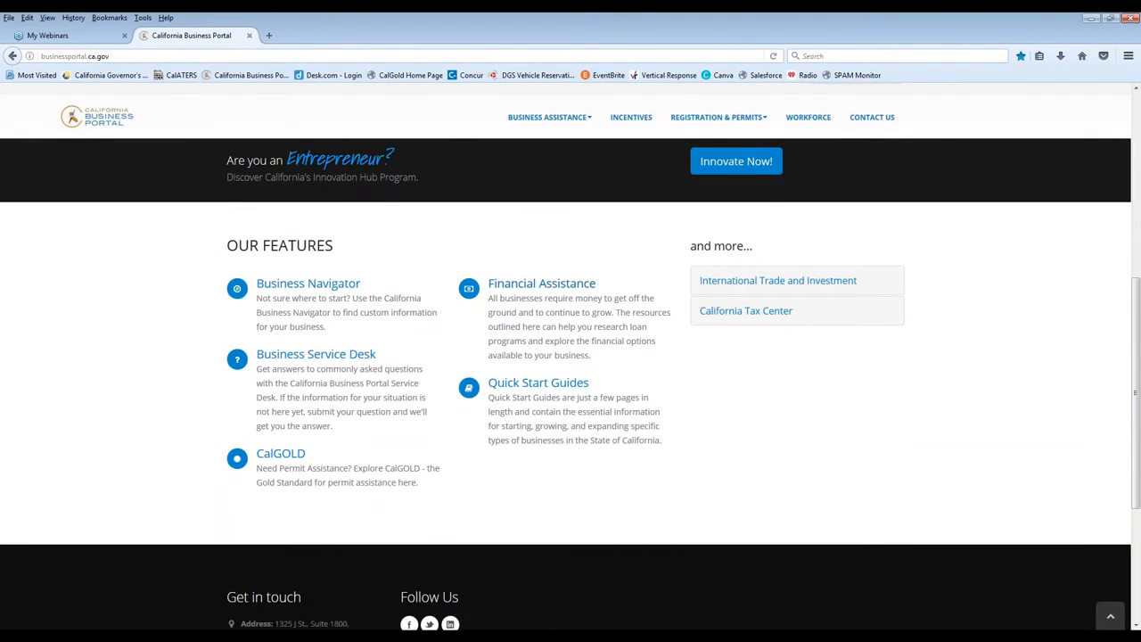
pyautogui.moveTo(817, 383)
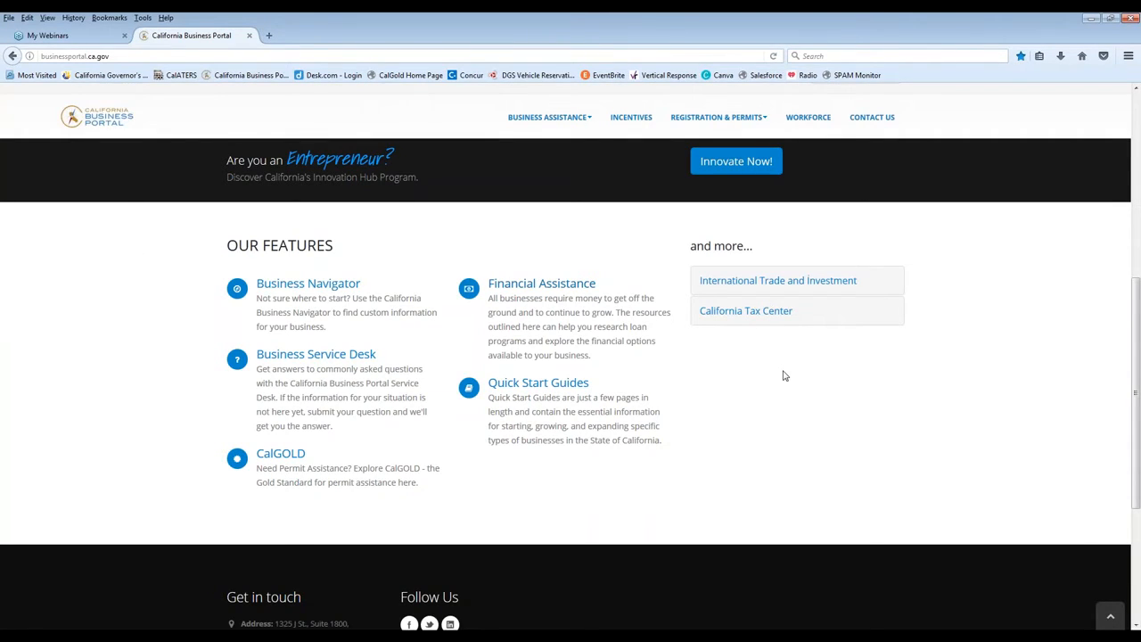
pyautogui.moveTo(777, 346)
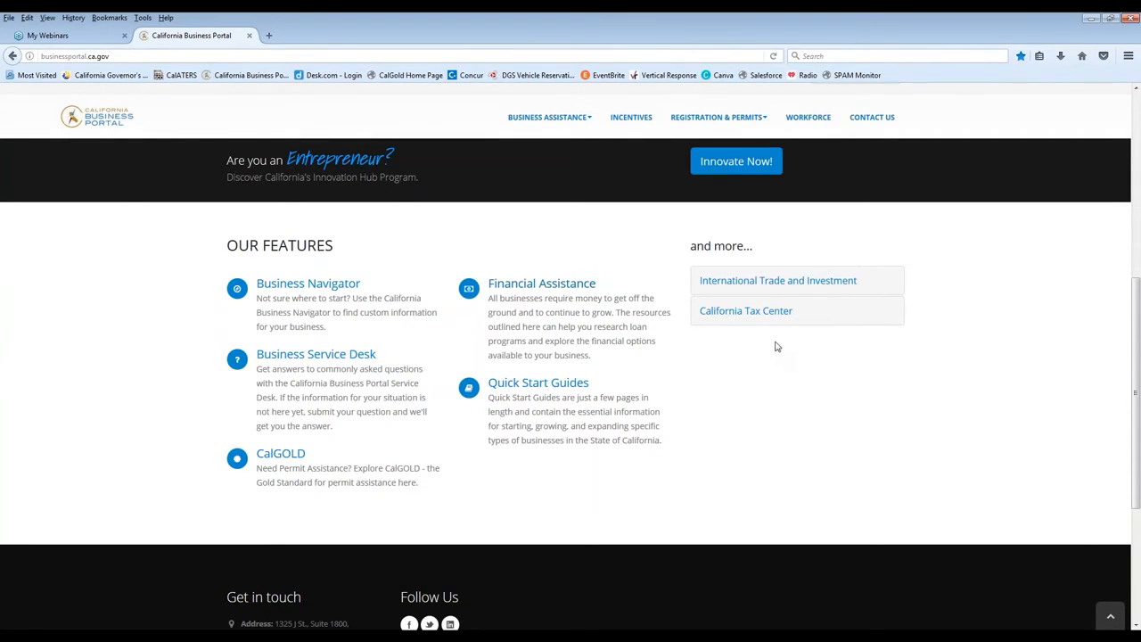
pyautogui.moveTo(788, 375)
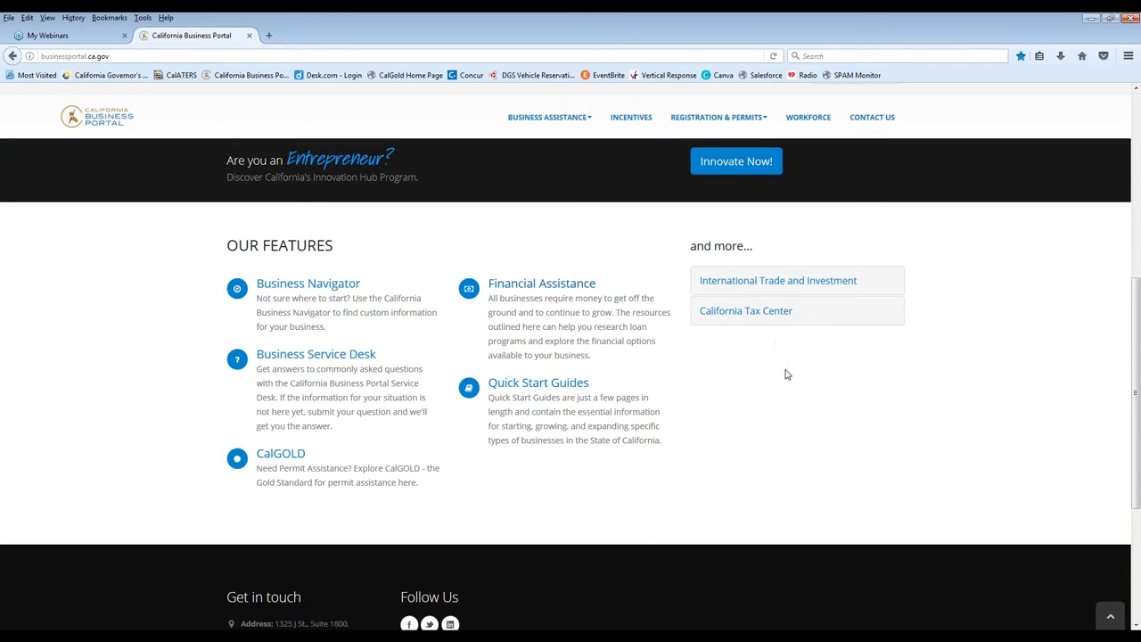
pyautogui.scroll(-3)
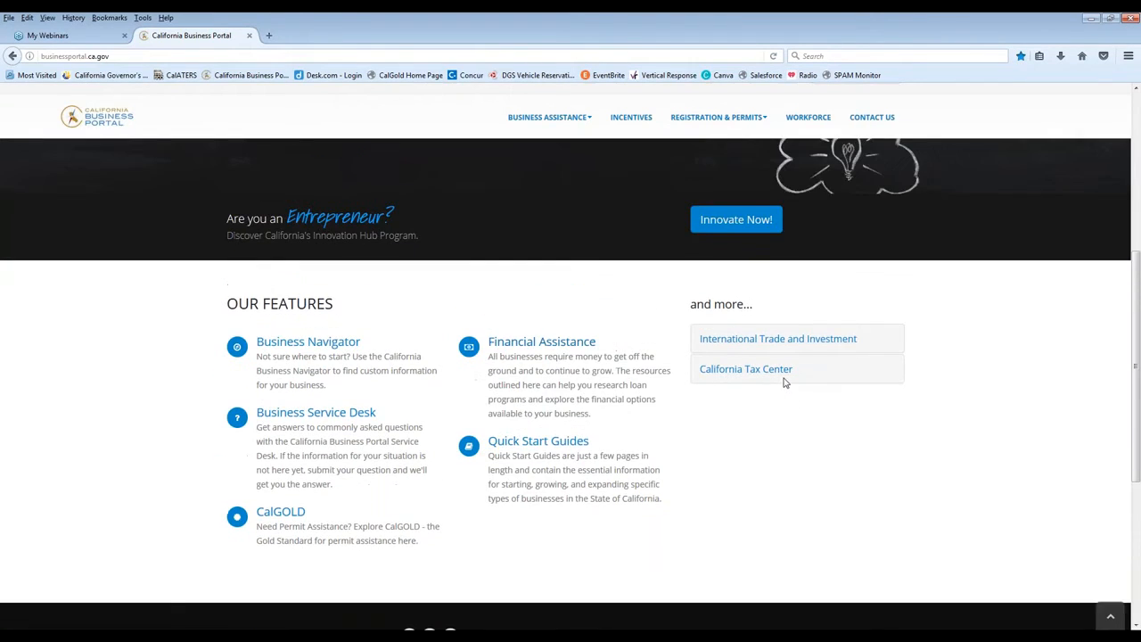
pyautogui.scroll(-3)
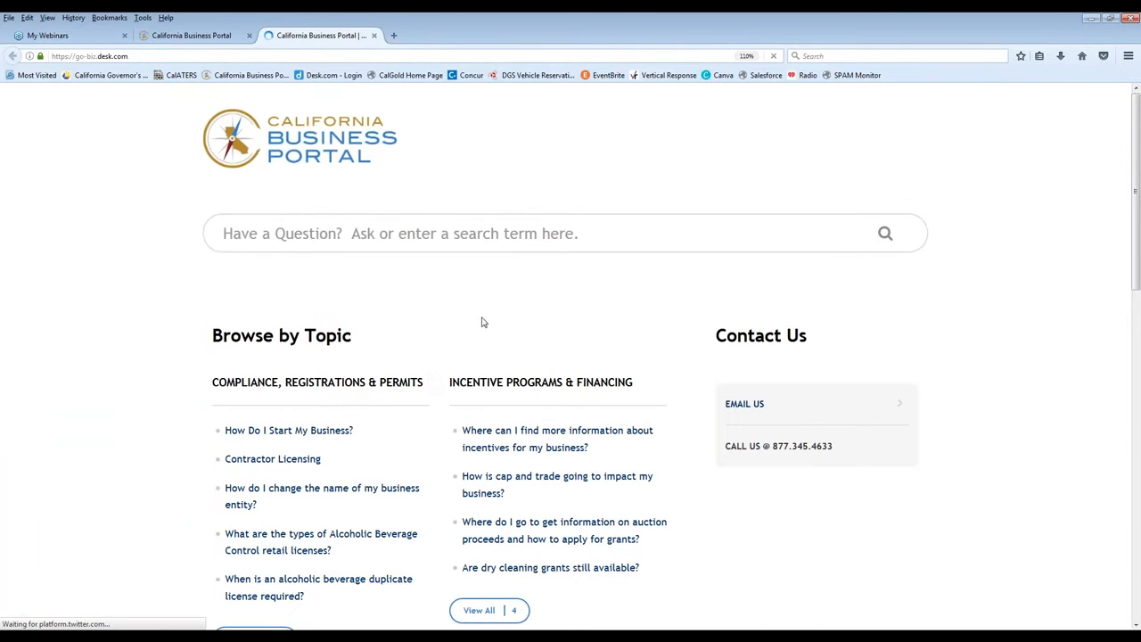
pyautogui.scroll(-3)
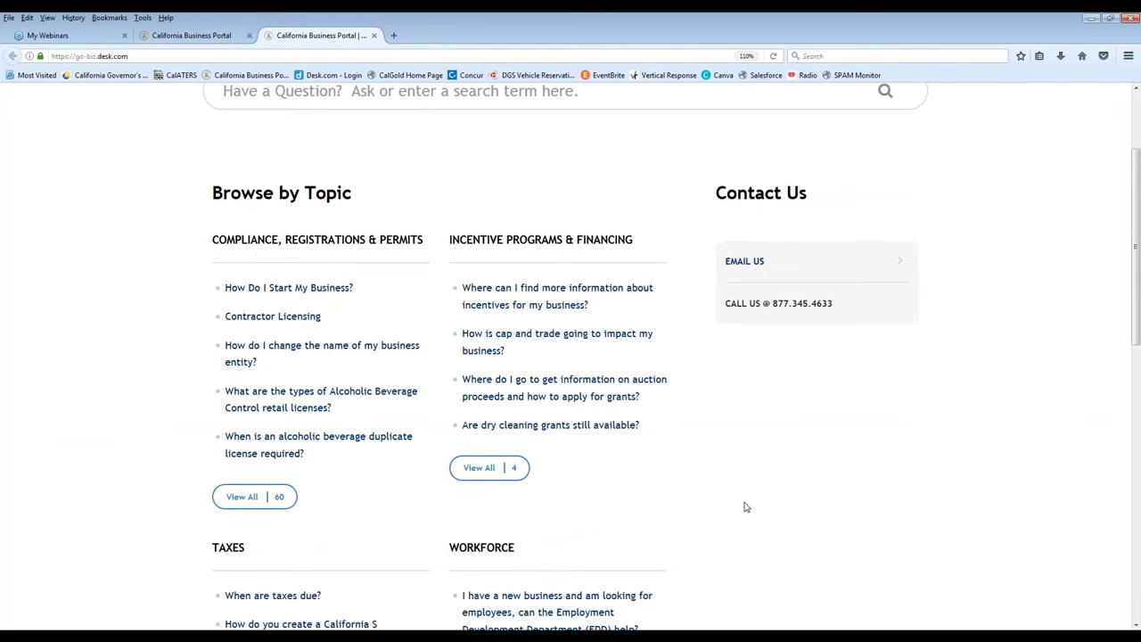
pyautogui.click(289, 287)
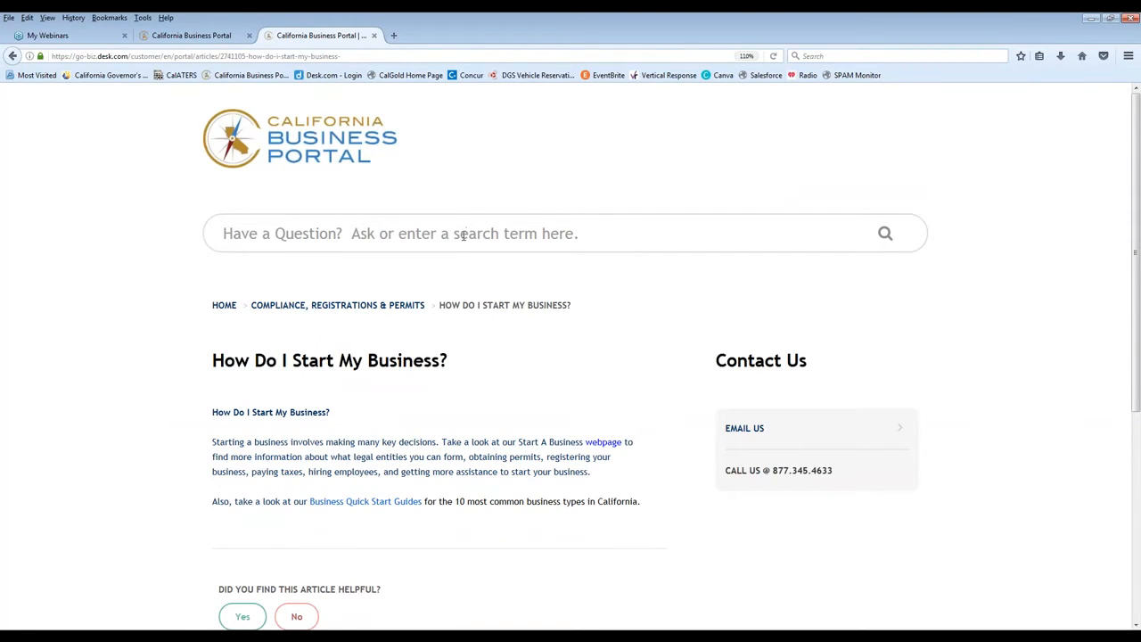
pyautogui.moveTo(610, 347)
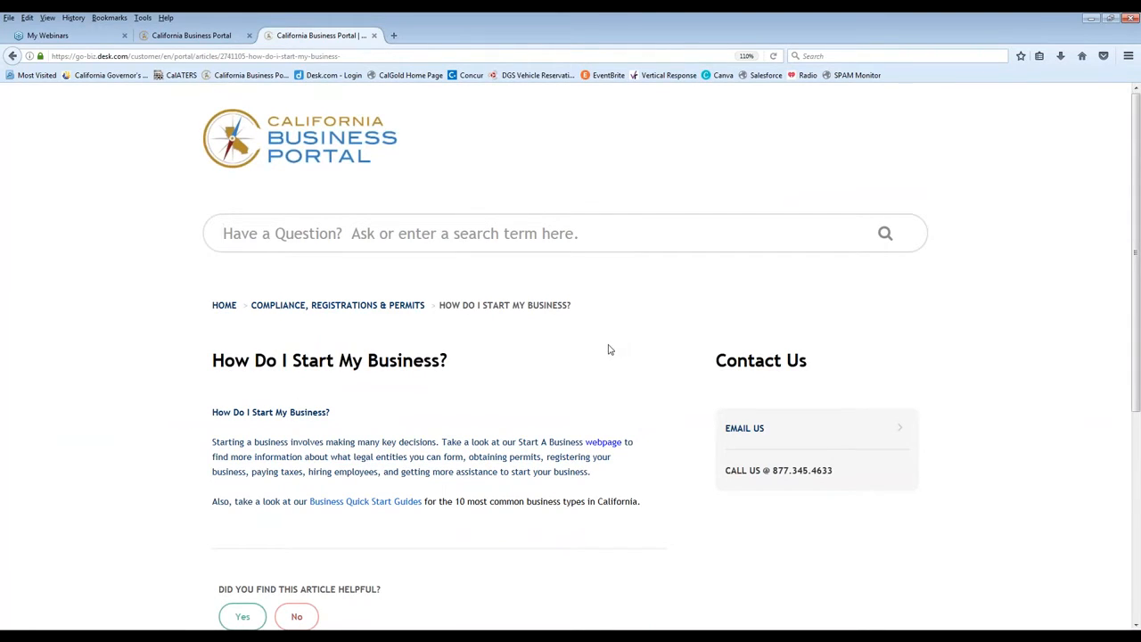
pyautogui.scroll(-3)
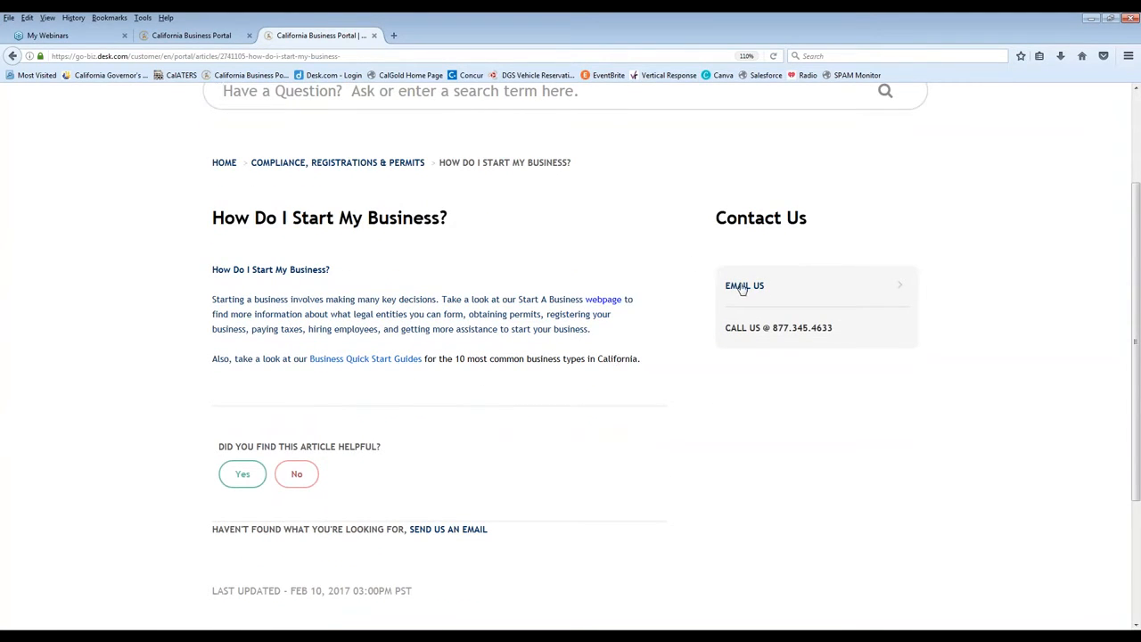
# - Open the Email Us form from the Contact Us box and view its fields
pyautogui.click(746, 286)
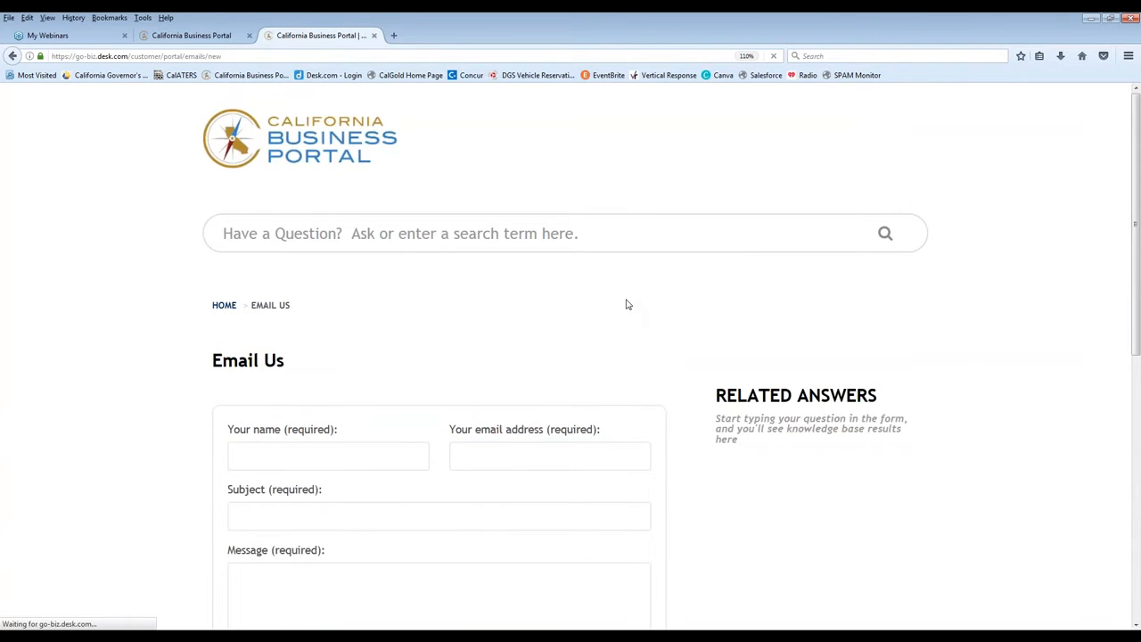
pyautogui.scroll(-3)
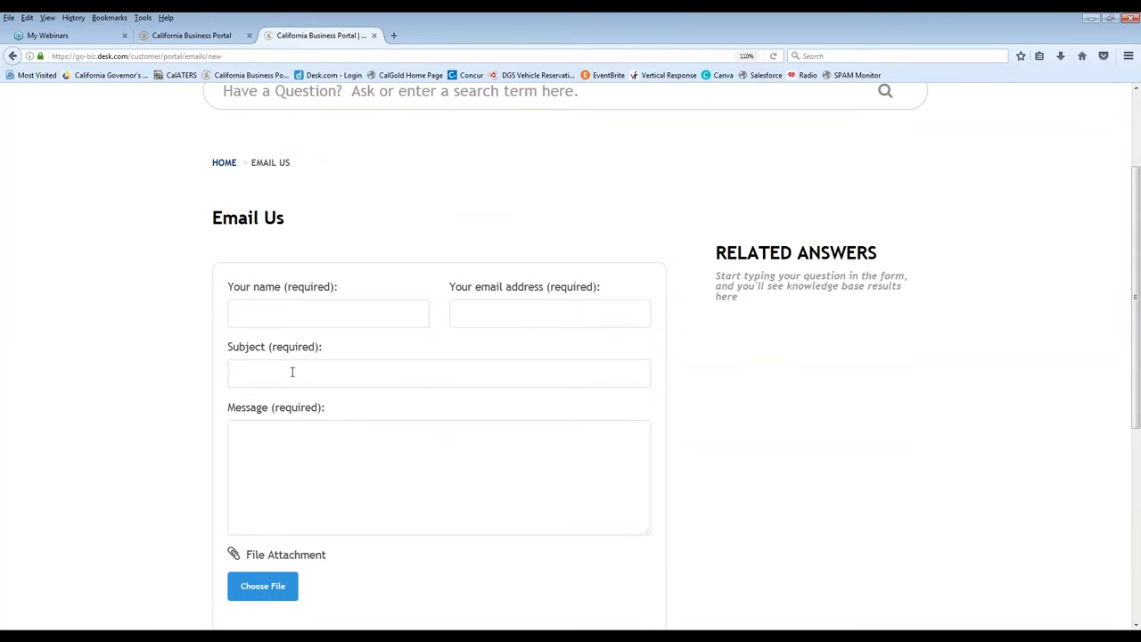
pyautogui.moveTo(408, 453)
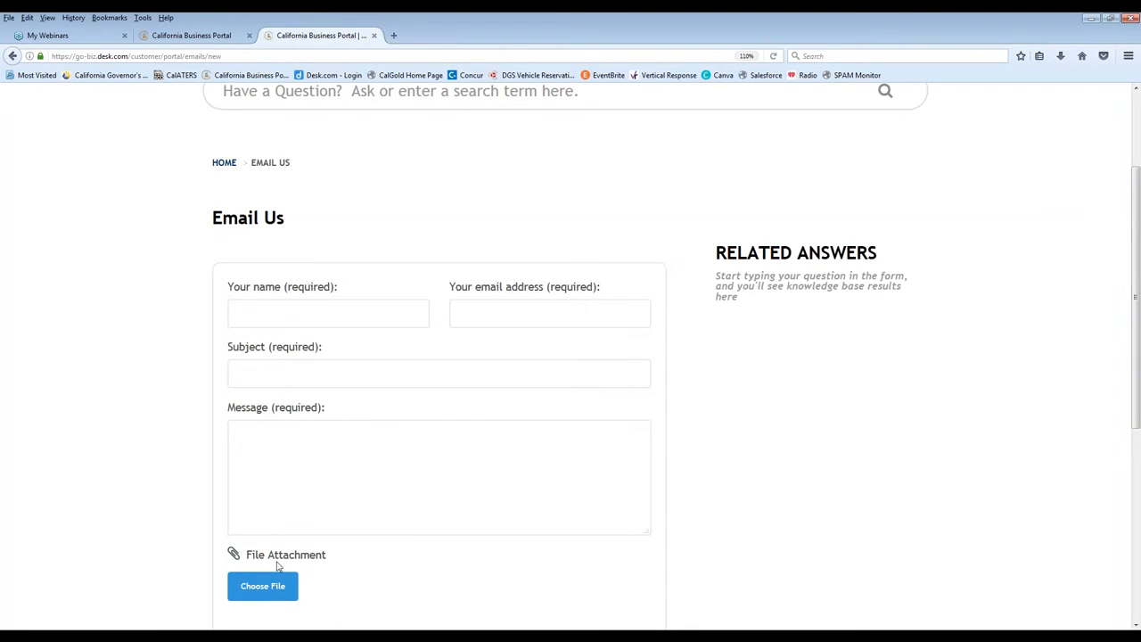
pyautogui.moveTo(363, 569)
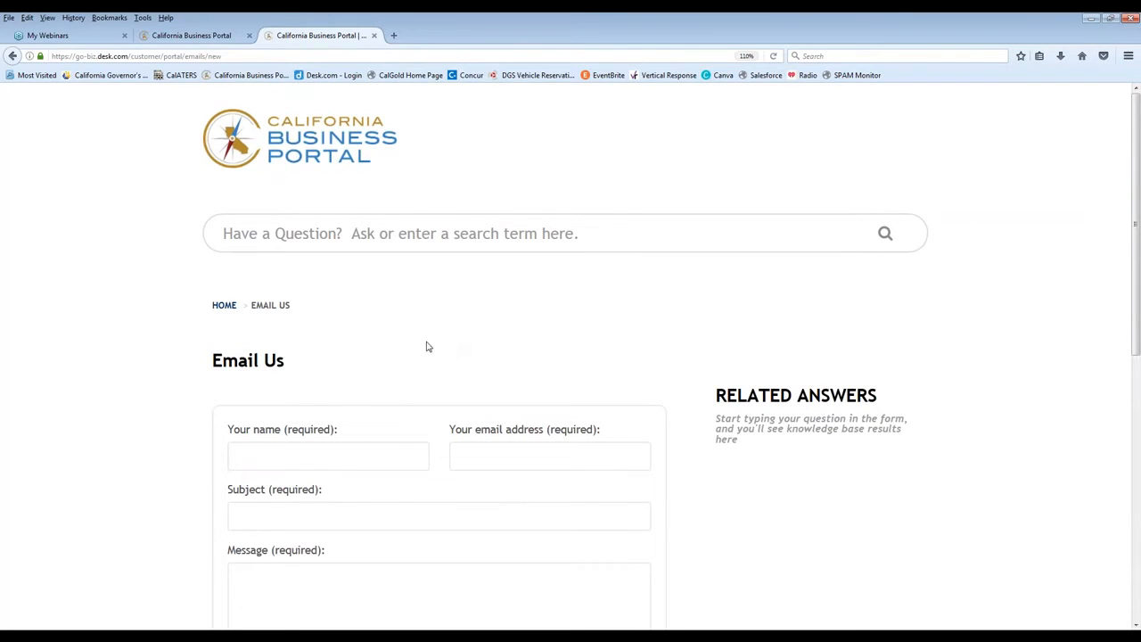
pyautogui.moveTo(547, 307)
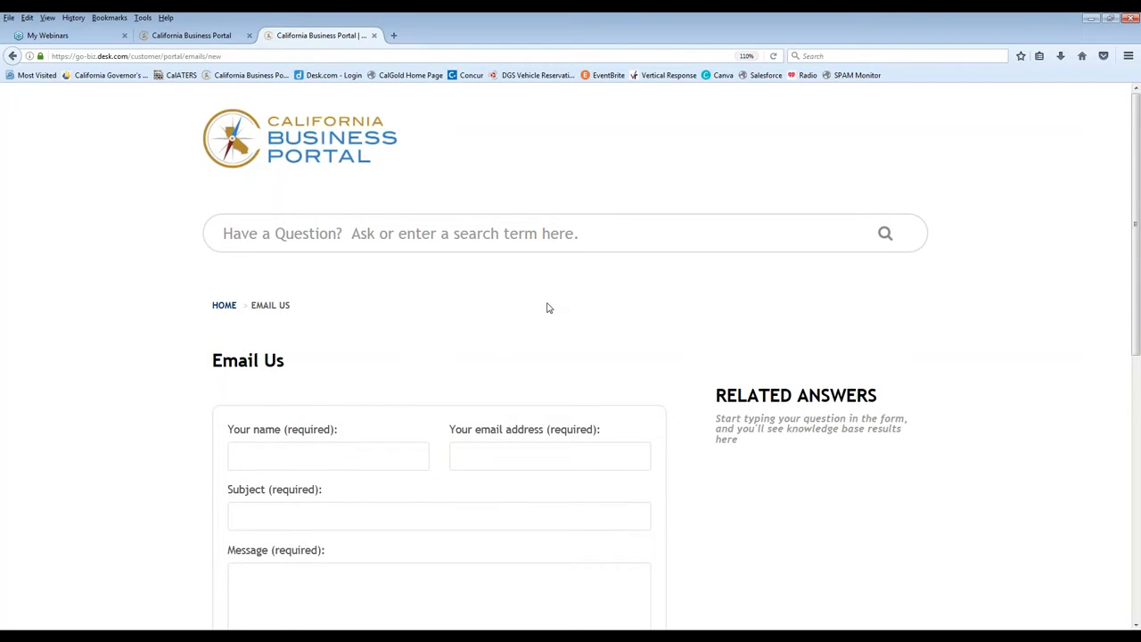
pyautogui.moveTo(563, 197)
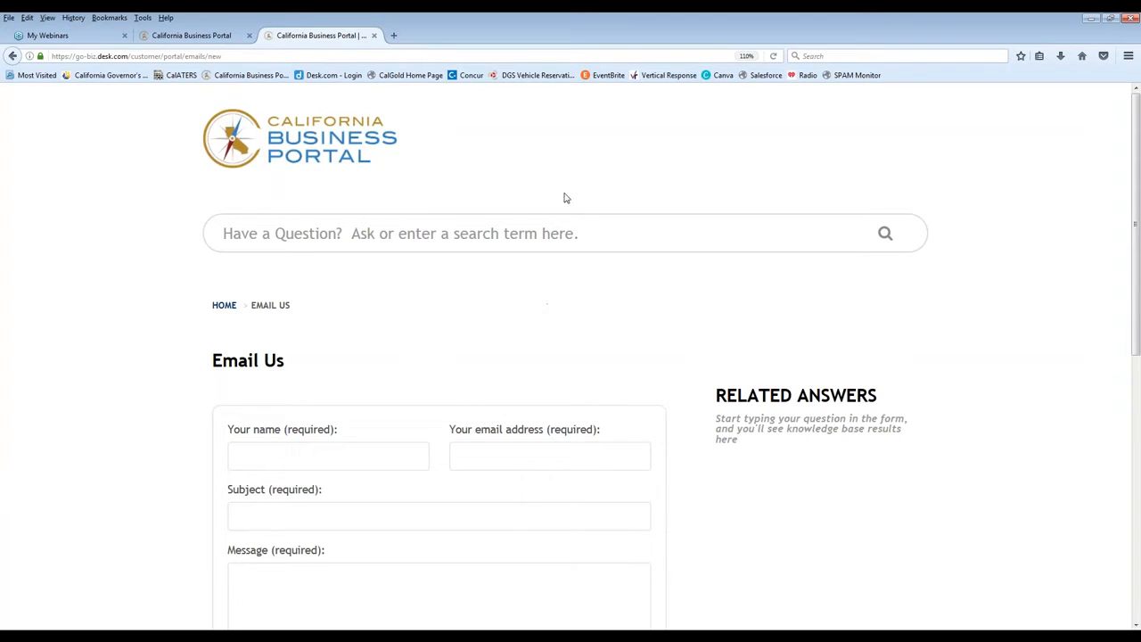
pyautogui.moveTo(103, 267)
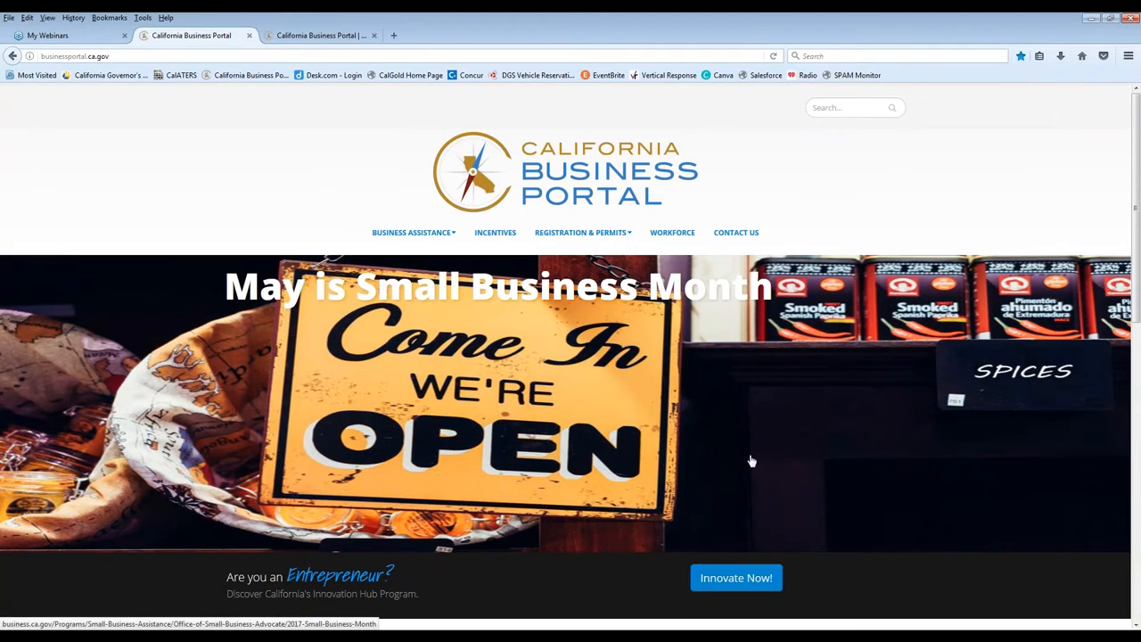
# - Open the Business Assistance menu on the portal home page
pyautogui.click(410, 231)
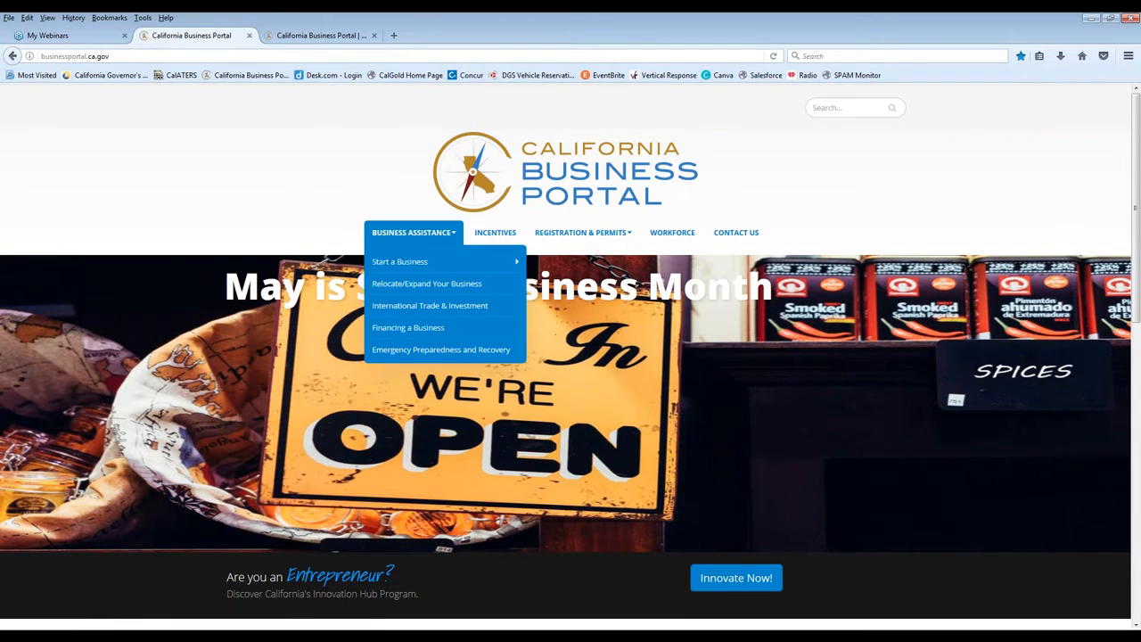
pyautogui.moveTo(581, 232)
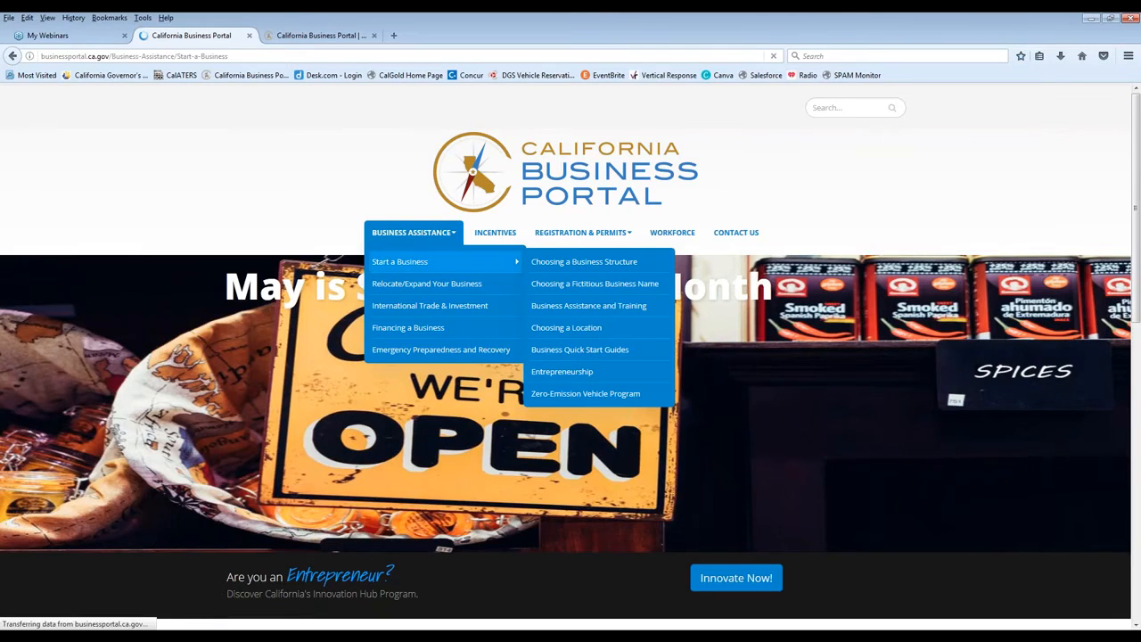
# - Open Start a Business and expand the Choosing a Business Structure topic
pyautogui.click(399, 260)
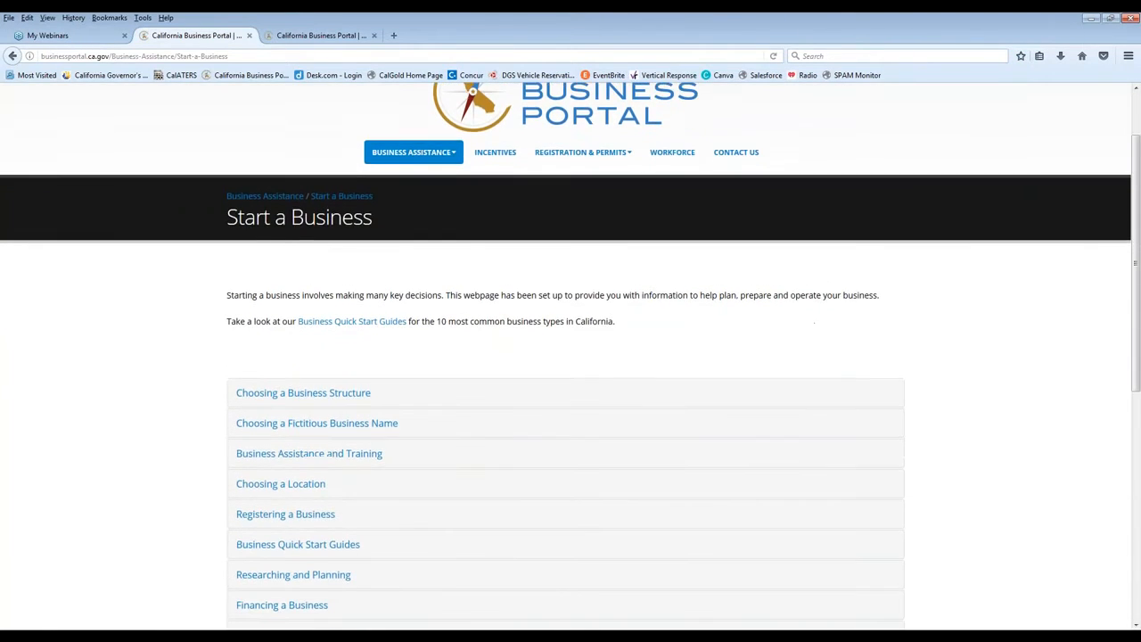
pyautogui.scroll(-3)
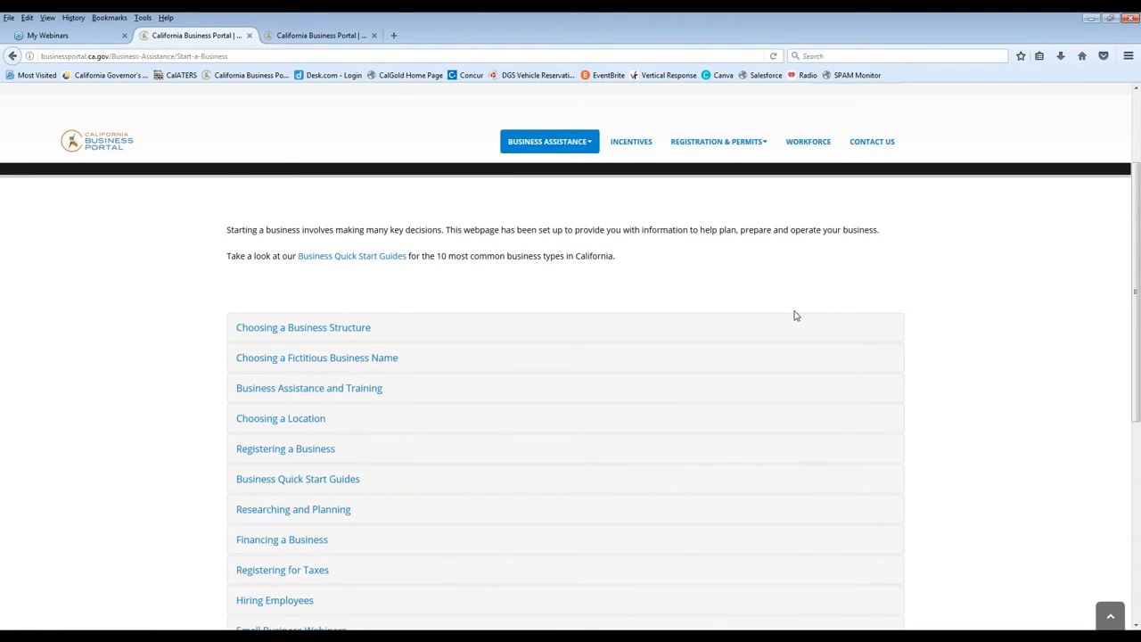
pyautogui.scroll(-3)
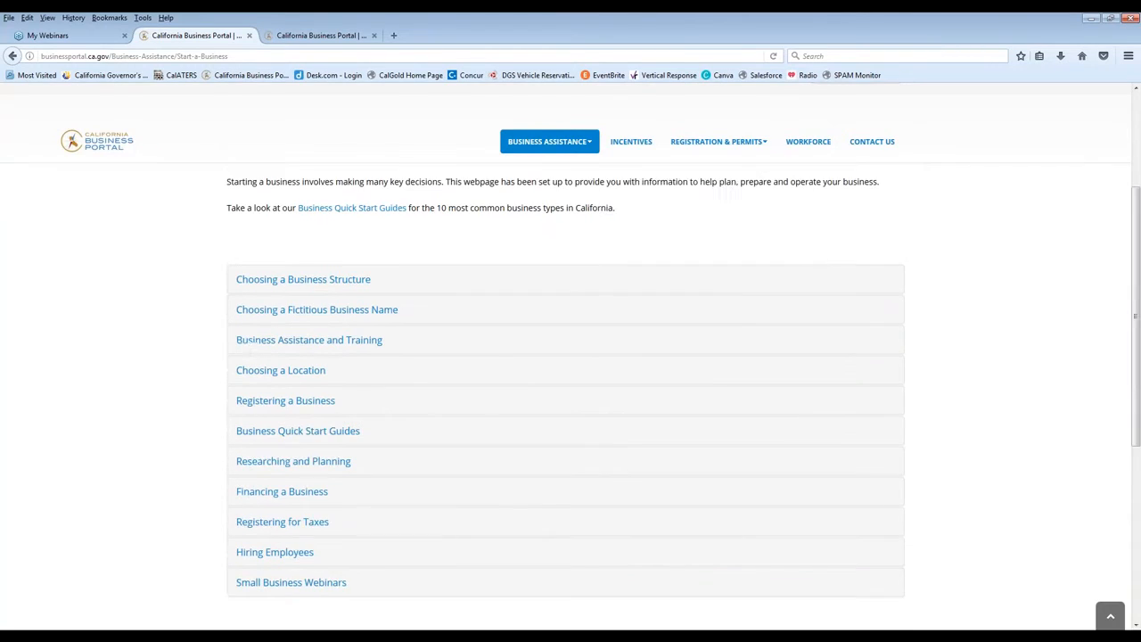
pyautogui.scroll(-3)
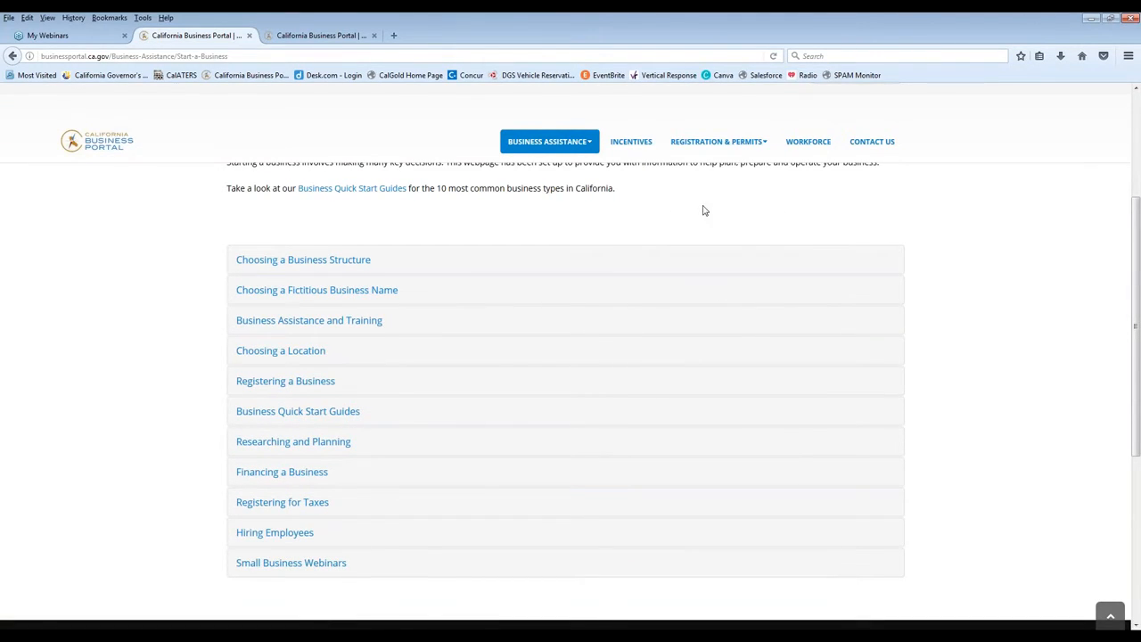
pyautogui.moveTo(314, 260)
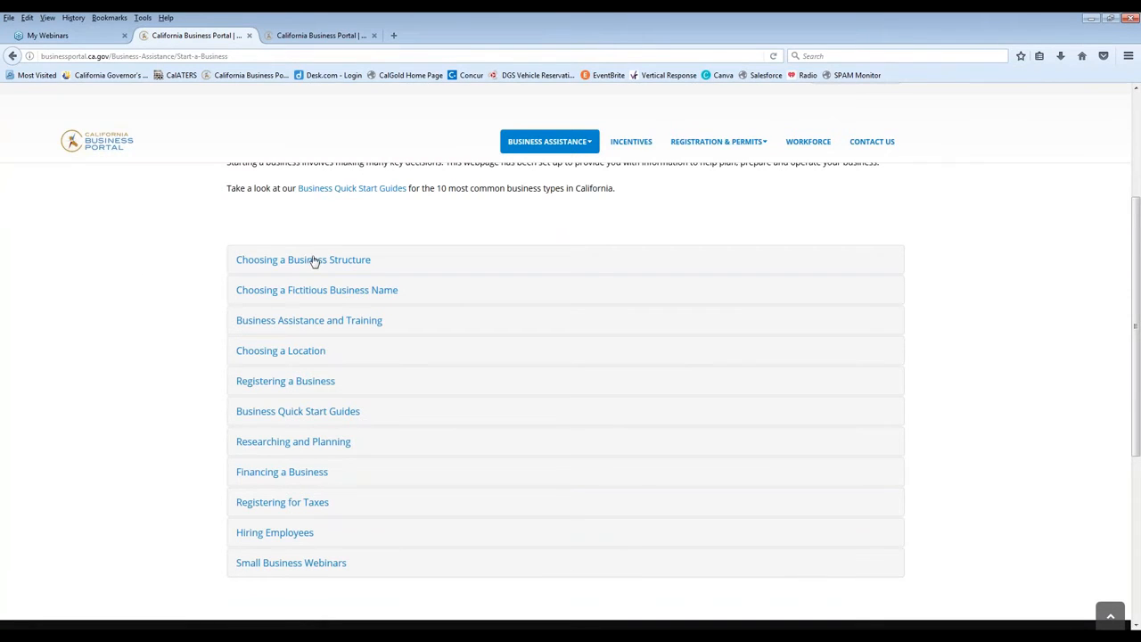
pyautogui.moveTo(337, 260)
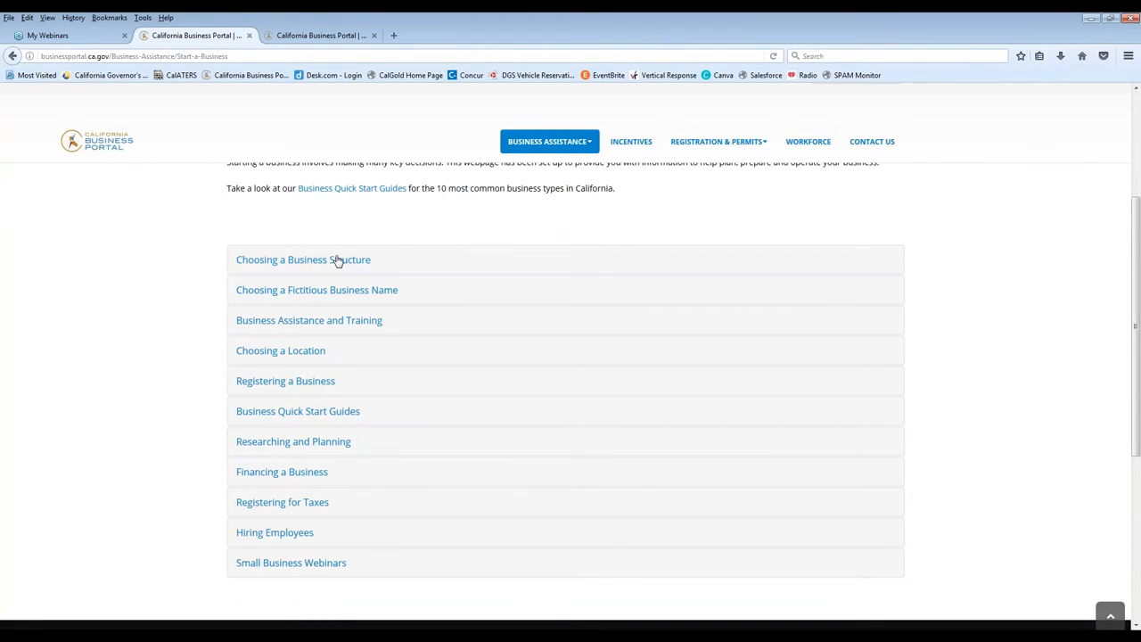
pyautogui.click(303, 260)
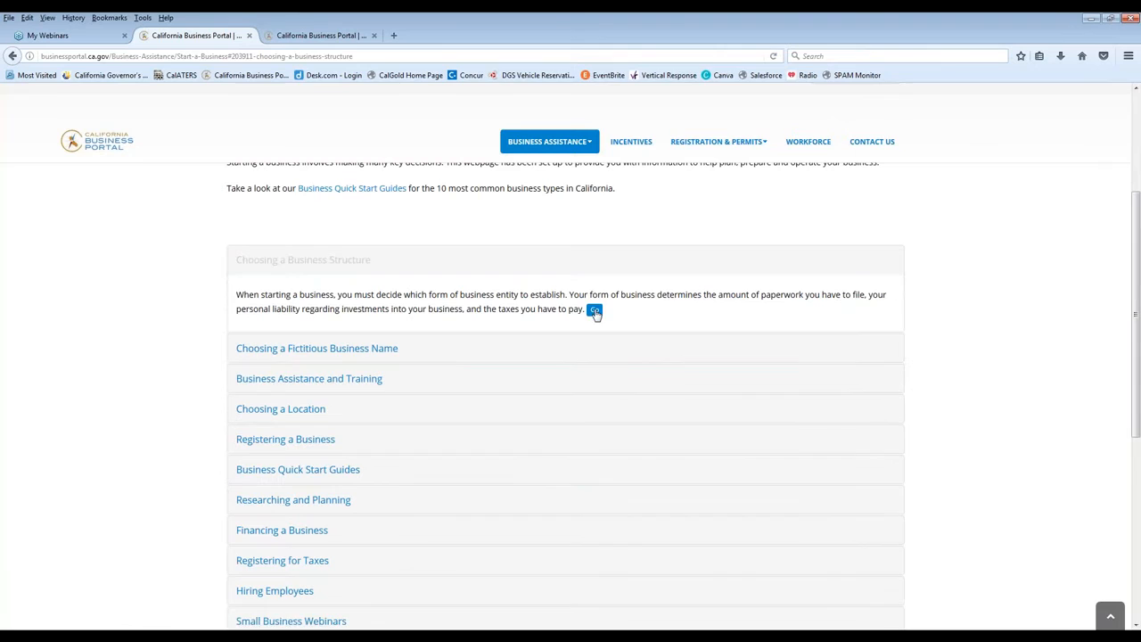
pyautogui.click(594, 310)
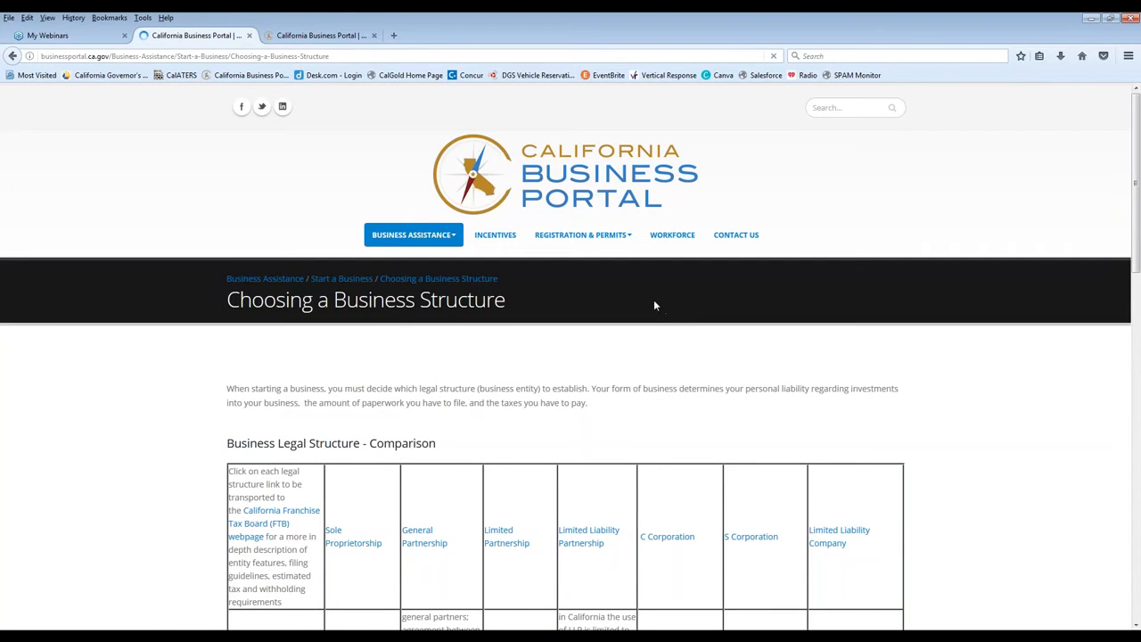
pyautogui.scroll(-3)
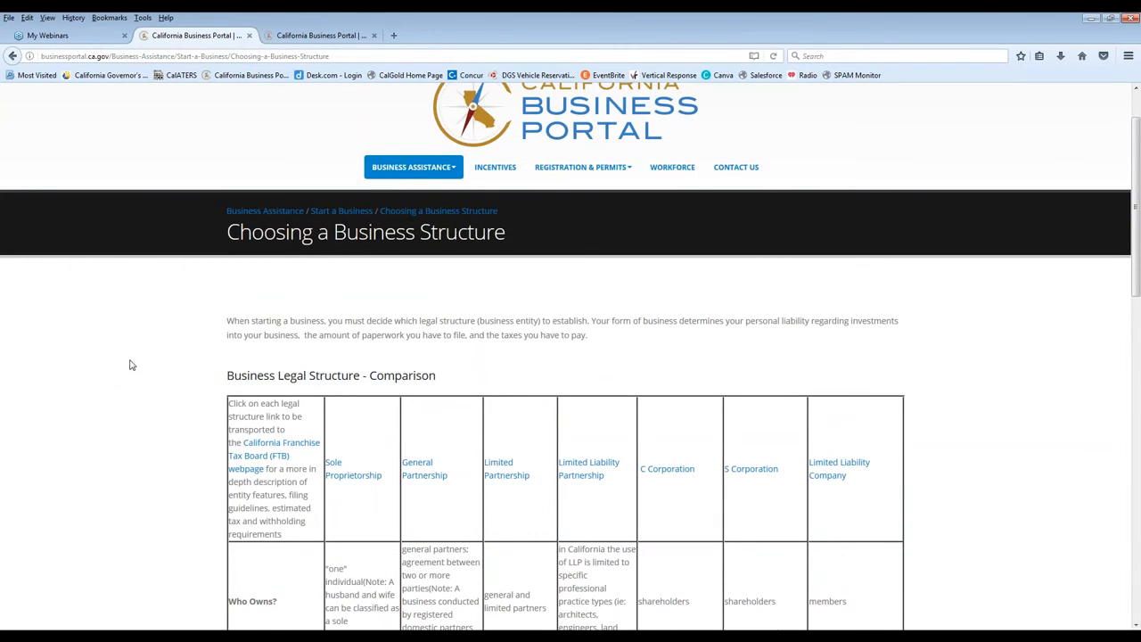
pyautogui.scroll(-3)
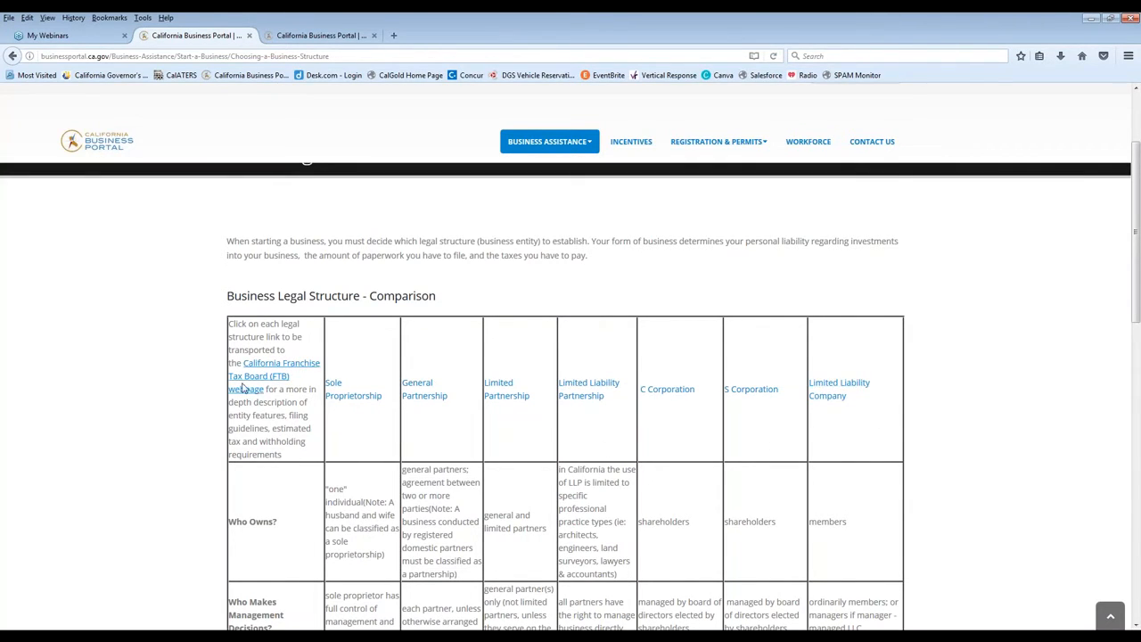
pyautogui.moveTo(424, 396)
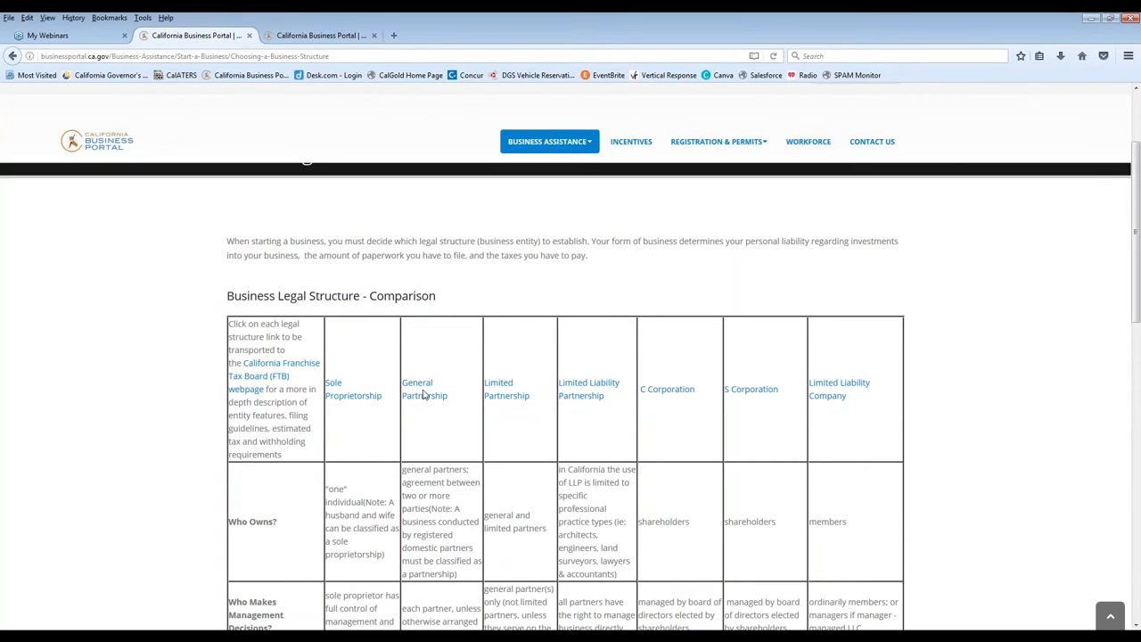
pyautogui.moveTo(677, 410)
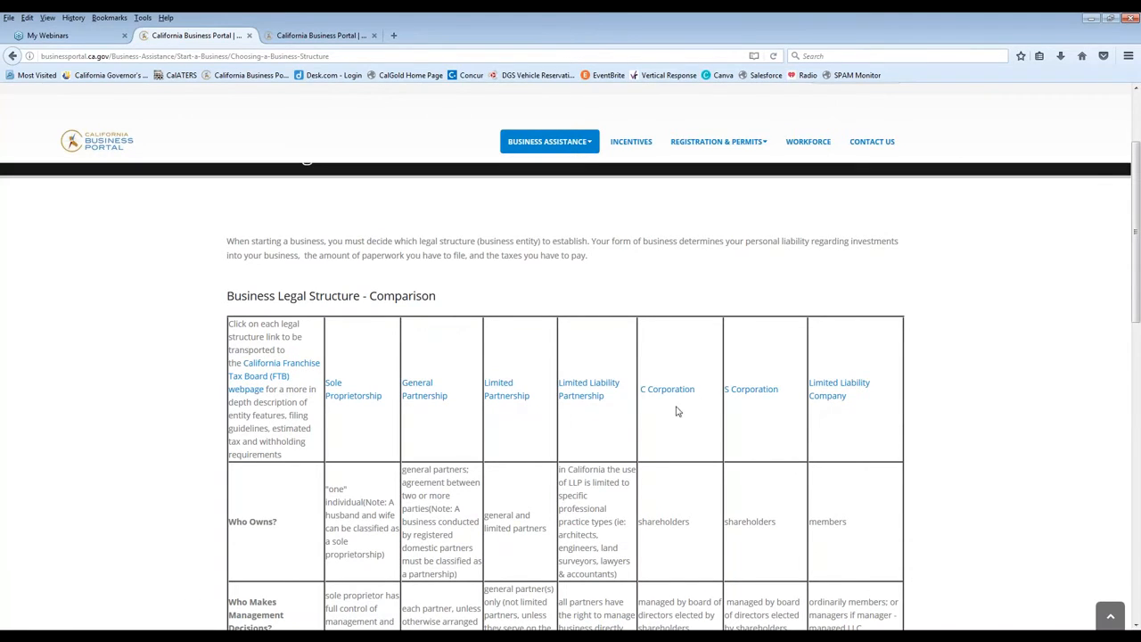
pyautogui.moveTo(489, 421)
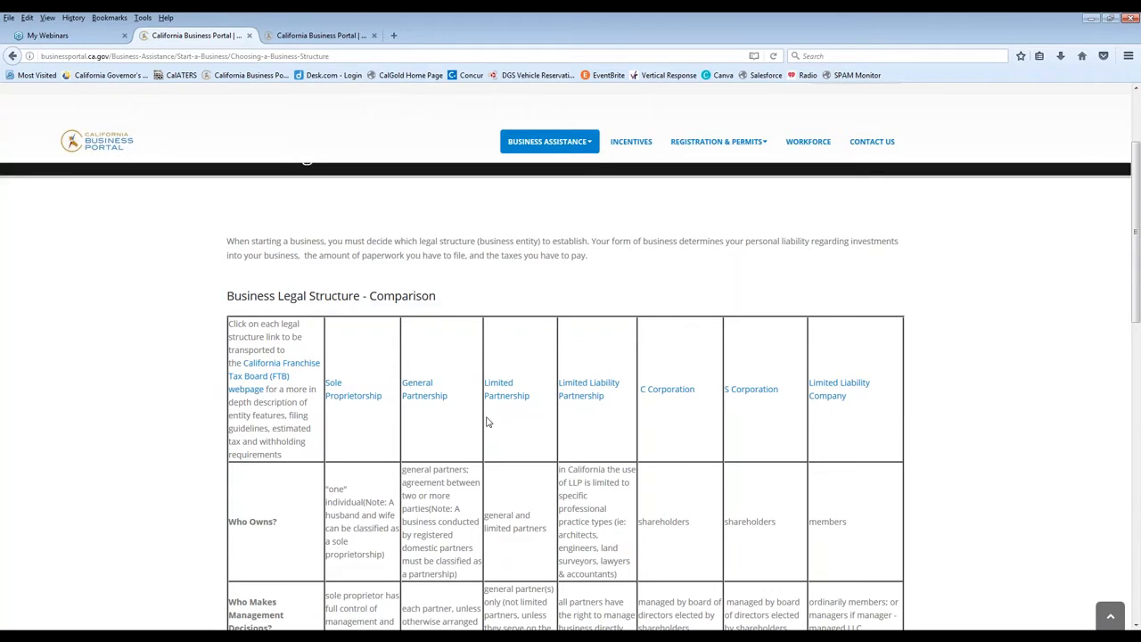
pyautogui.scroll(-3)
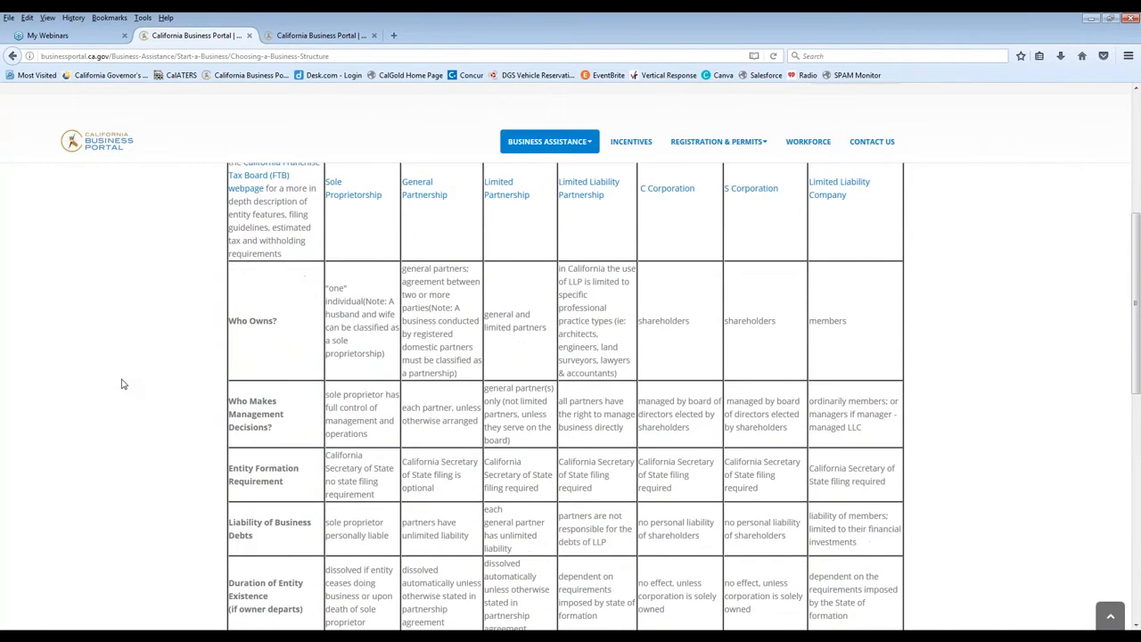
pyautogui.scroll(-3)
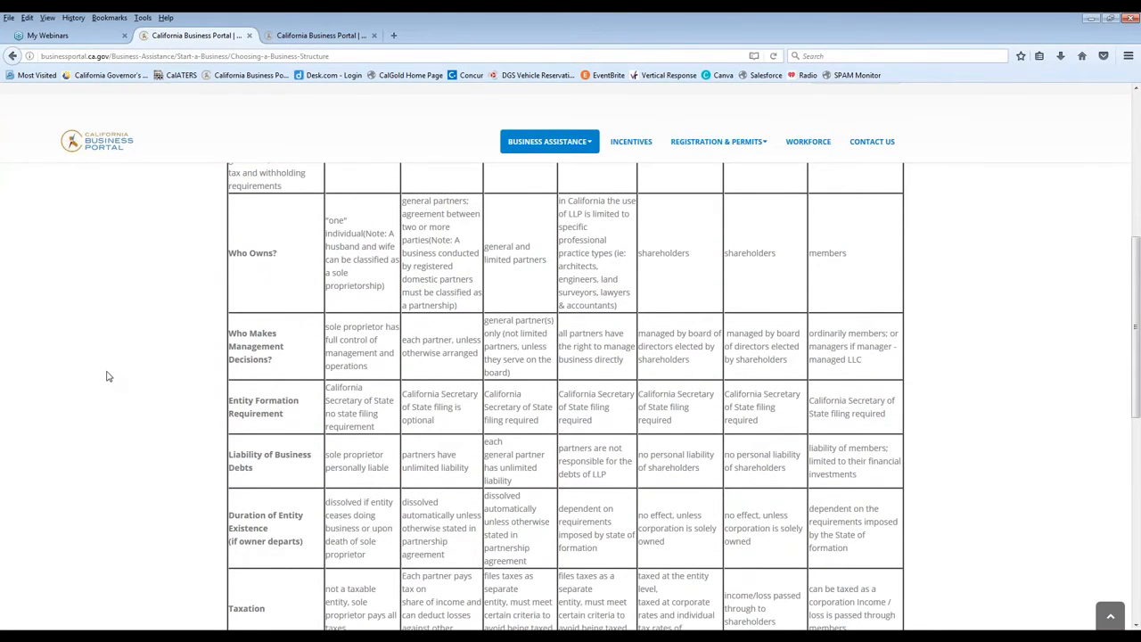
pyautogui.scroll(-3)
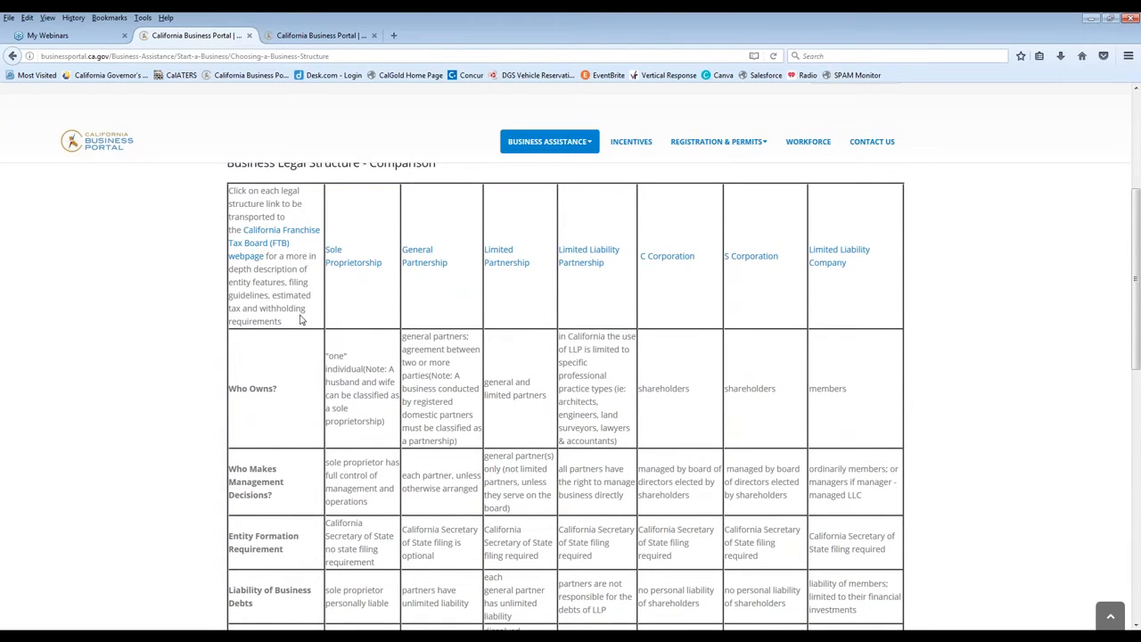
pyautogui.moveTo(710, 410)
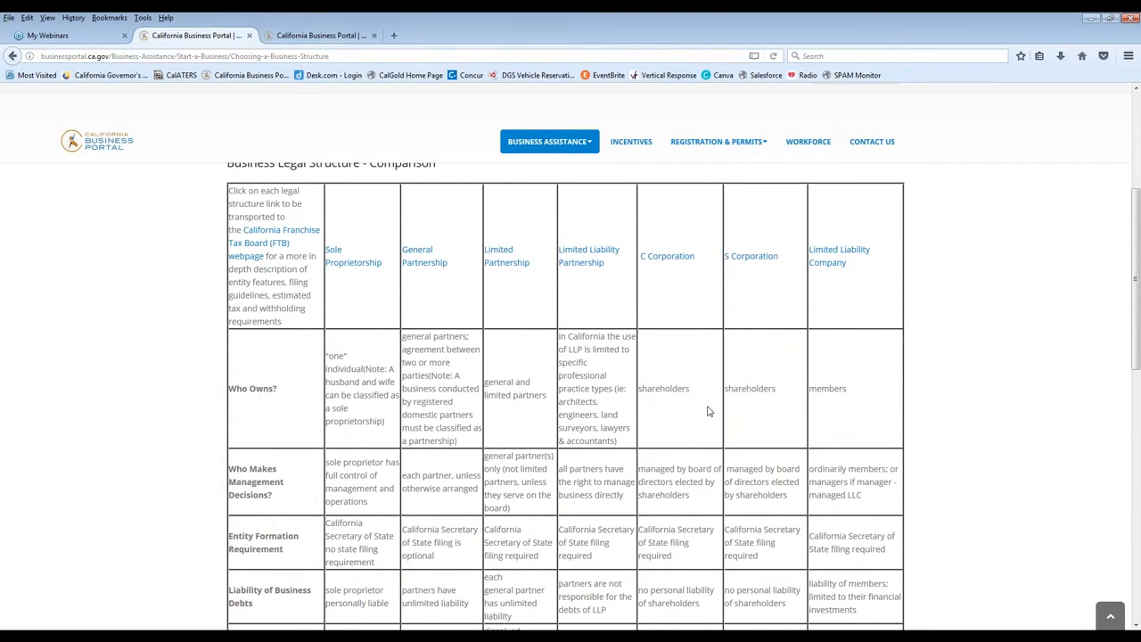
pyautogui.scroll(-3)
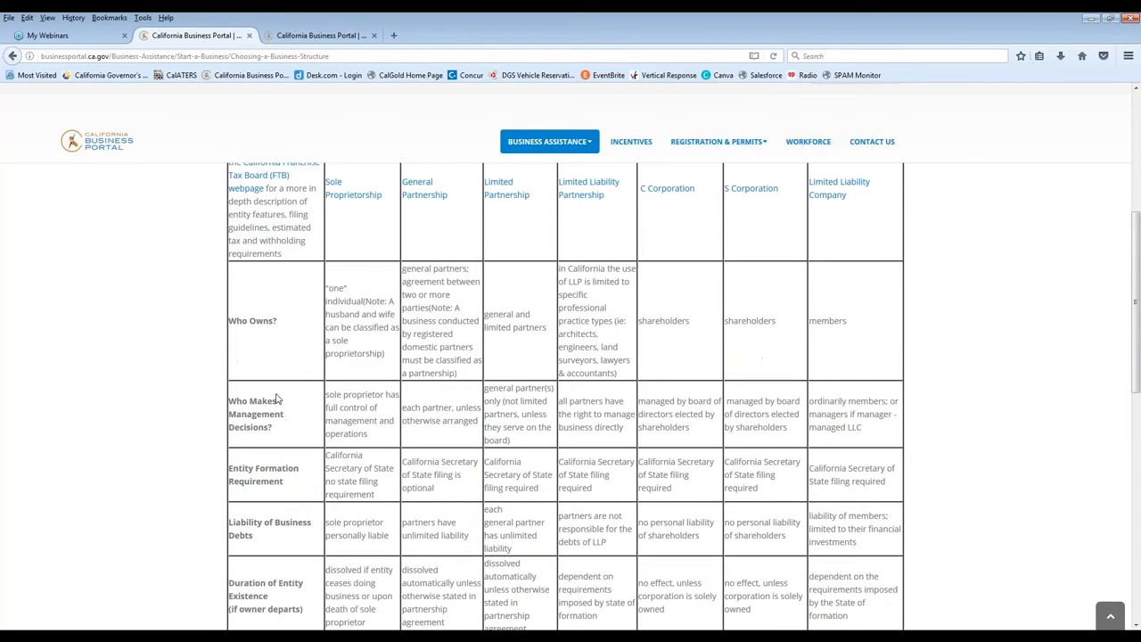
pyautogui.scroll(-3)
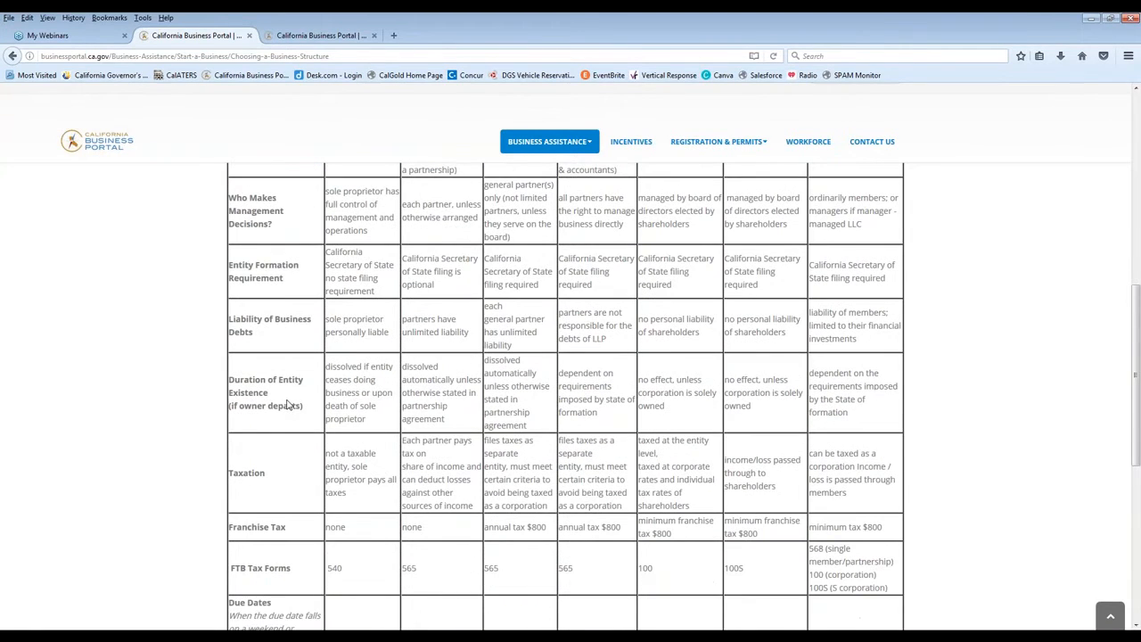
pyautogui.scroll(-3)
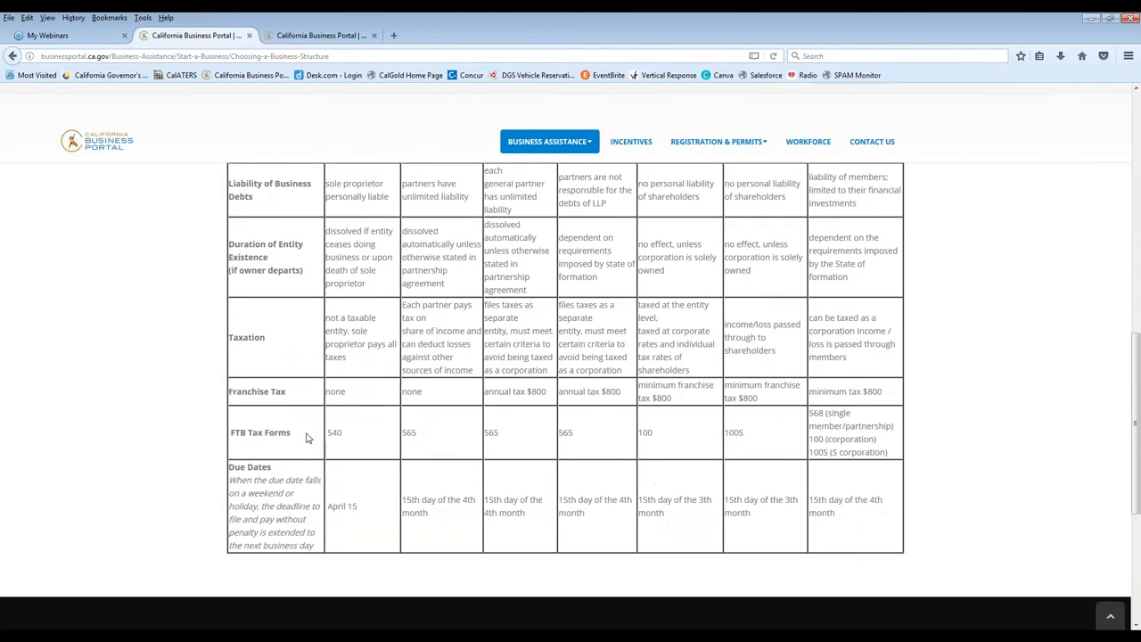
pyautogui.moveTo(312, 403)
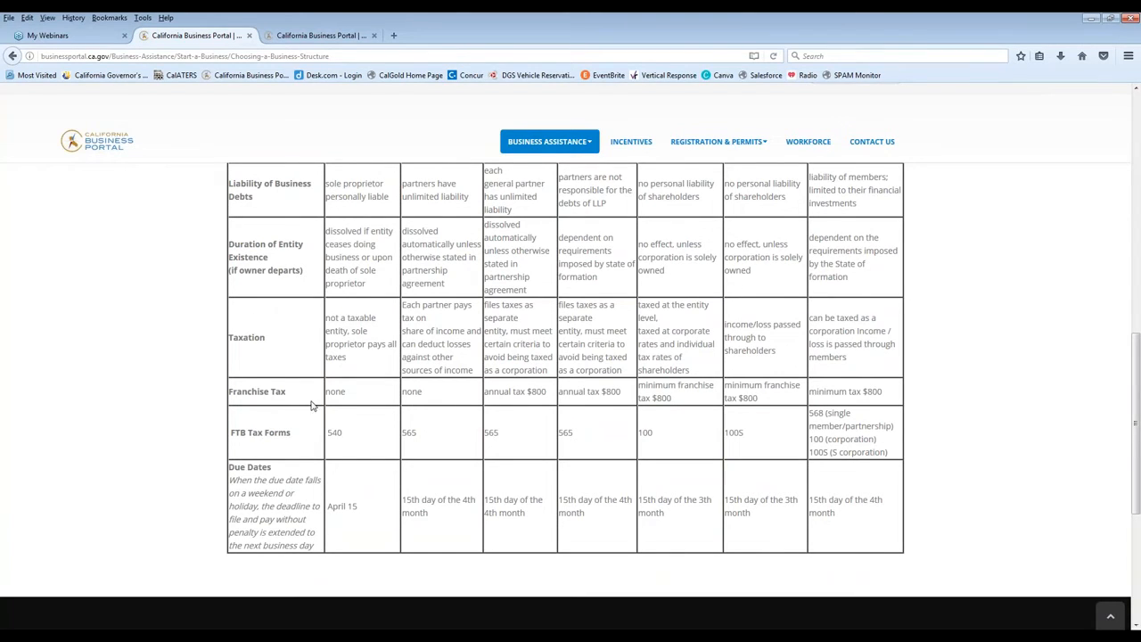
pyautogui.moveTo(300, 439)
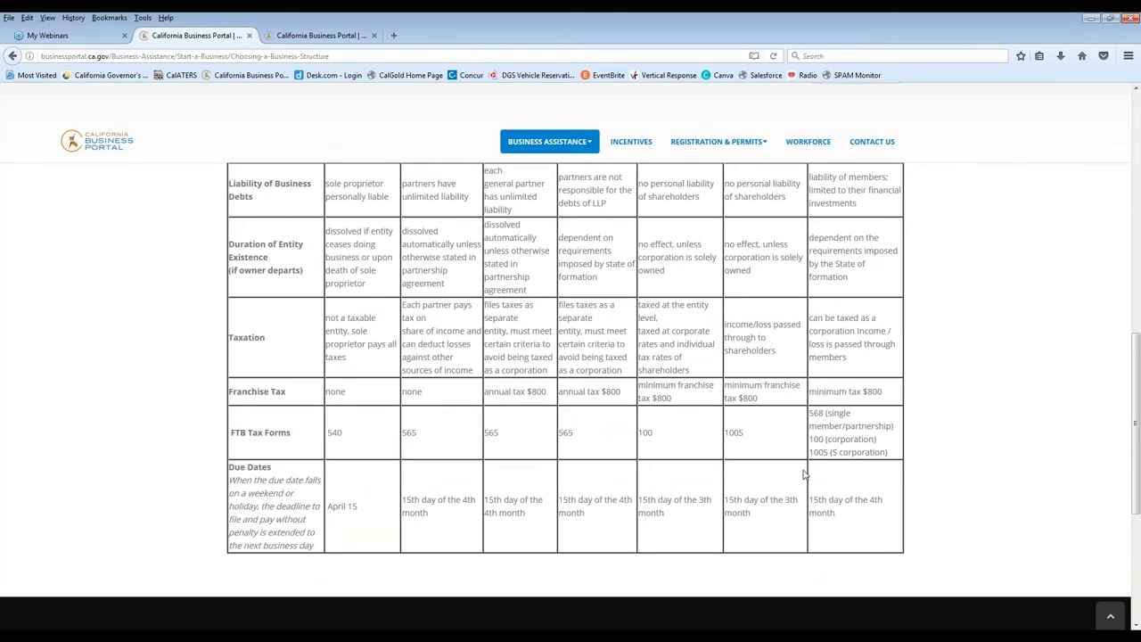
pyautogui.scroll(3)
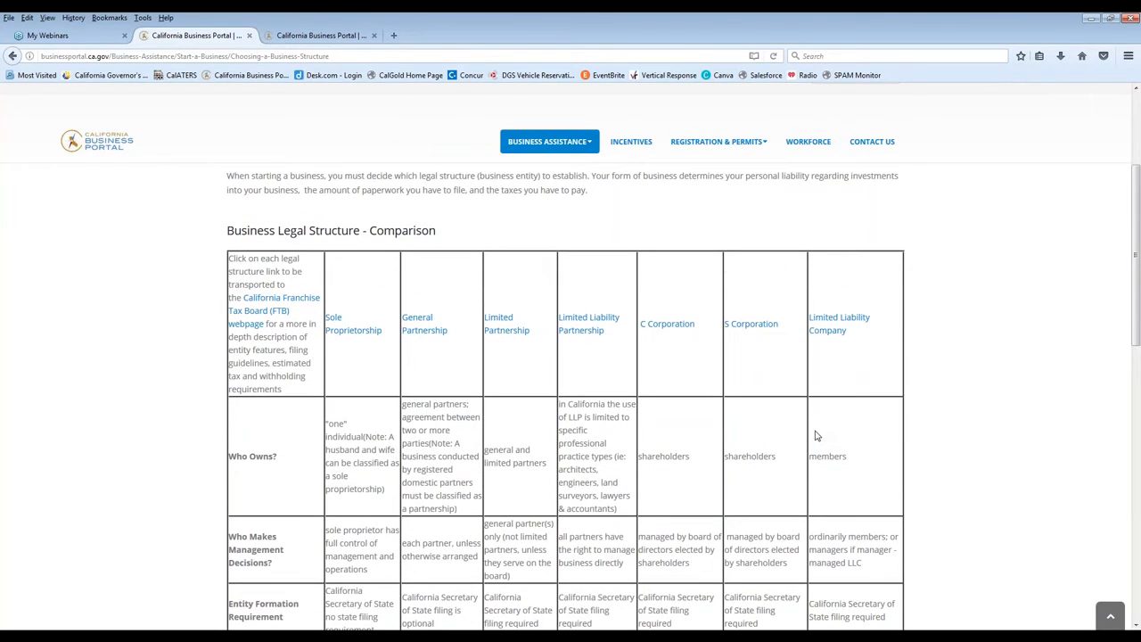
pyautogui.moveTo(845, 420)
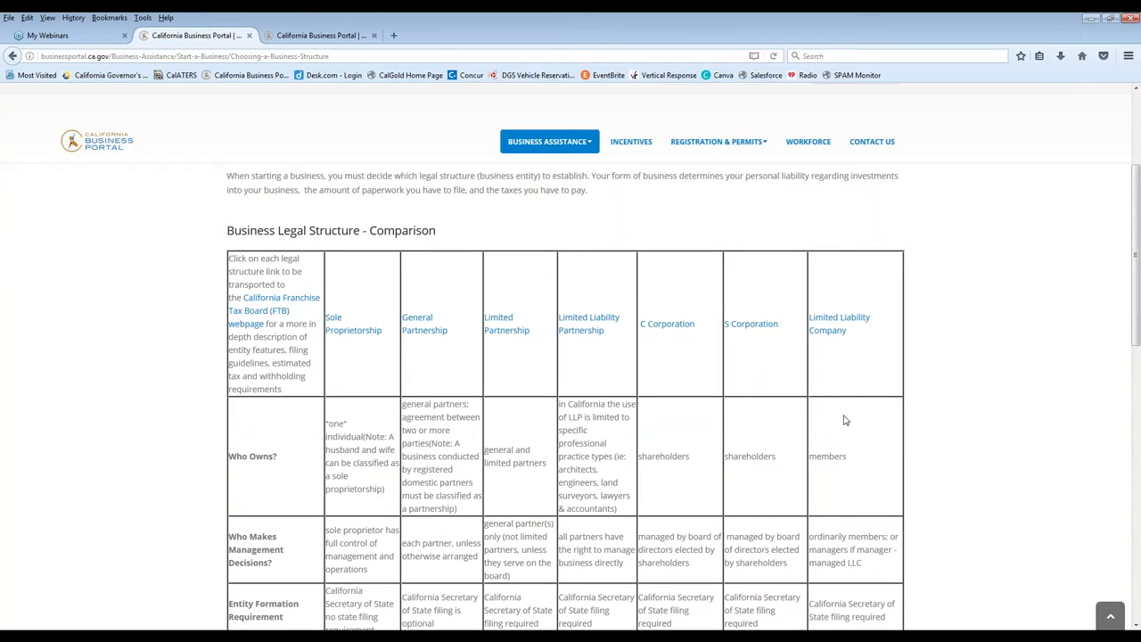
pyautogui.moveTo(459, 255)
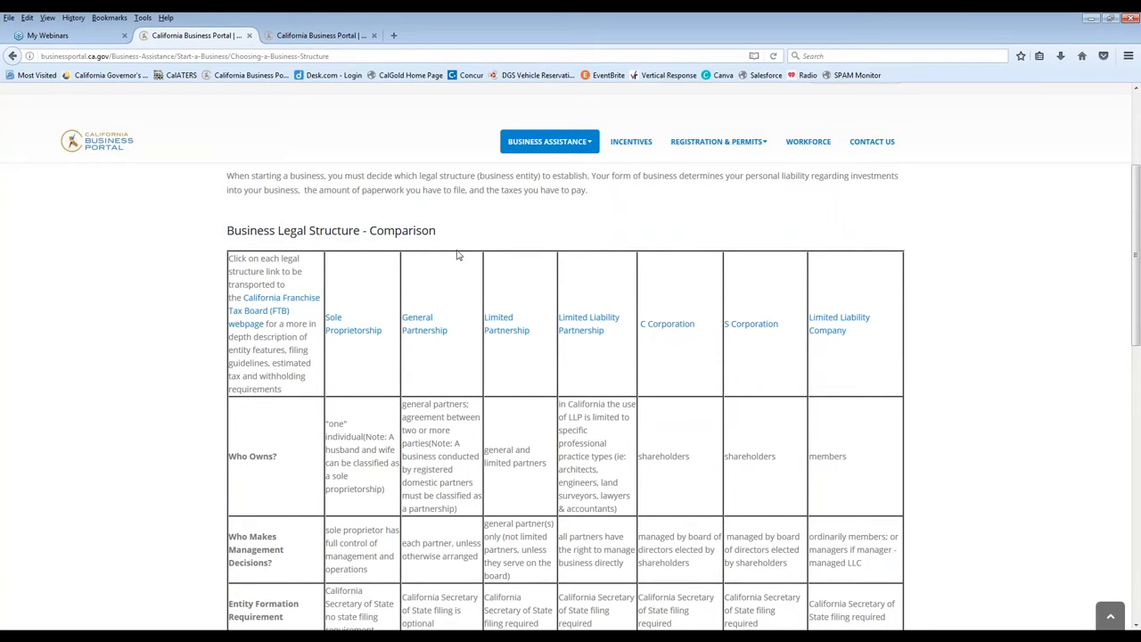
pyautogui.moveTo(581, 324)
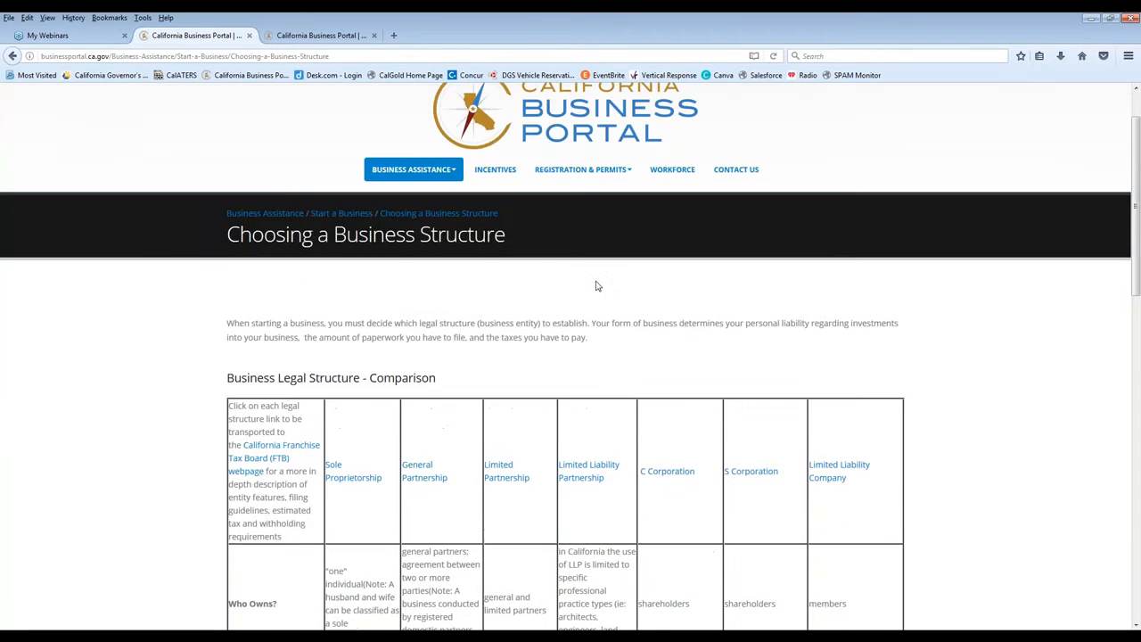
pyautogui.moveTo(551, 351)
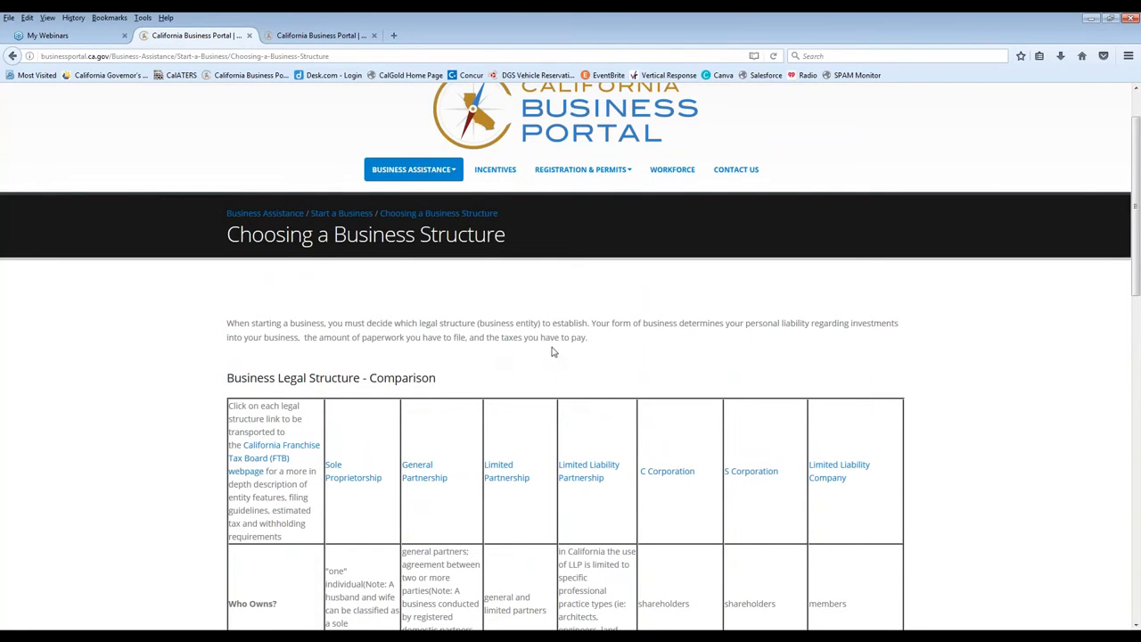
pyautogui.moveTo(592, 327)
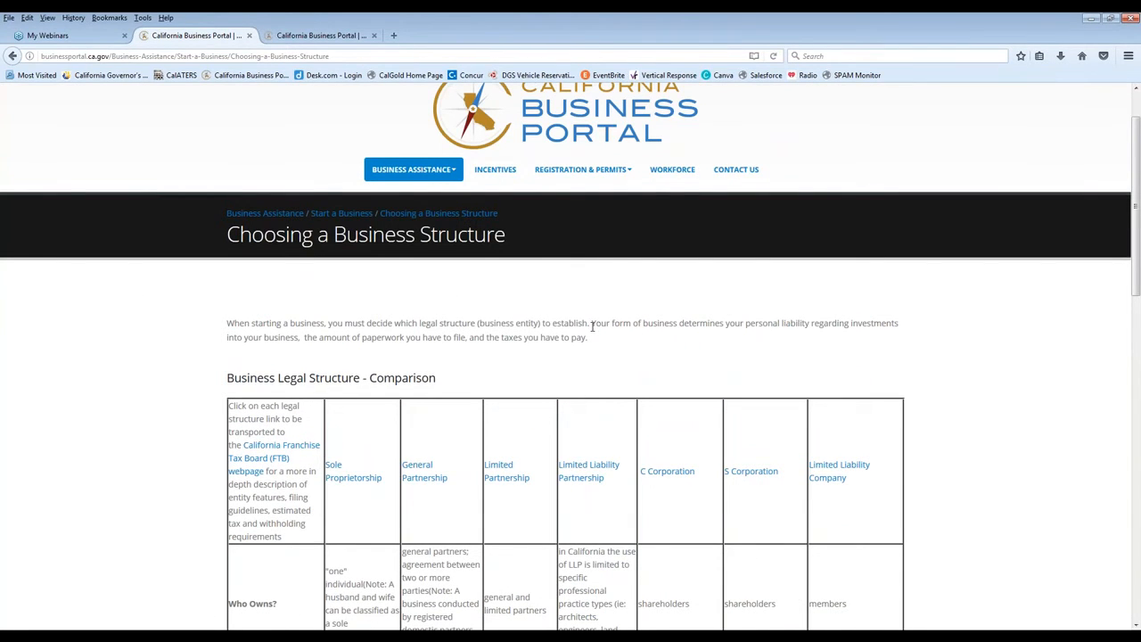
pyautogui.click(410, 170)
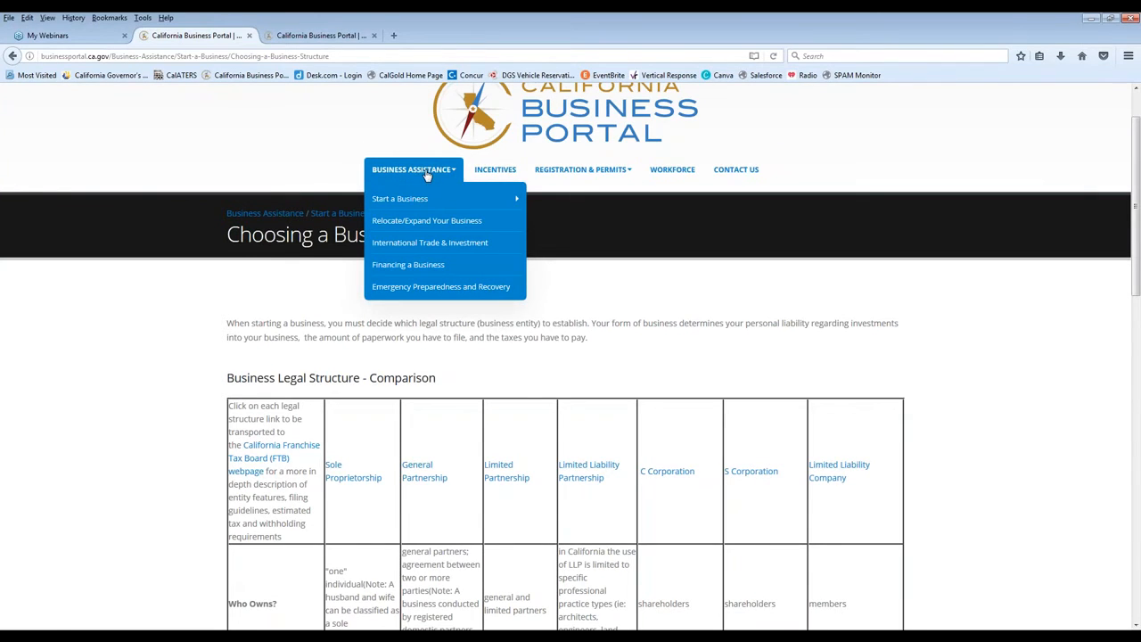
# - Go from Business Assistance to Start a Business, then open Business Quick Start Guides
pyautogui.click(410, 170)
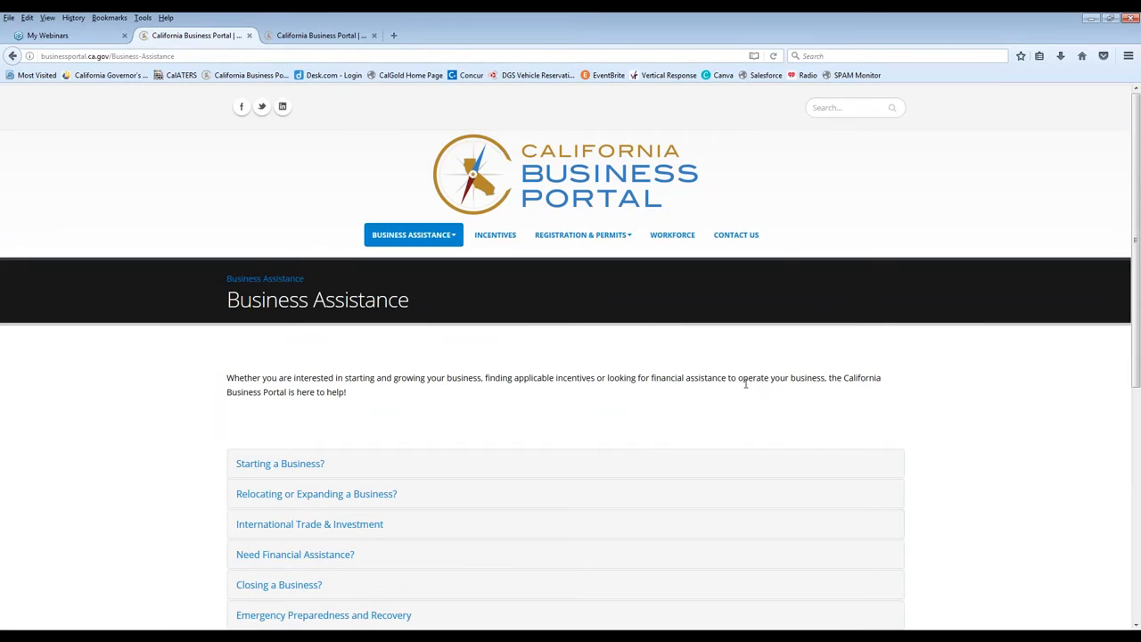
pyautogui.scroll(-3)
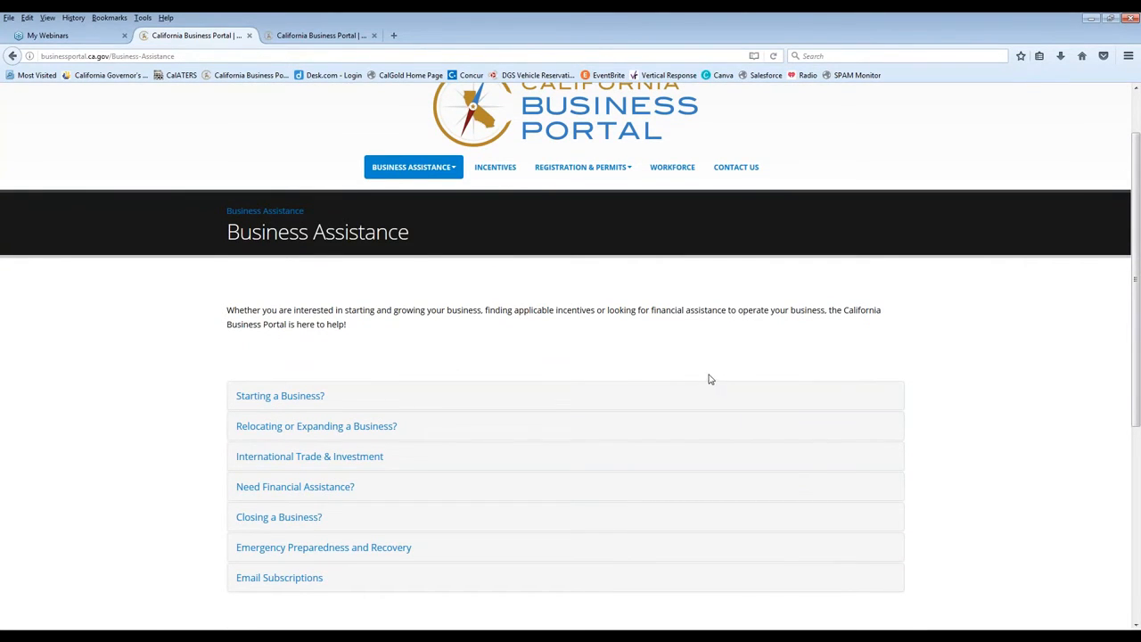
pyautogui.click(278, 395)
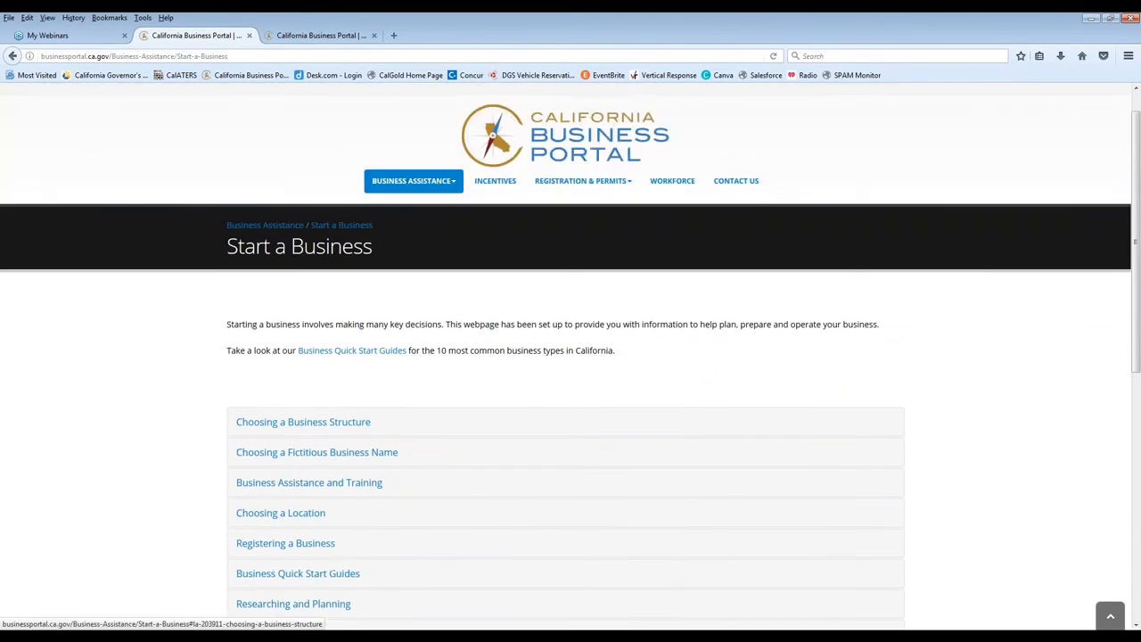
pyautogui.scroll(-3)
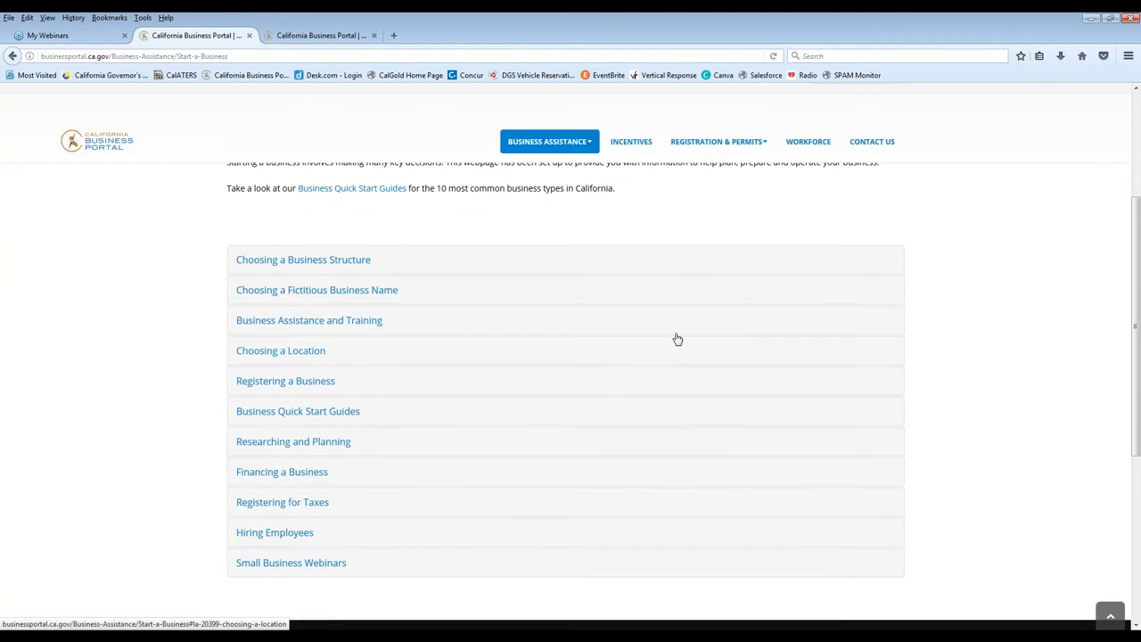
pyautogui.moveTo(207, 328)
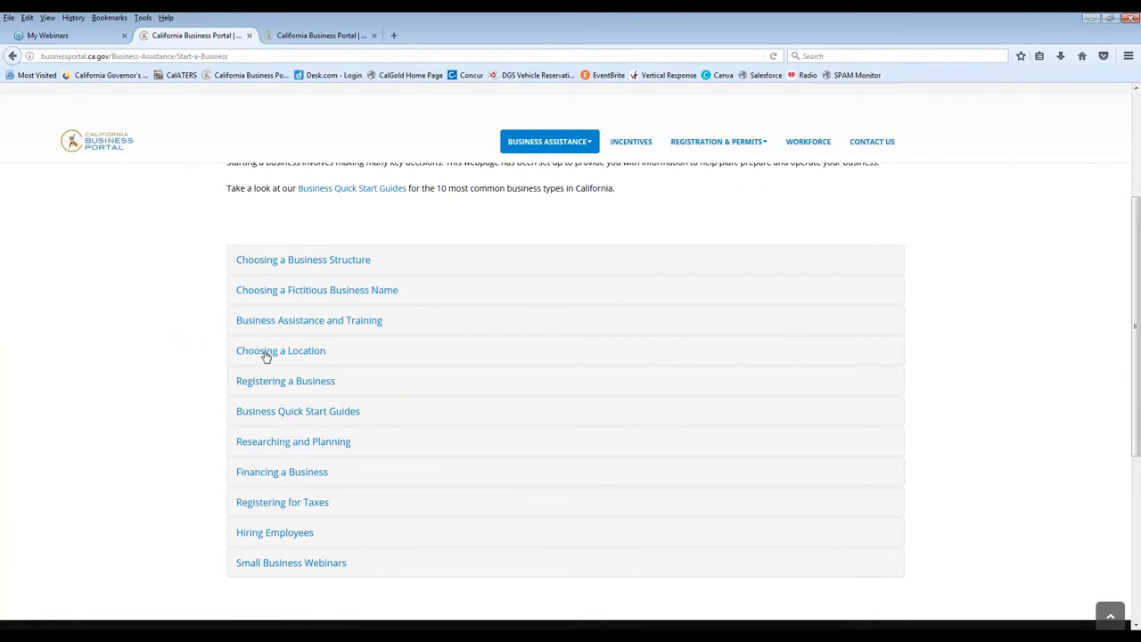
pyautogui.moveTo(280, 350)
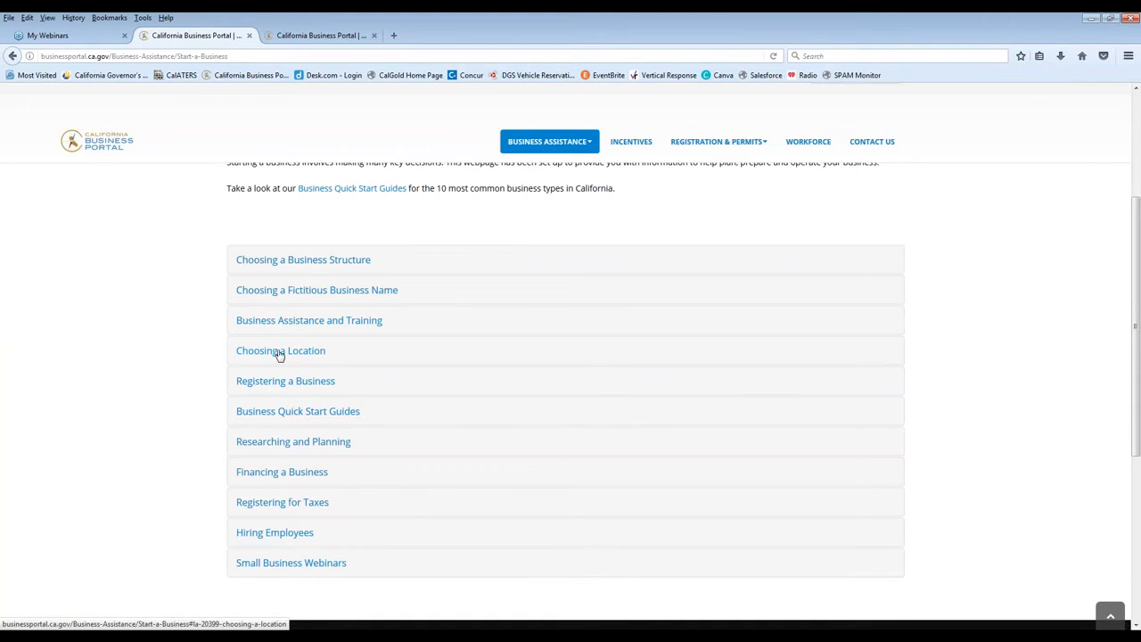
pyautogui.moveTo(335, 417)
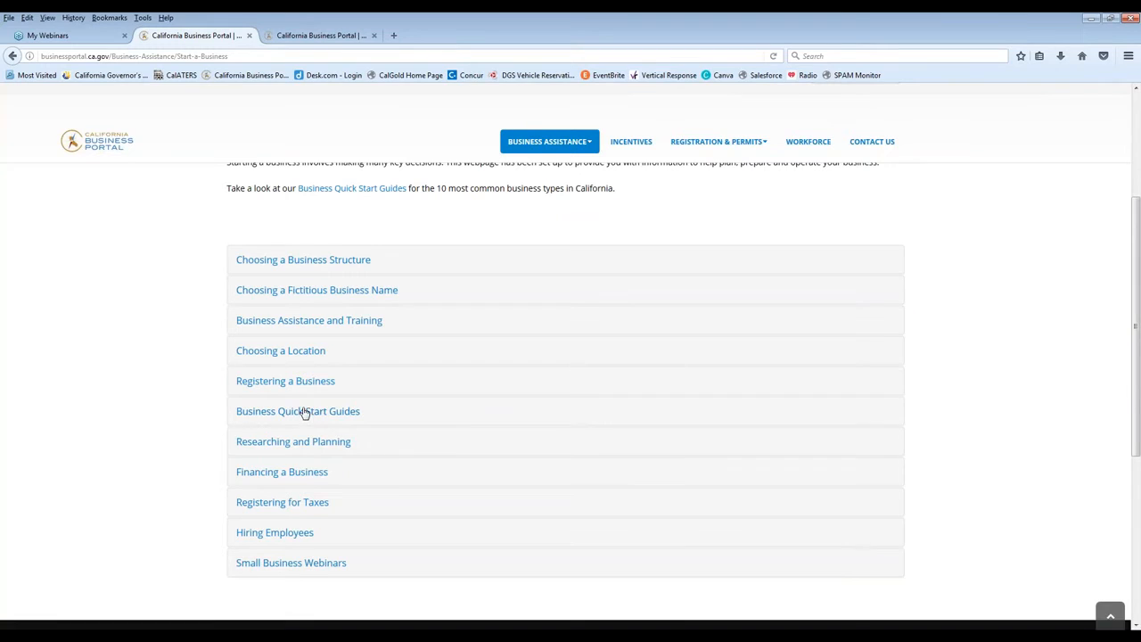
pyautogui.click(298, 410)
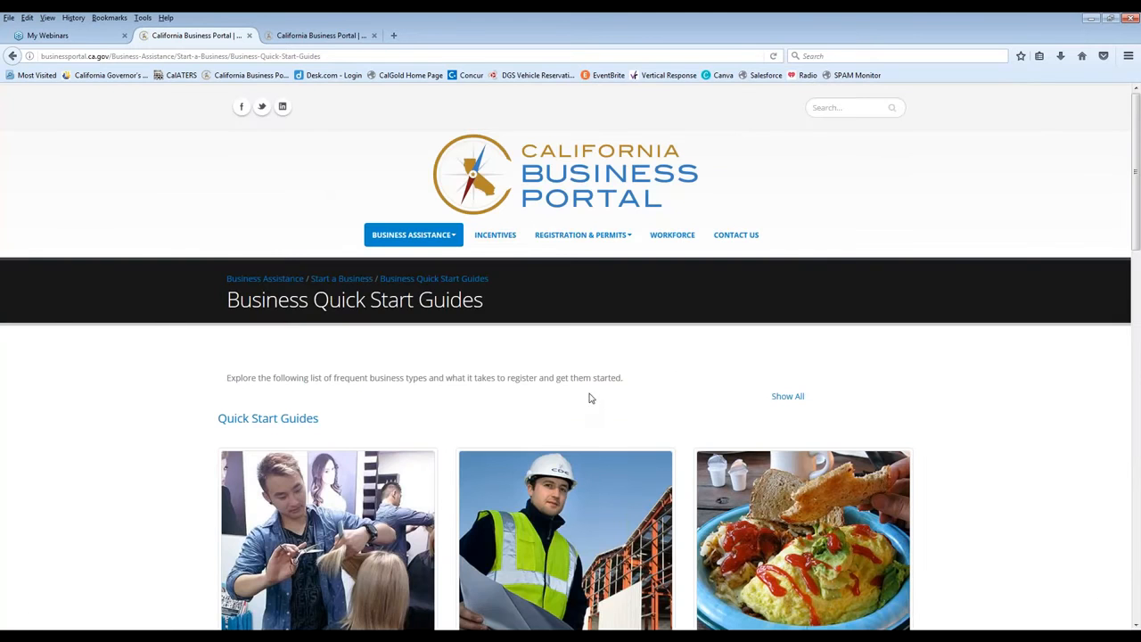
# - Open the Mobile Food Vendors quick start guide PDF from the guides grid
pyautogui.scroll(-3)
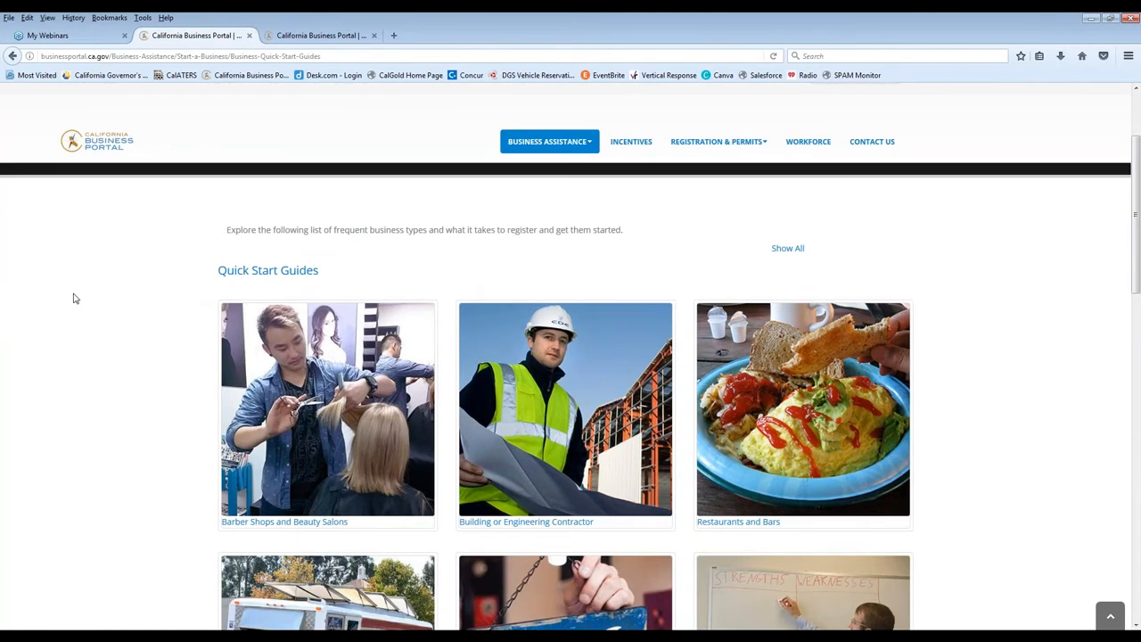
pyautogui.scroll(-3)
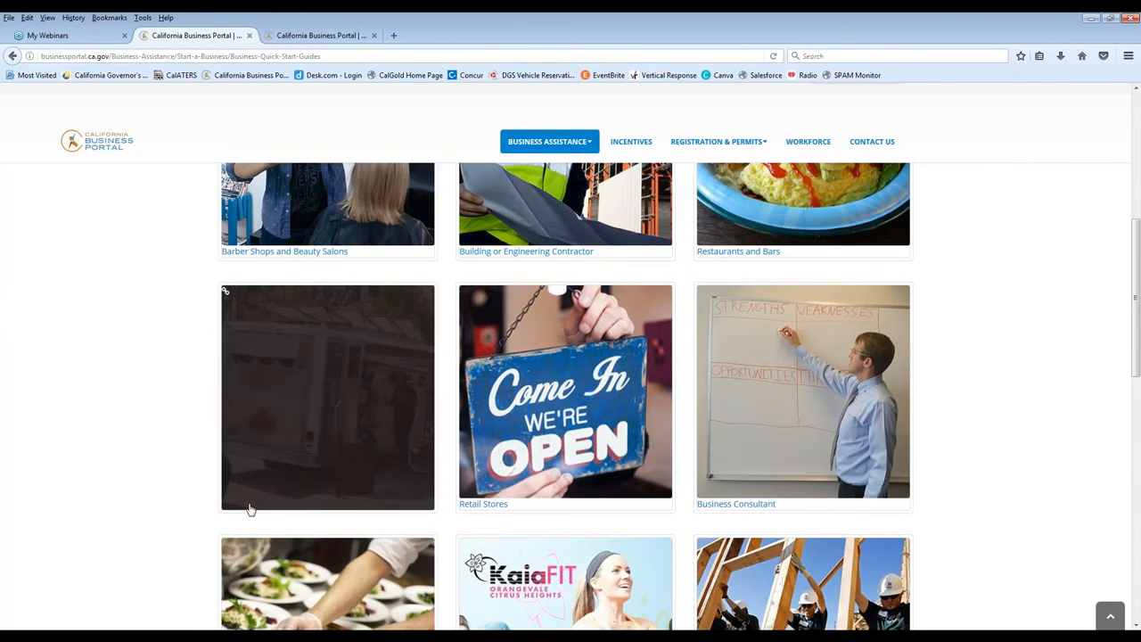
pyautogui.moveTo(310, 353)
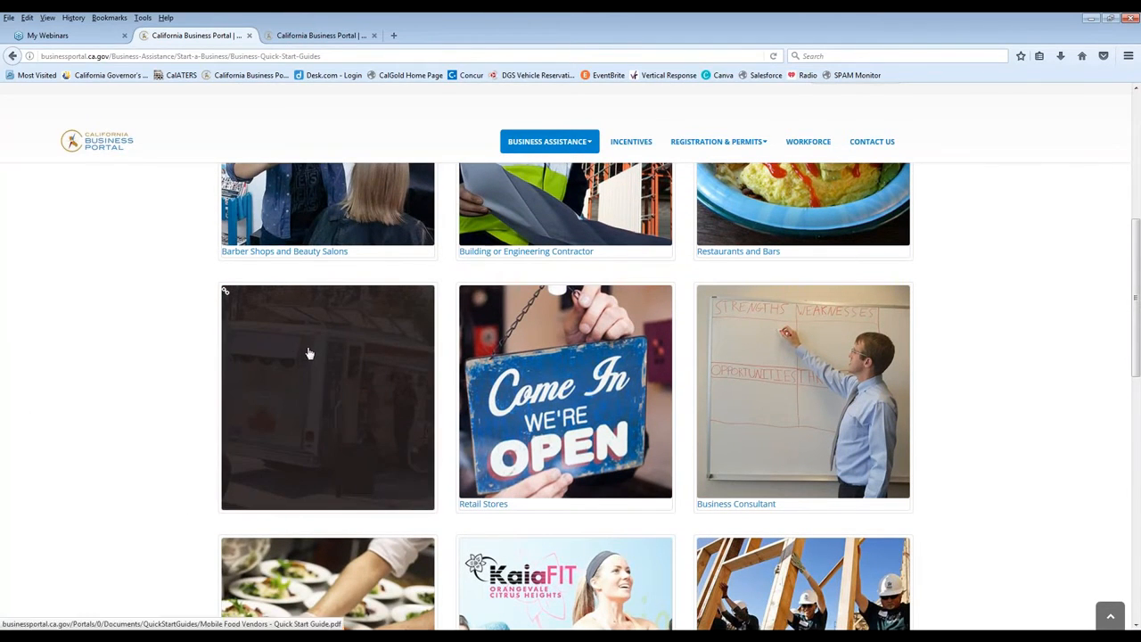
pyautogui.click(328, 396)
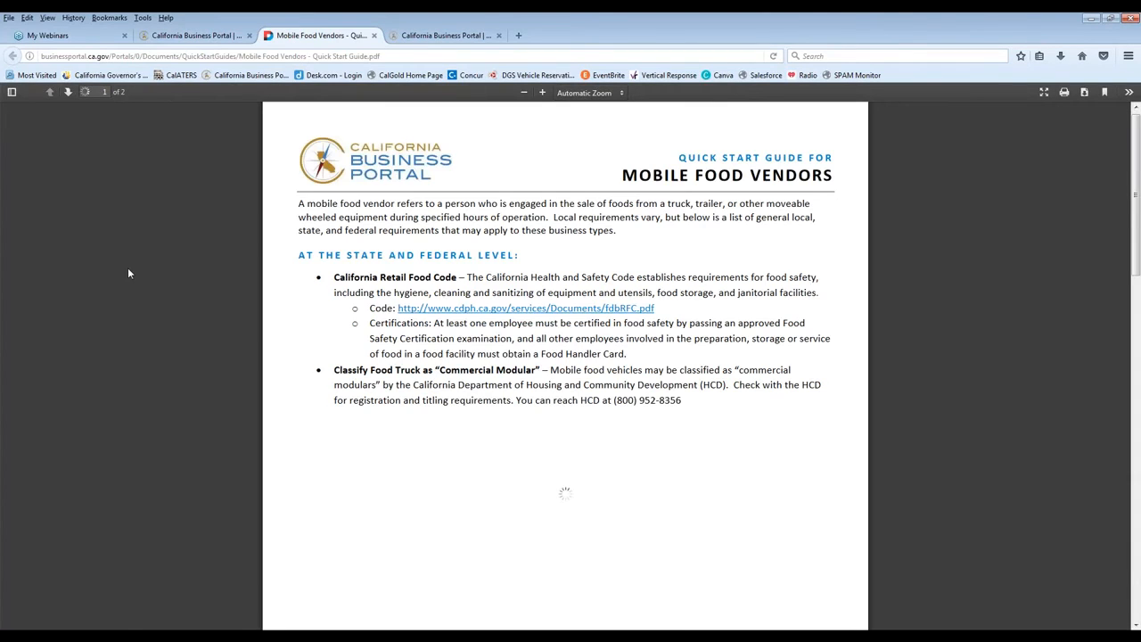
# - Scroll through the Mobile Food Vendors guide's state, federal and local sections
pyautogui.scroll(-3)
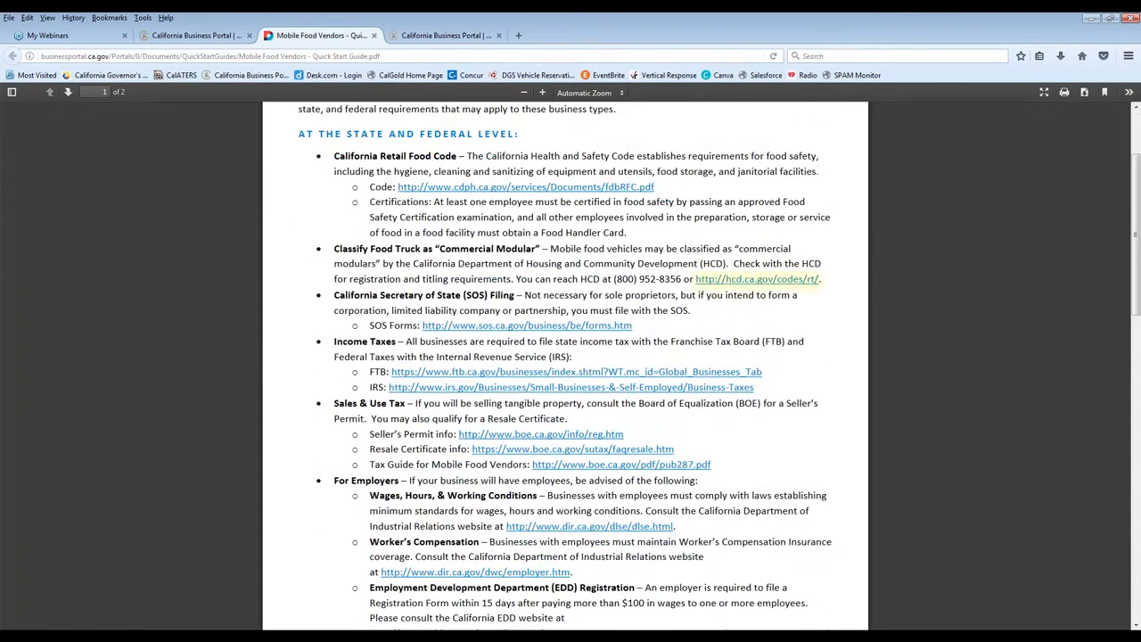
pyautogui.scroll(-3)
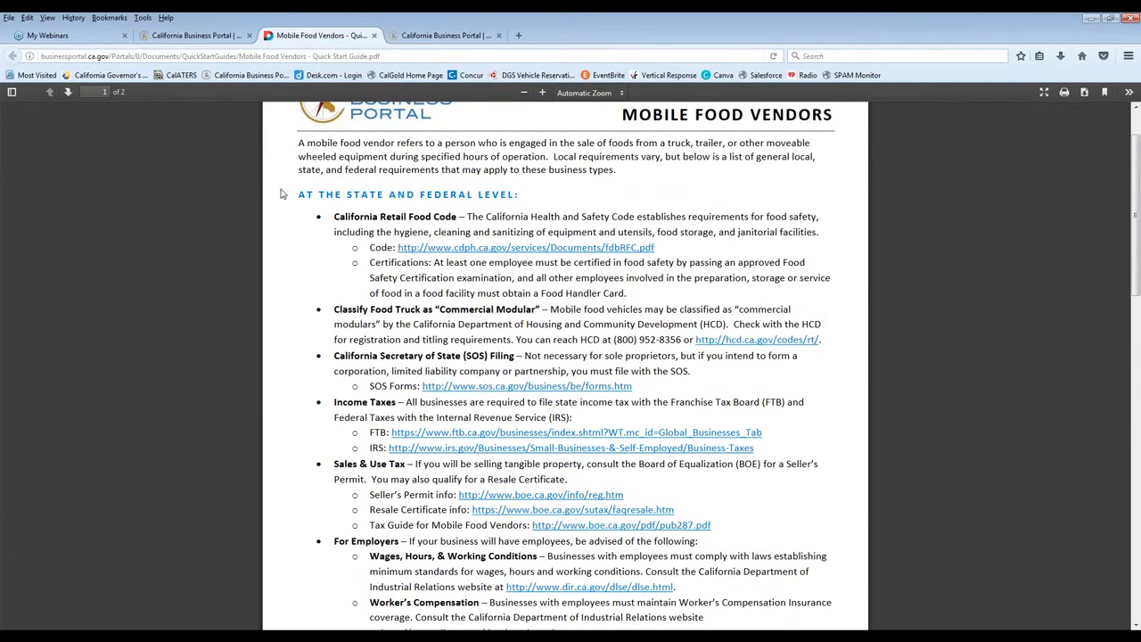
pyautogui.scroll(-3)
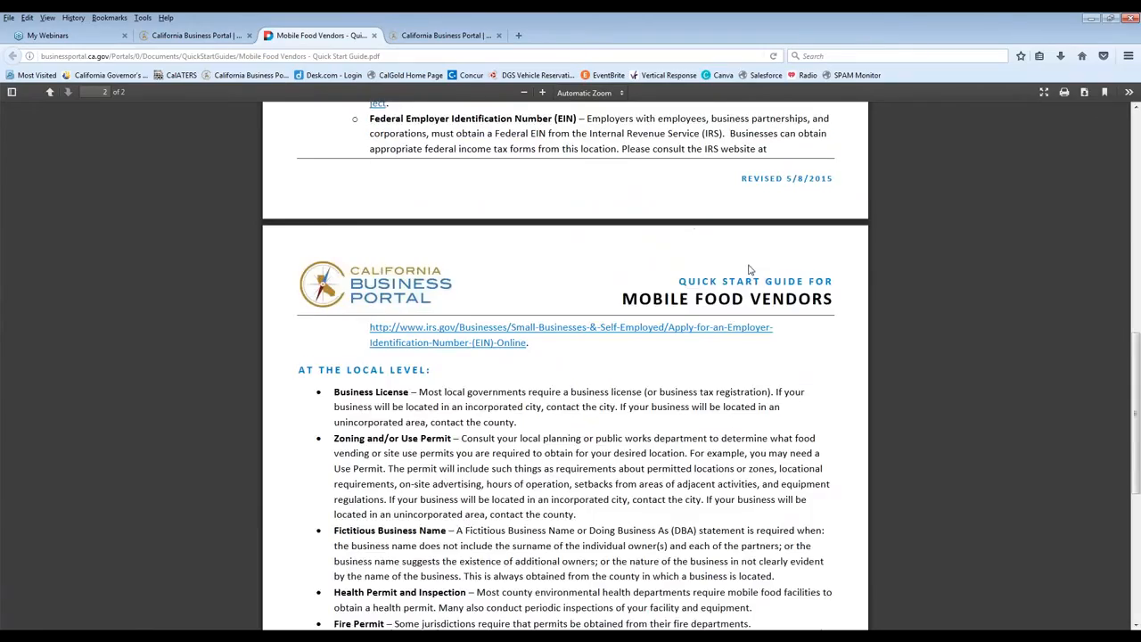
pyautogui.scroll(-3)
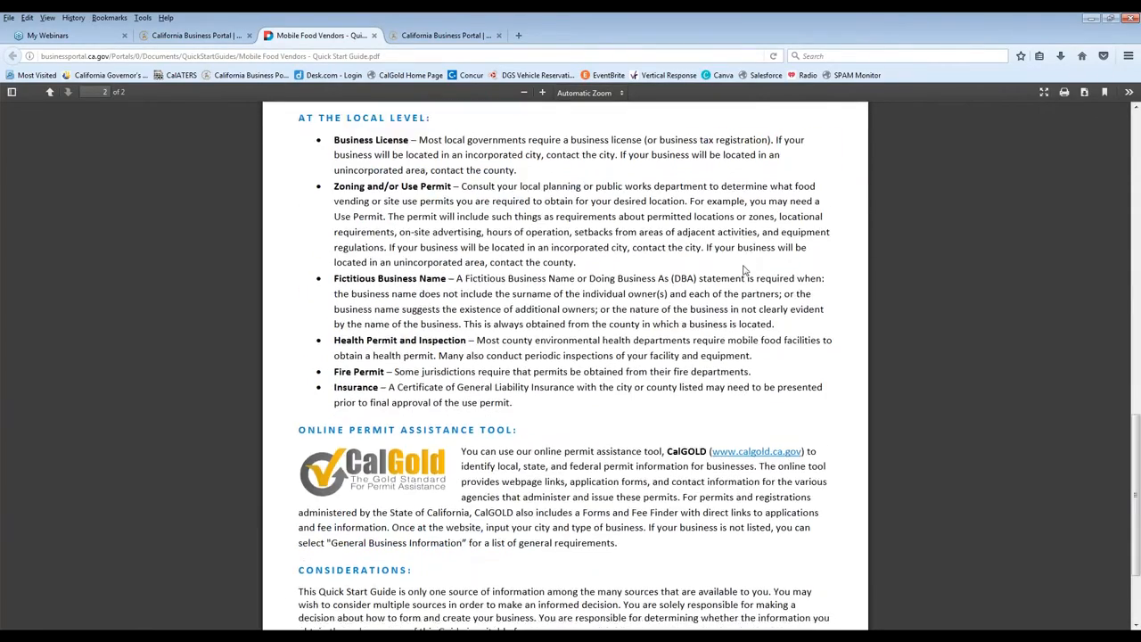
pyautogui.scroll(-3)
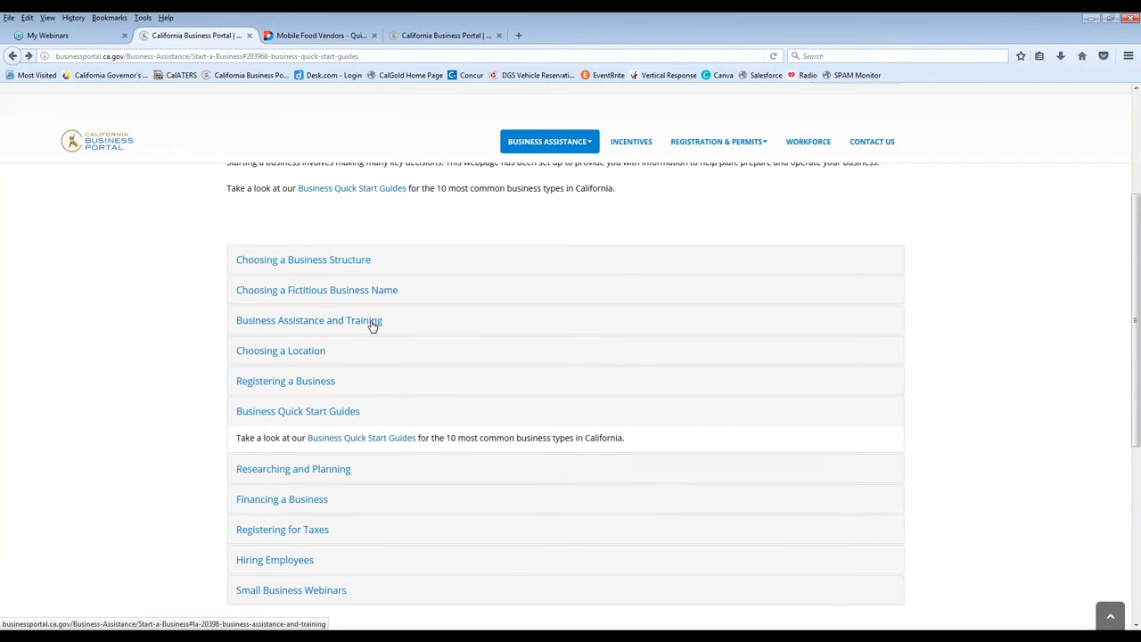
# - Open Business Assistance and Training and show its Small Business Assistance resources
pyautogui.click(308, 321)
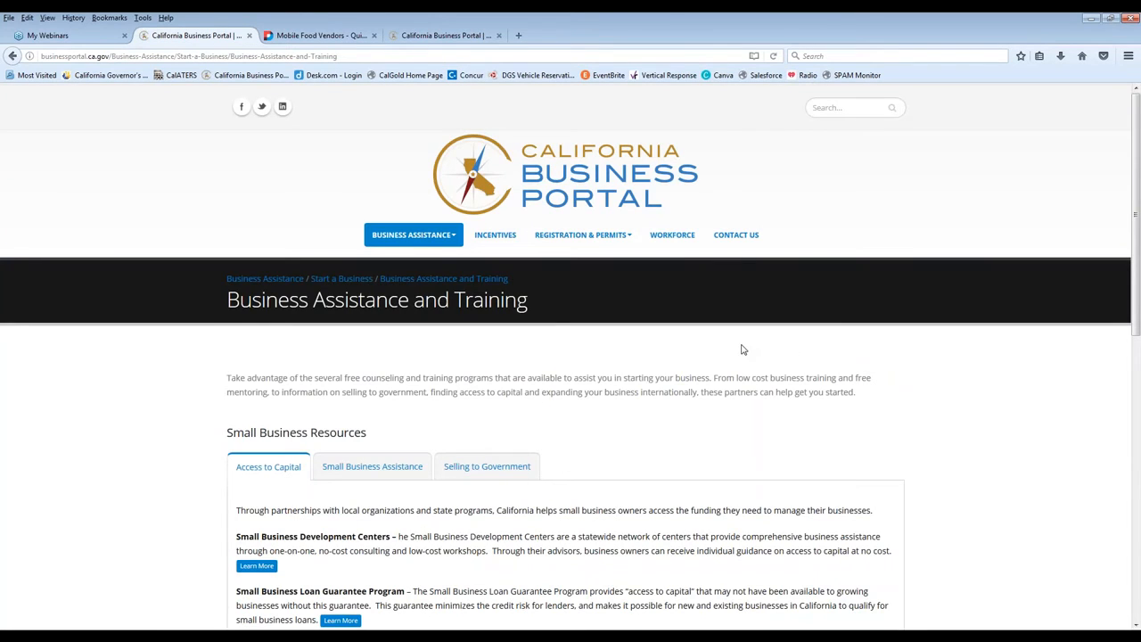
pyautogui.scroll(-3)
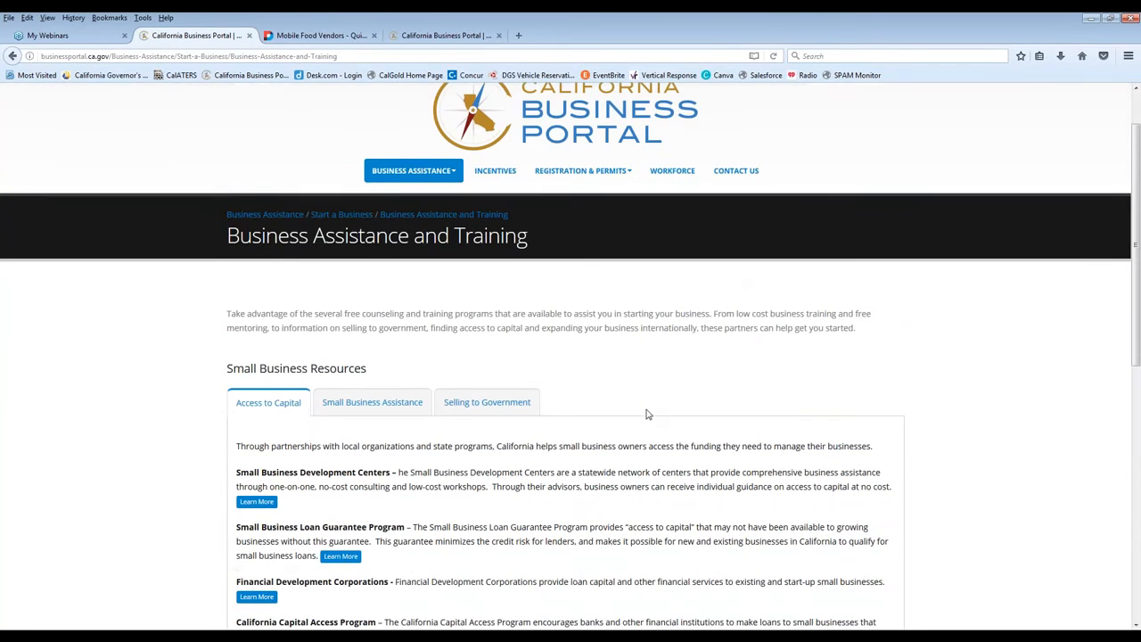
pyautogui.scroll(-3)
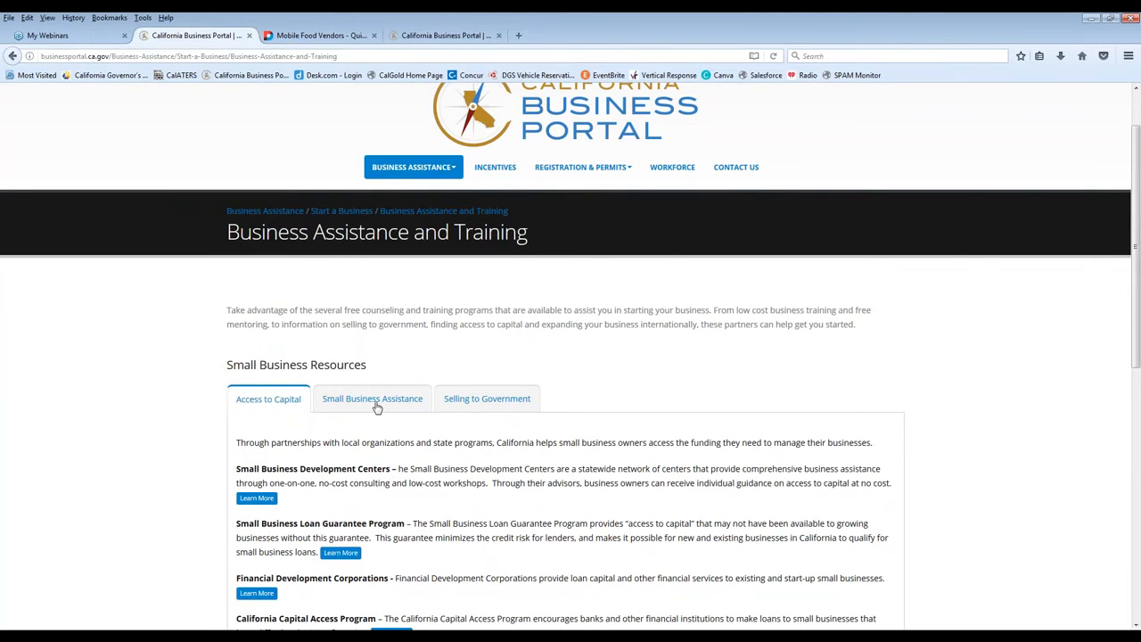
pyautogui.click(371, 400)
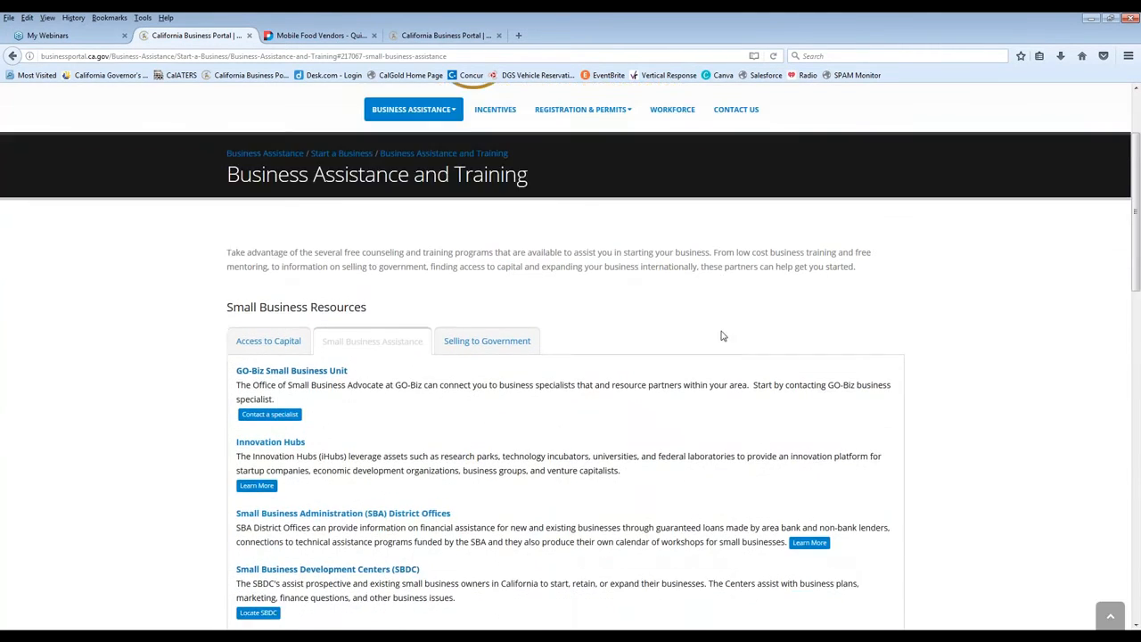
pyautogui.scroll(-3)
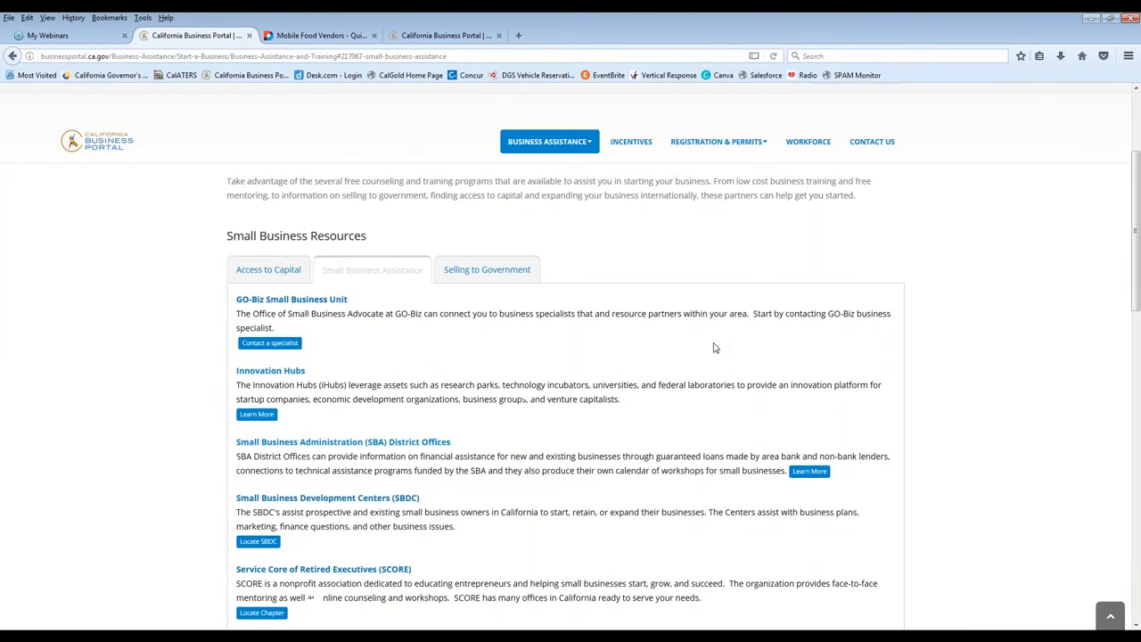
# - Show the Selling to Government resources and review them
pyautogui.click(487, 269)
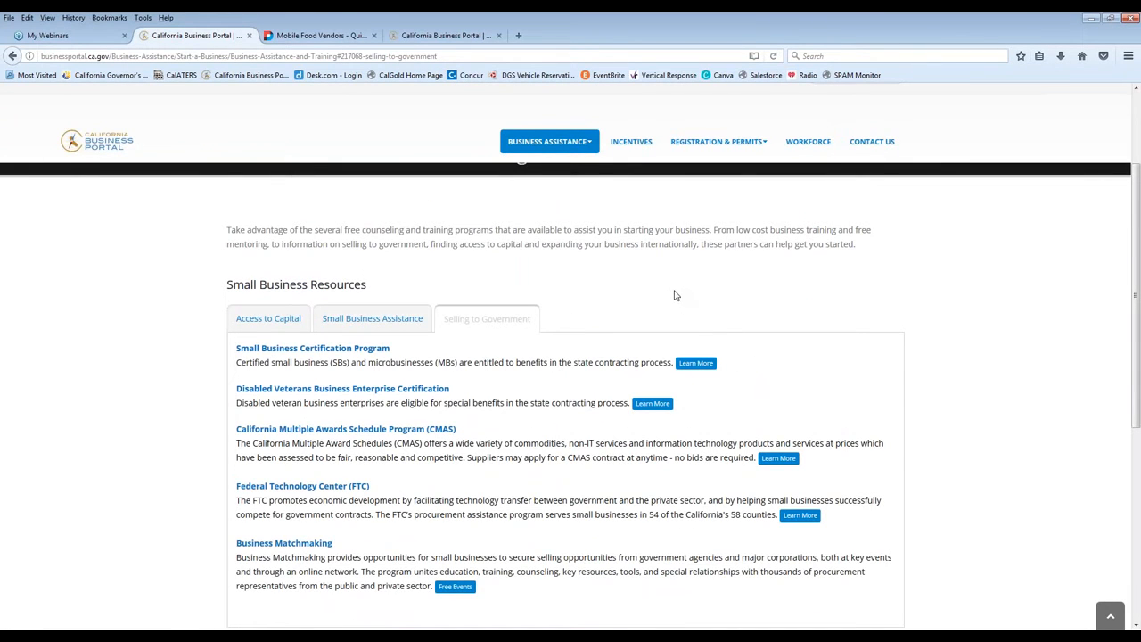
pyautogui.moveTo(663, 291)
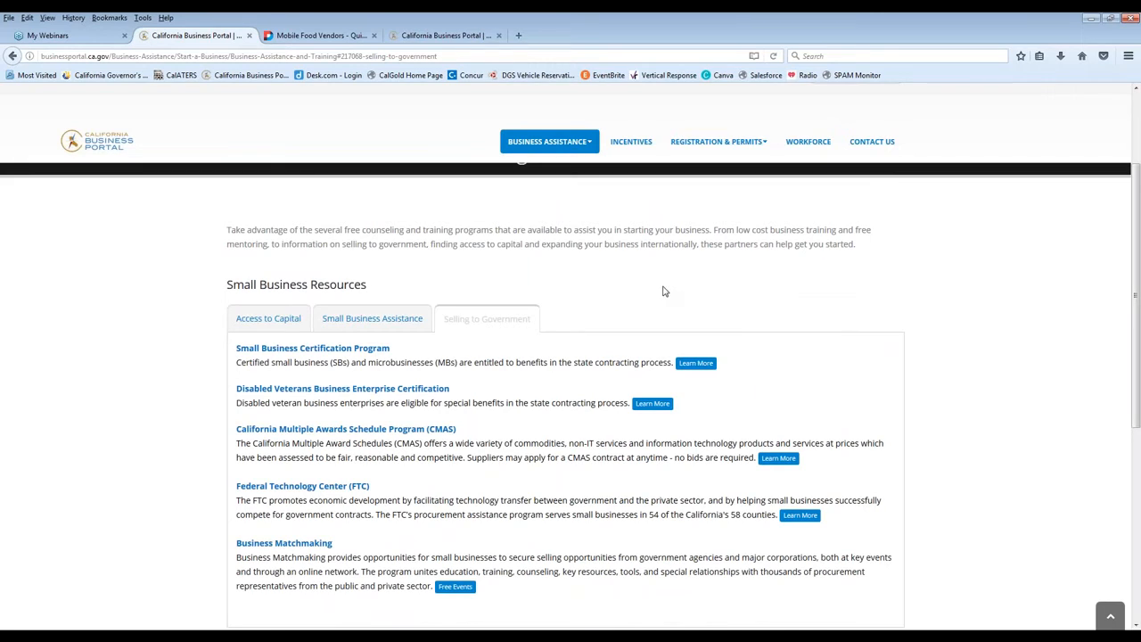
pyautogui.scroll(-3)
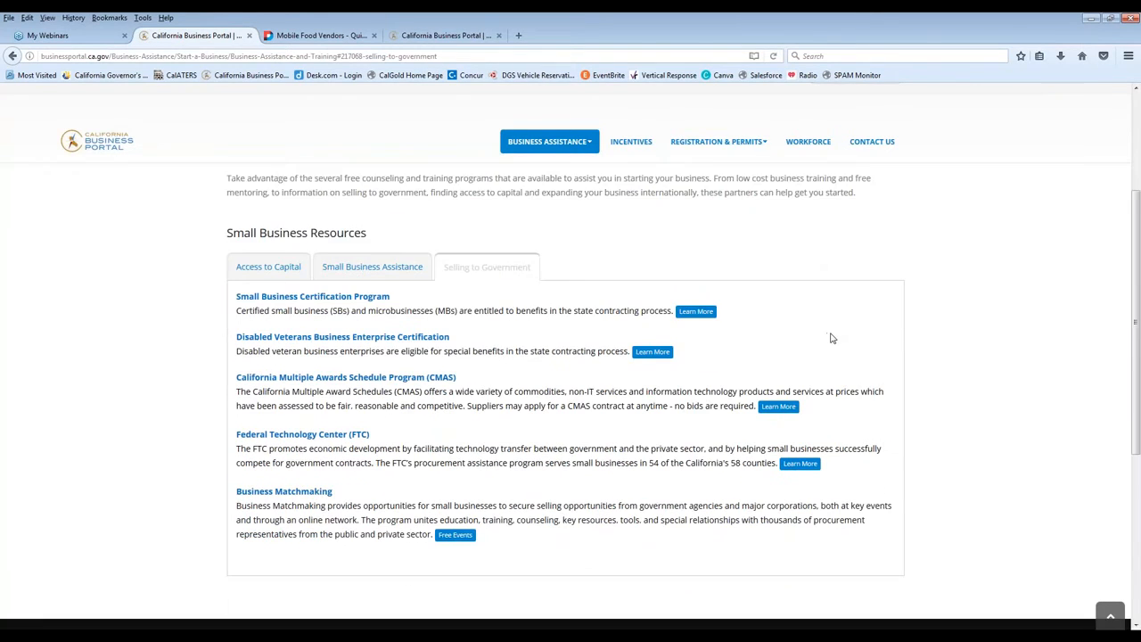
pyautogui.scroll(-3)
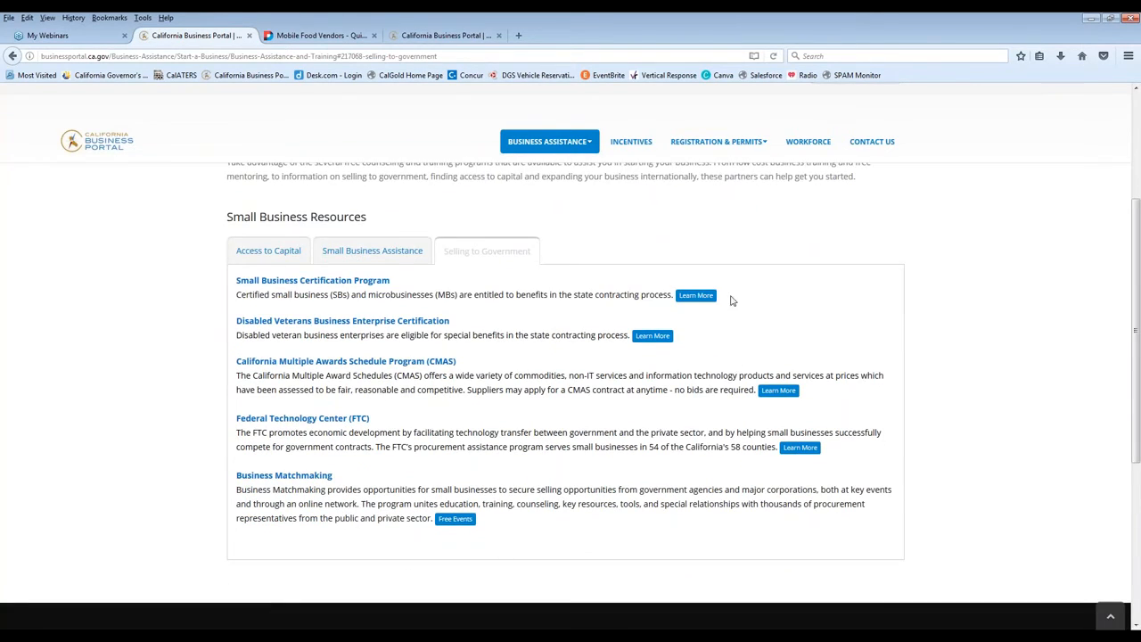
pyautogui.moveTo(485, 321)
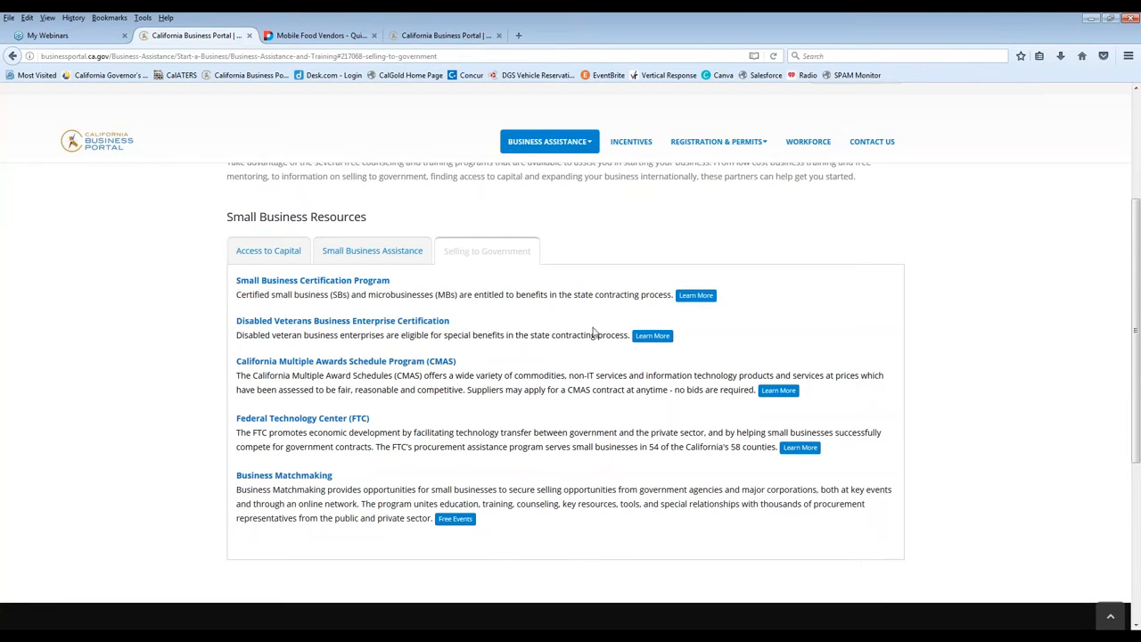
pyautogui.moveTo(417, 424)
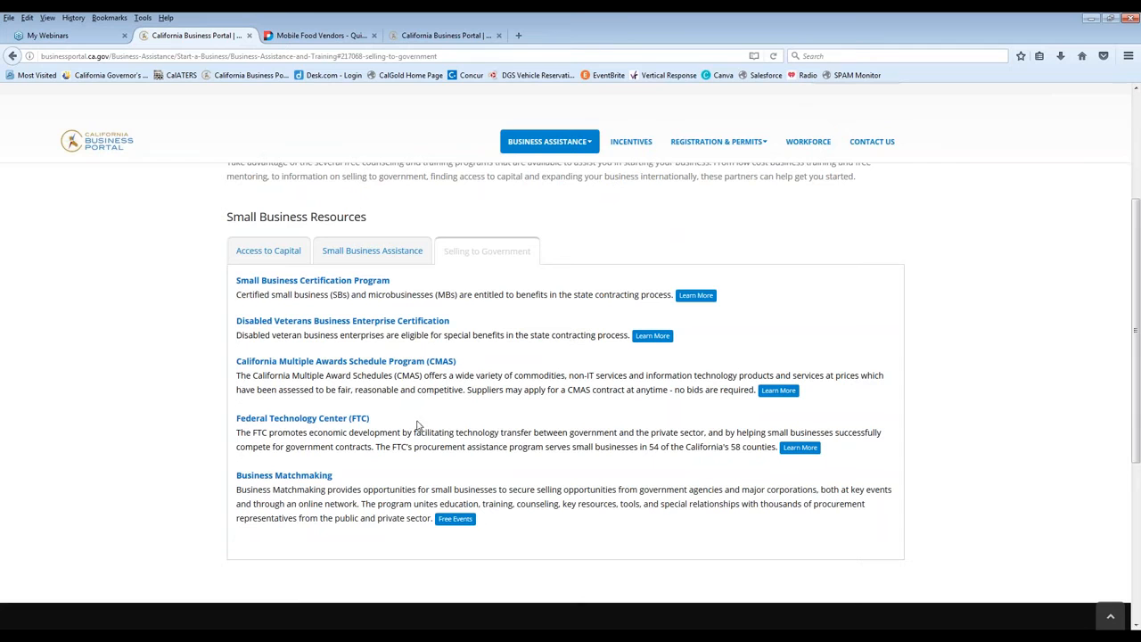
pyautogui.moveTo(581, 389)
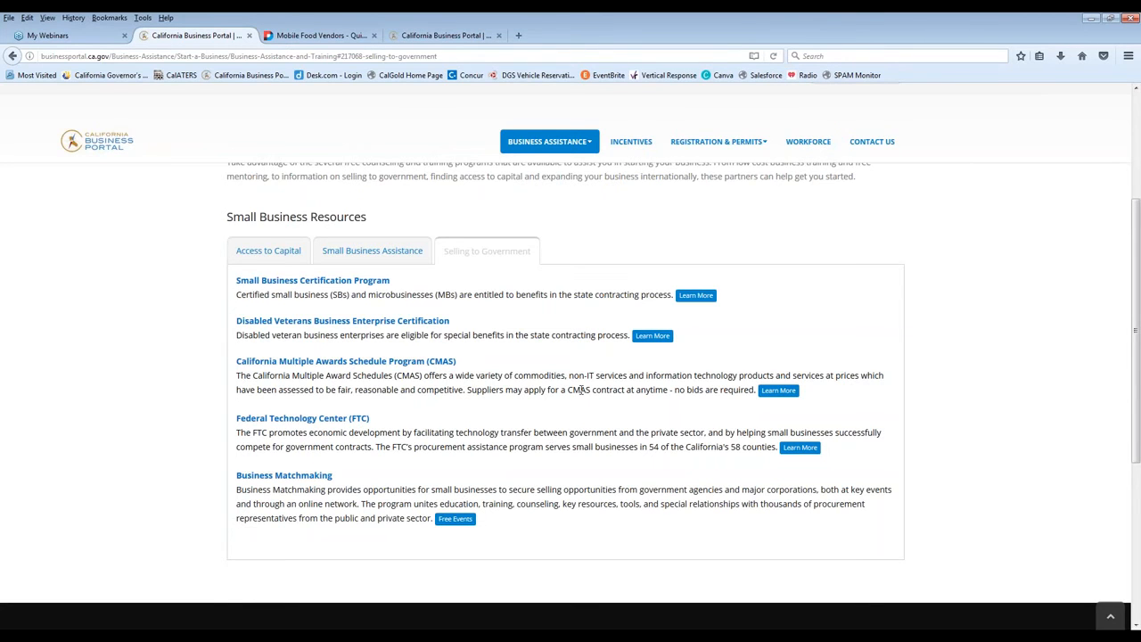
pyautogui.scroll(3)
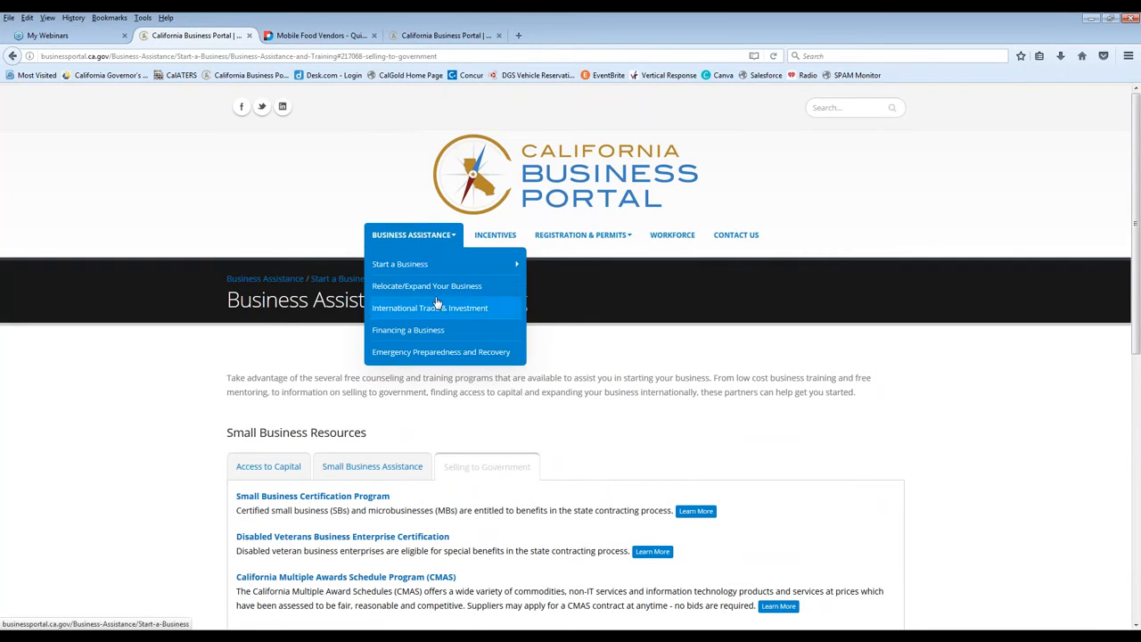
# - Open the Relocate/Expand Your Business page and view its Choosing a Location guidance
pyautogui.click(426, 285)
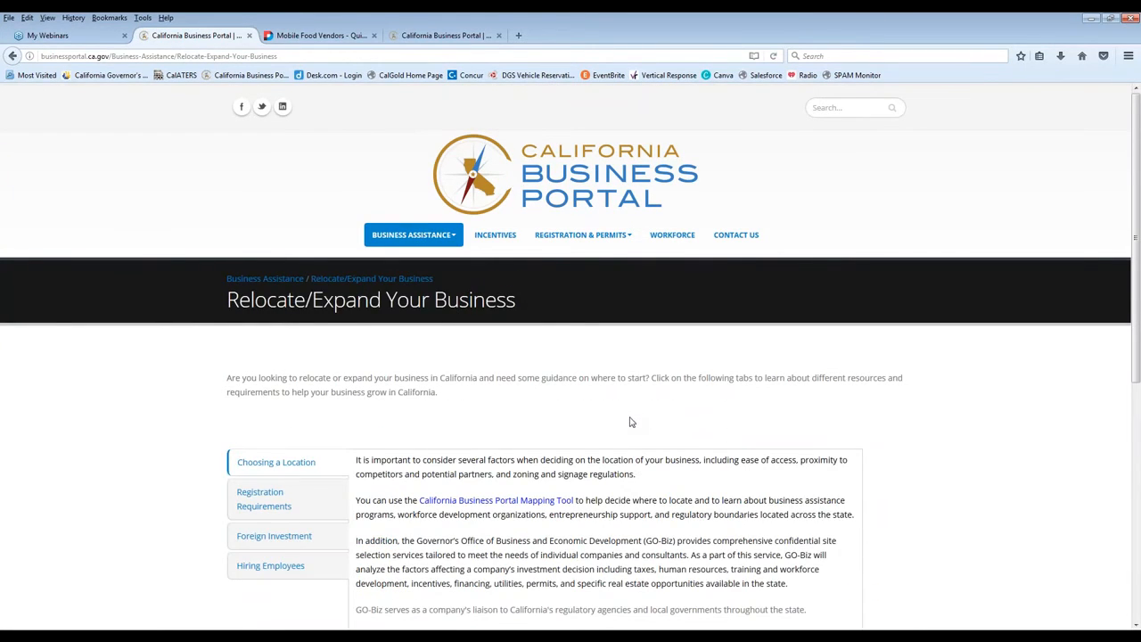
pyautogui.scroll(-3)
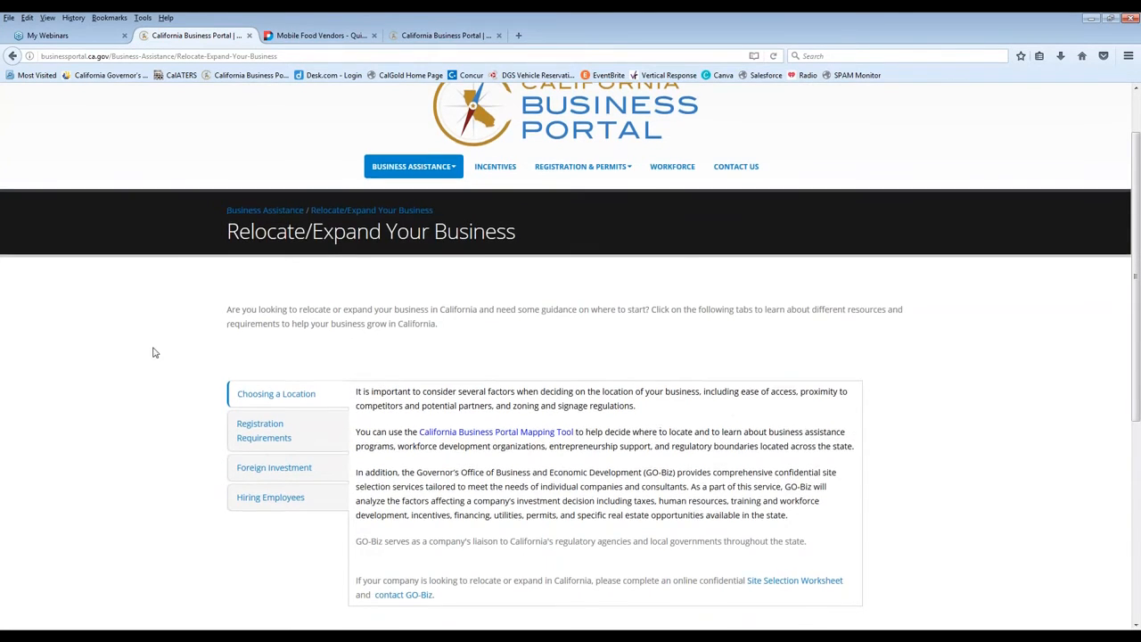
pyautogui.scroll(-3)
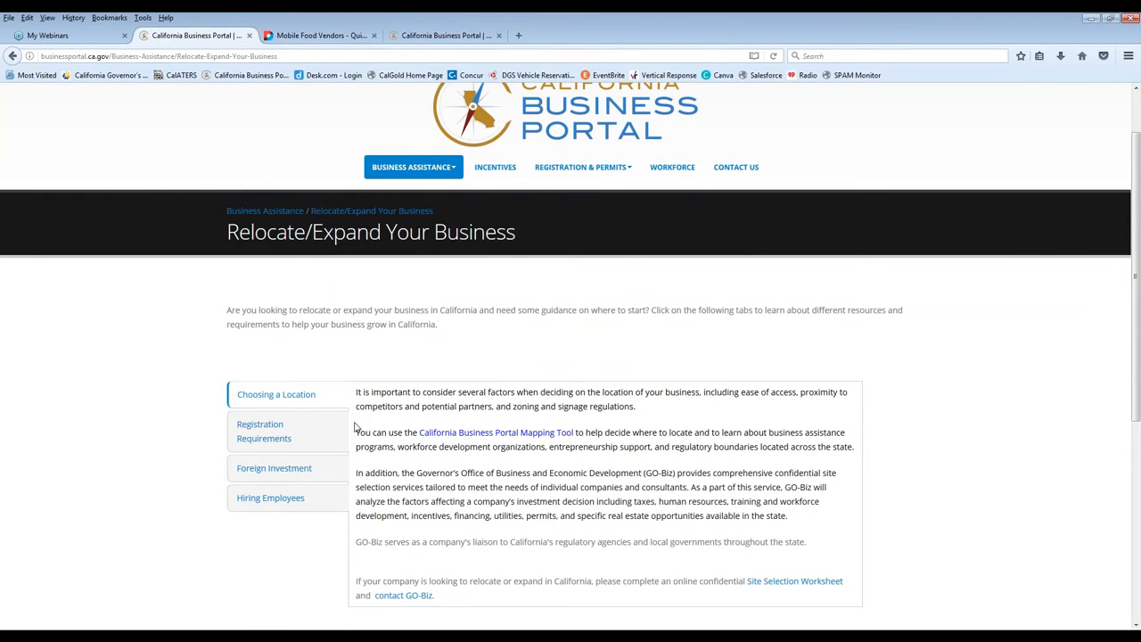
pyautogui.moveTo(549, 442)
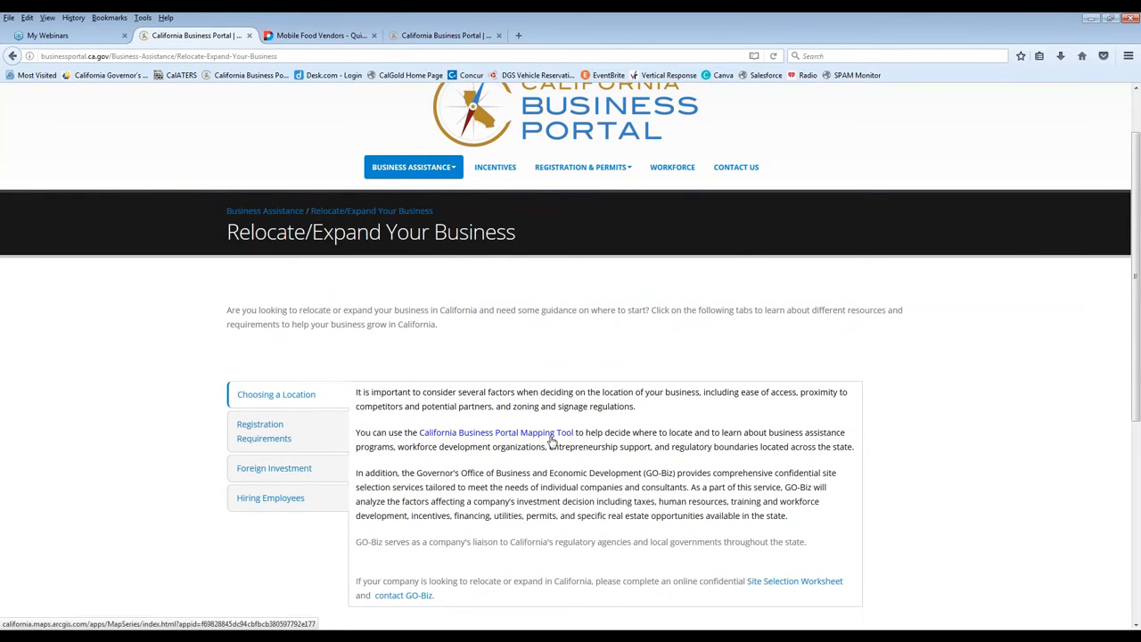
pyautogui.moveTo(400, 614)
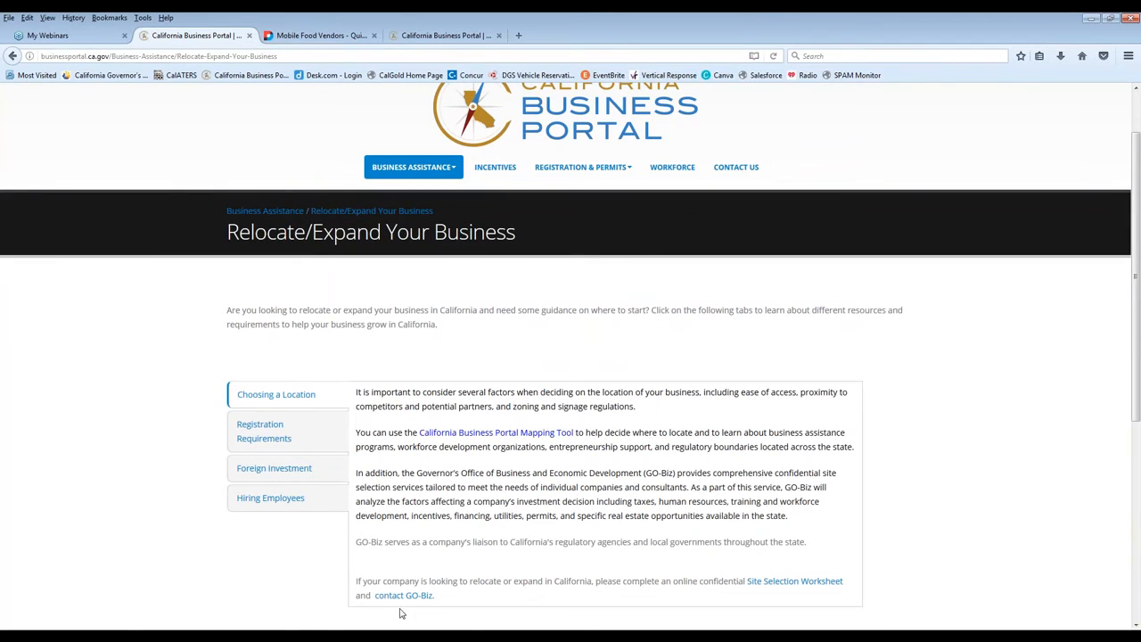
pyautogui.moveTo(460, 563)
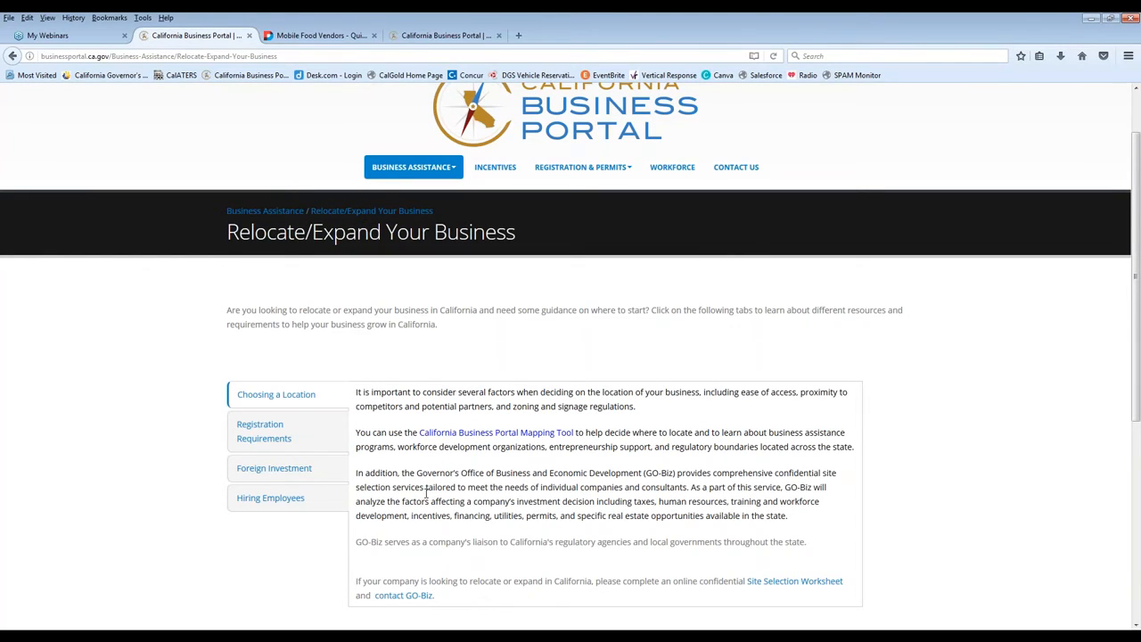
# - View the Registration Requirements, Foreign Investment and Hiring Employees tabs in turn
pyautogui.click(264, 430)
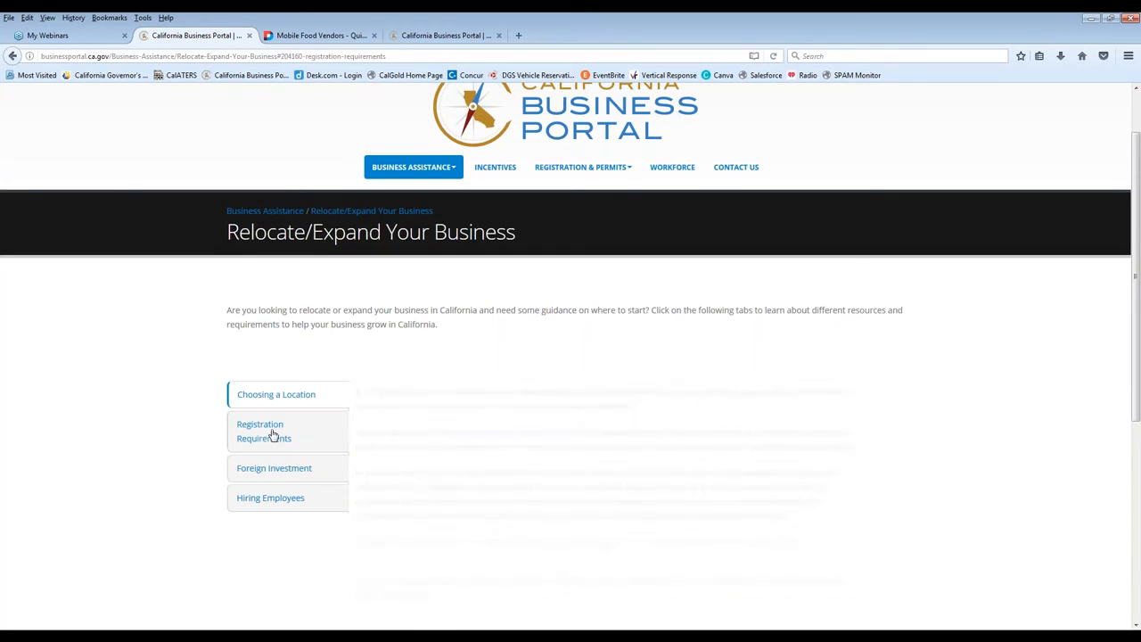
pyautogui.click(275, 394)
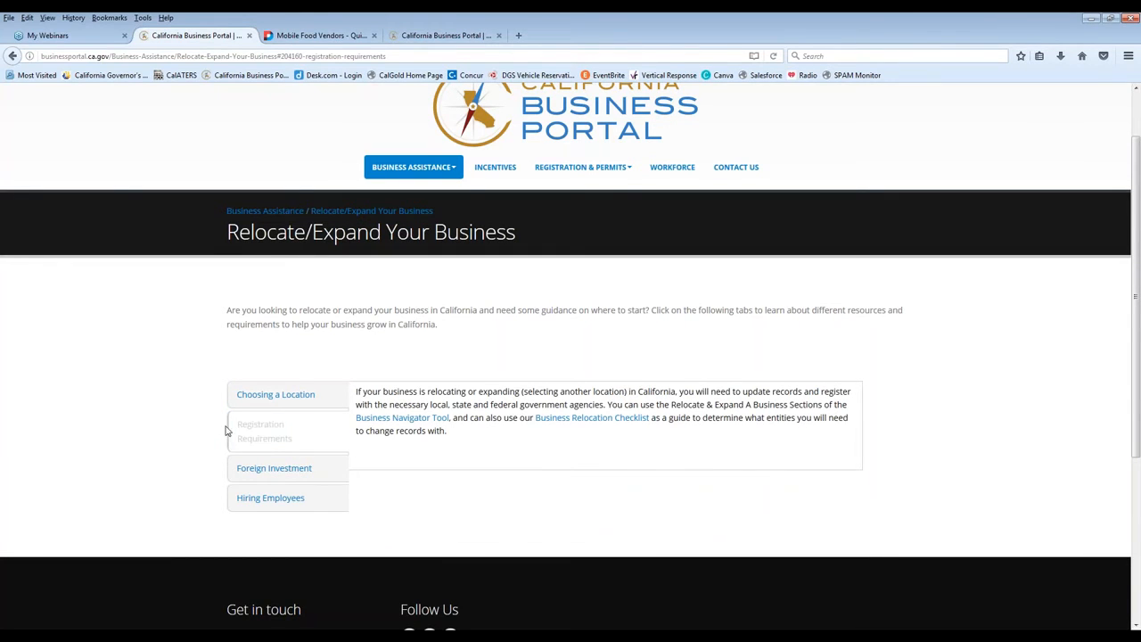
pyautogui.moveTo(431, 427)
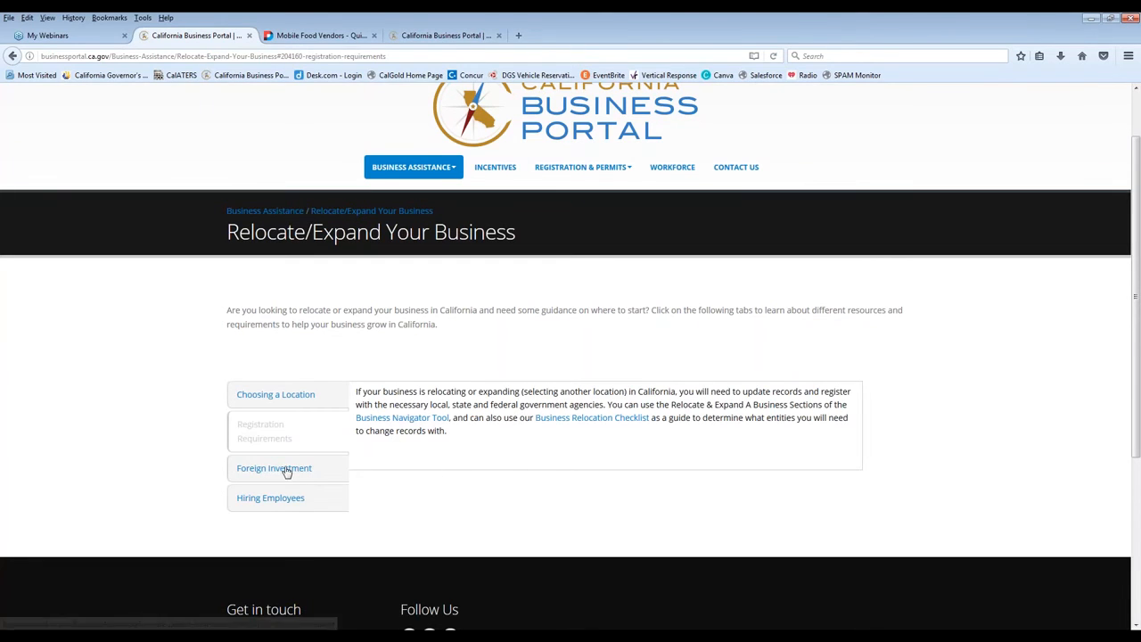
pyautogui.click(275, 467)
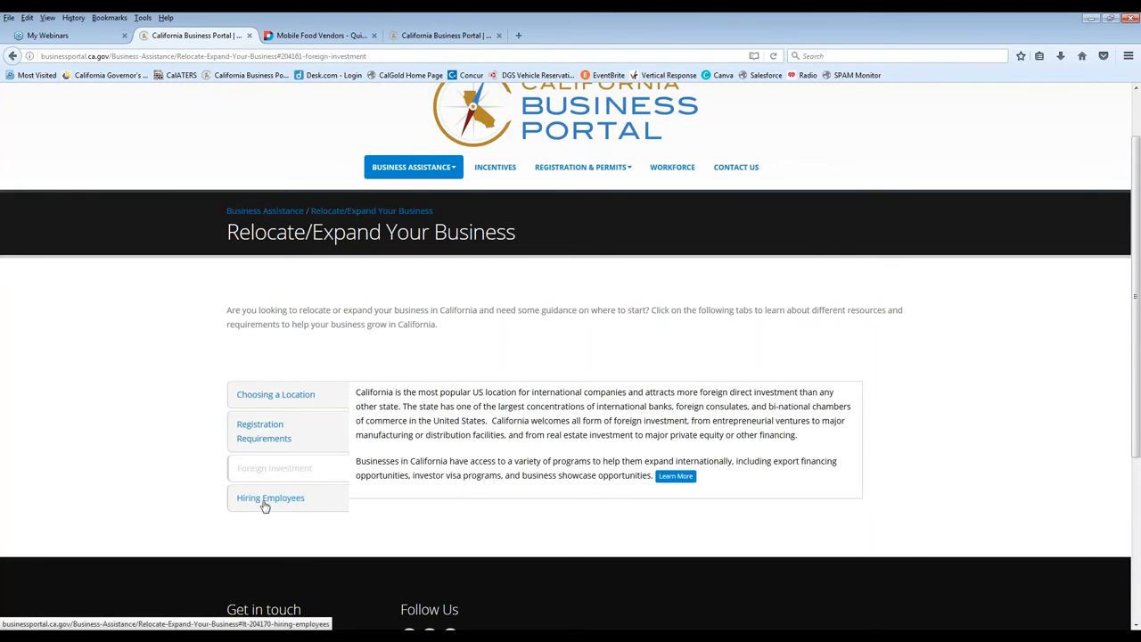
pyautogui.click(271, 497)
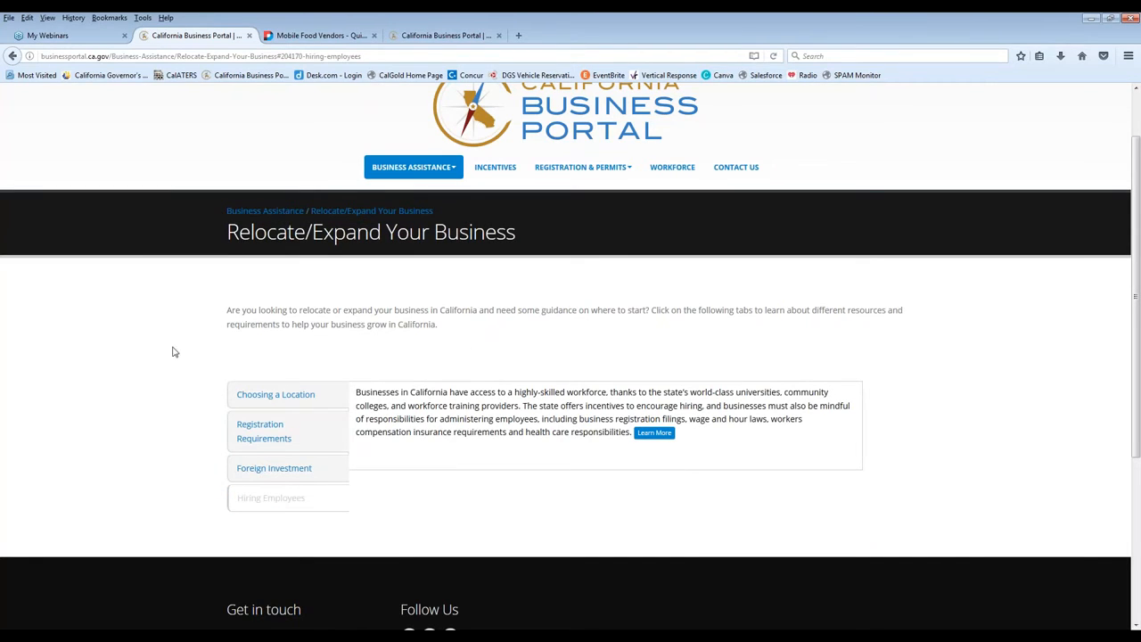
pyautogui.moveTo(390, 444)
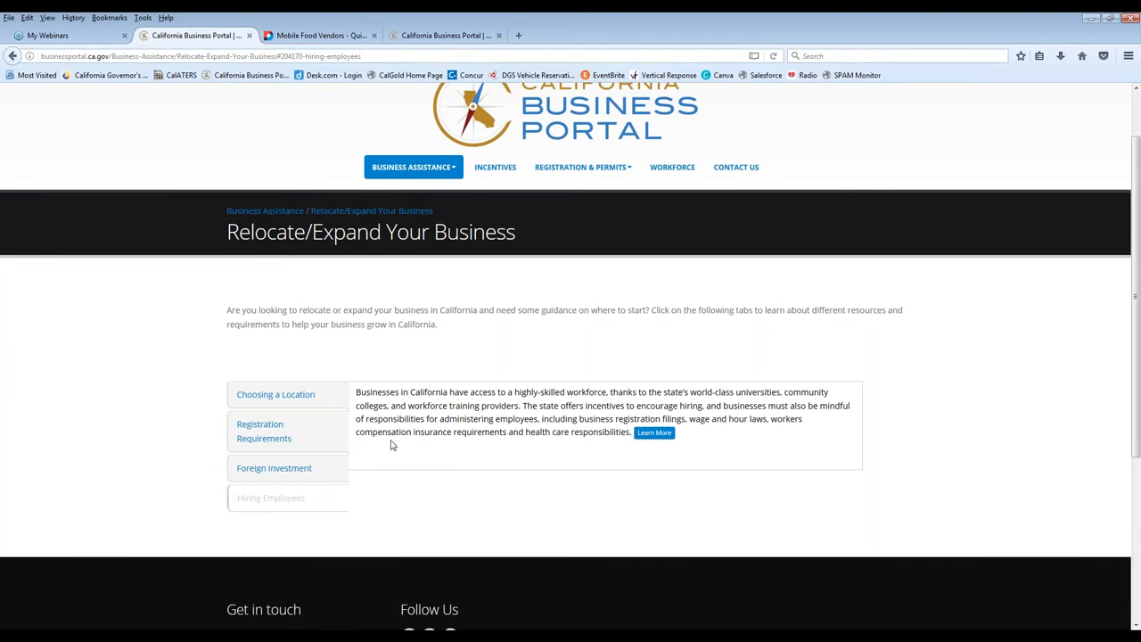
pyautogui.moveTo(512, 335)
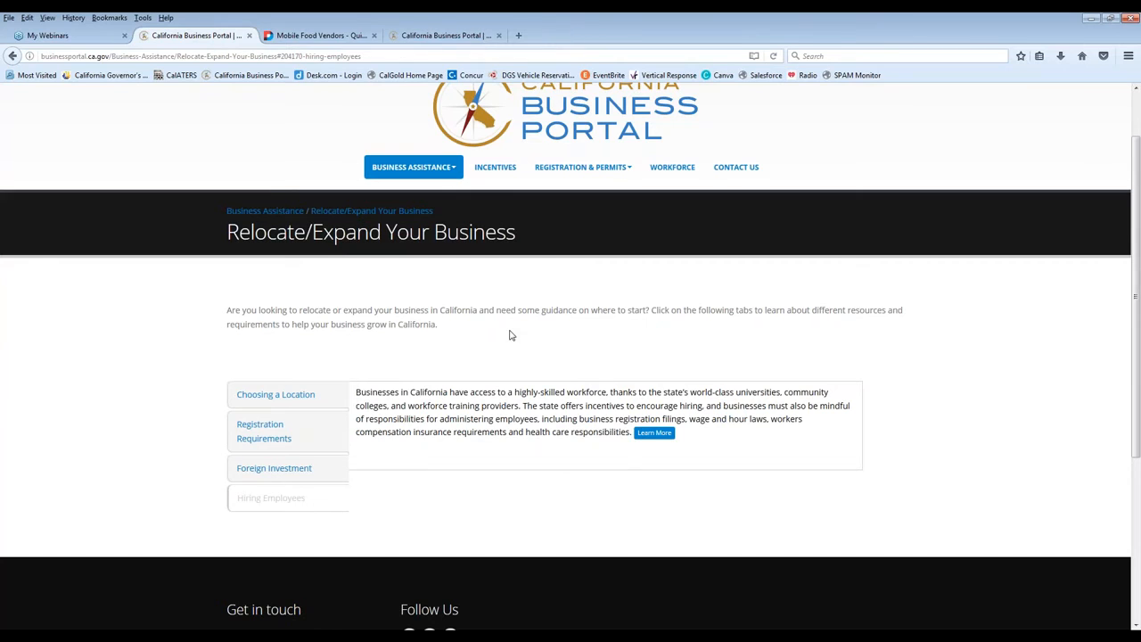
pyautogui.click(414, 168)
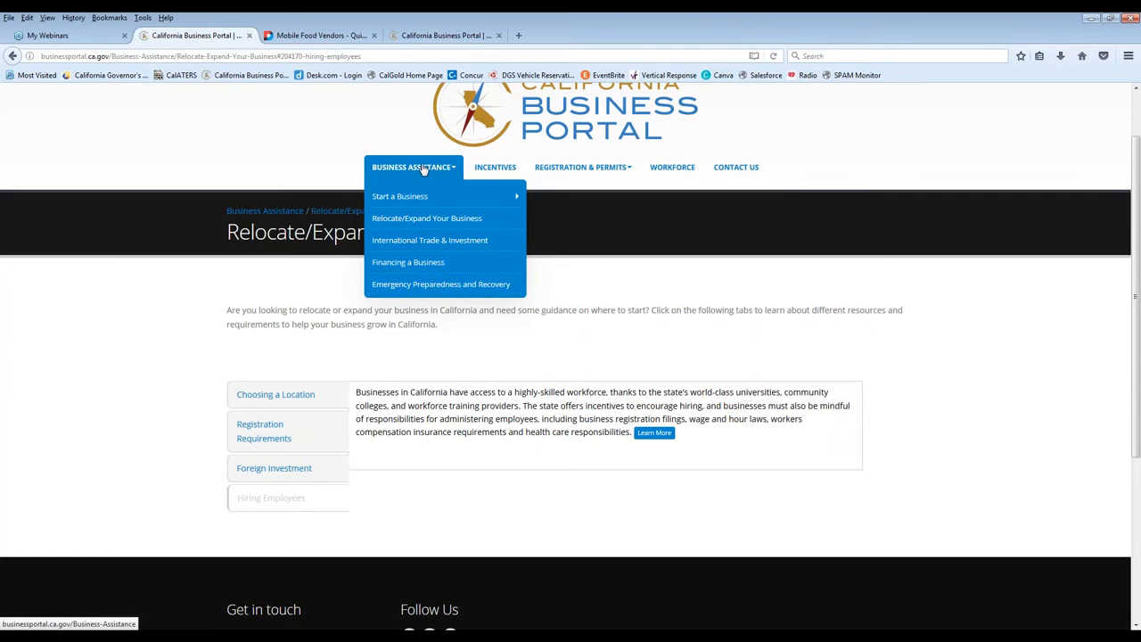
pyautogui.moveTo(513, 157)
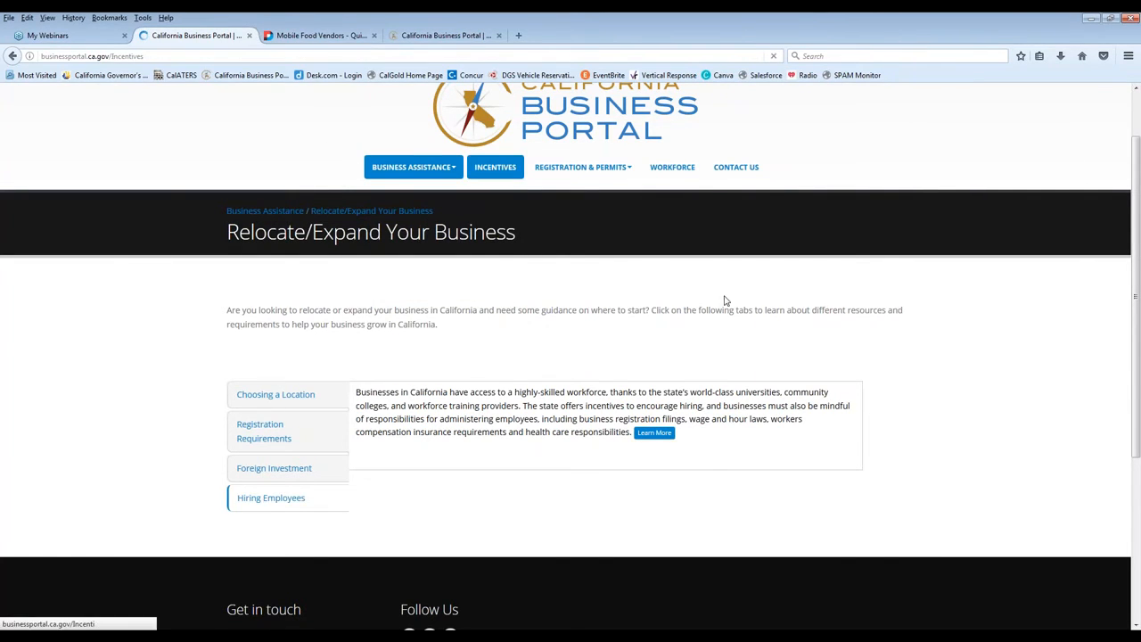
# - Go to the Incentives page and scroll to the categories by business operations and industry type
pyautogui.click(496, 167)
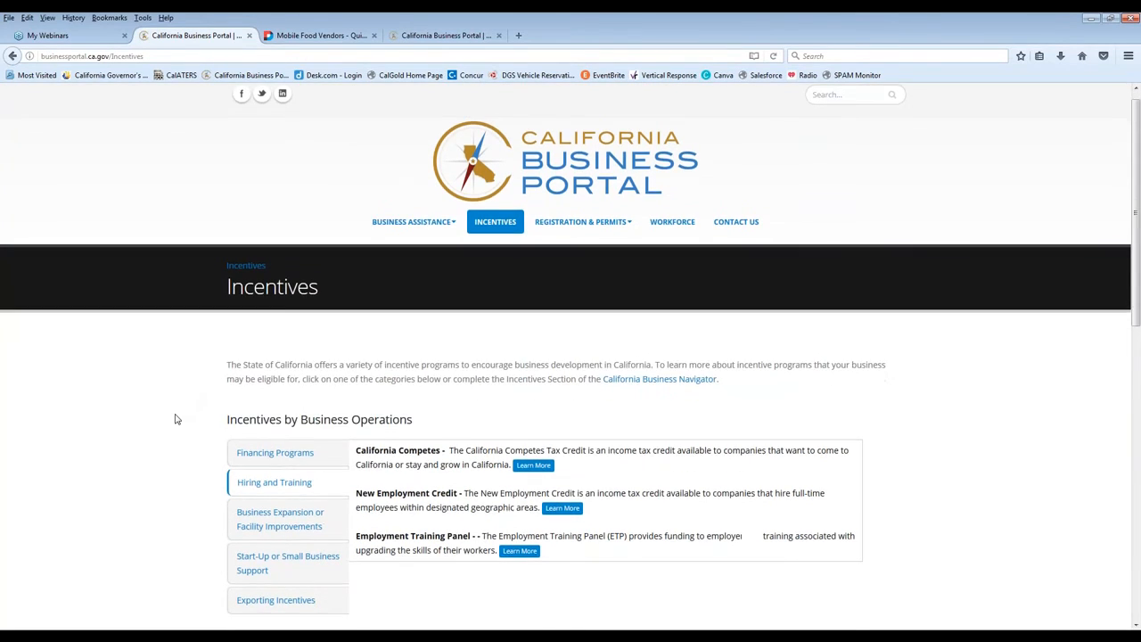
pyautogui.scroll(-3)
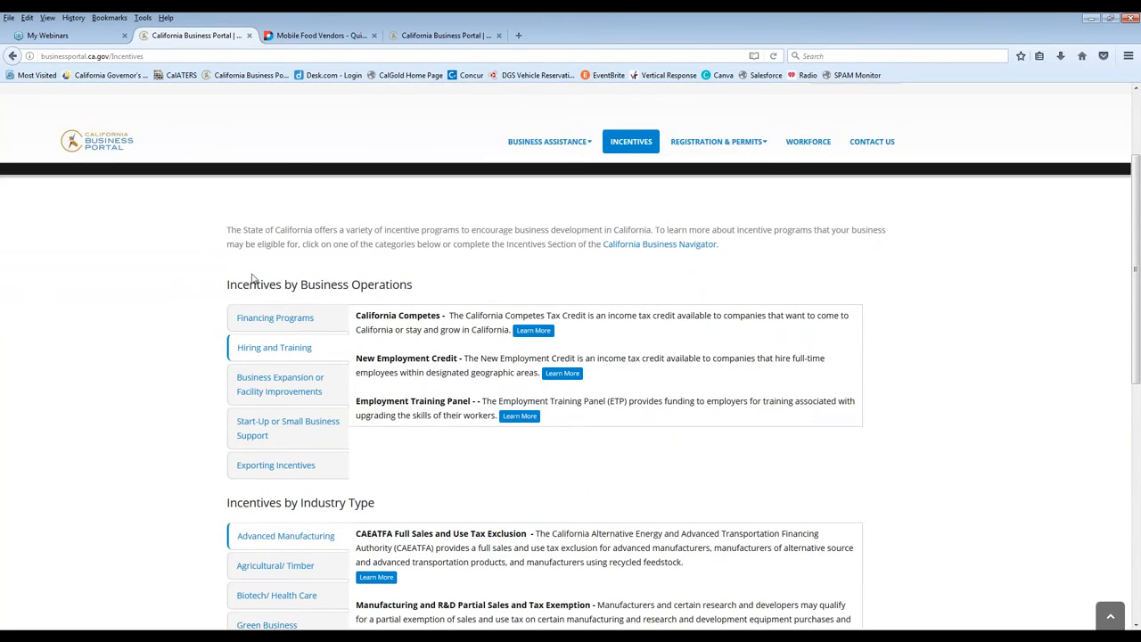
pyautogui.moveTo(391, 506)
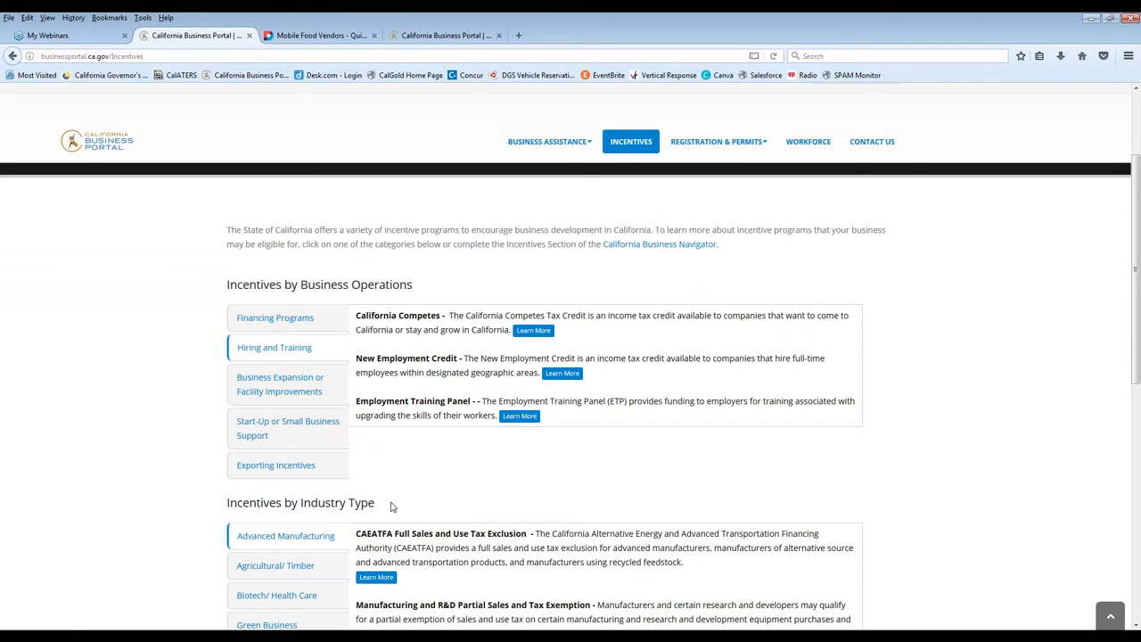
pyautogui.scroll(-3)
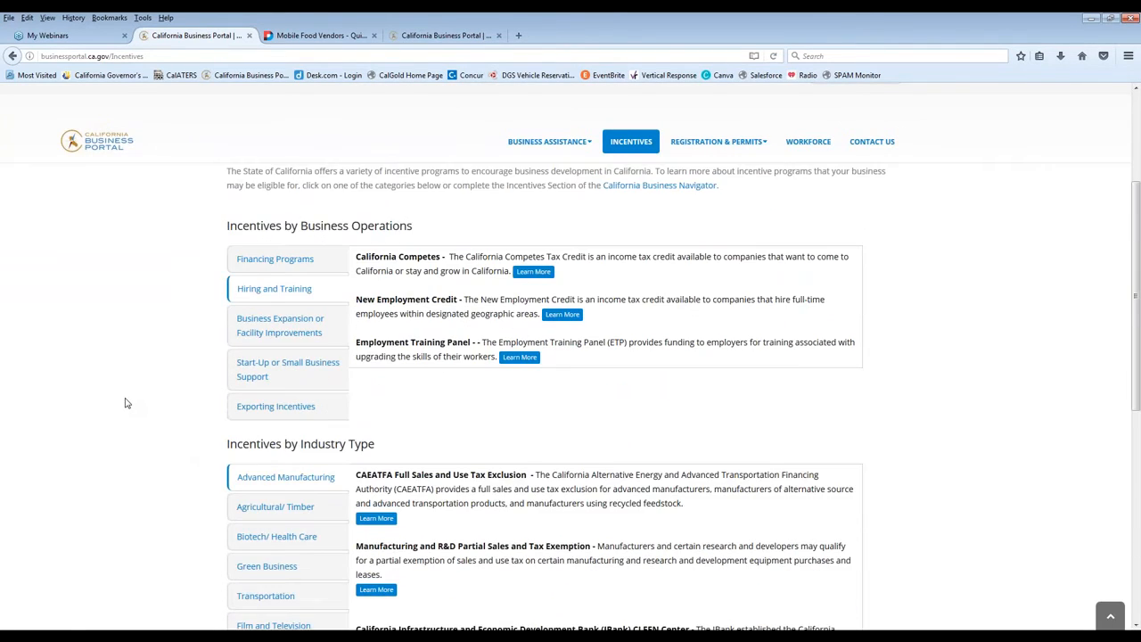
pyautogui.scroll(-3)
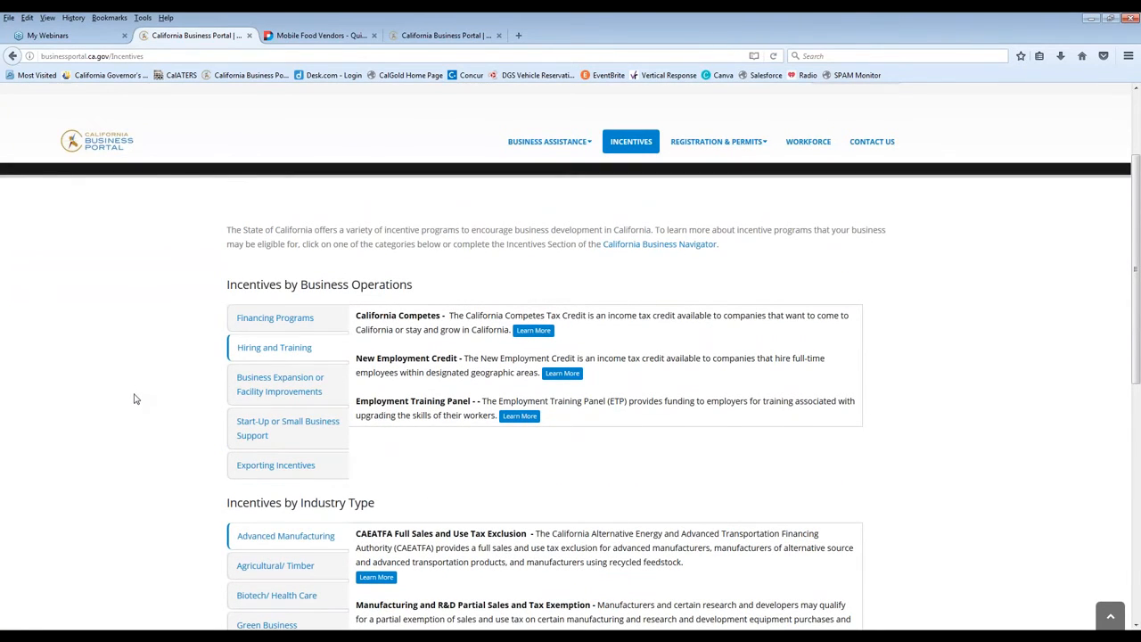
pyautogui.moveTo(650, 289)
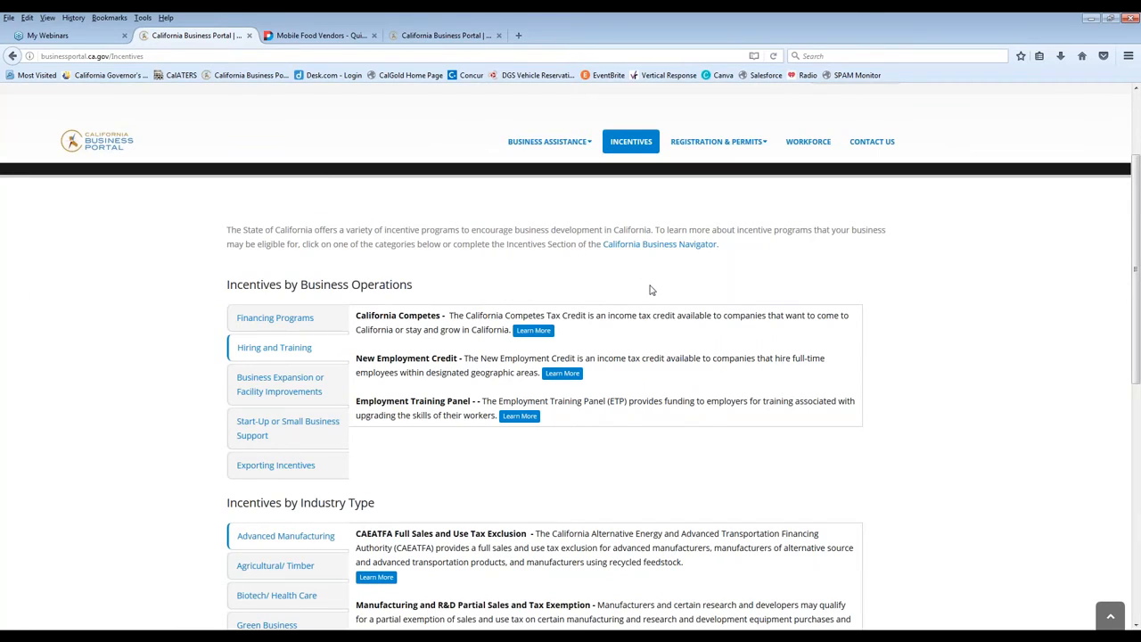
pyautogui.moveTo(249, 265)
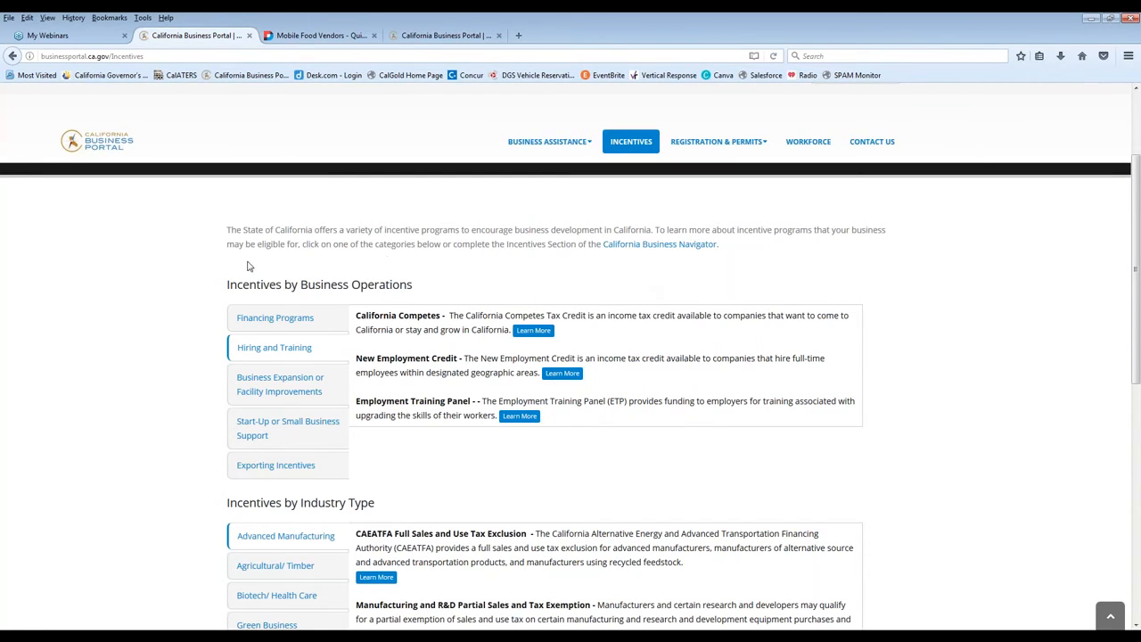
pyautogui.moveTo(489, 260)
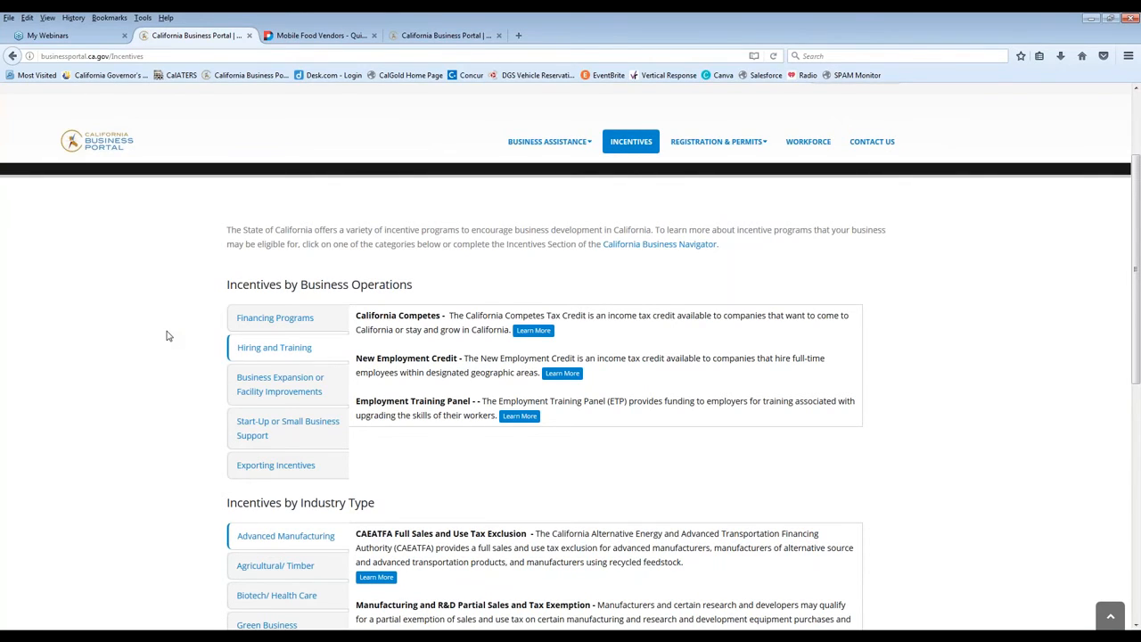
pyautogui.moveTo(337, 314)
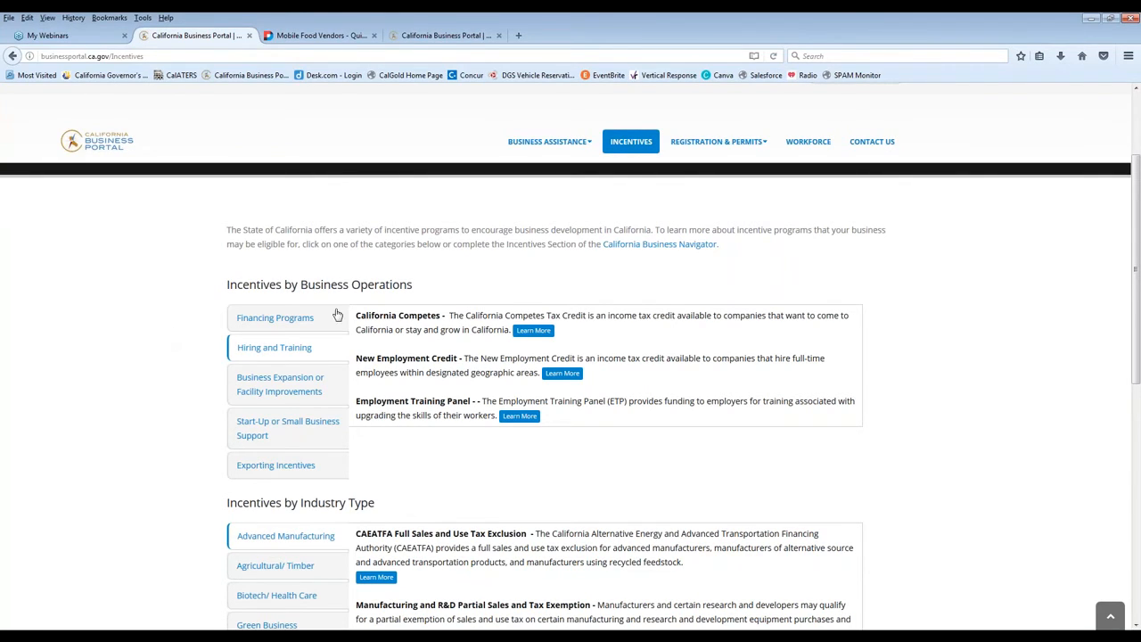
pyautogui.moveTo(651, 275)
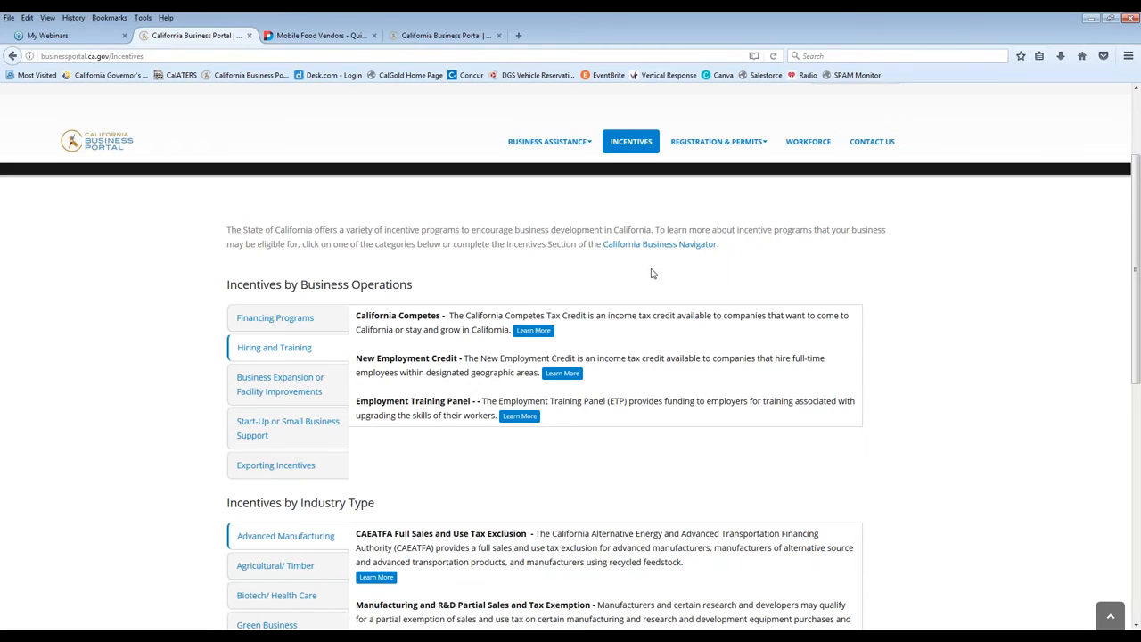
# - Follow Learn More to the GO-Biz California Competes Tax Credit page and reach its Updates section
pyautogui.click(533, 330)
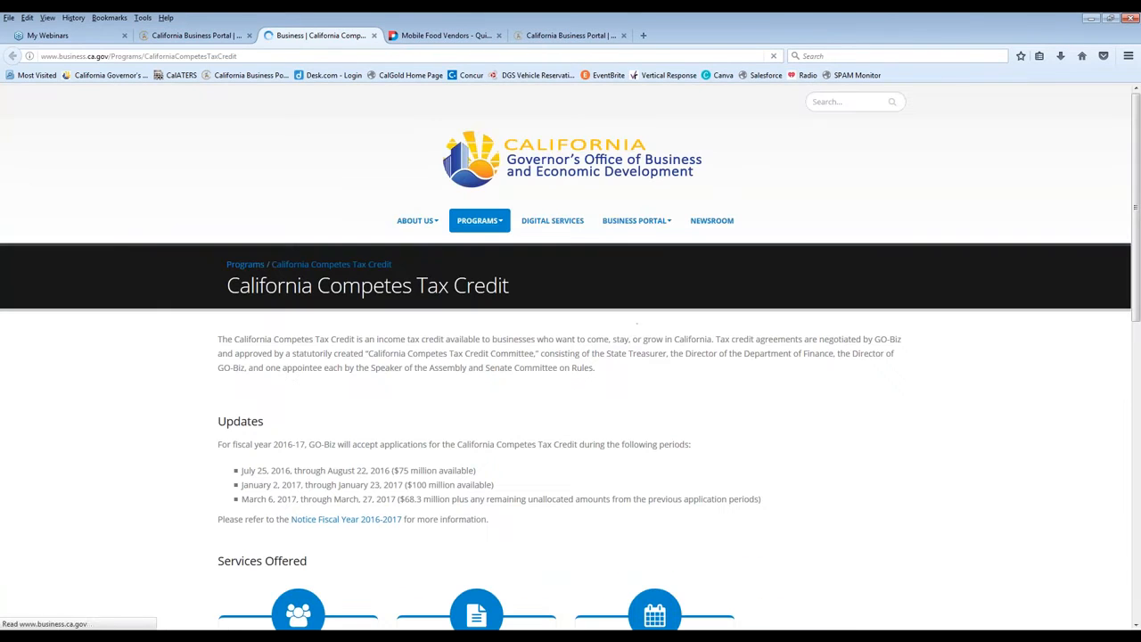
pyautogui.scroll(-3)
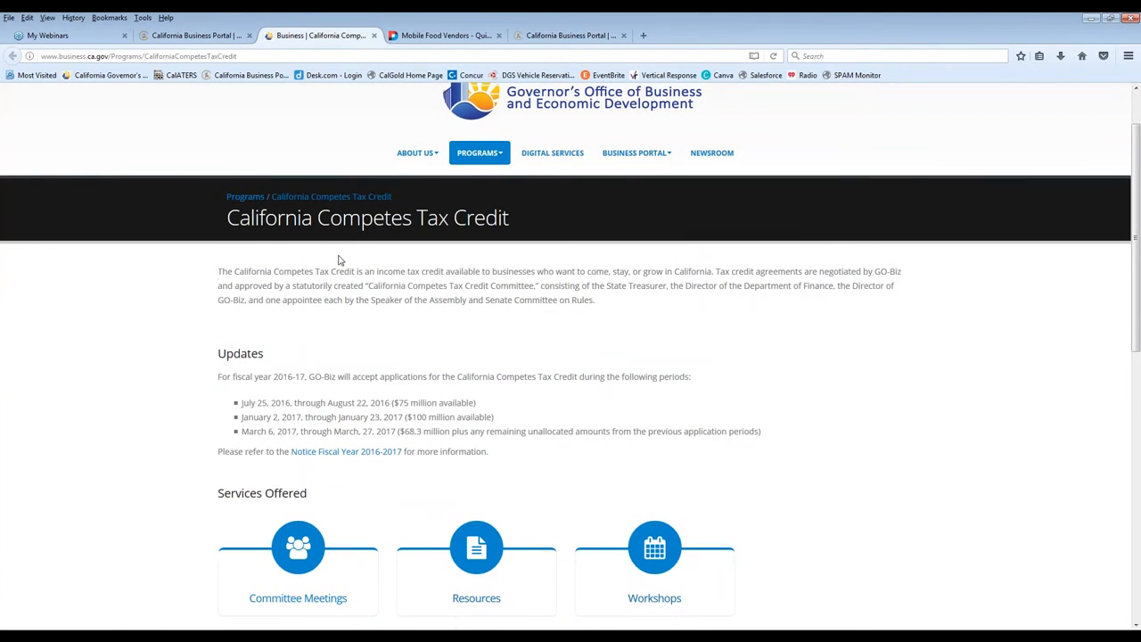
pyautogui.moveTo(763, 358)
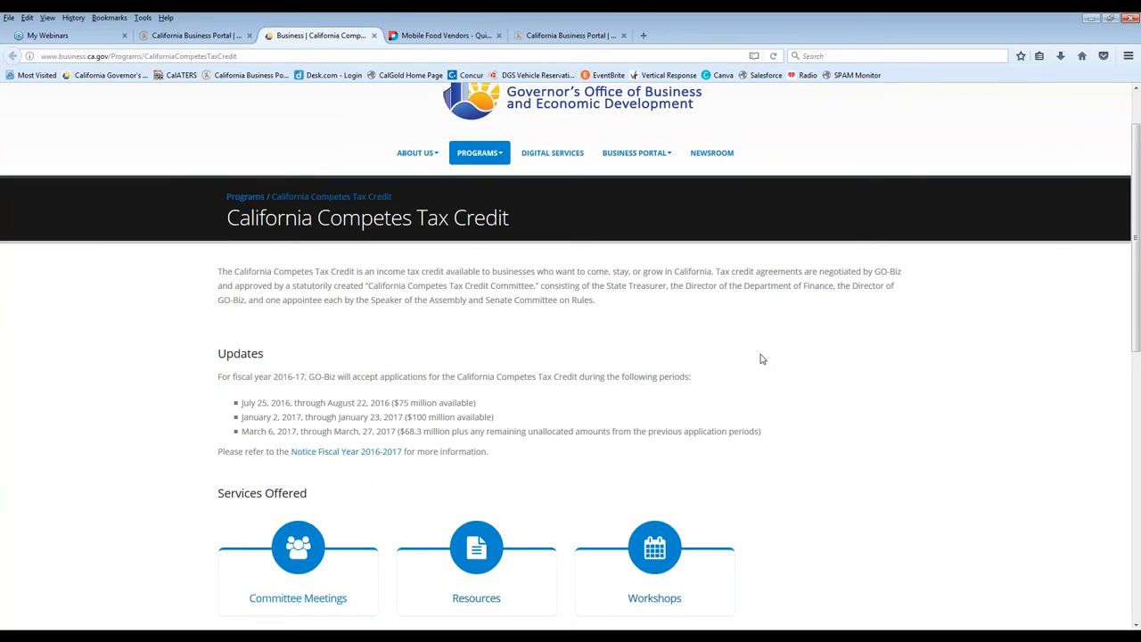
pyautogui.scroll(-3)
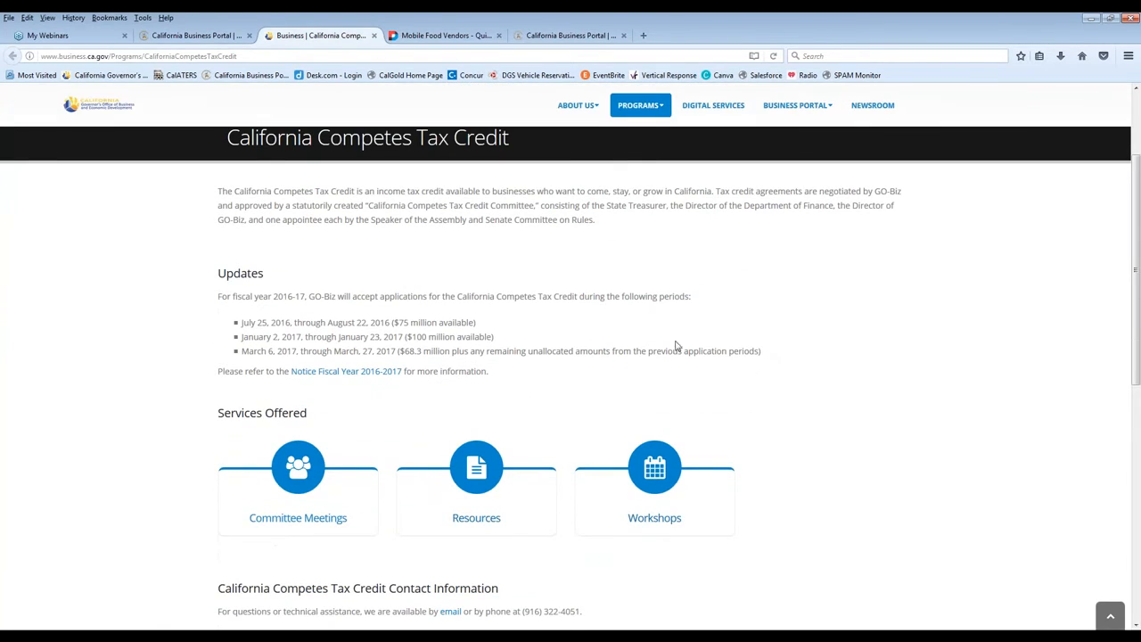
# - Highlight the unallocated-amount note and the application-period list, then clear the selection
pyautogui.moveTo(503, 349); pyautogui.dragTo(763, 349)
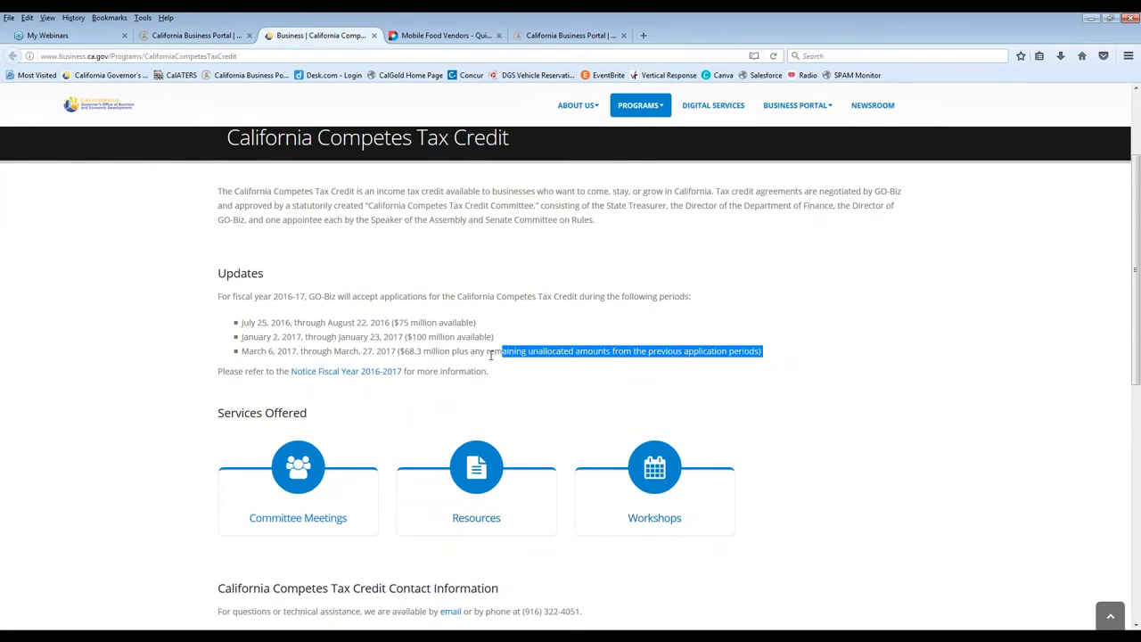
pyautogui.moveTo(500, 350); pyautogui.dragTo(242, 321)
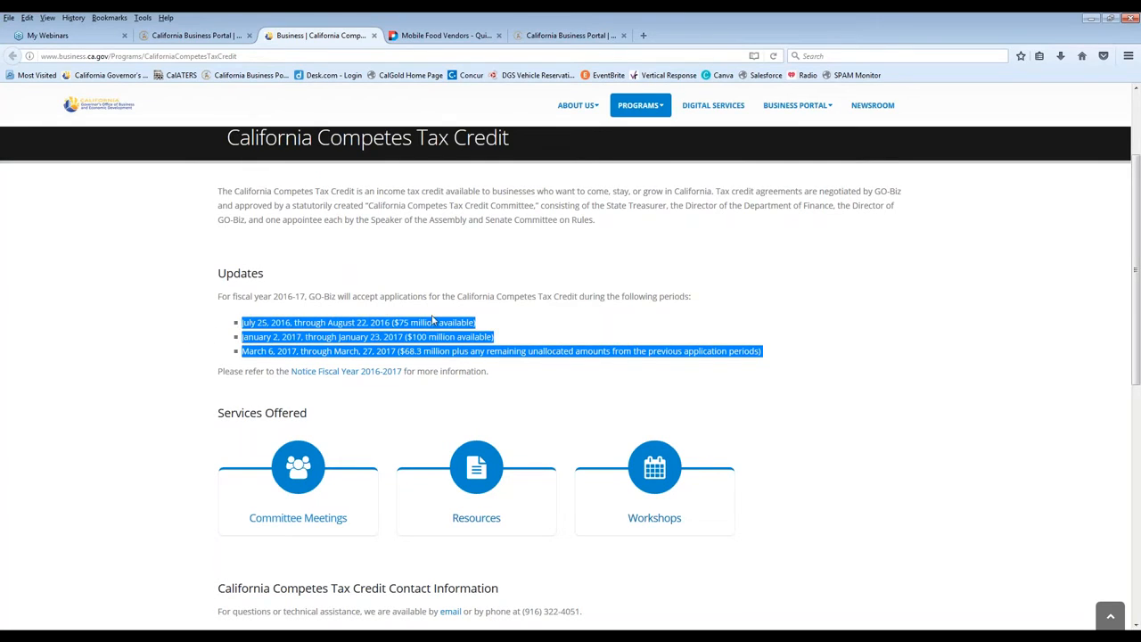
pyautogui.click(763, 413)
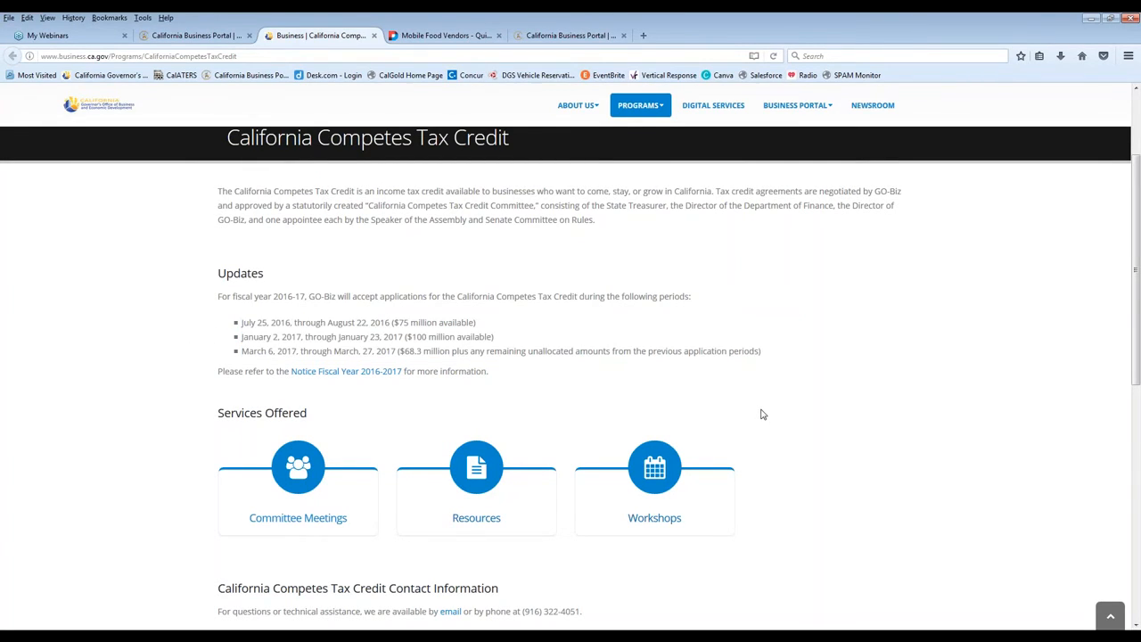
pyautogui.moveTo(525, 312)
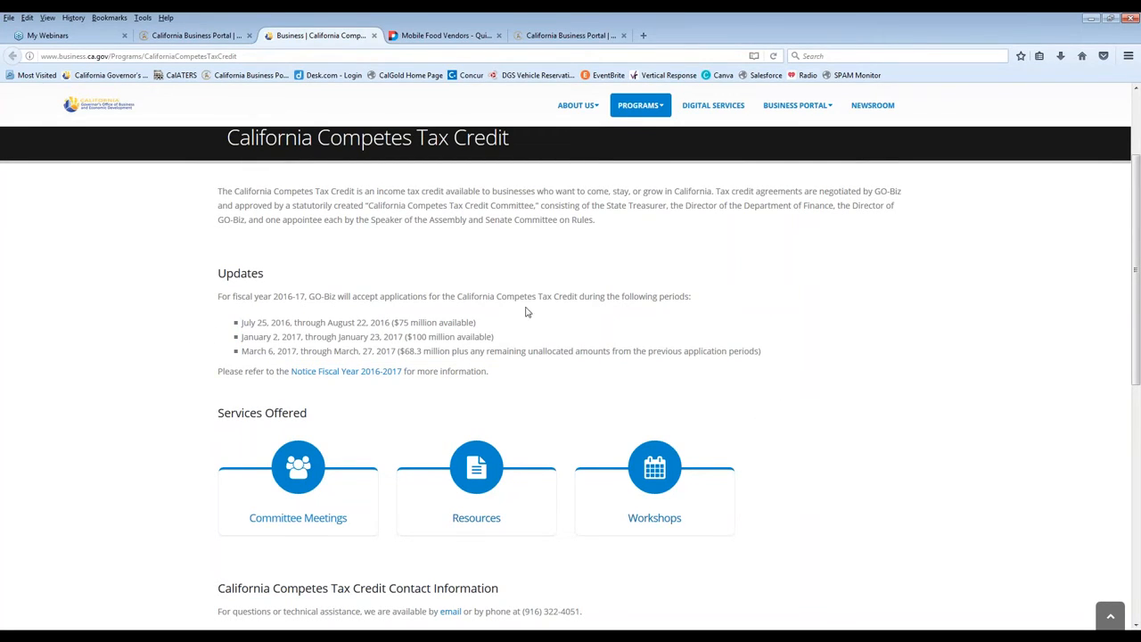
pyautogui.moveTo(768, 417)
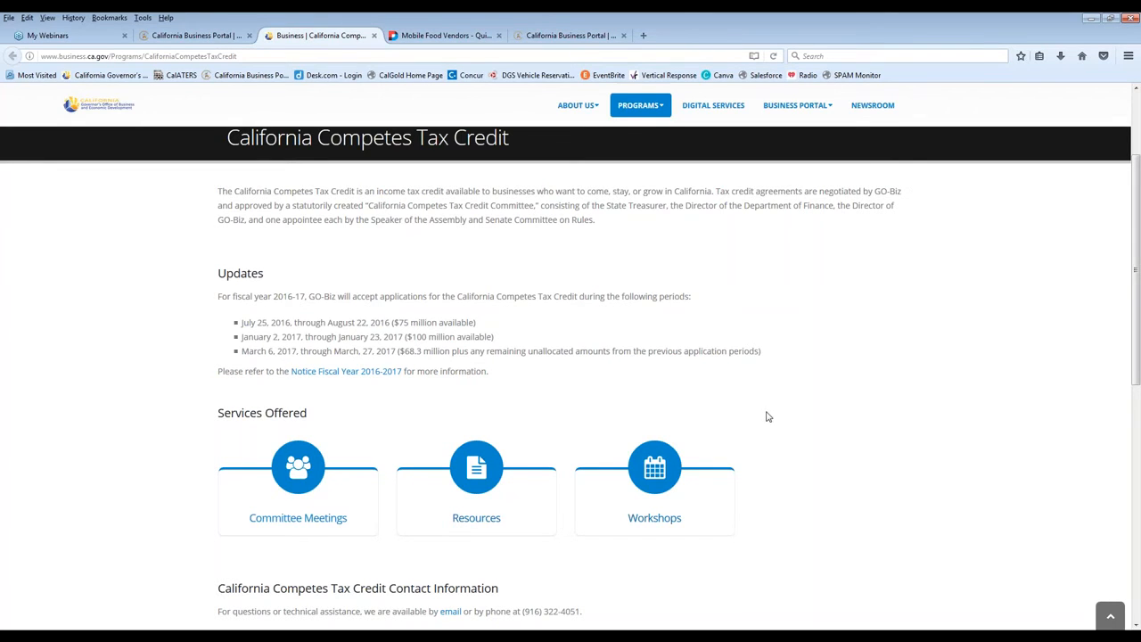
pyautogui.scroll(3)
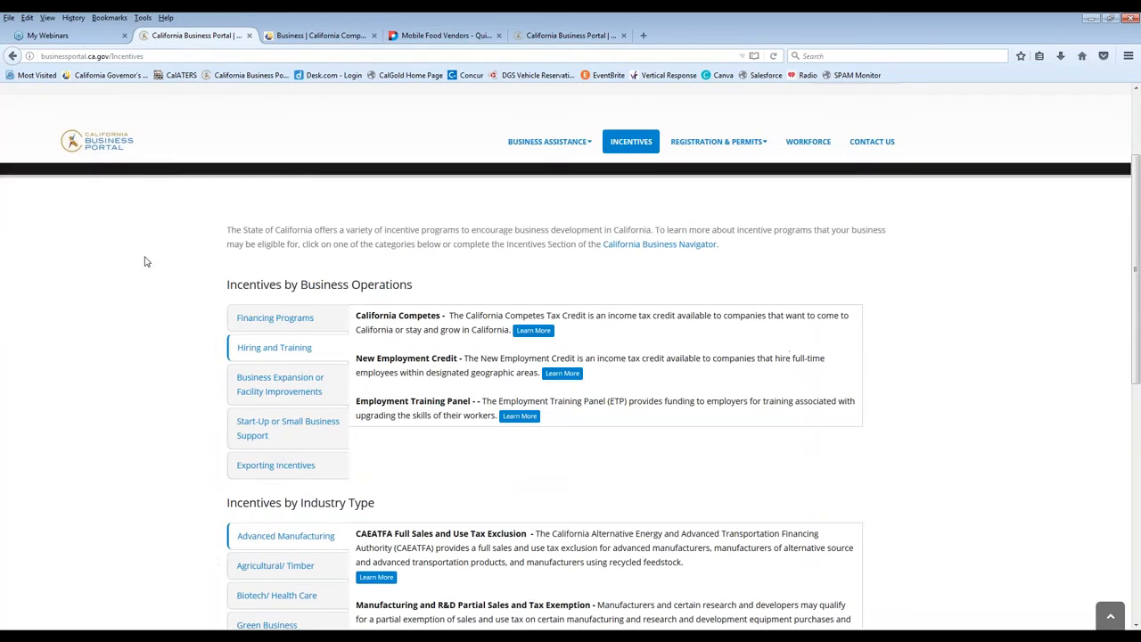
pyautogui.moveTo(765, 310)
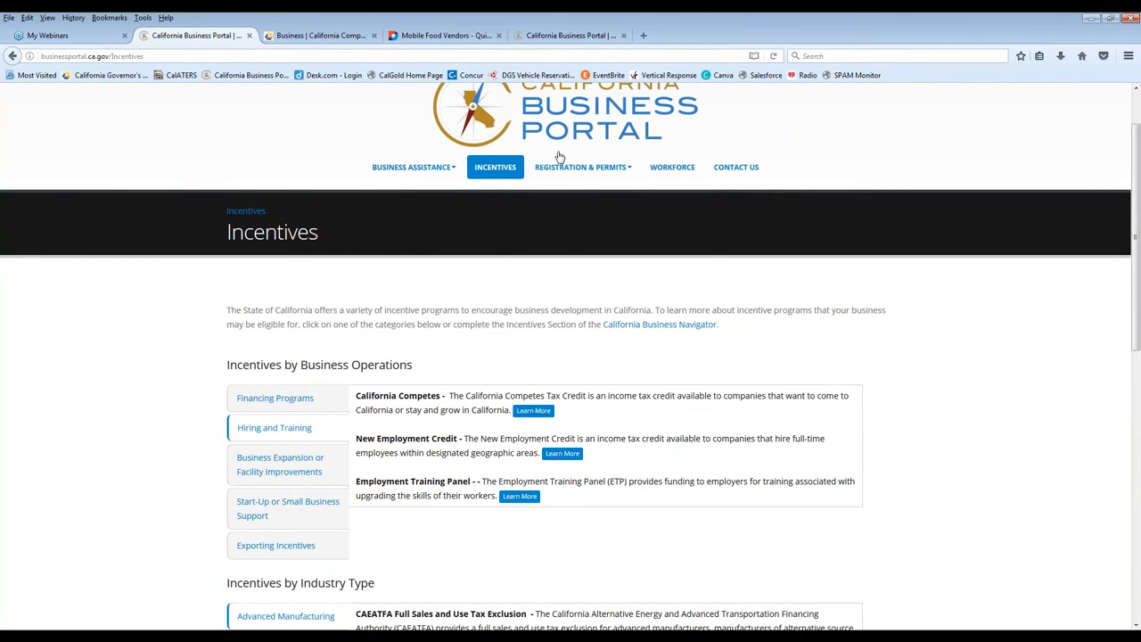
# - Go to the Registration & Permits page and expand the Registering a Business summary
pyautogui.click(581, 168)
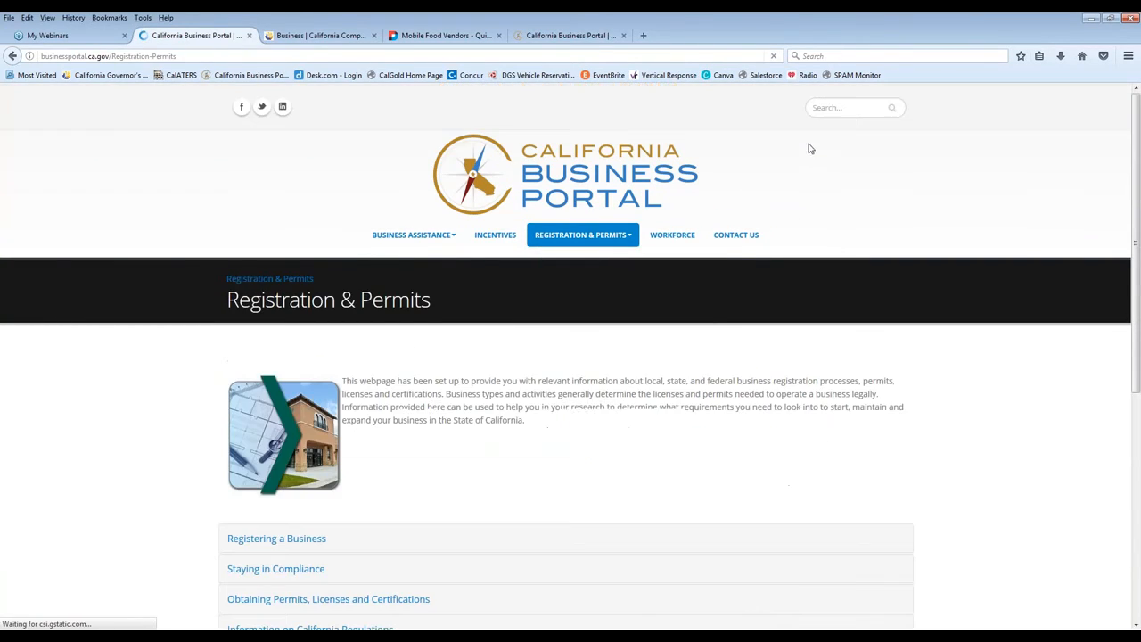
pyautogui.scroll(-3)
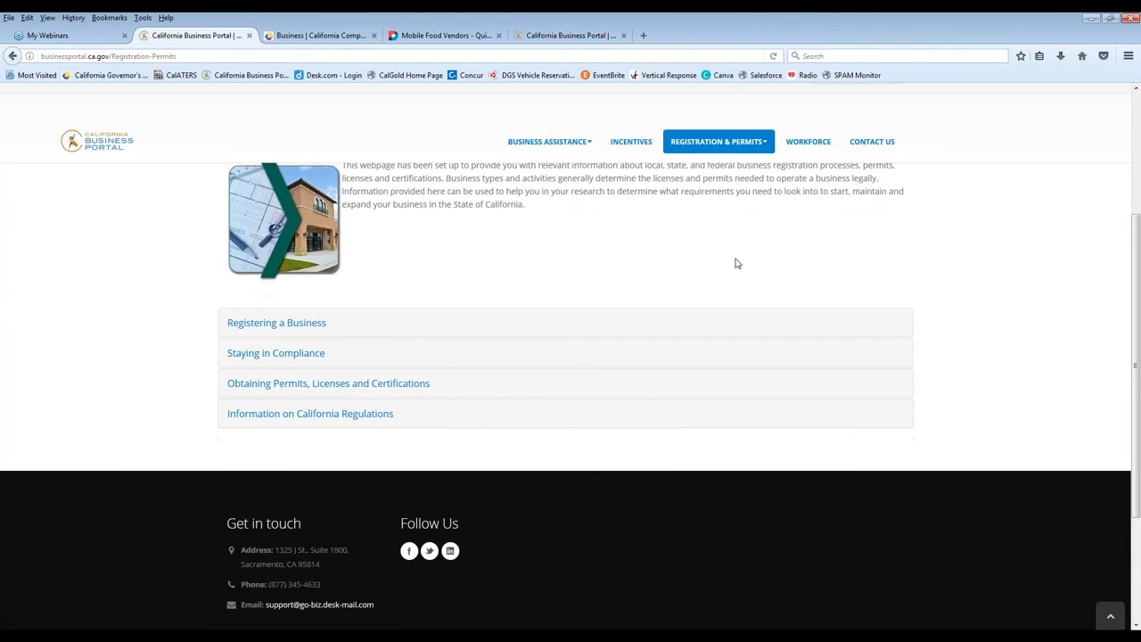
pyautogui.scroll(3)
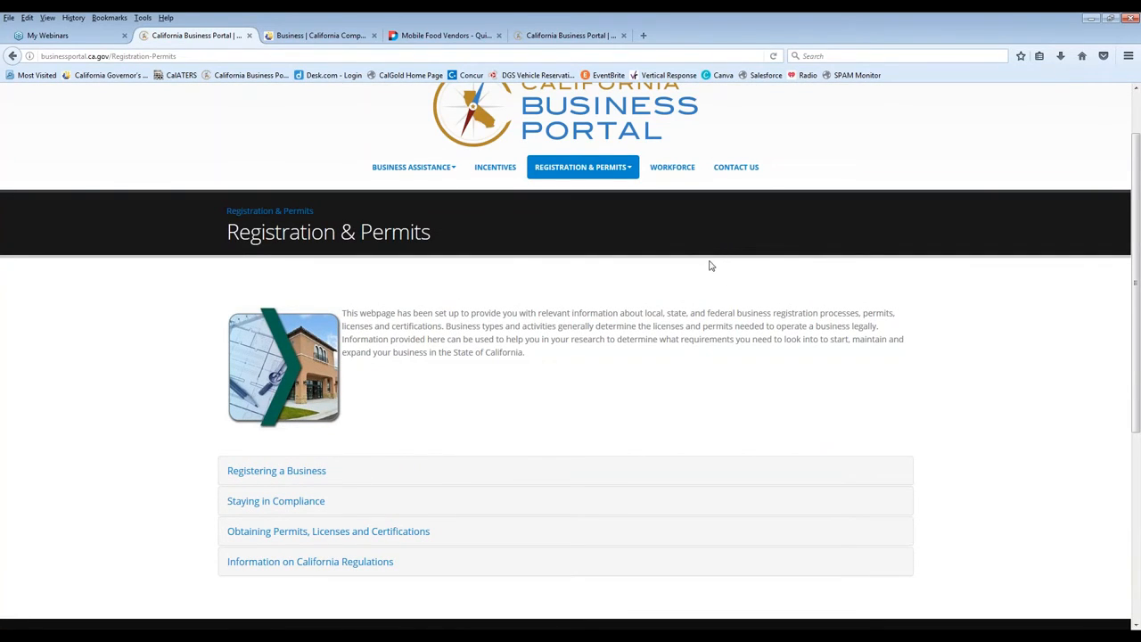
pyautogui.click(276, 470)
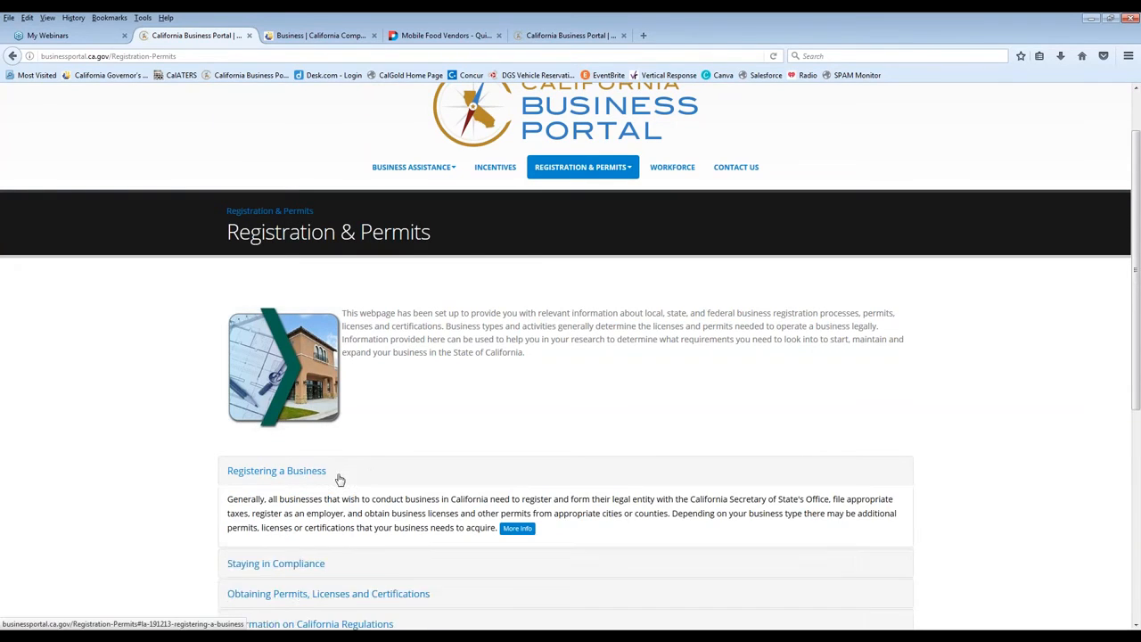
pyautogui.click(276, 470)
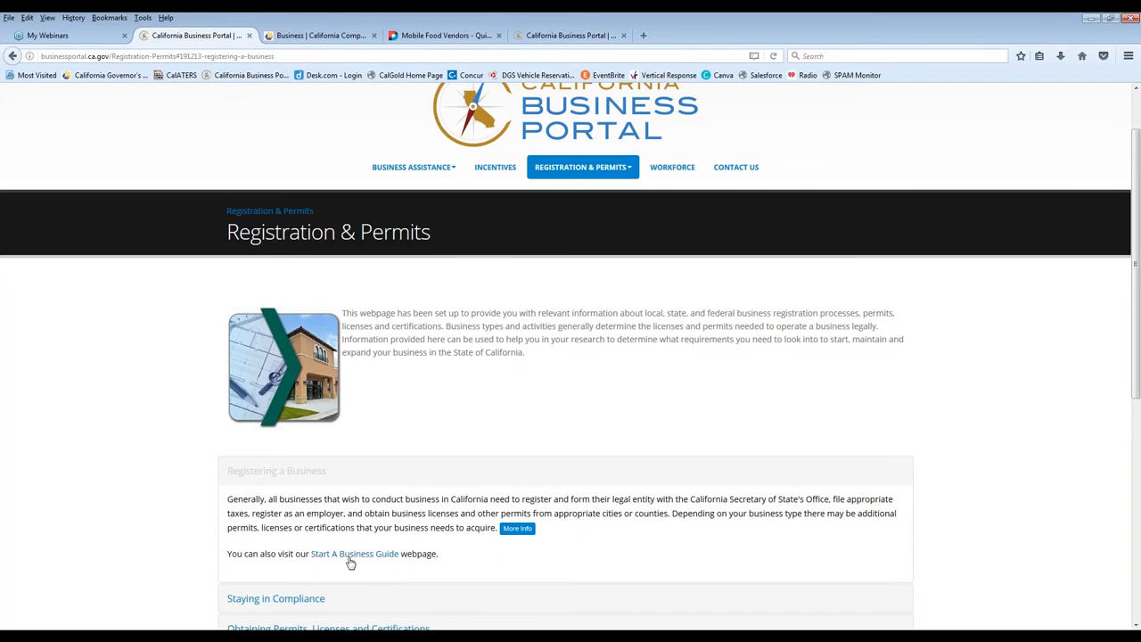
# - Expand Staying in Compliance and go to its full More Info page
pyautogui.scroll(-3)
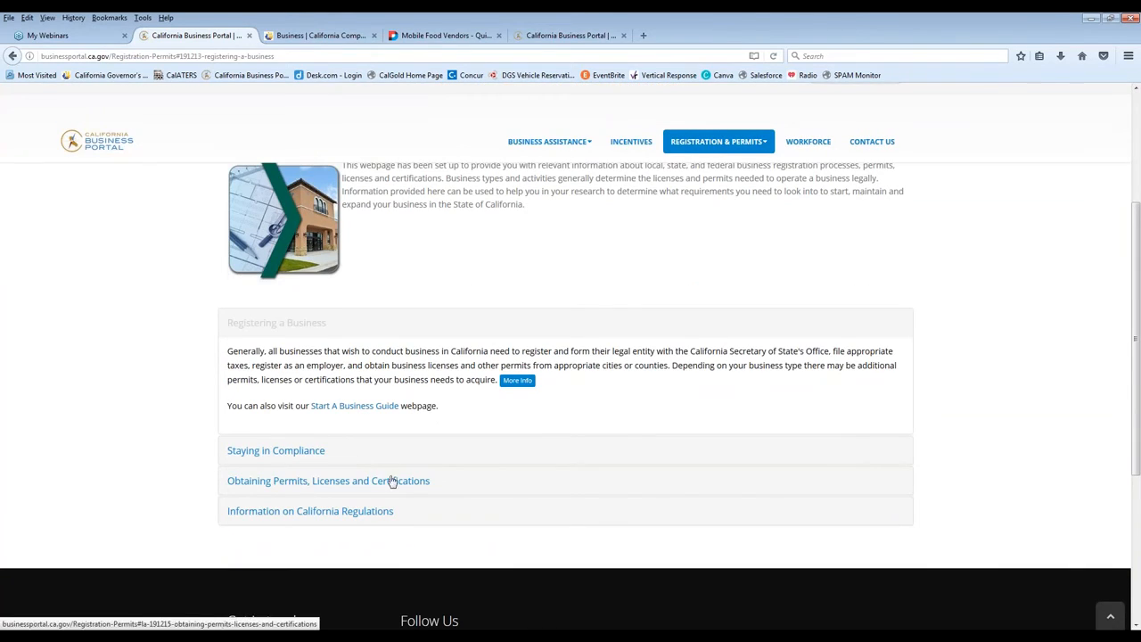
pyautogui.moveTo(412, 492)
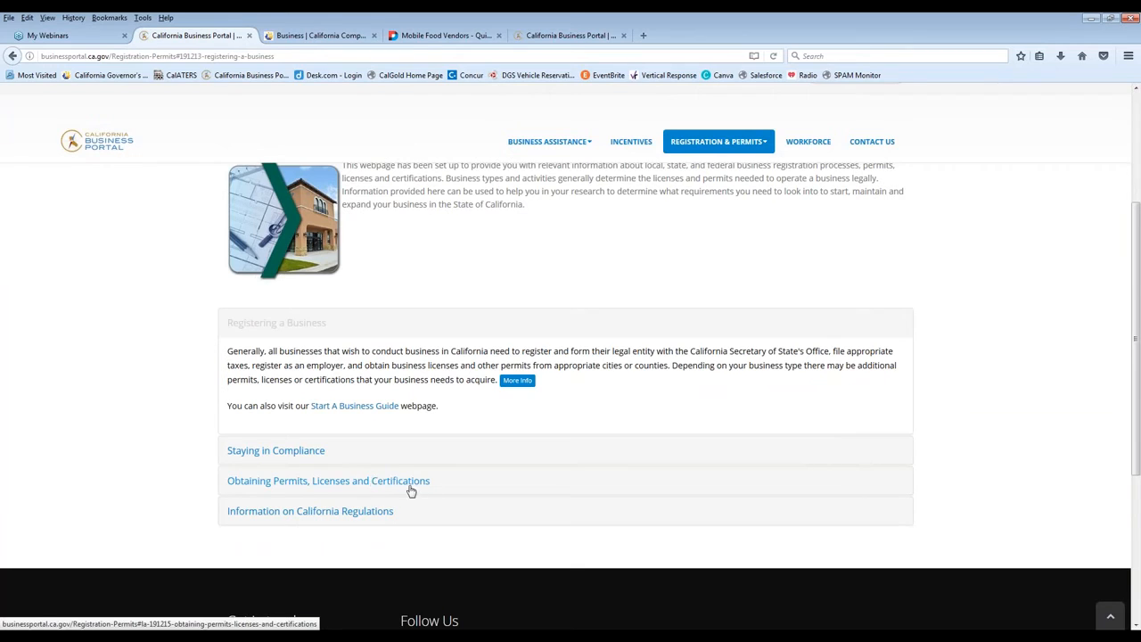
pyautogui.click(275, 449)
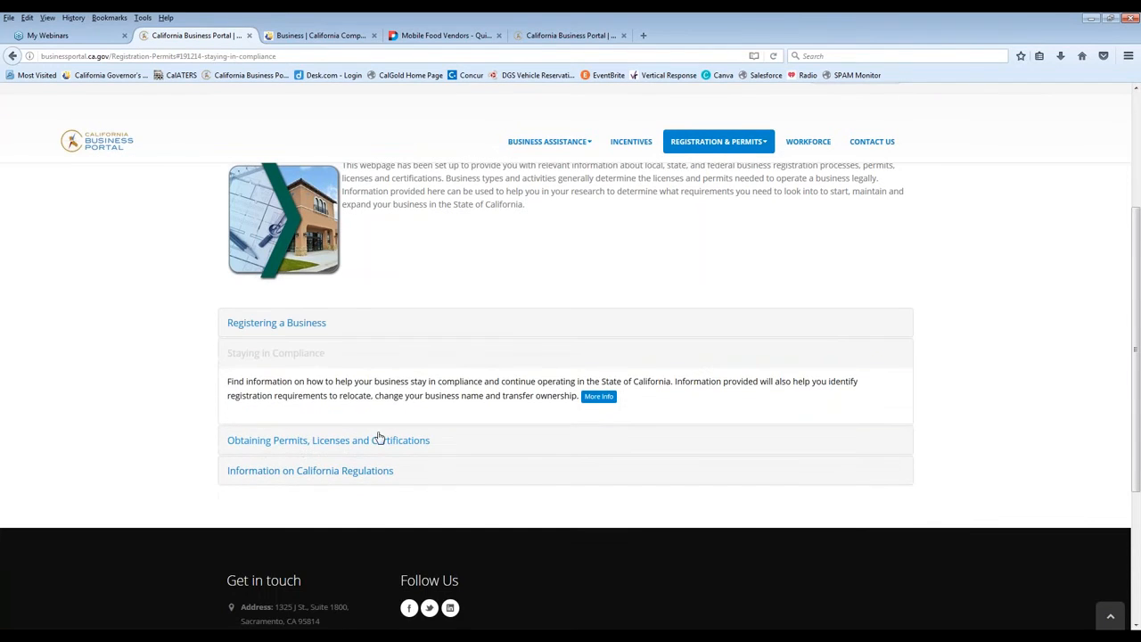
pyautogui.click(274, 353)
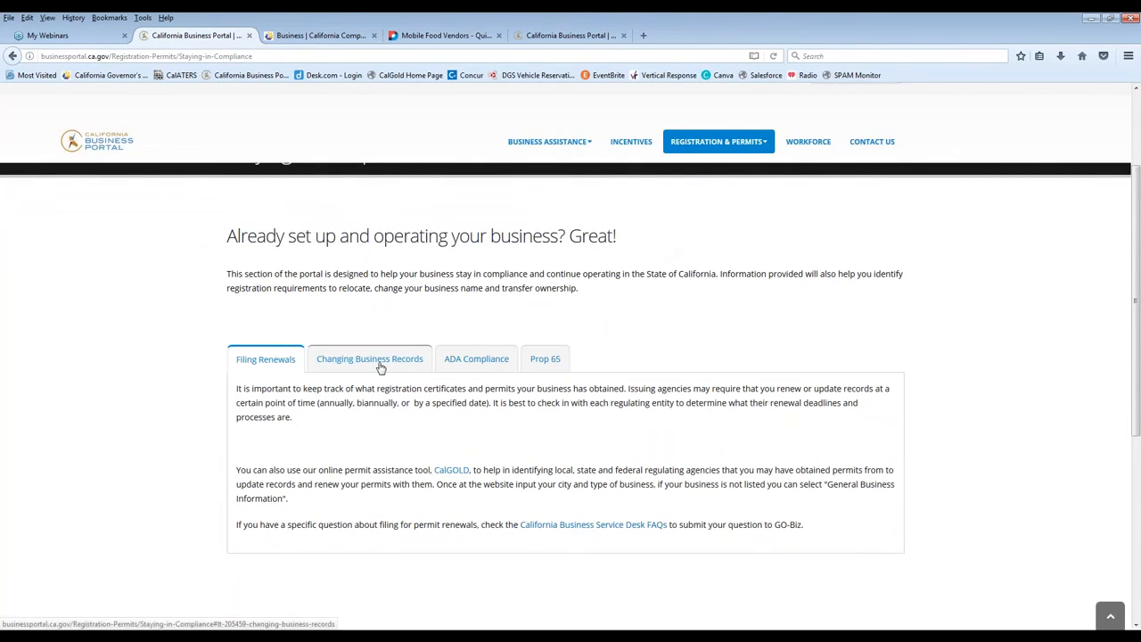
# - View the Changing Business Records tab, then ADA Compliance, and go to its full page
pyautogui.click(369, 358)
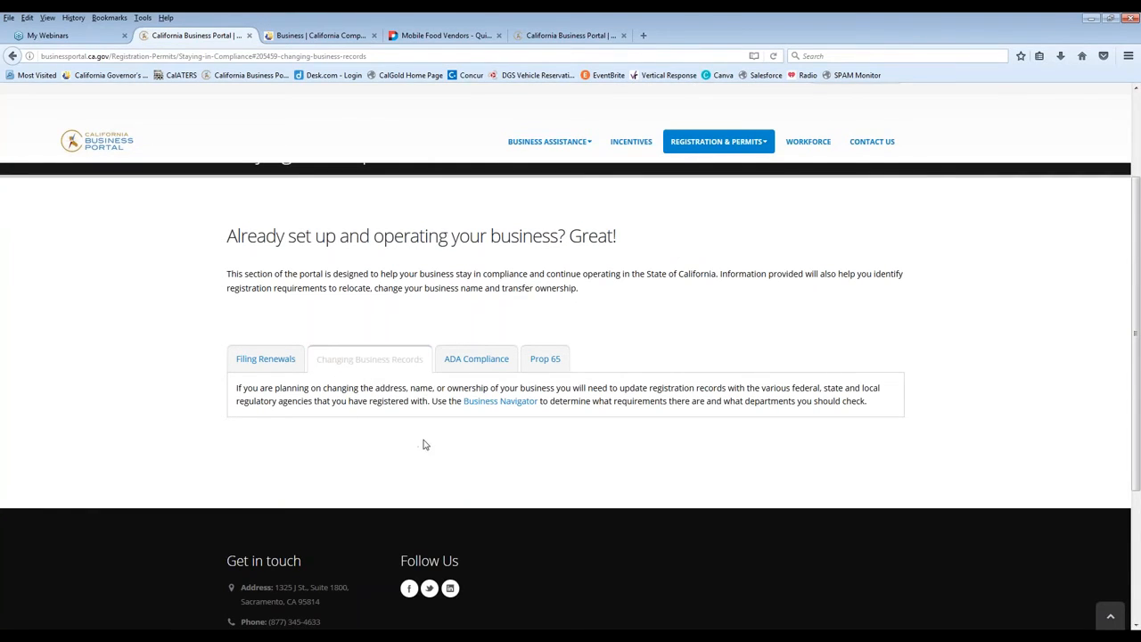
pyautogui.click(369, 359)
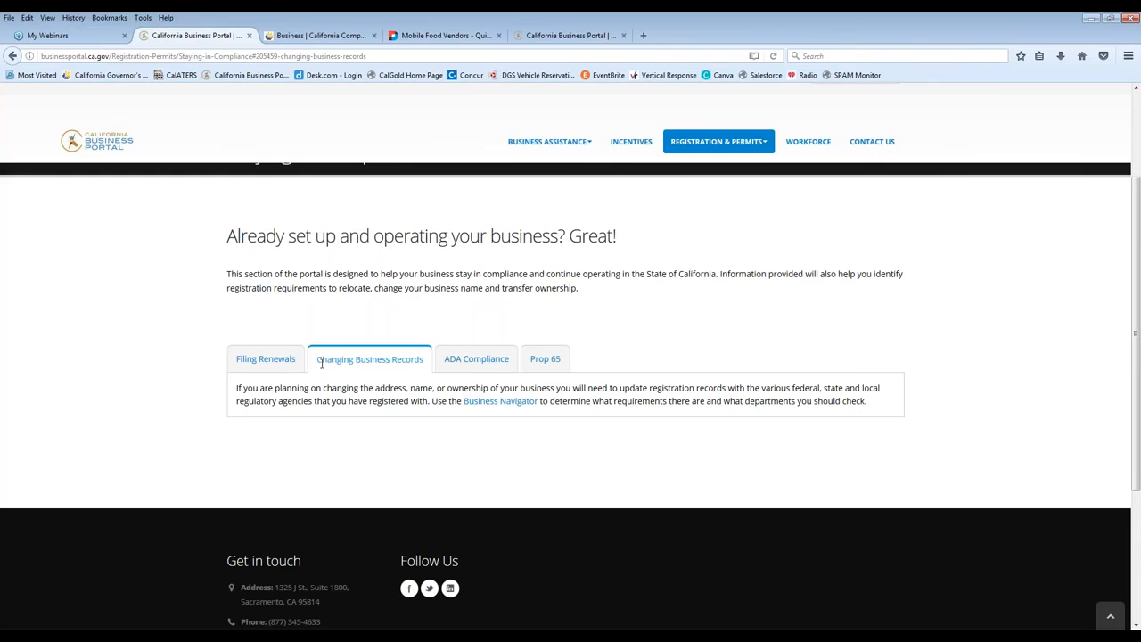
pyautogui.moveTo(374, 381)
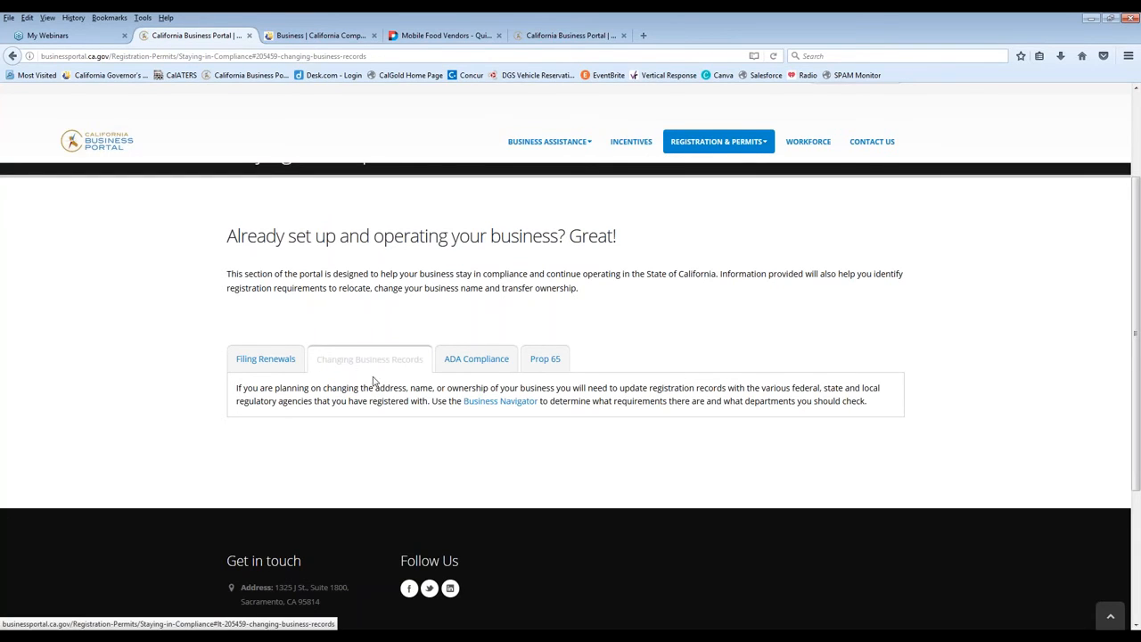
pyautogui.click(476, 358)
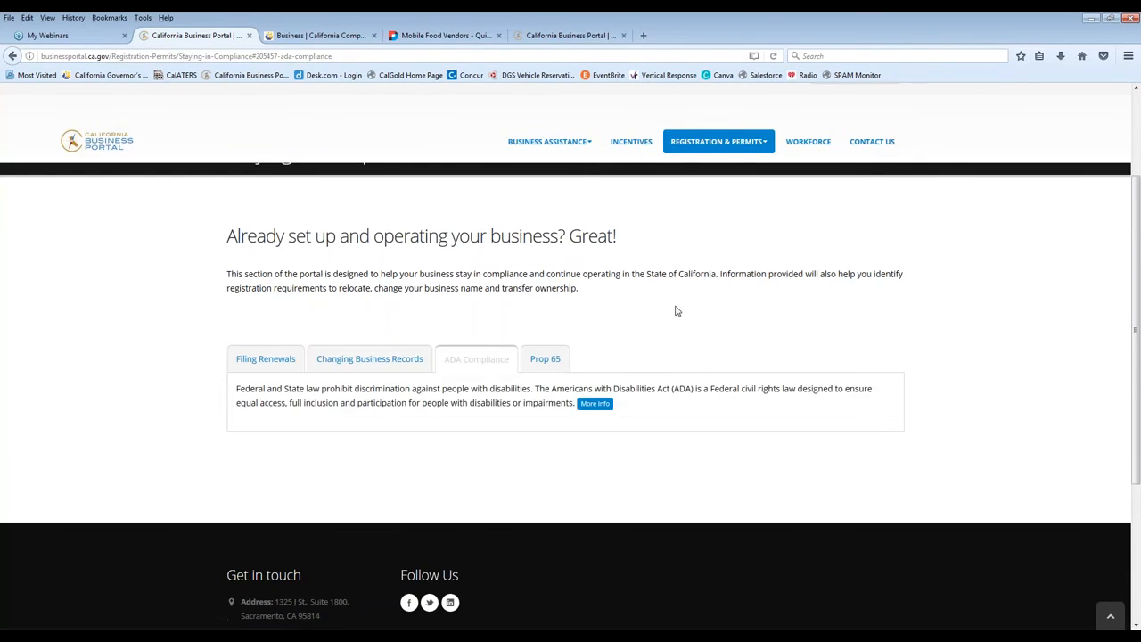
pyautogui.moveTo(636, 298)
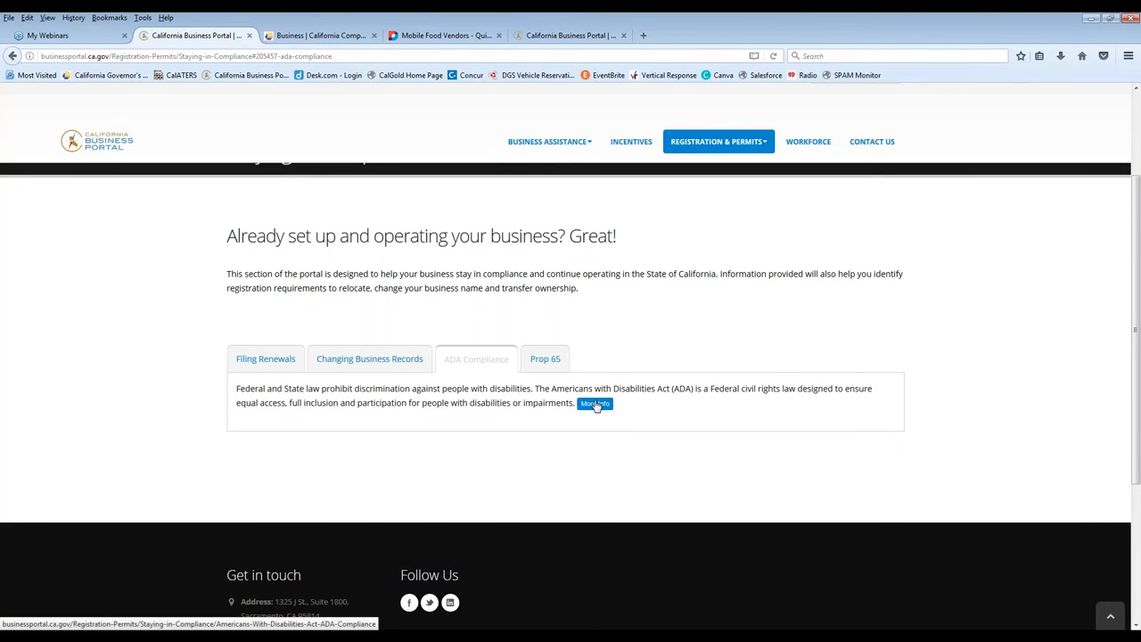
pyautogui.click(595, 403)
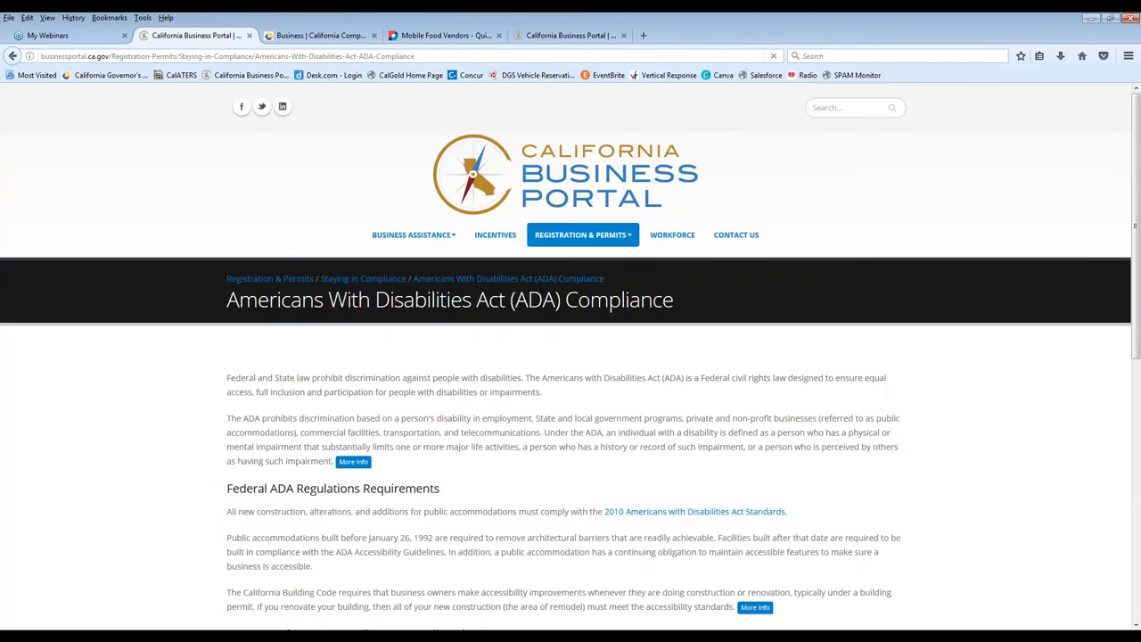
# - Skim the ADA page, return to Staying in Compliance and show the Prop 65 tab
pyautogui.scroll(-3)
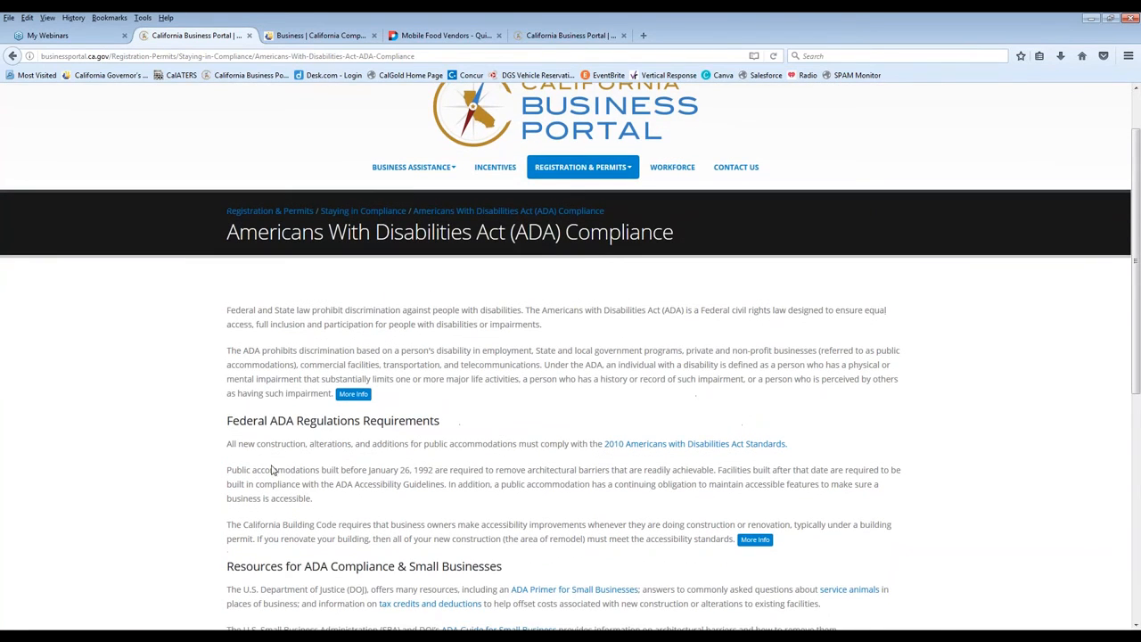
pyautogui.scroll(-3)
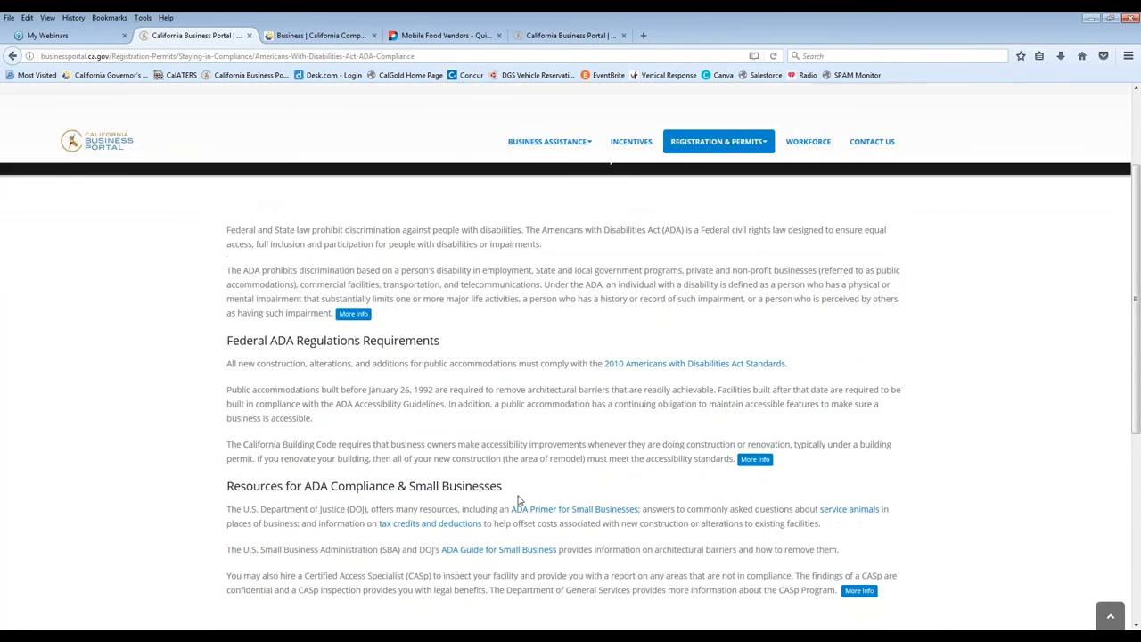
pyautogui.moveTo(622, 455)
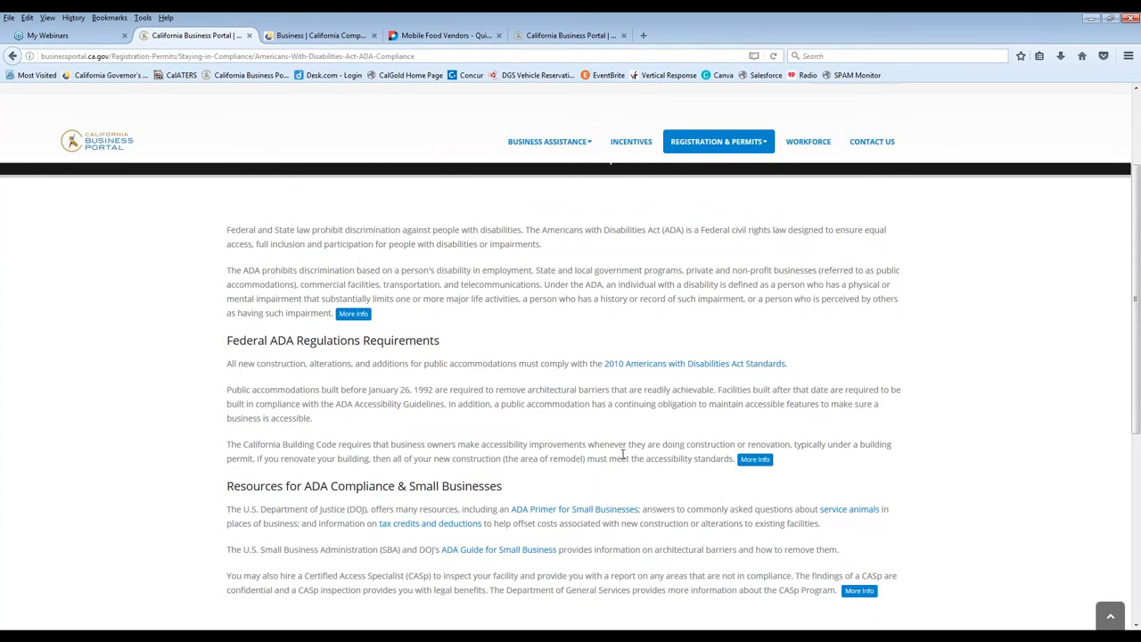
pyautogui.scroll(3)
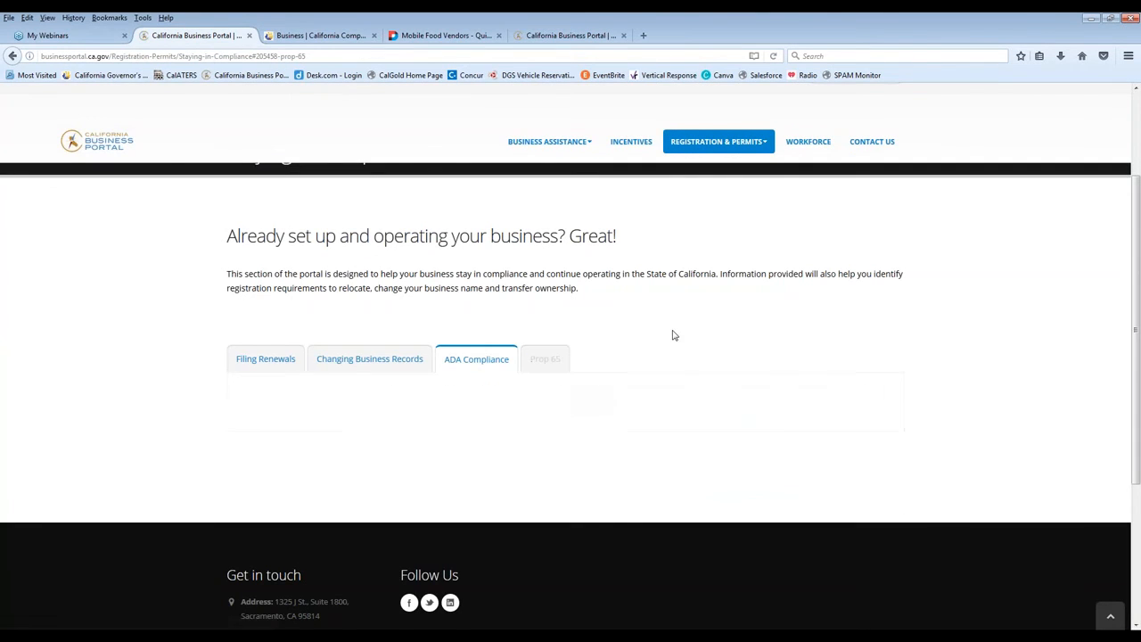
pyautogui.click(546, 358)
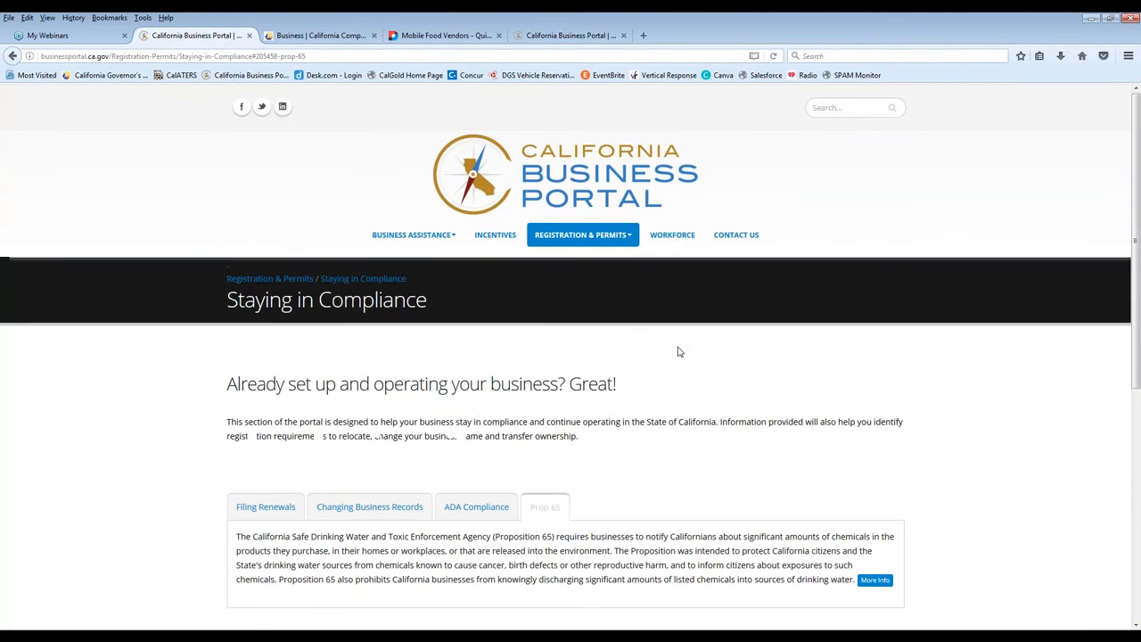
# - Choose Registering a Business from the dropdown, read the State requirements, then show the Local tab
pyautogui.click(582, 236)
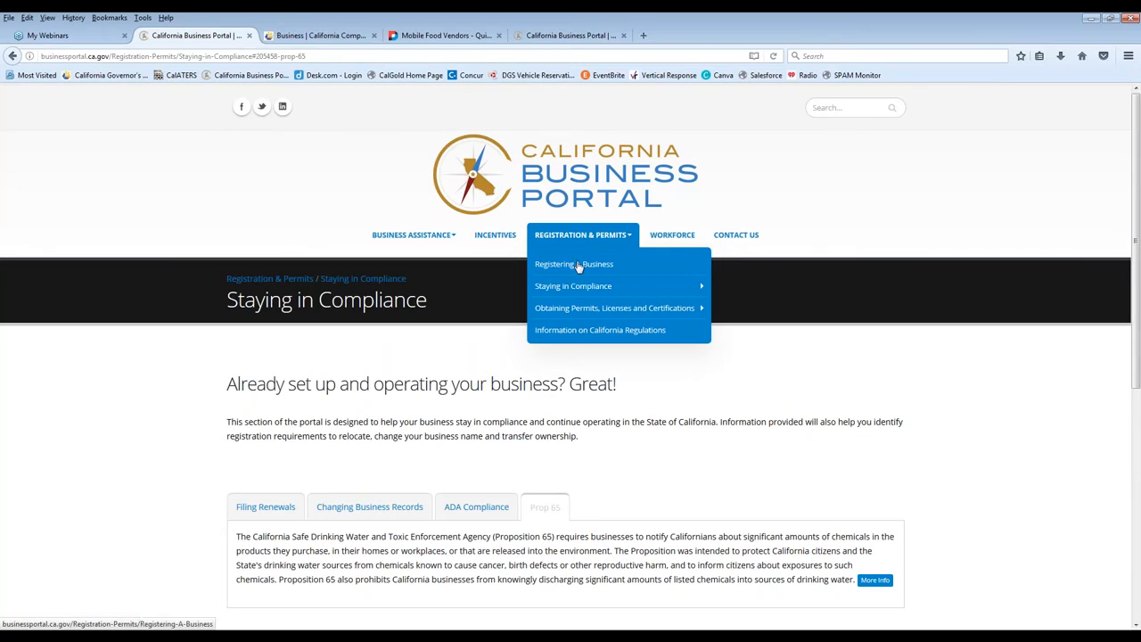
pyautogui.click(574, 263)
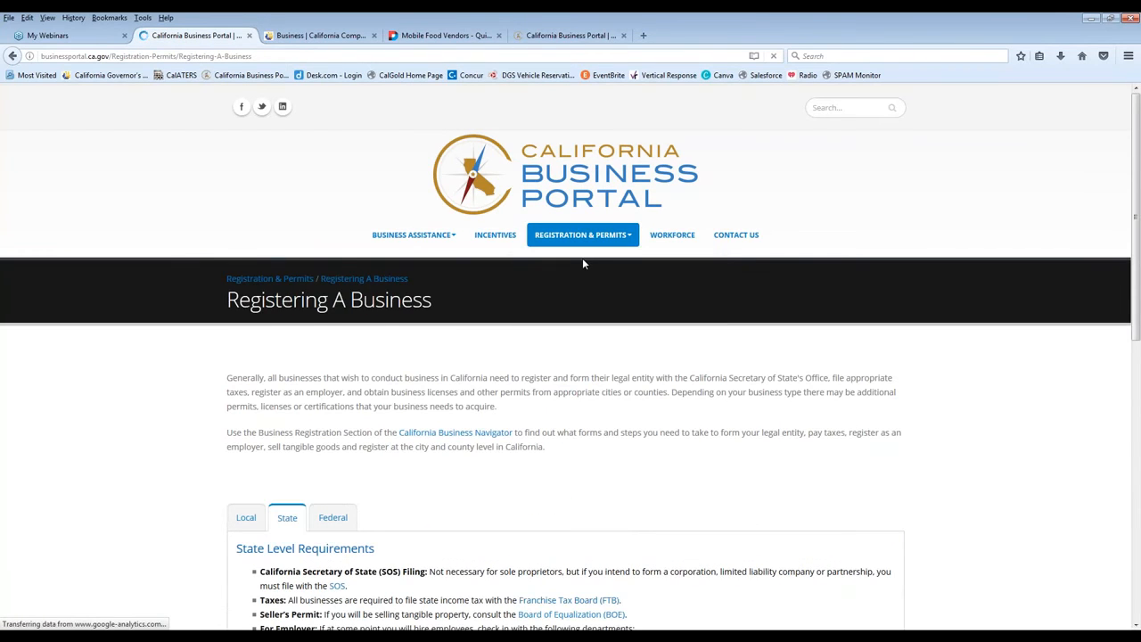
pyautogui.scroll(-3)
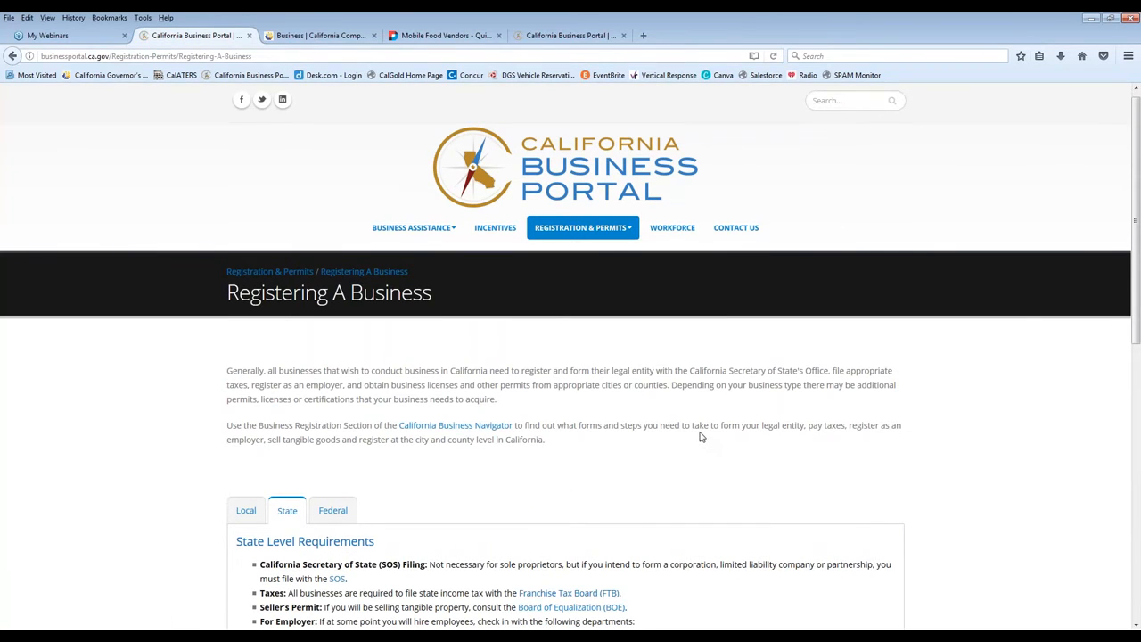
pyautogui.scroll(-3)
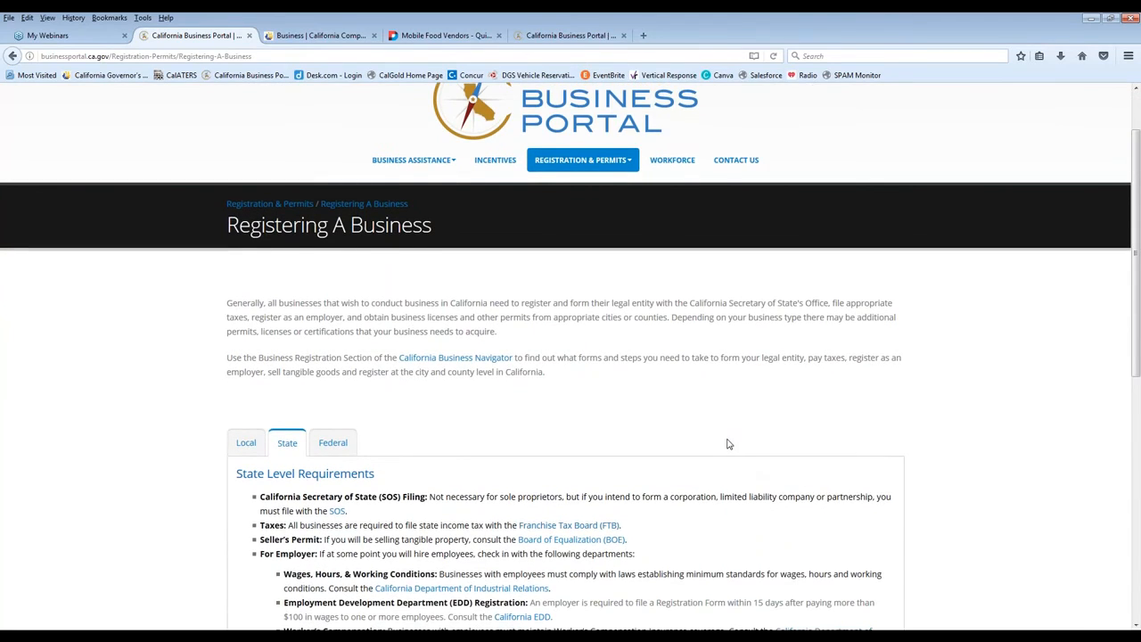
pyautogui.scroll(-3)
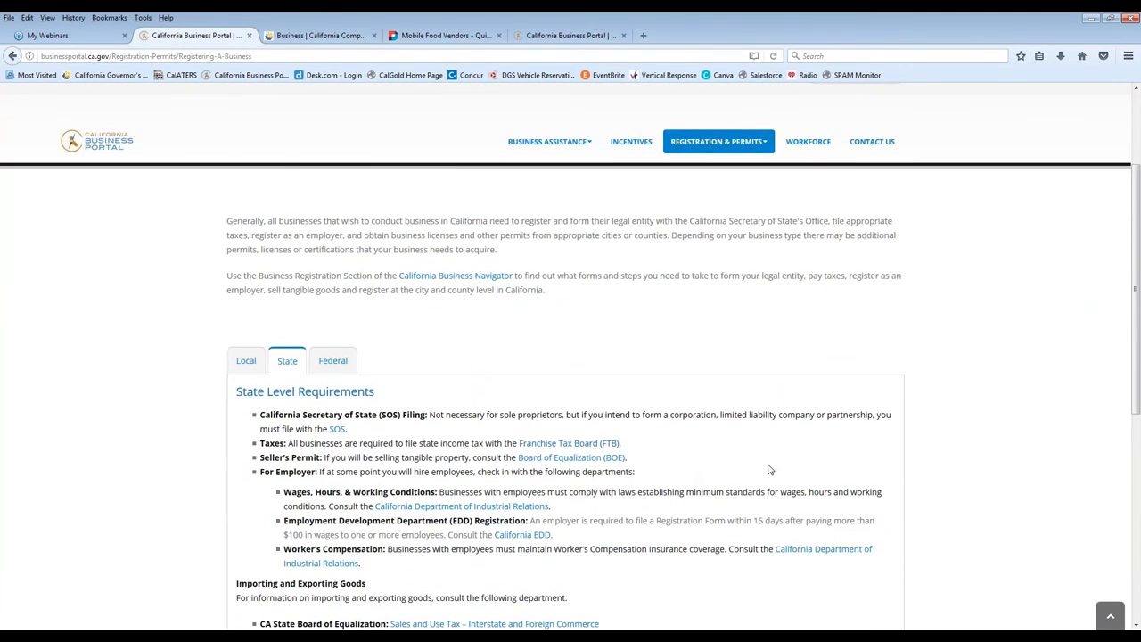
pyautogui.scroll(-3)
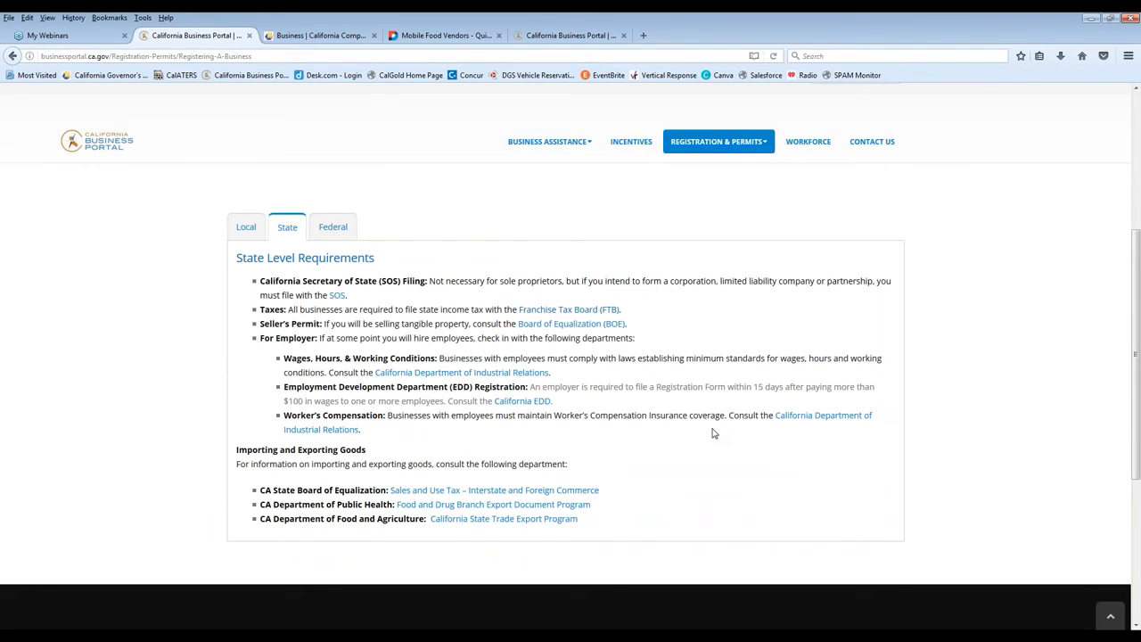
pyautogui.moveTo(517, 328)
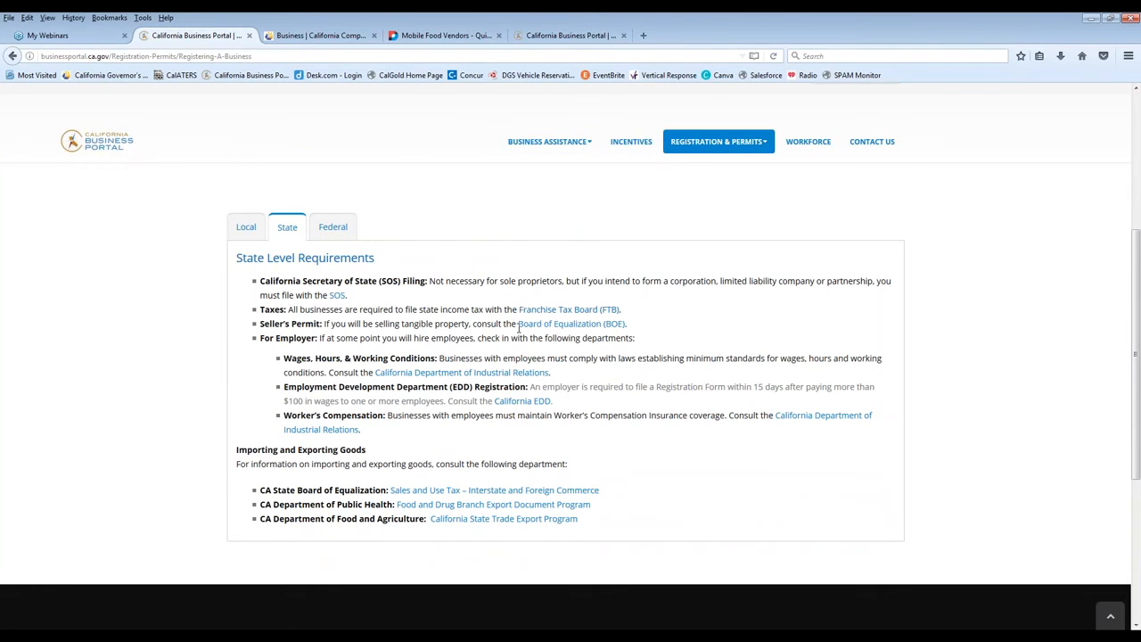
pyautogui.moveTo(624, 403)
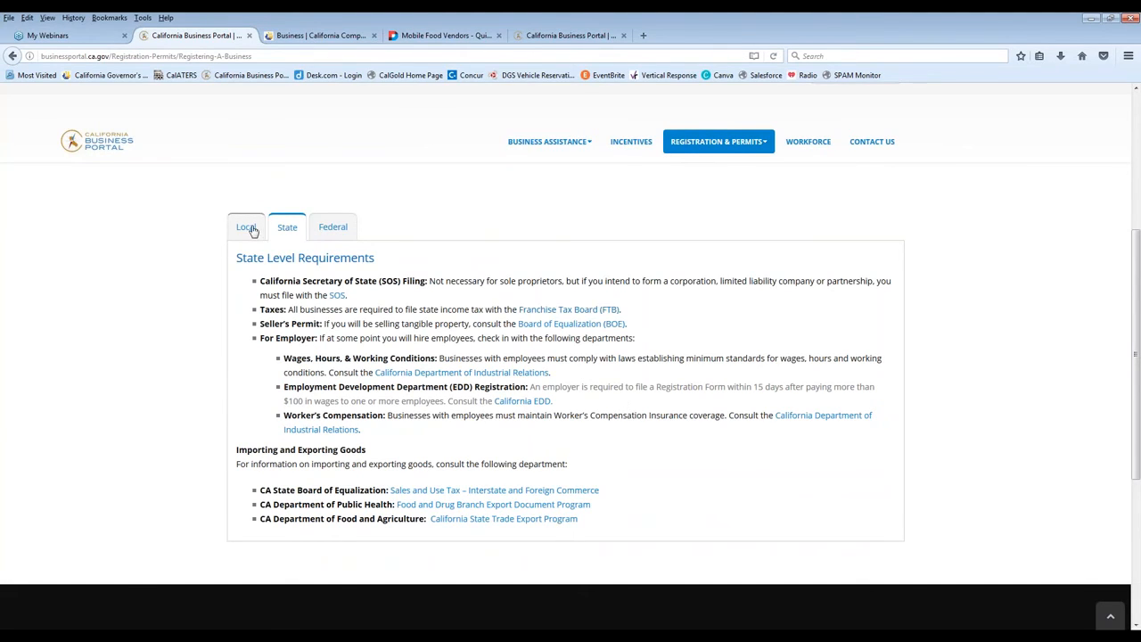
pyautogui.click(246, 226)
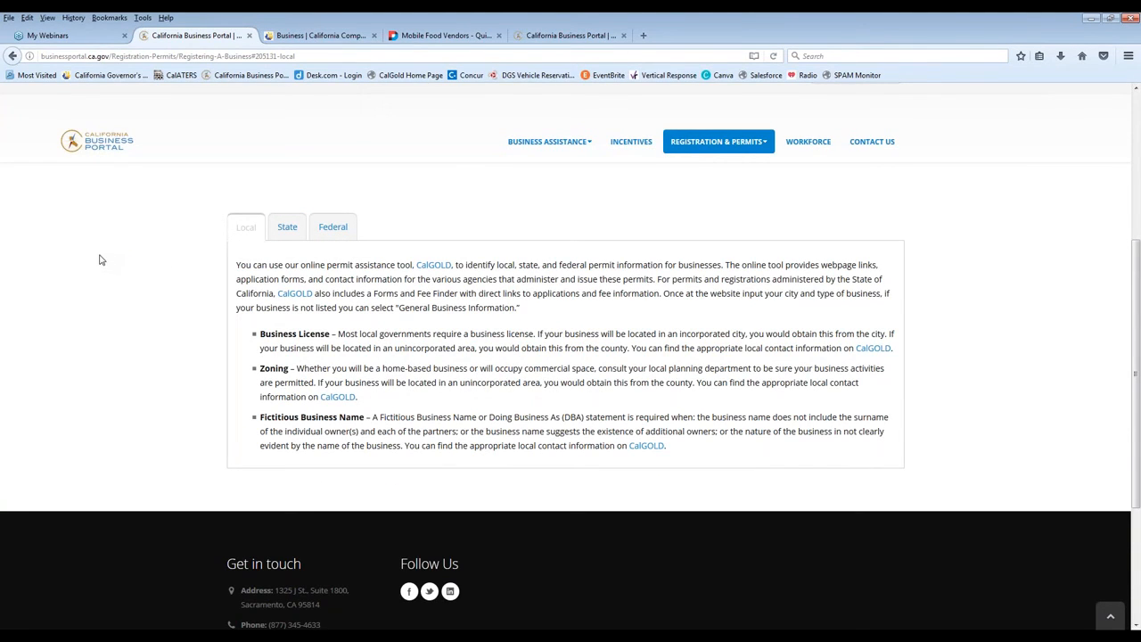
pyautogui.moveTo(89, 246)
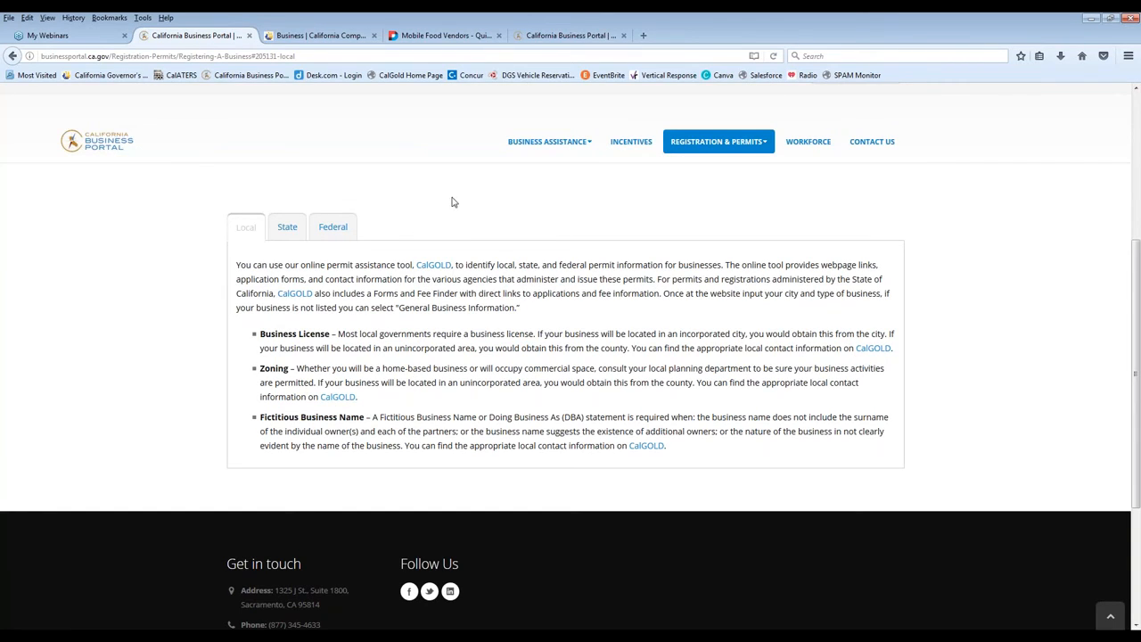
pyautogui.moveTo(449, 211)
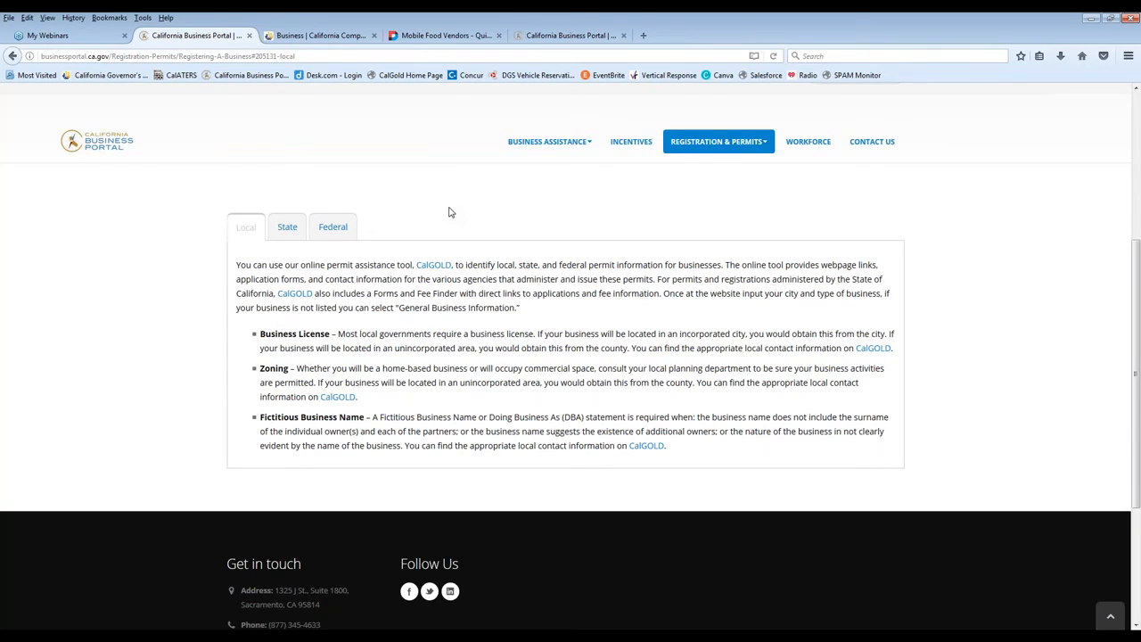
pyautogui.moveTo(346, 144)
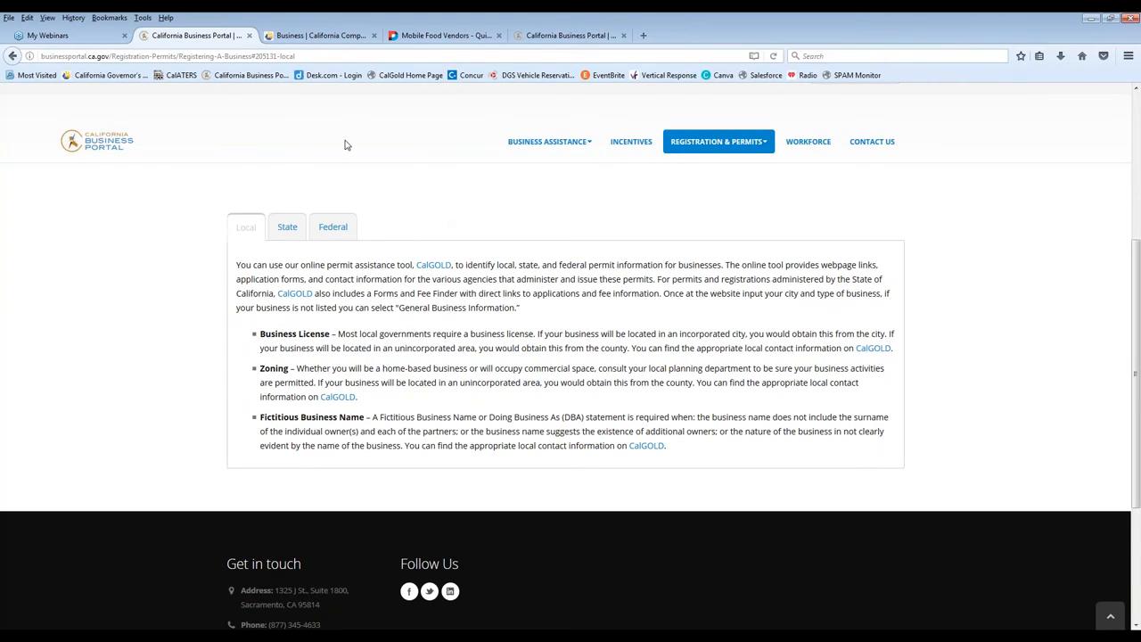
pyautogui.moveTo(392, 229)
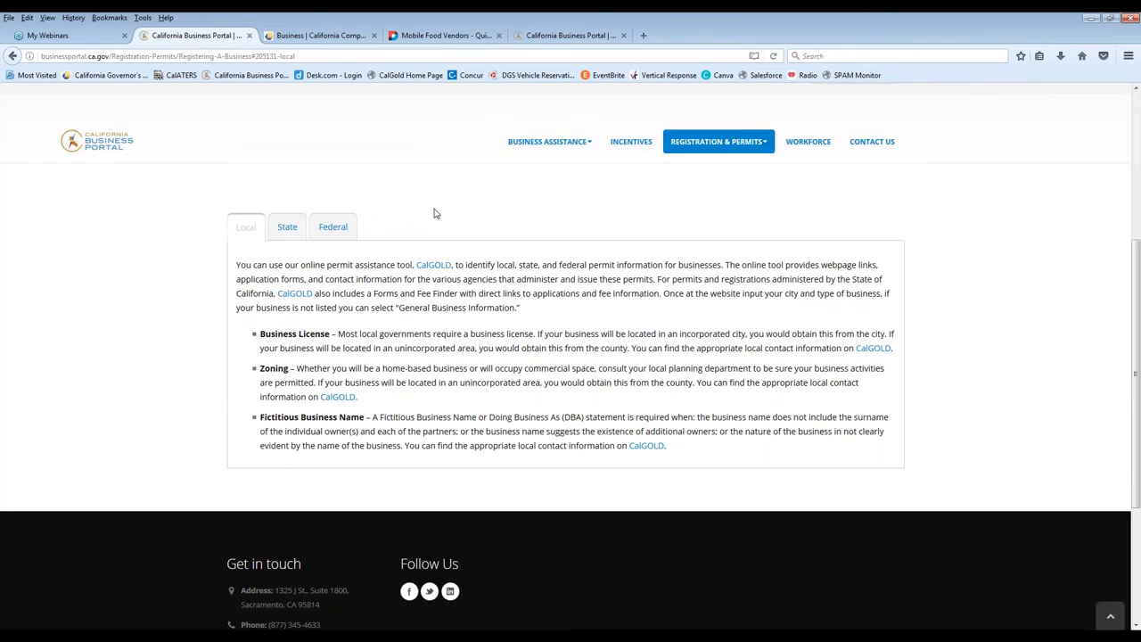
# - Show the Federal level requirements, then head to the Workforce section
pyautogui.click(332, 227)
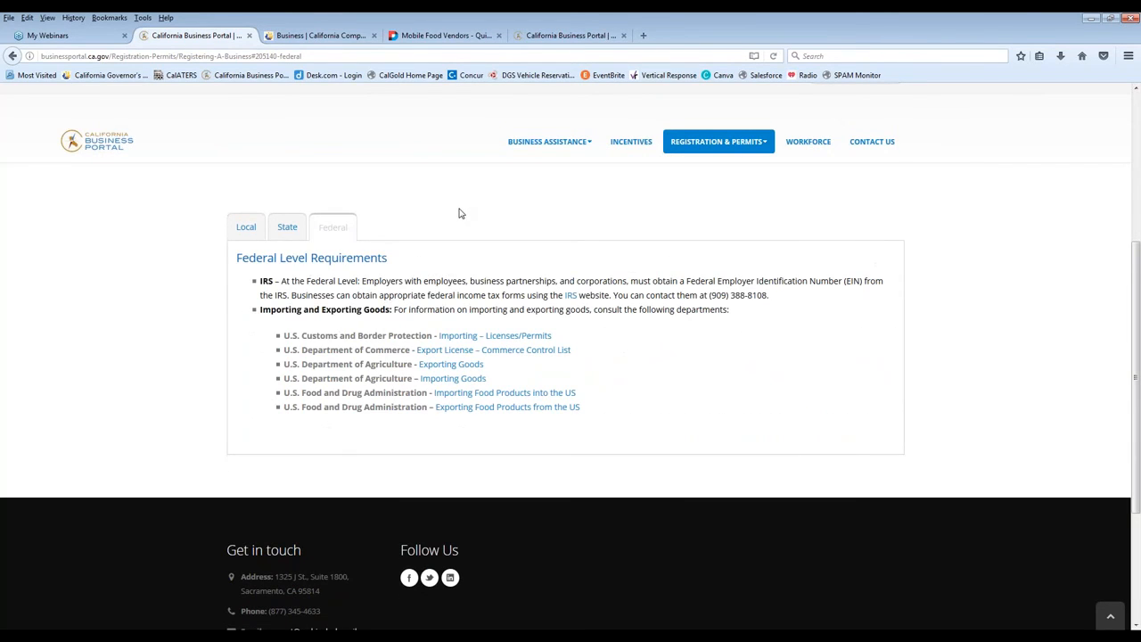
pyautogui.moveTo(645, 267)
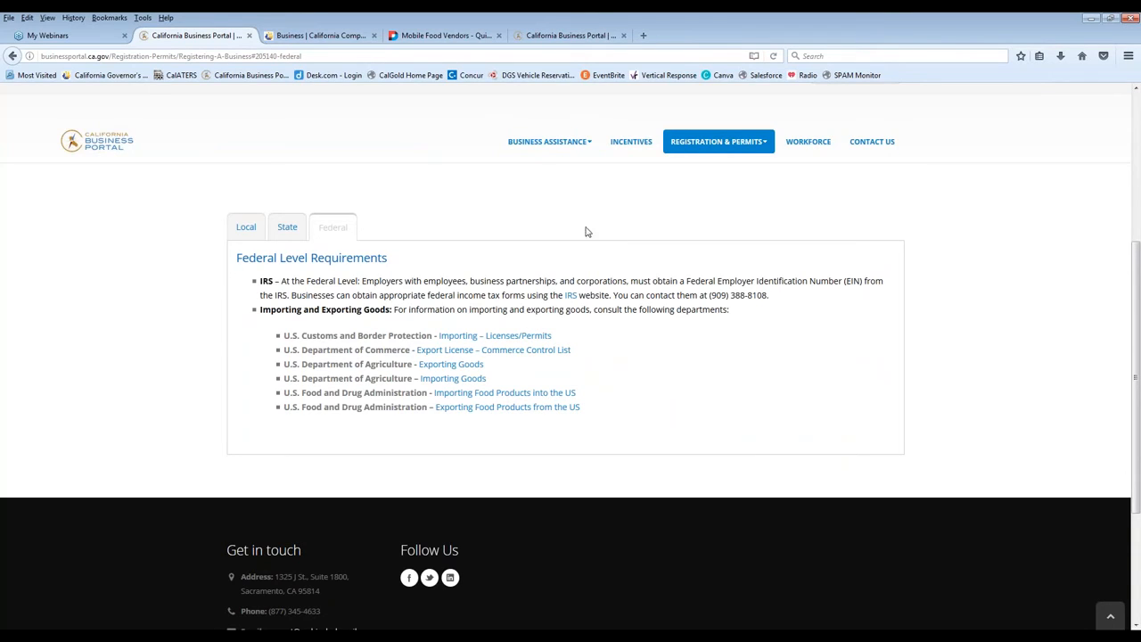
pyautogui.moveTo(755, 243)
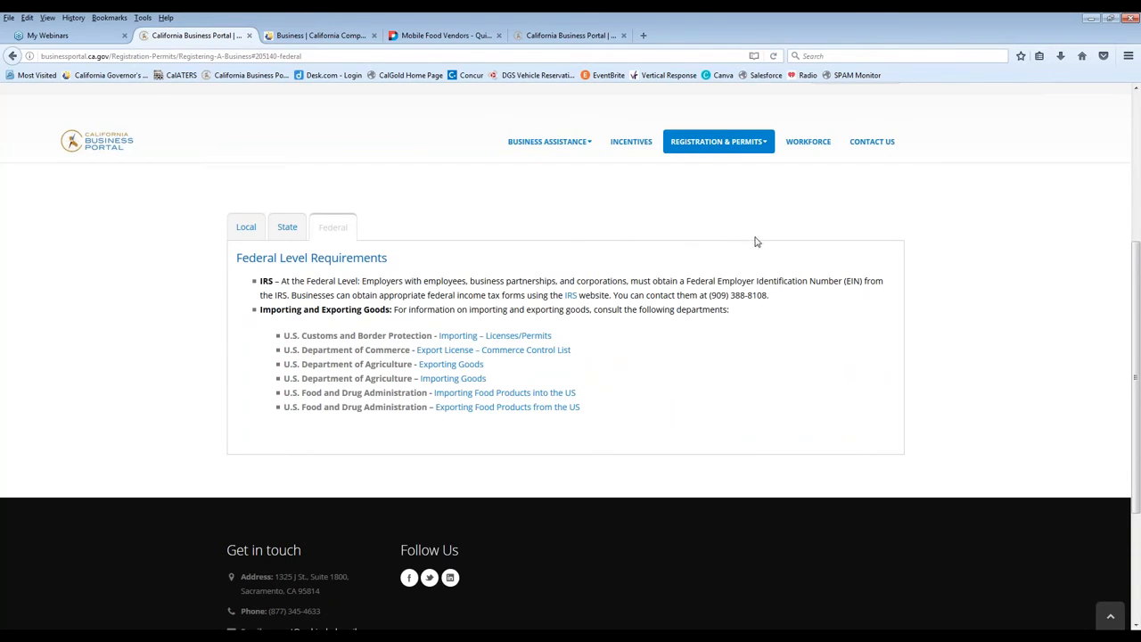
pyautogui.moveTo(706, 232)
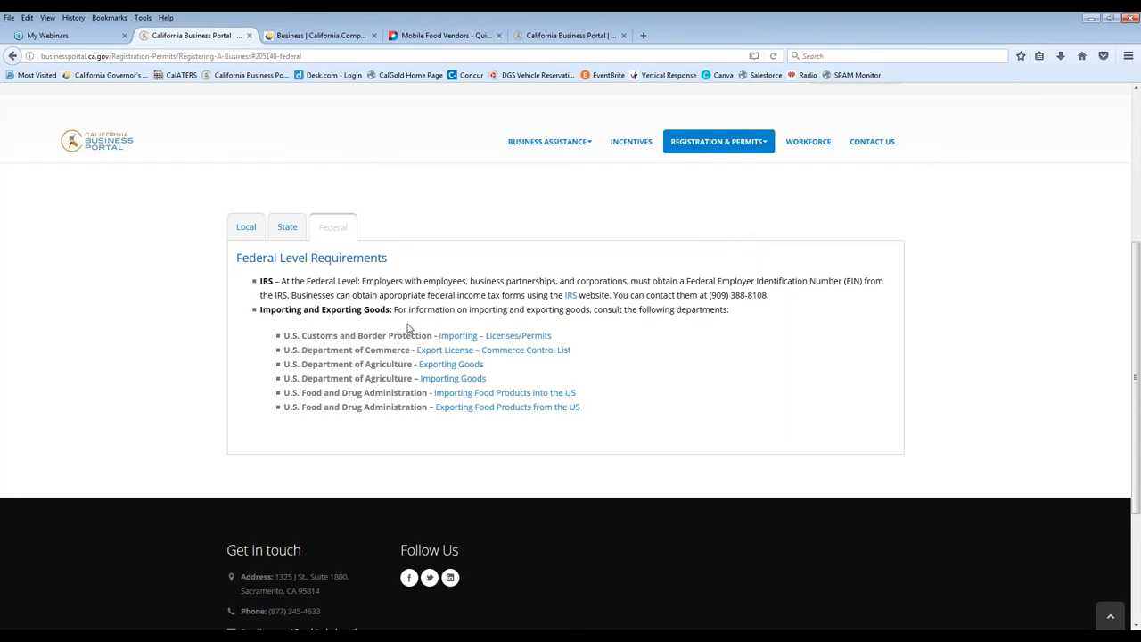
pyautogui.moveTo(785, 373)
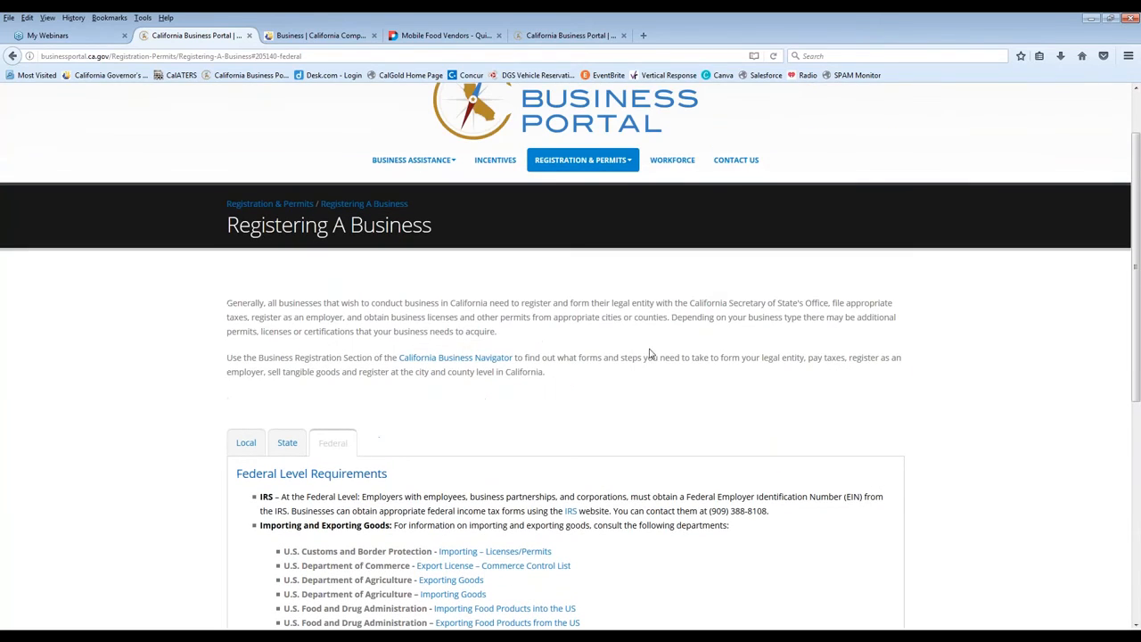
pyautogui.moveTo(615, 348)
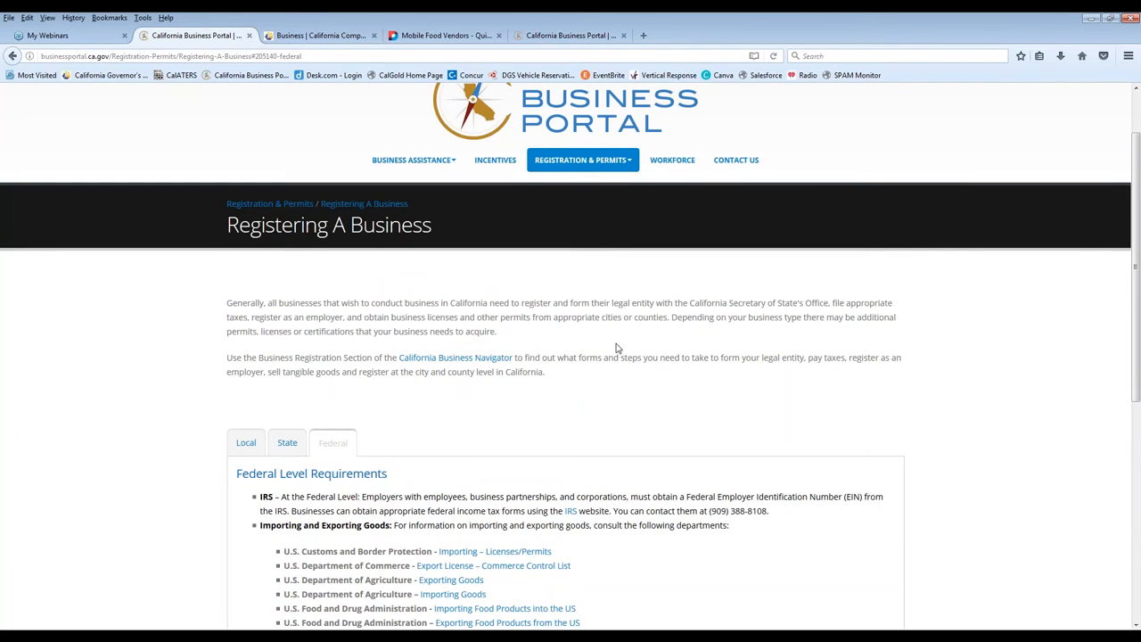
pyautogui.moveTo(432, 299)
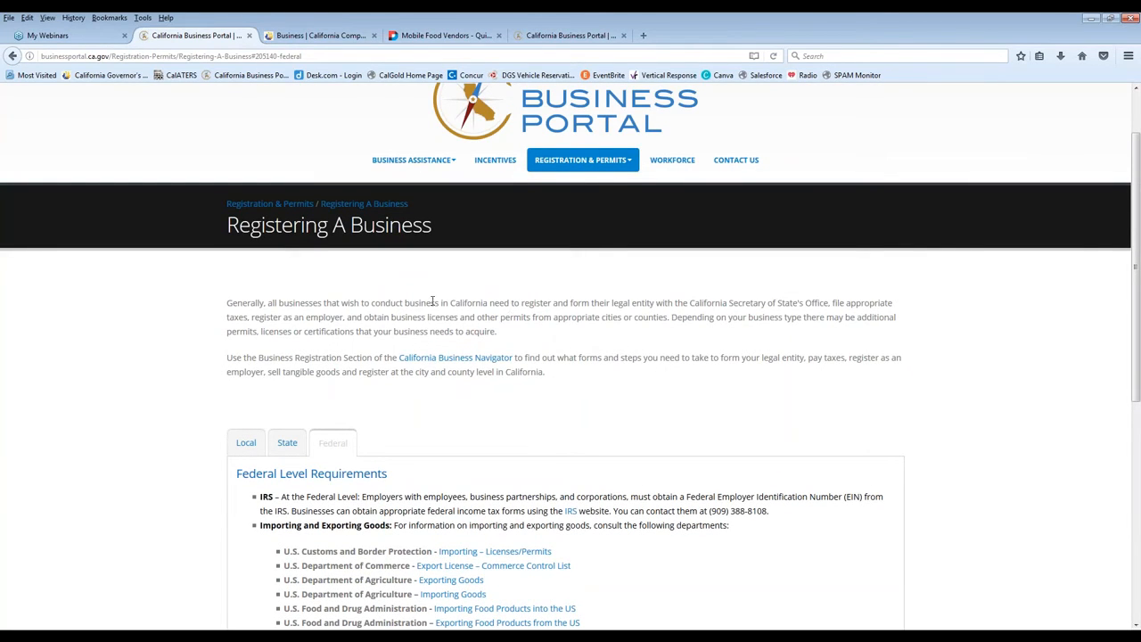
pyautogui.click(672, 160)
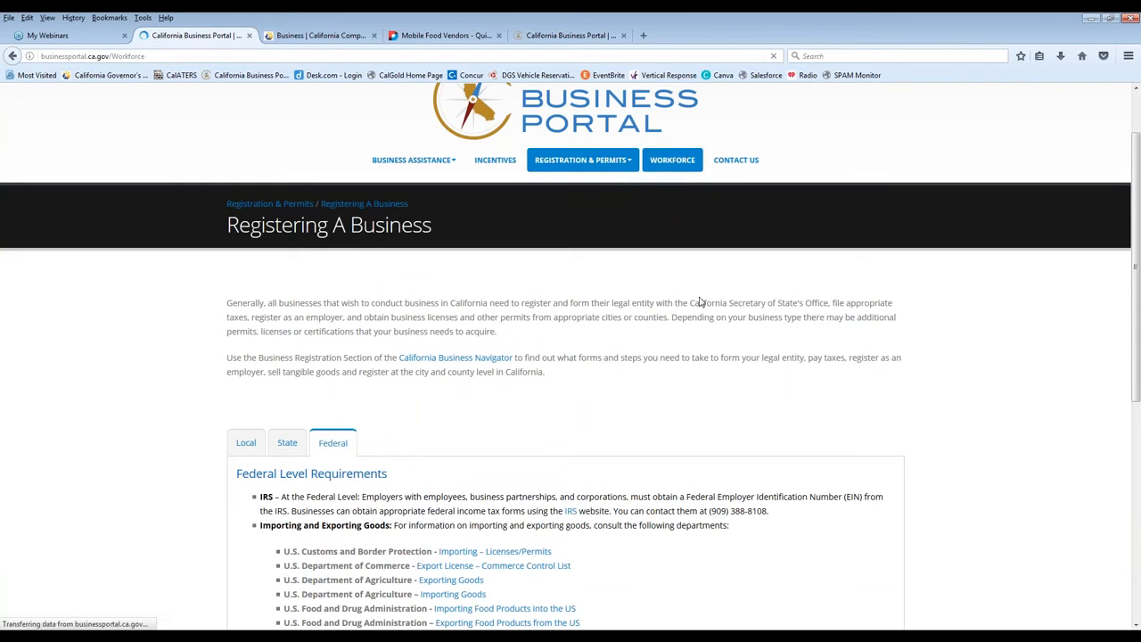
# - Go to the Workforce page and expand the Hiring Incentives details
pyautogui.click(672, 160)
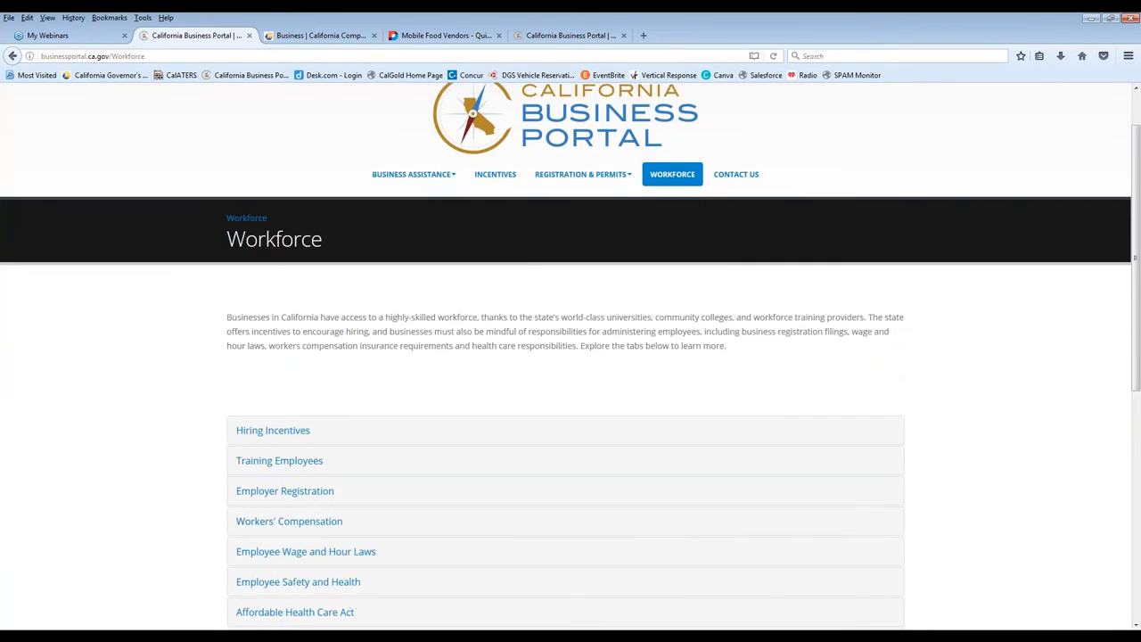
pyautogui.scroll(-3)
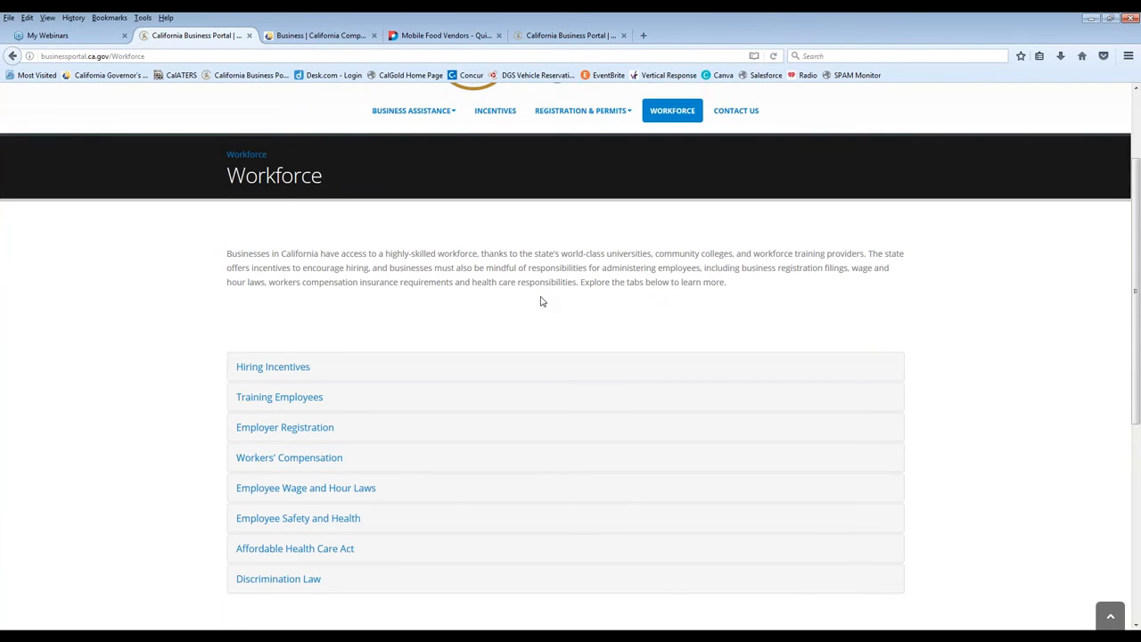
pyautogui.moveTo(253, 357)
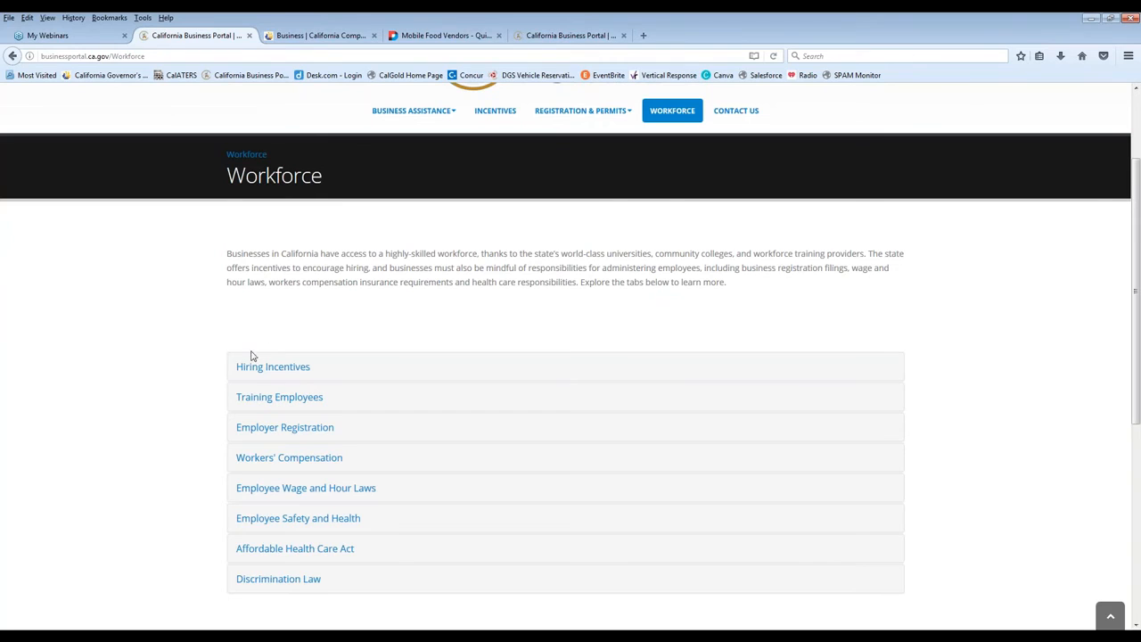
pyautogui.click(272, 367)
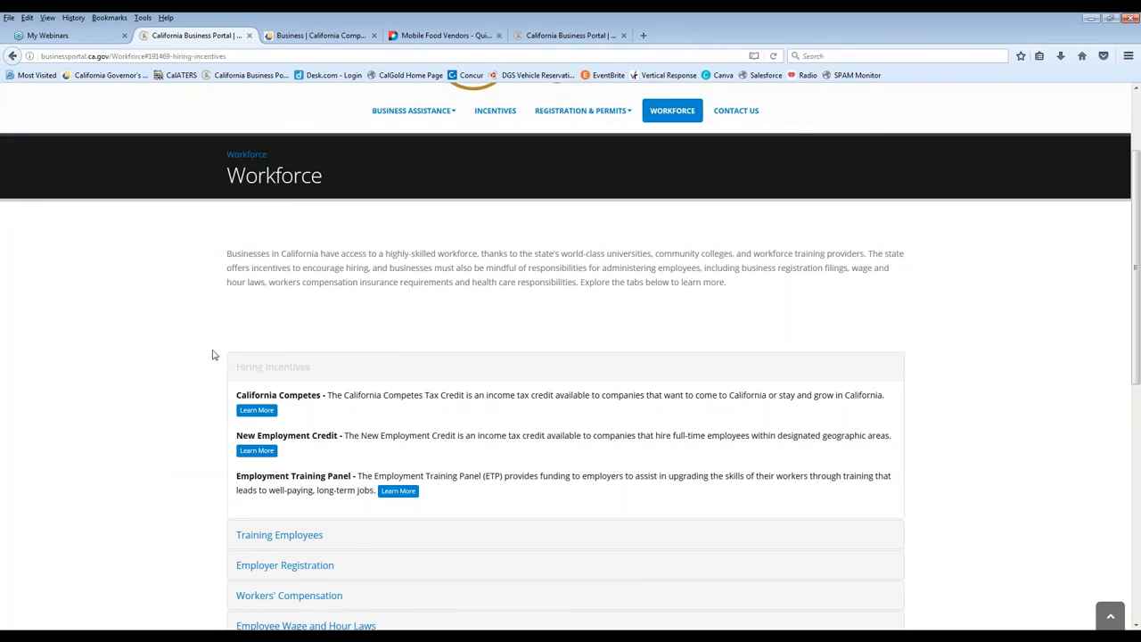
pyautogui.moveTo(241, 353)
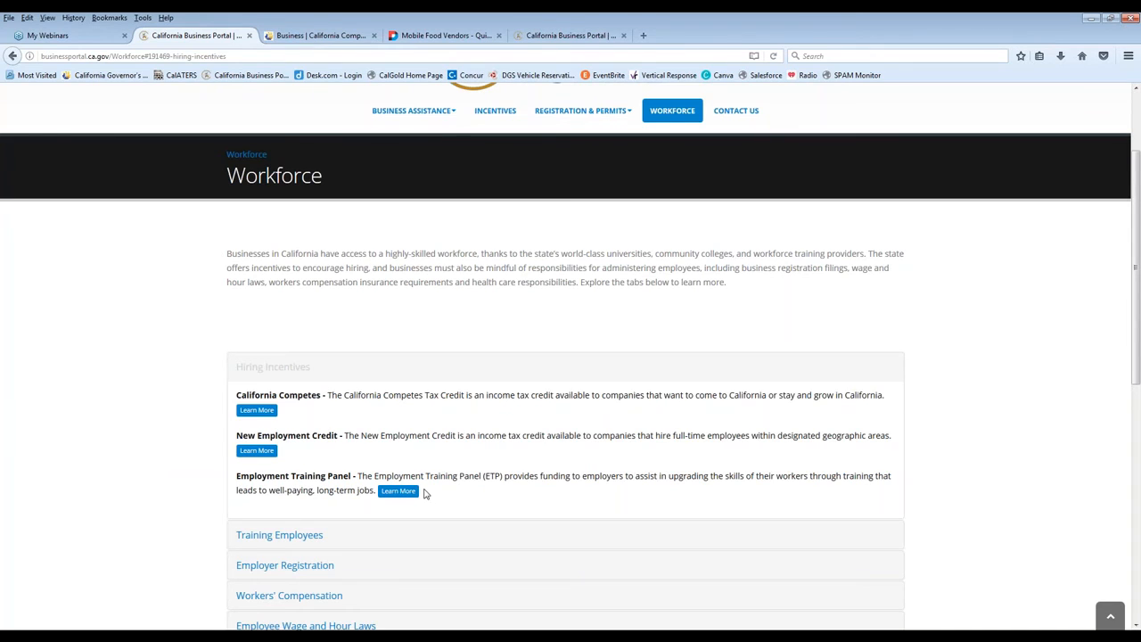
pyautogui.moveTo(477, 499)
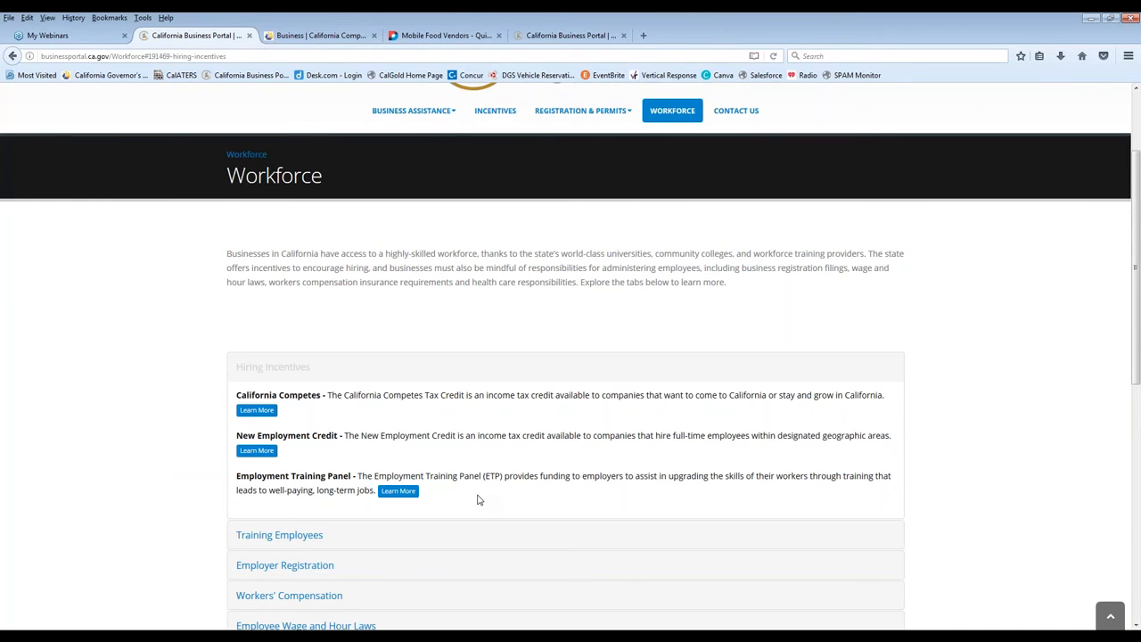
pyautogui.moveTo(640, 471)
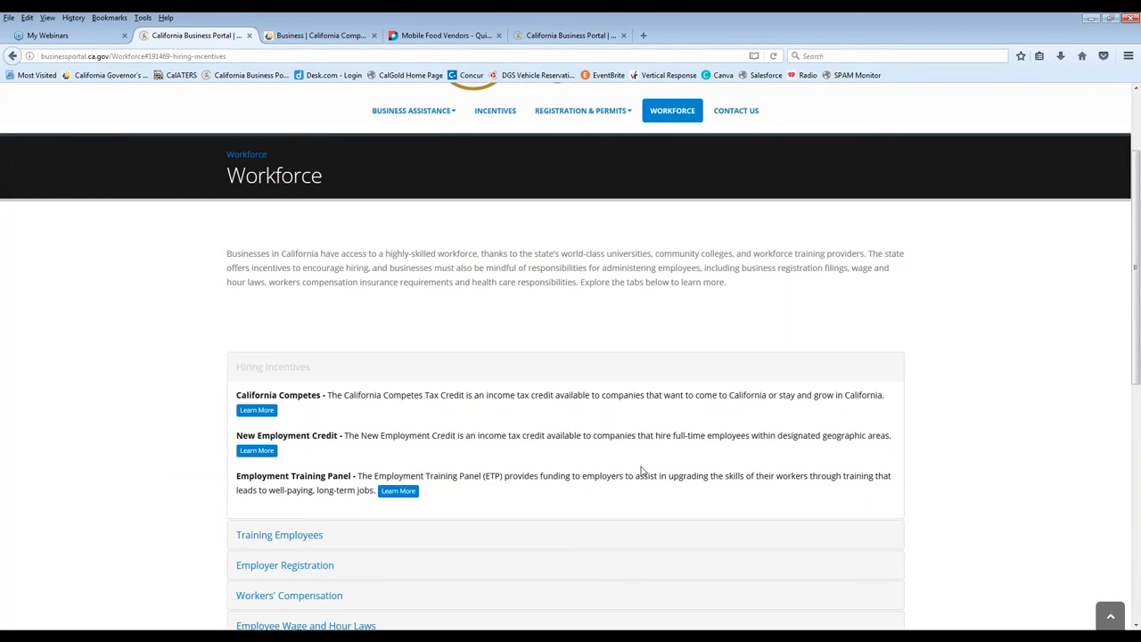
pyautogui.scroll(-3)
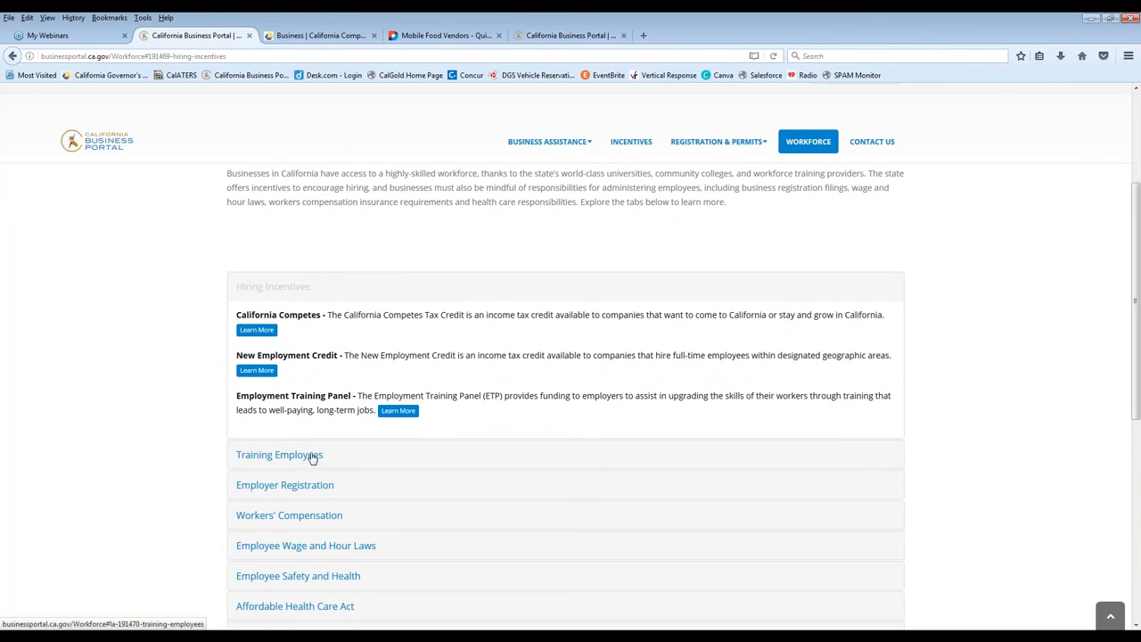
# - Expand Training Employees, Employer Registration and Workers' Compensation
pyautogui.click(278, 454)
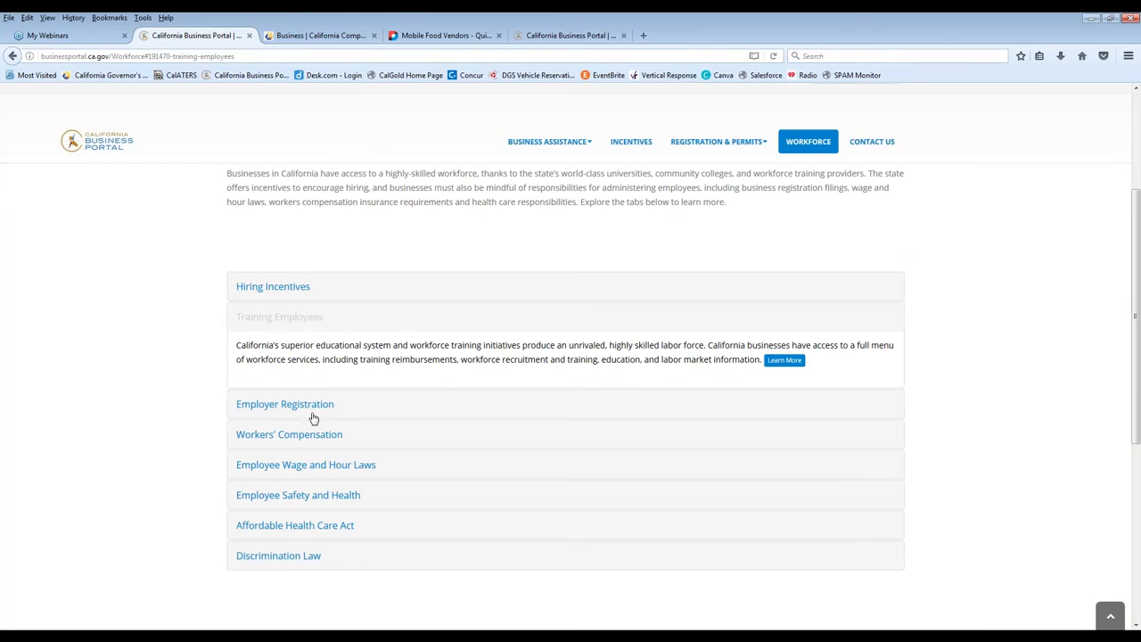
pyautogui.click(286, 403)
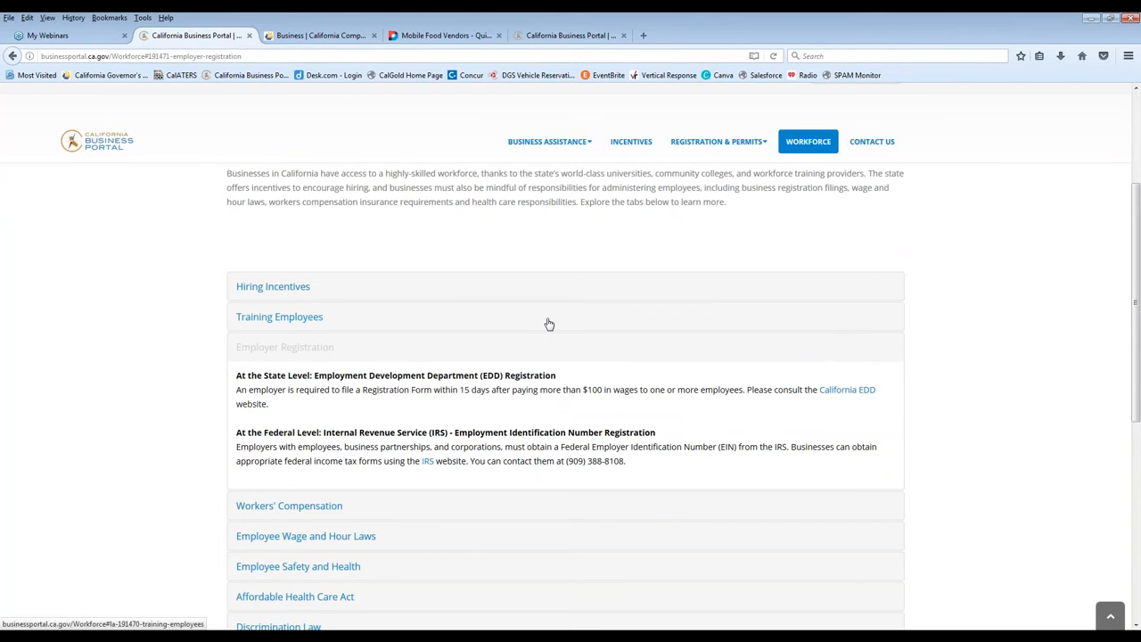
pyautogui.moveTo(736, 357)
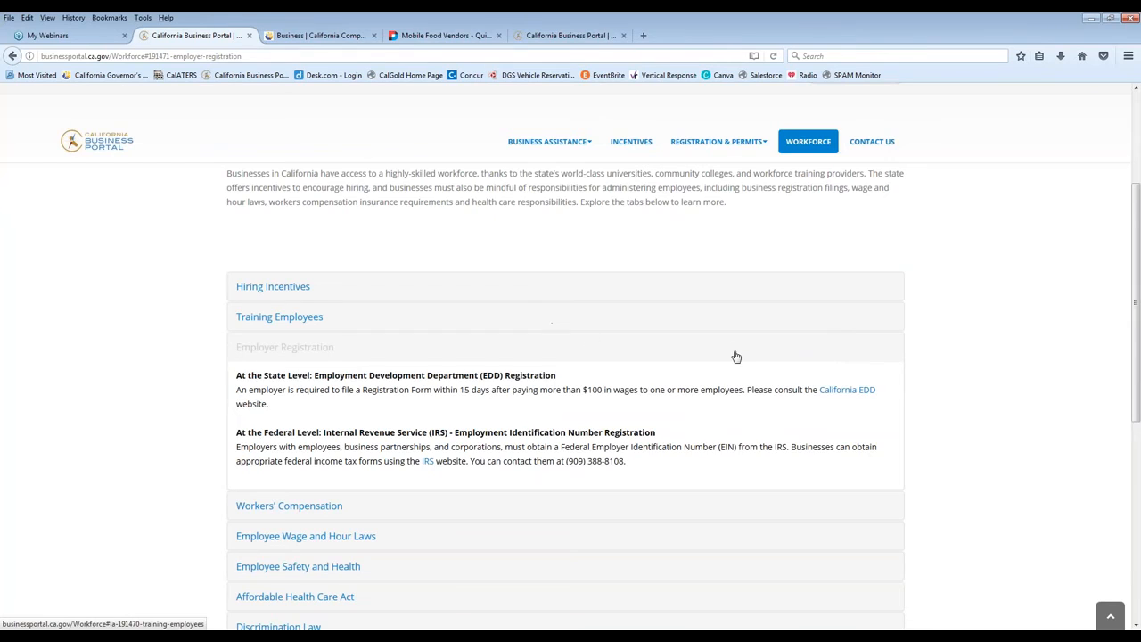
pyautogui.click(288, 506)
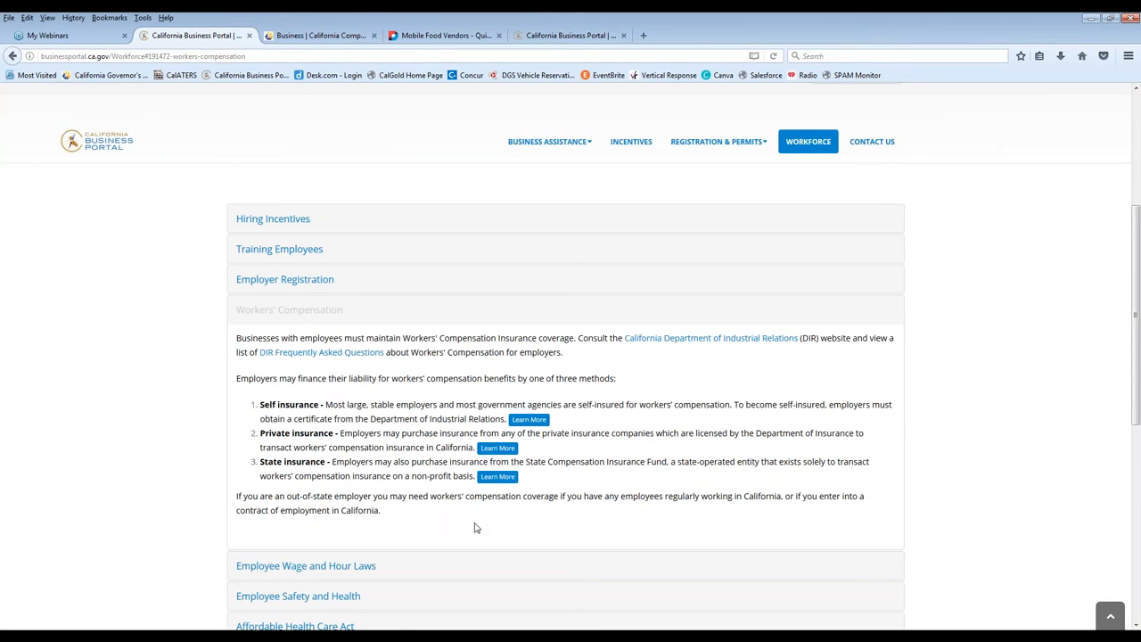
pyautogui.moveTo(335, 353)
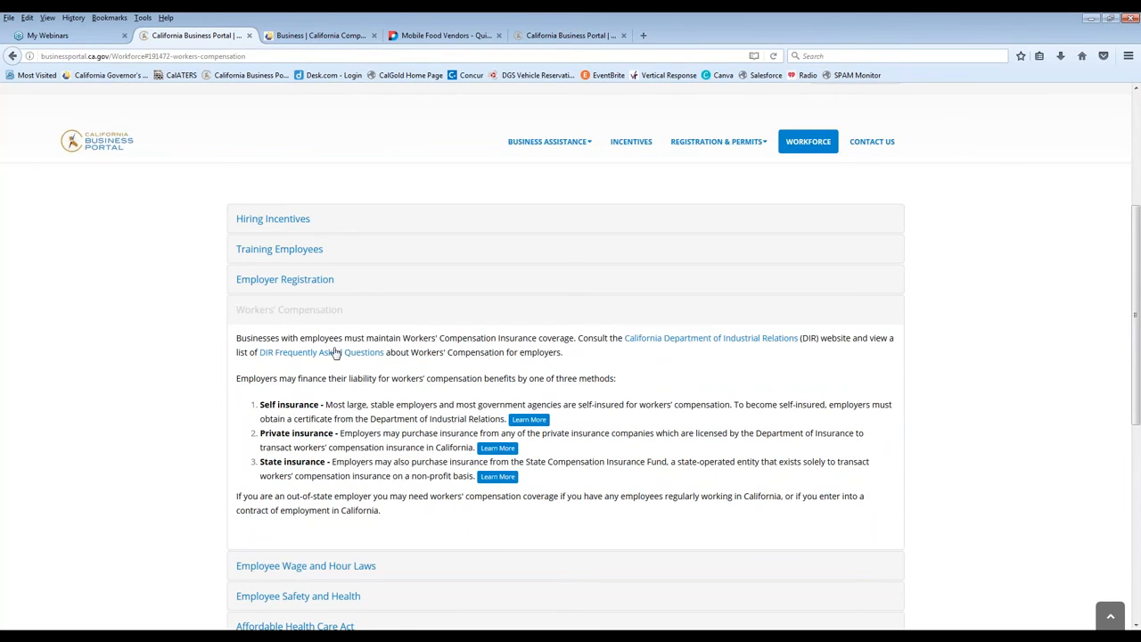
pyautogui.moveTo(328, 364)
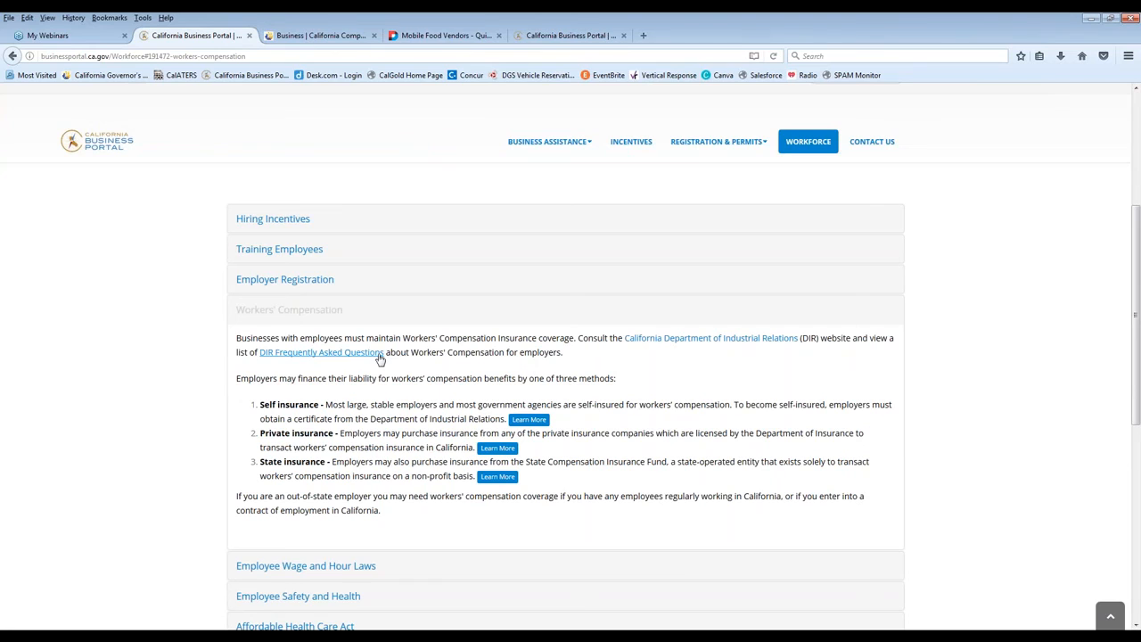
pyautogui.scroll(-3)
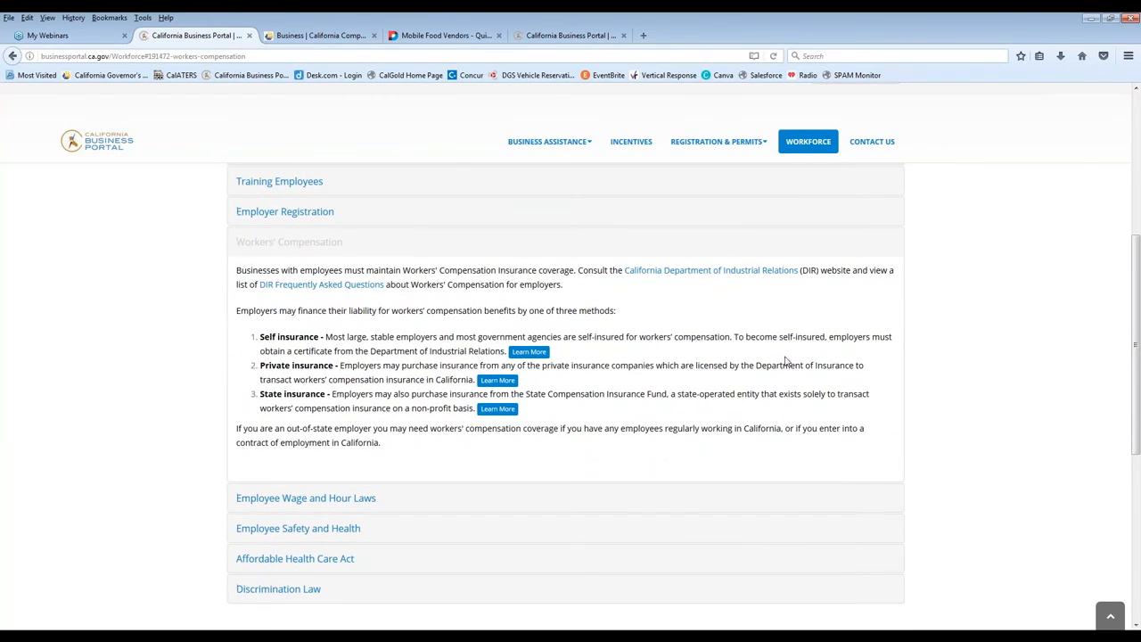
pyautogui.moveTo(46, 485)
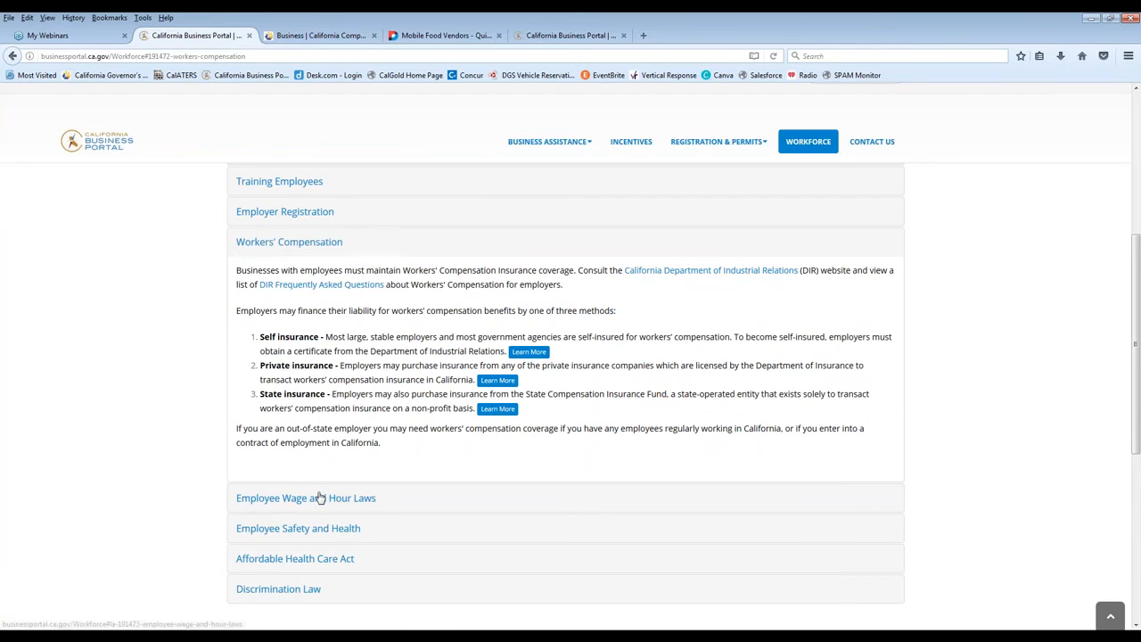
# - Expand Employee Wage and Hour Laws, Employee Safety and Health, and Discrimination Law
pyautogui.click(305, 497)
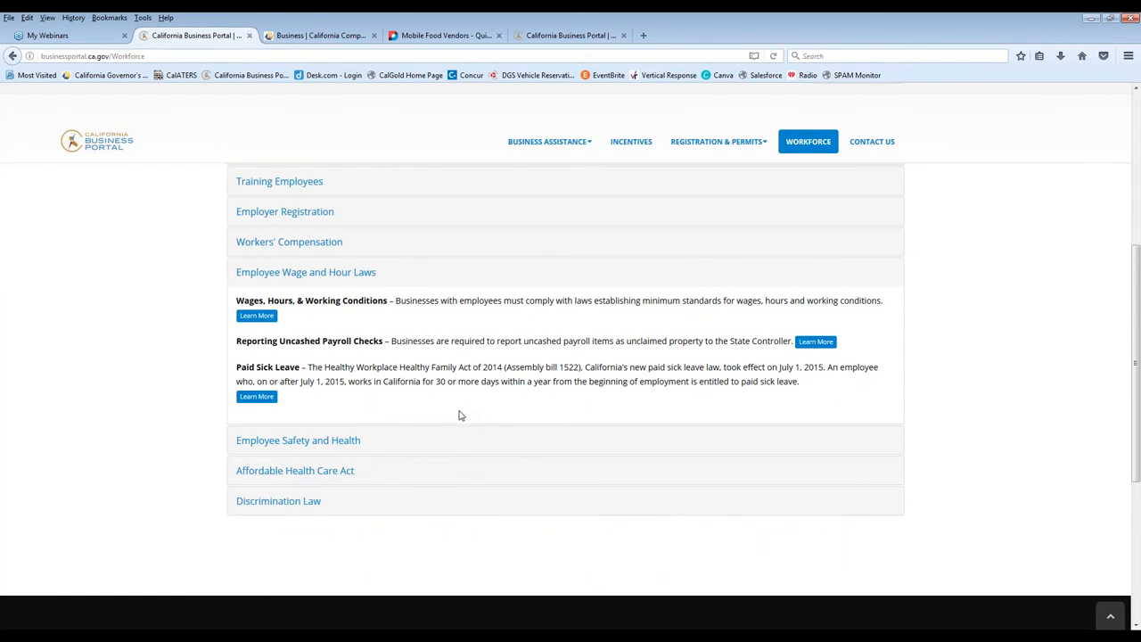
pyautogui.moveTo(570, 366)
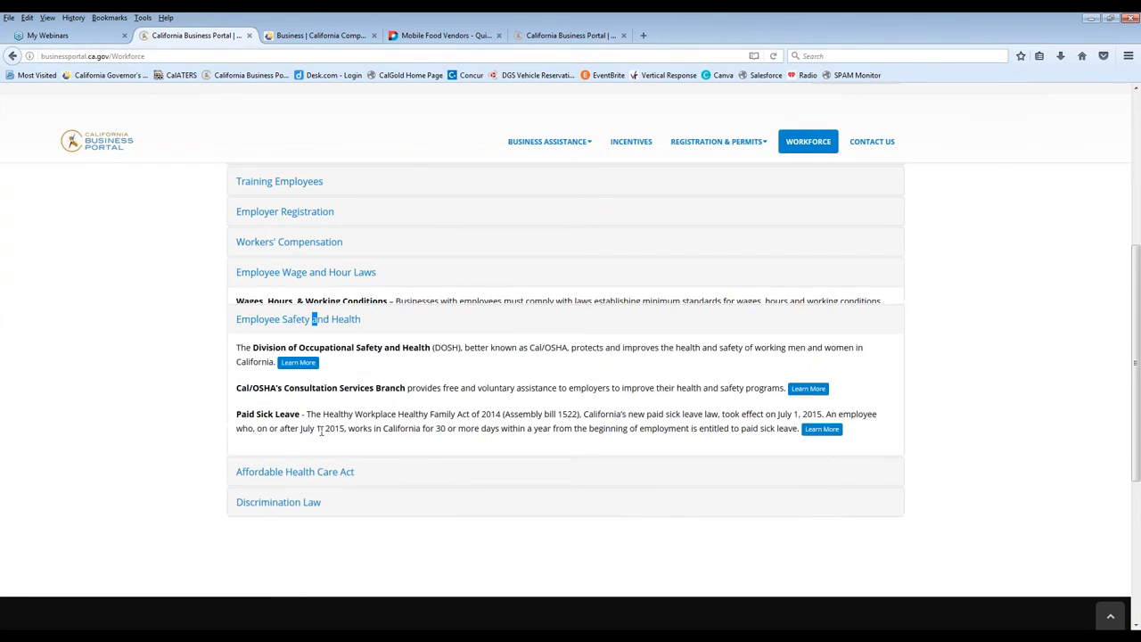
pyautogui.click(298, 319)
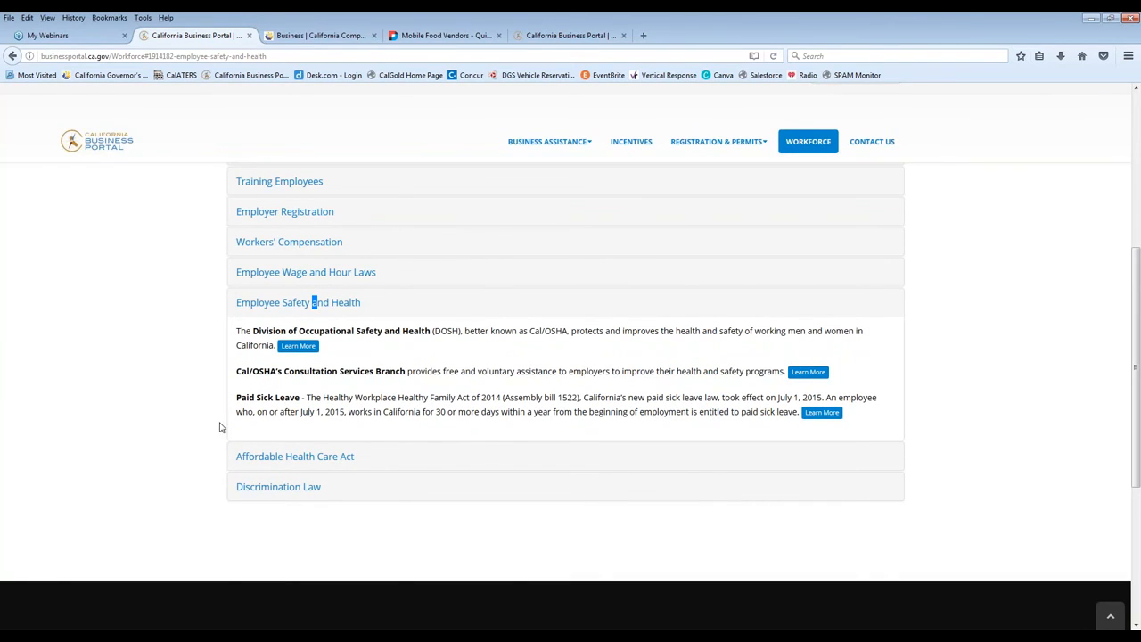
pyautogui.moveTo(456, 394)
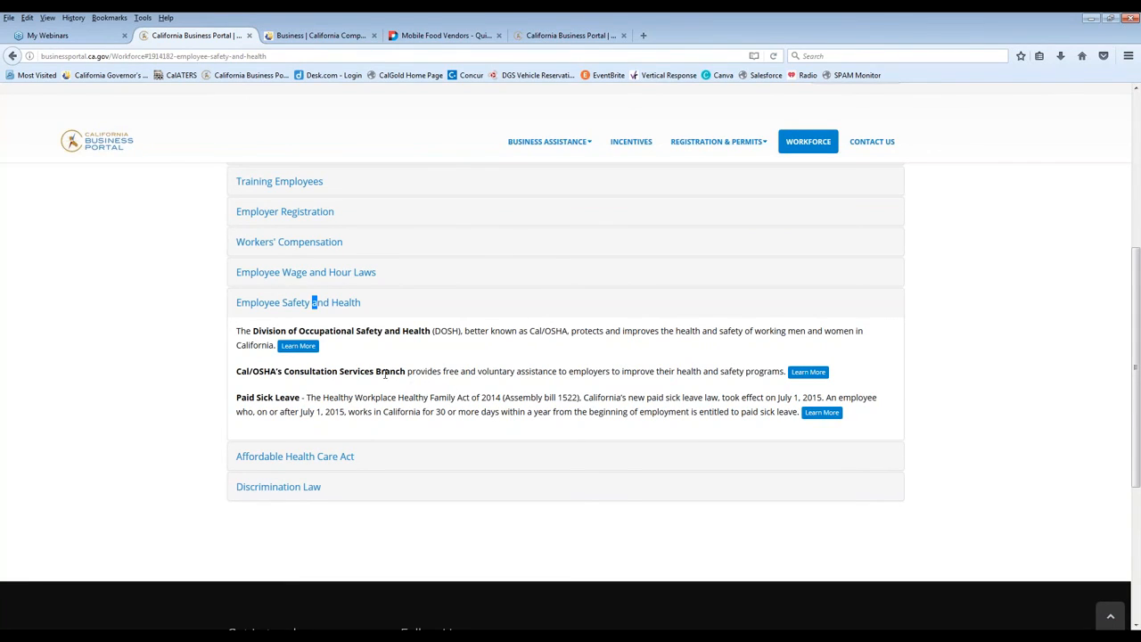
pyautogui.moveTo(725, 371)
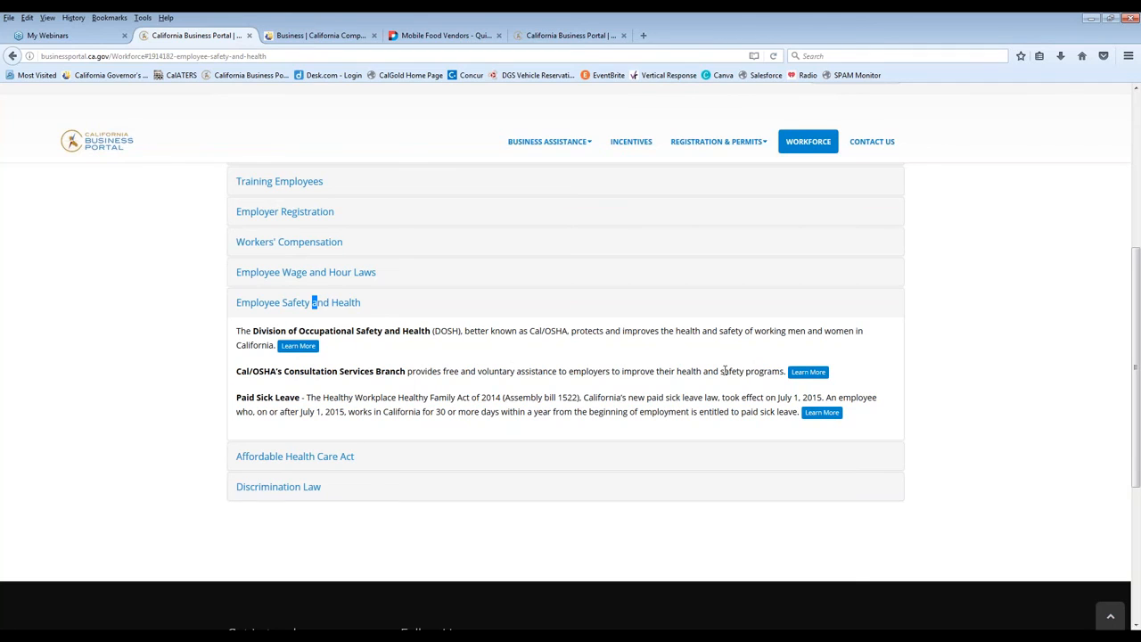
pyautogui.click(296, 456)
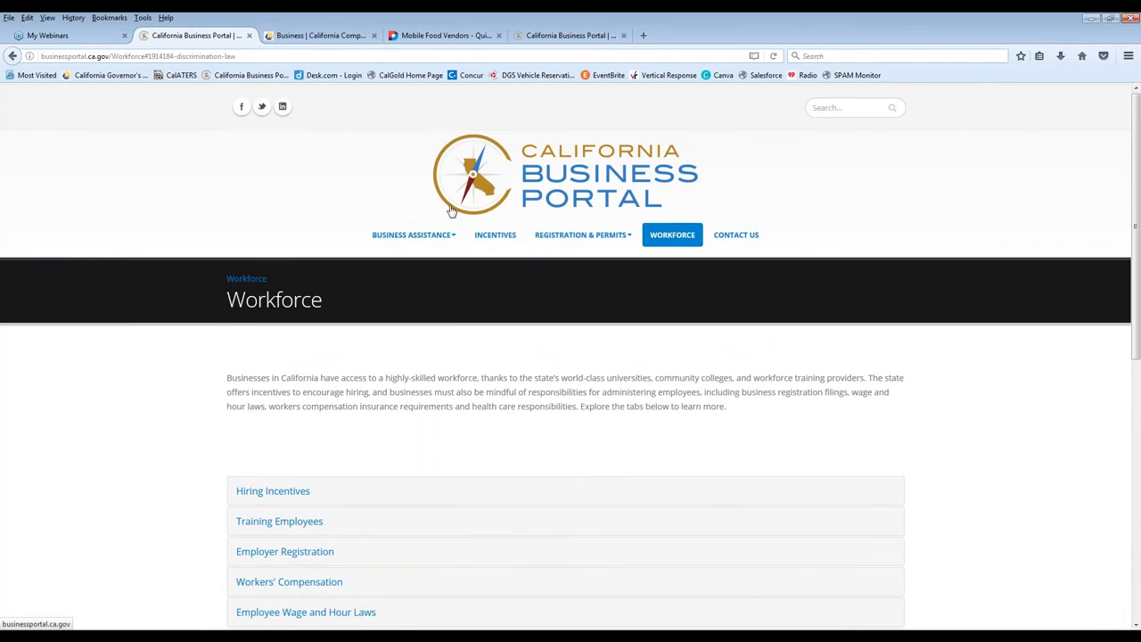
pyautogui.moveTo(588, 381)
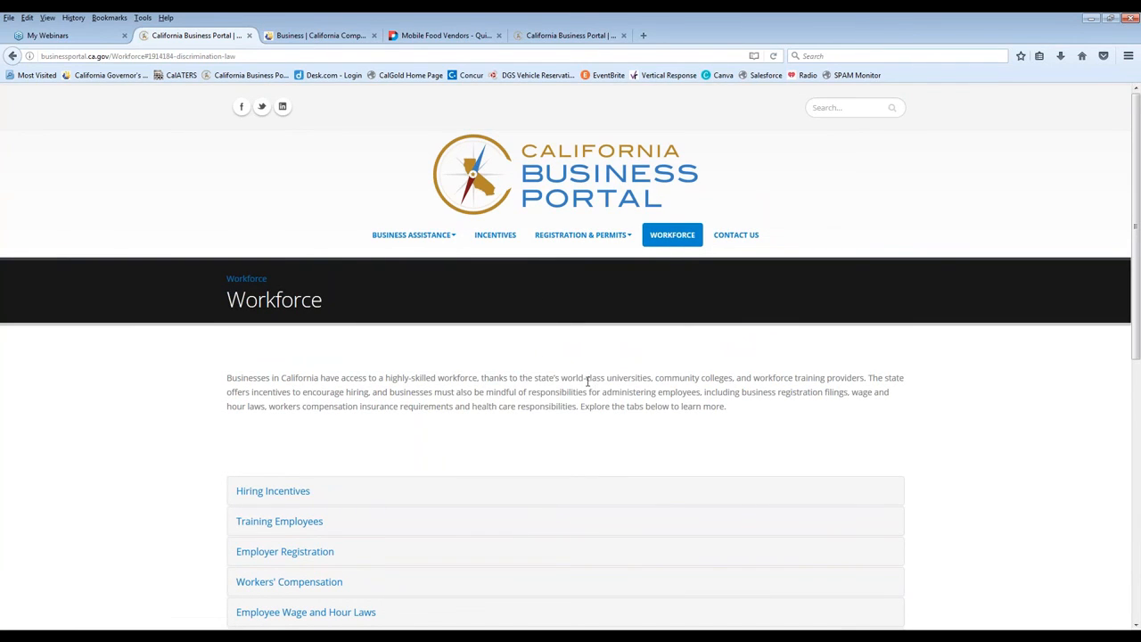
pyautogui.moveTo(610, 98)
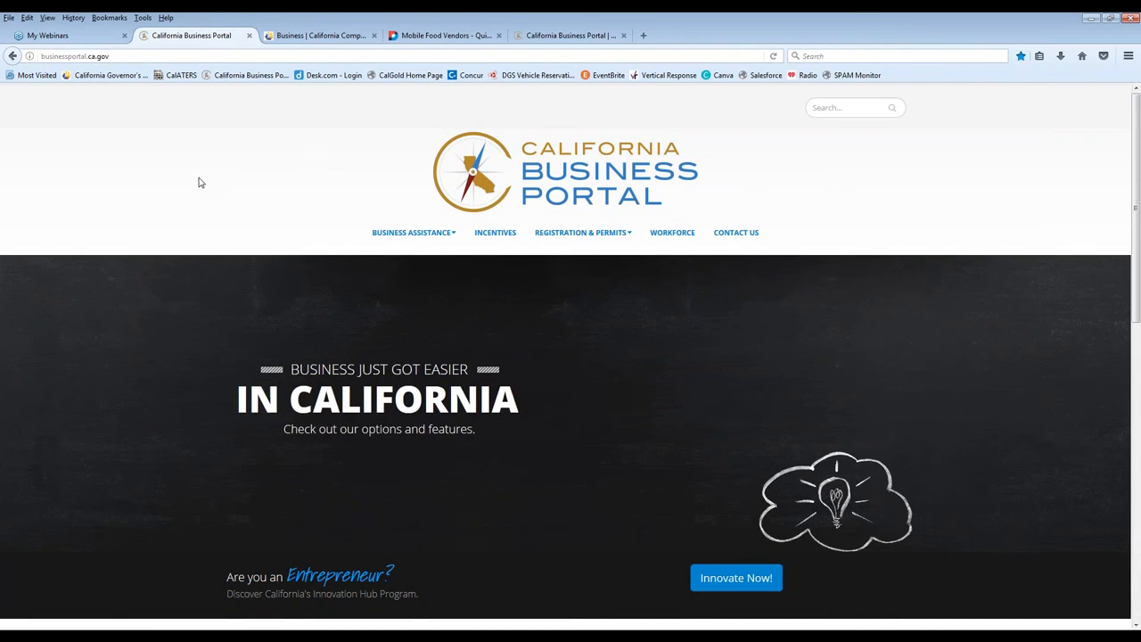
pyautogui.moveTo(114, 164)
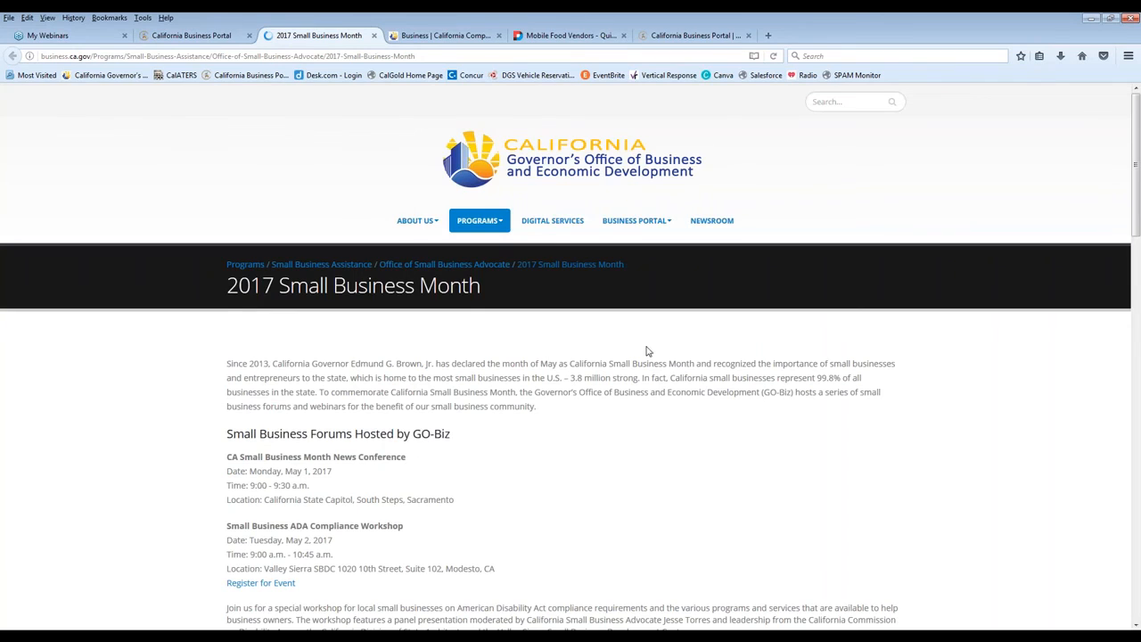
# - Scroll through the 2017 Small Business Month forums and webinars, then return to the Business Portal home tab
pyautogui.scroll(-3)
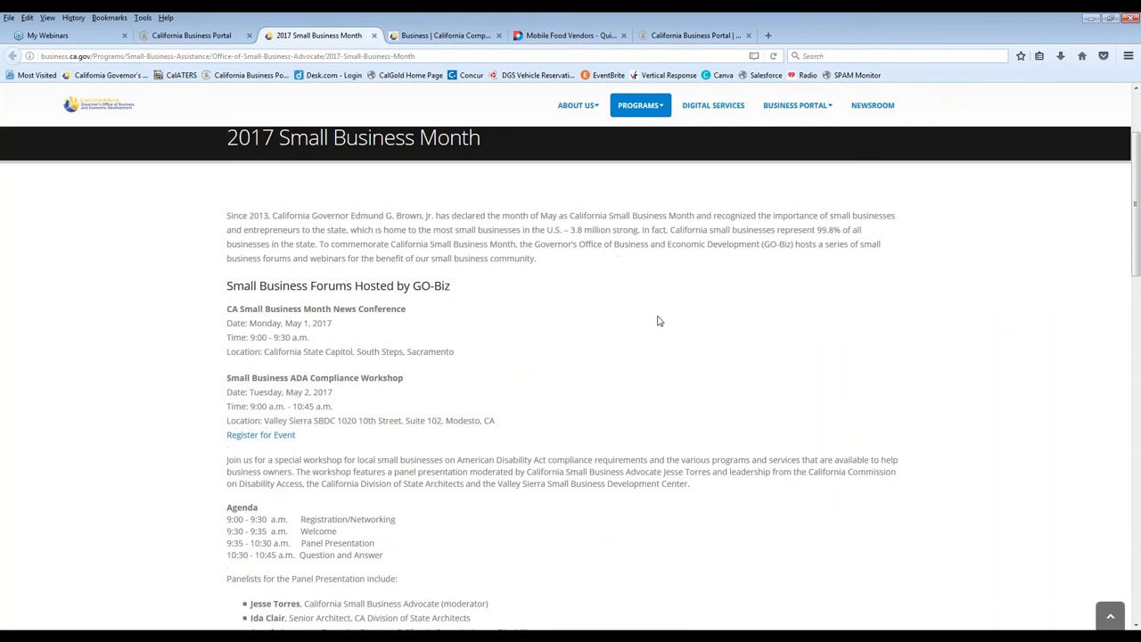
pyautogui.scroll(-3)
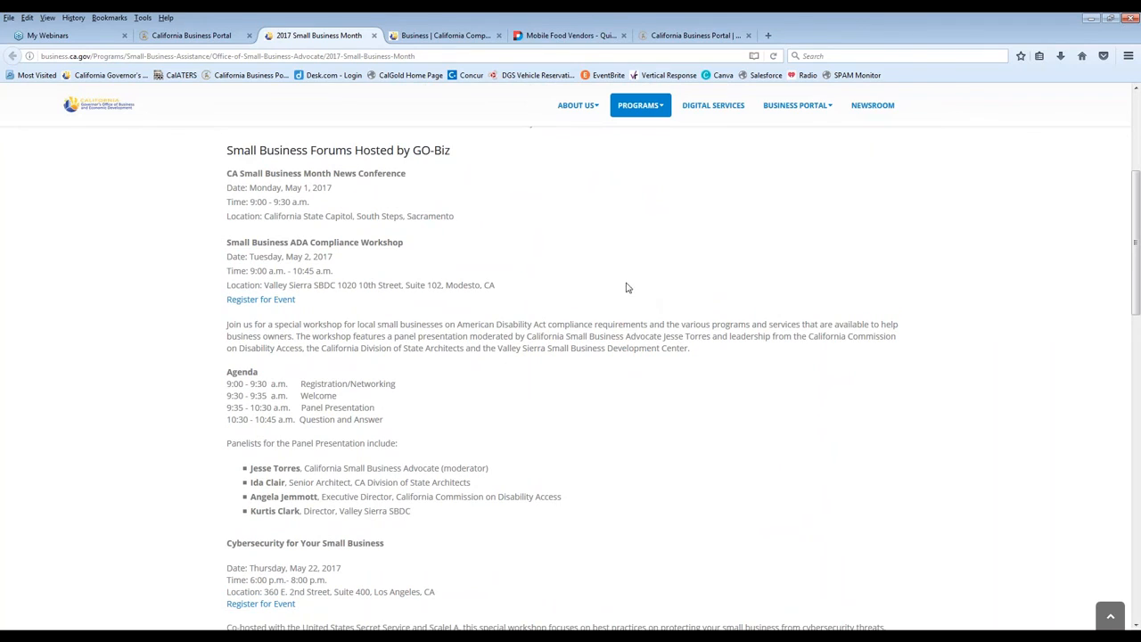
pyautogui.scroll(-3)
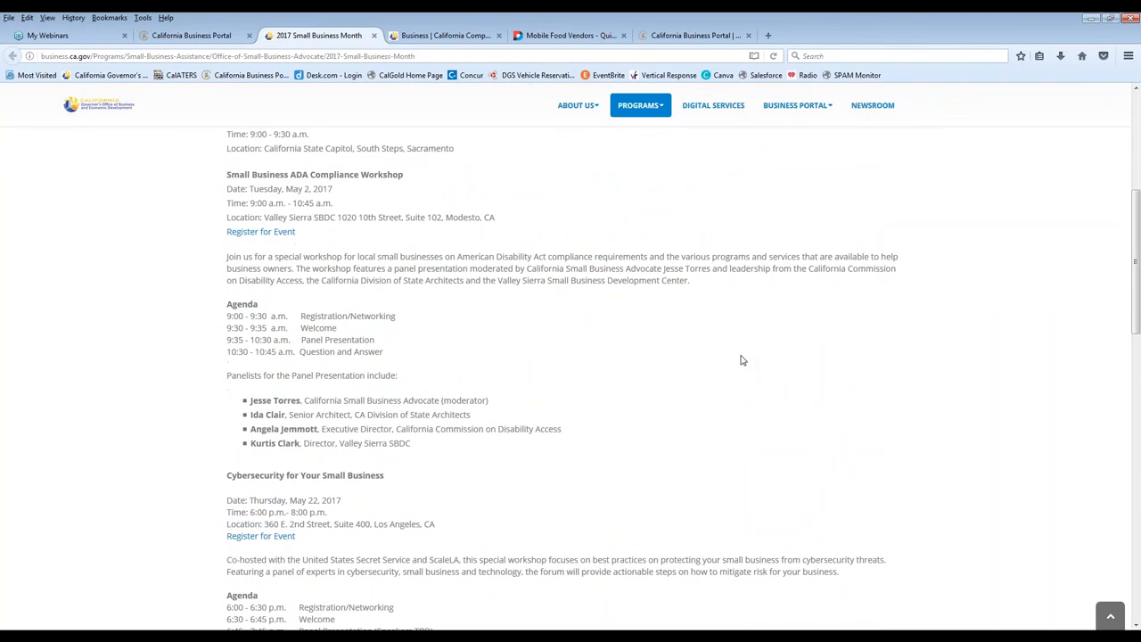
pyautogui.moveTo(713, 353)
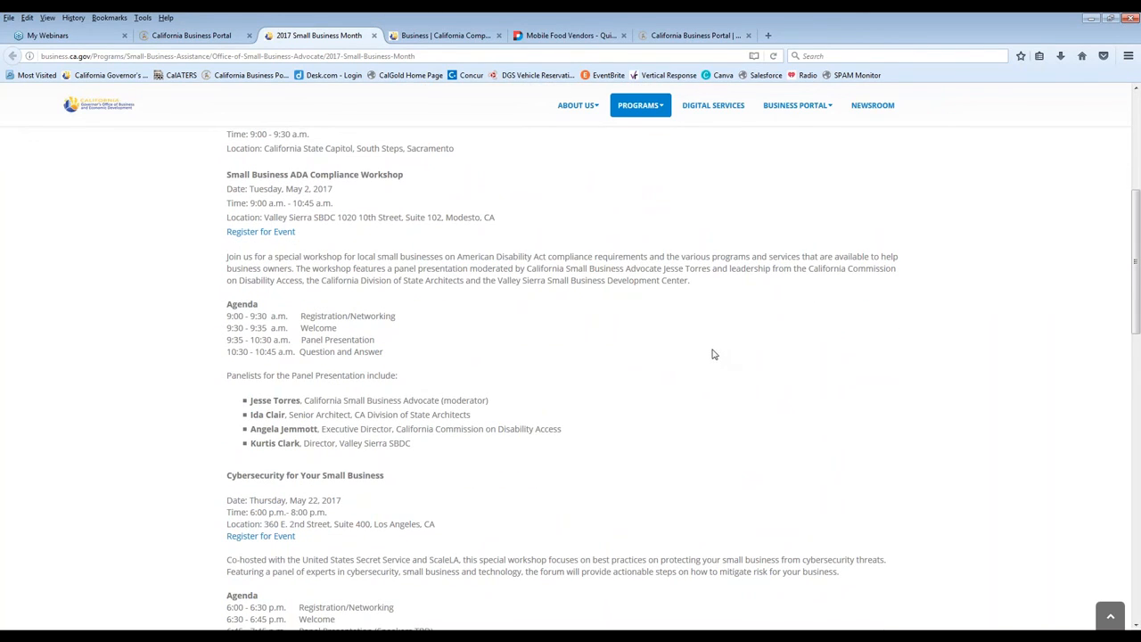
pyautogui.scroll(-3)
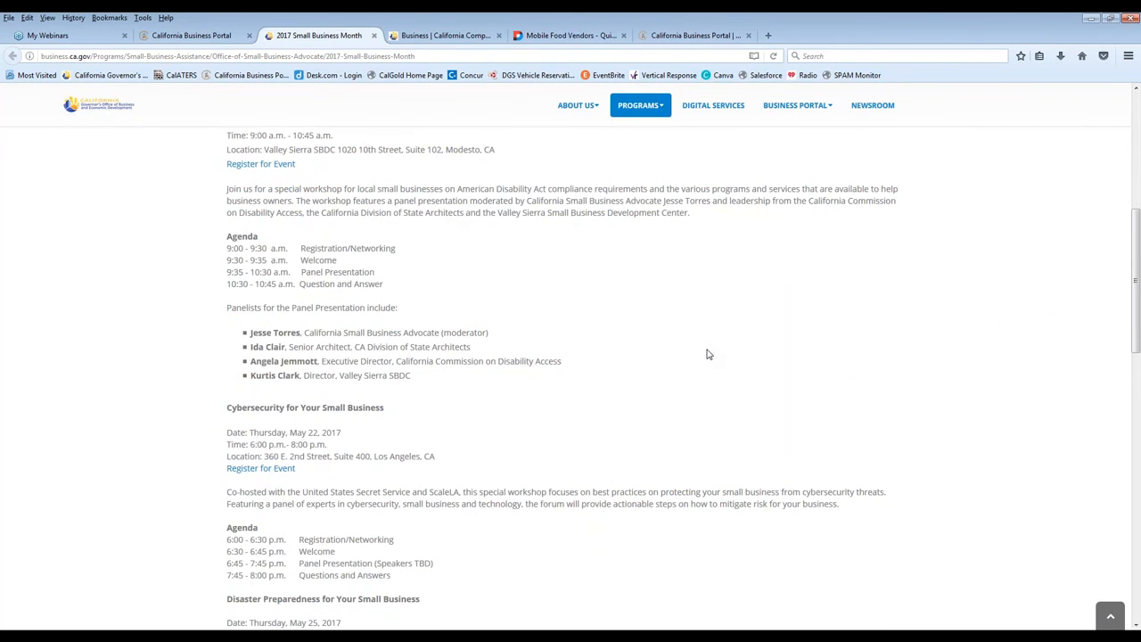
pyautogui.scroll(-3)
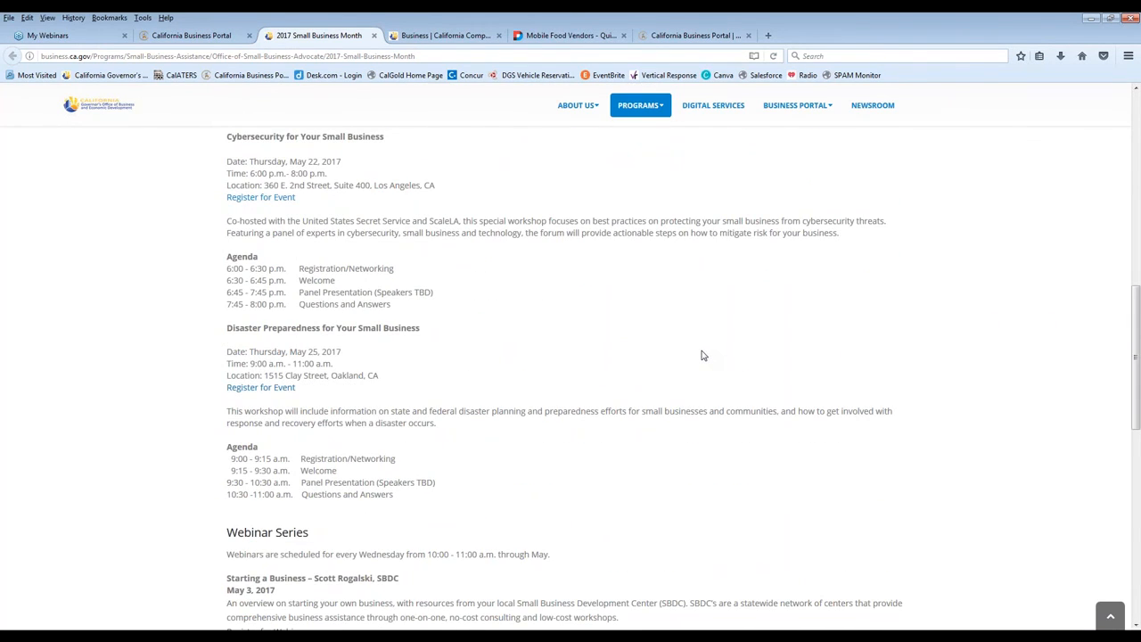
pyautogui.scroll(-3)
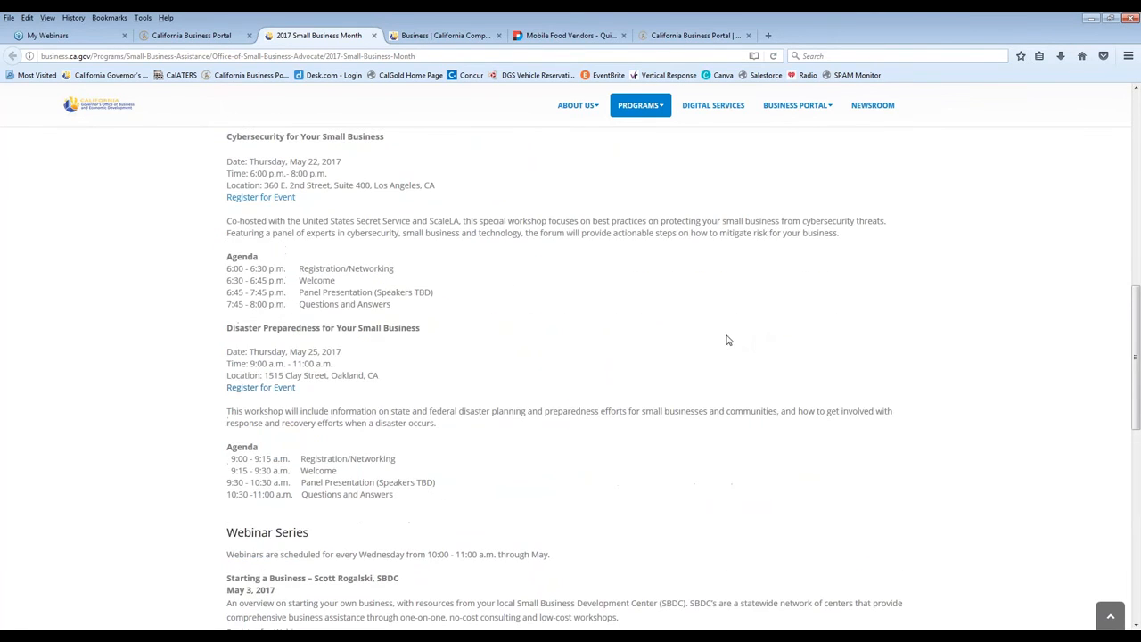
pyautogui.scroll(3)
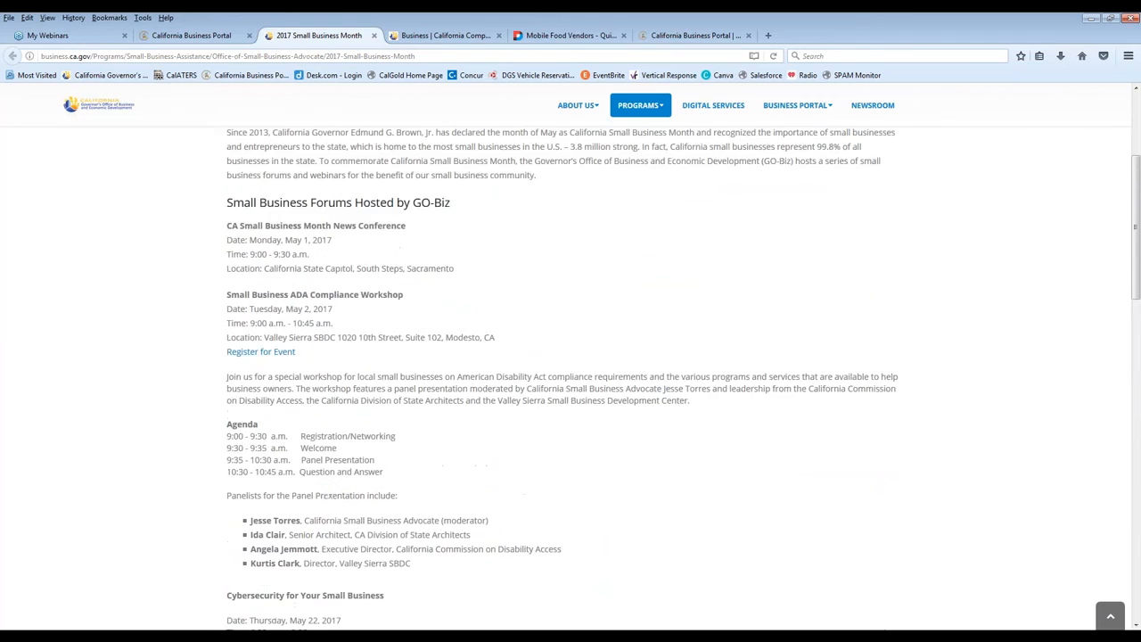
pyautogui.scroll(3)
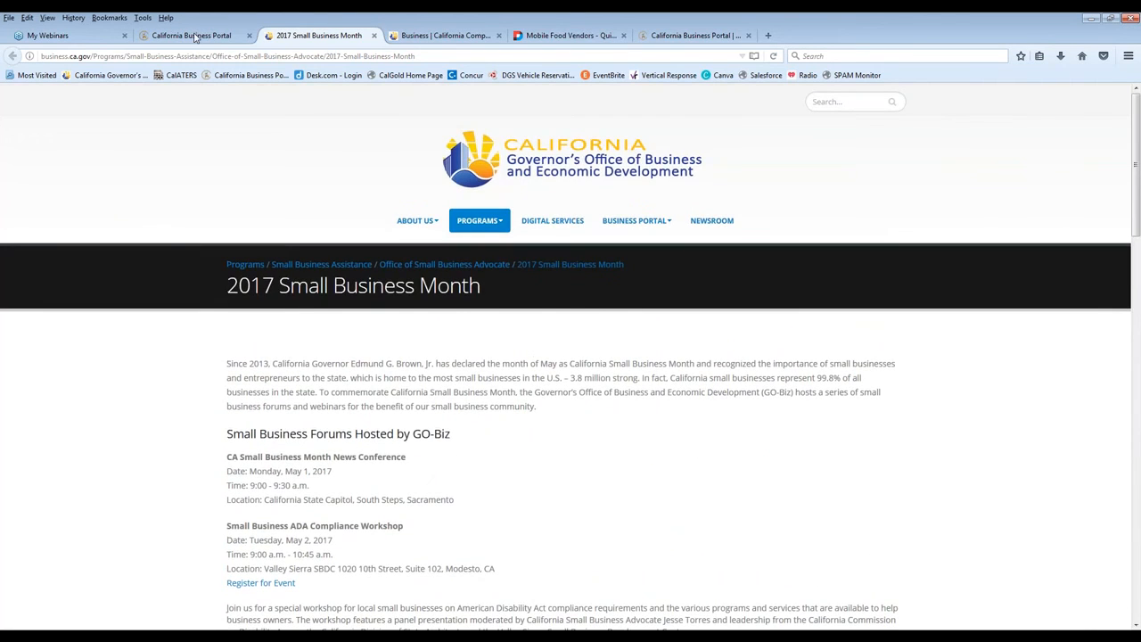
pyautogui.click(189, 36)
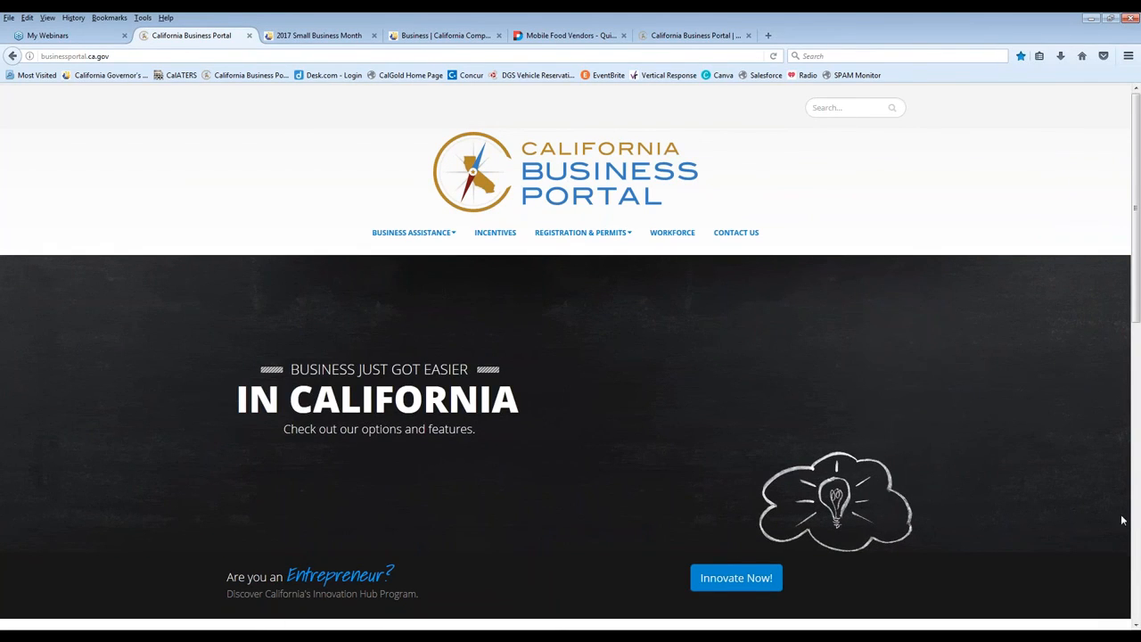
pyautogui.moveTo(1127, 535)
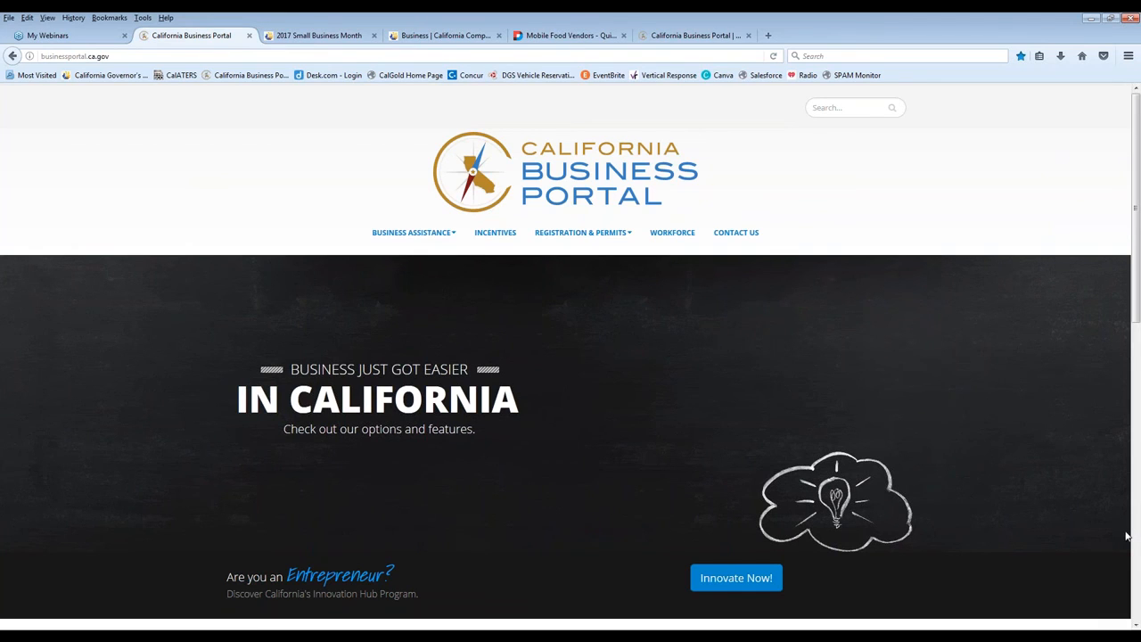
pyautogui.moveTo(1120, 535)
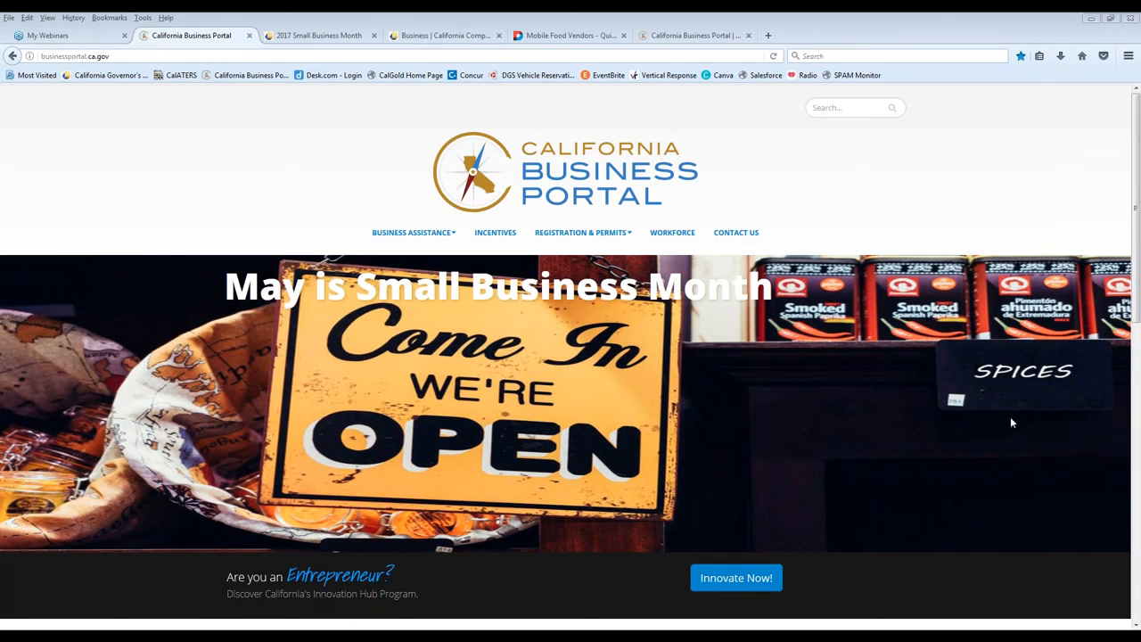
pyautogui.moveTo(781, 210)
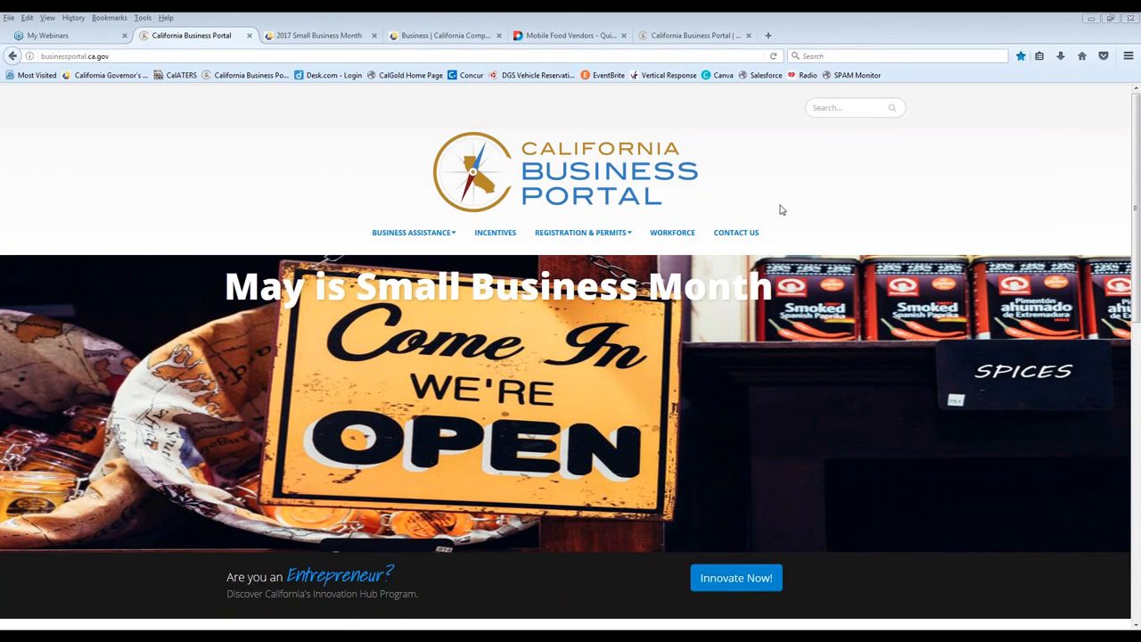
pyautogui.moveTo(820, 174)
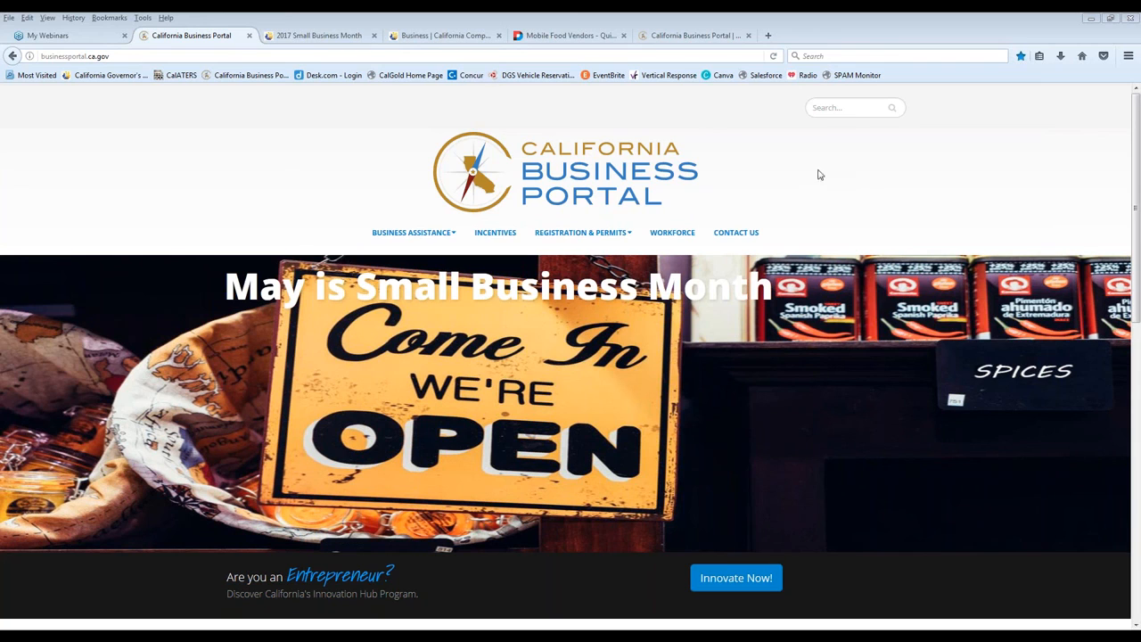
pyautogui.moveTo(773, 203)
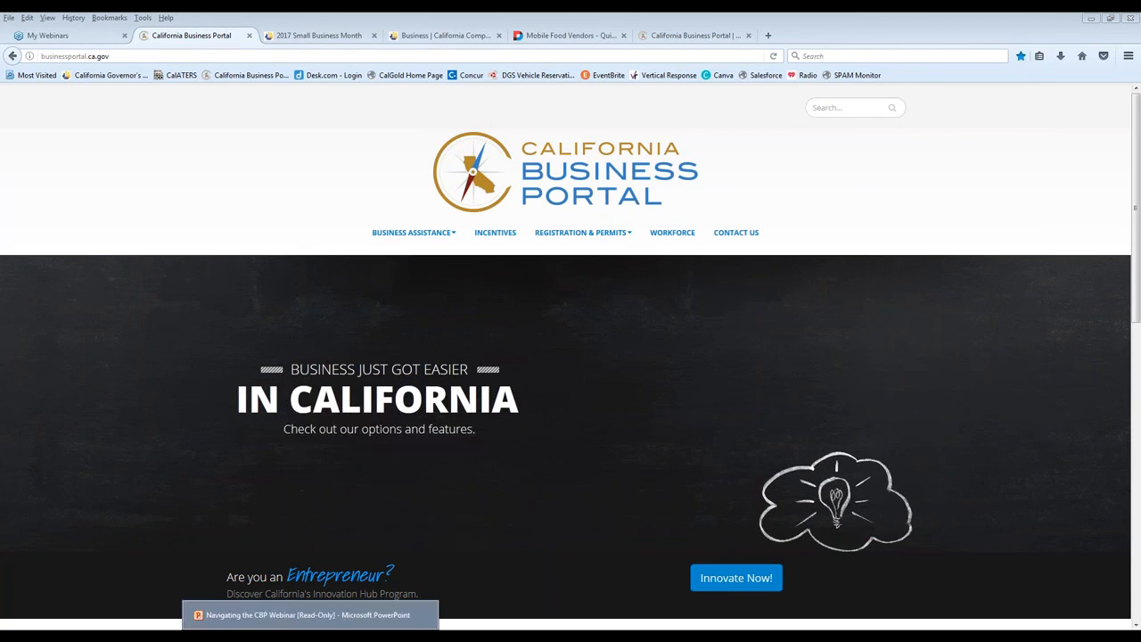
# - Return to the PowerPoint webinar's final Contact slide showing the portal's web address
pyautogui.click(310, 614)
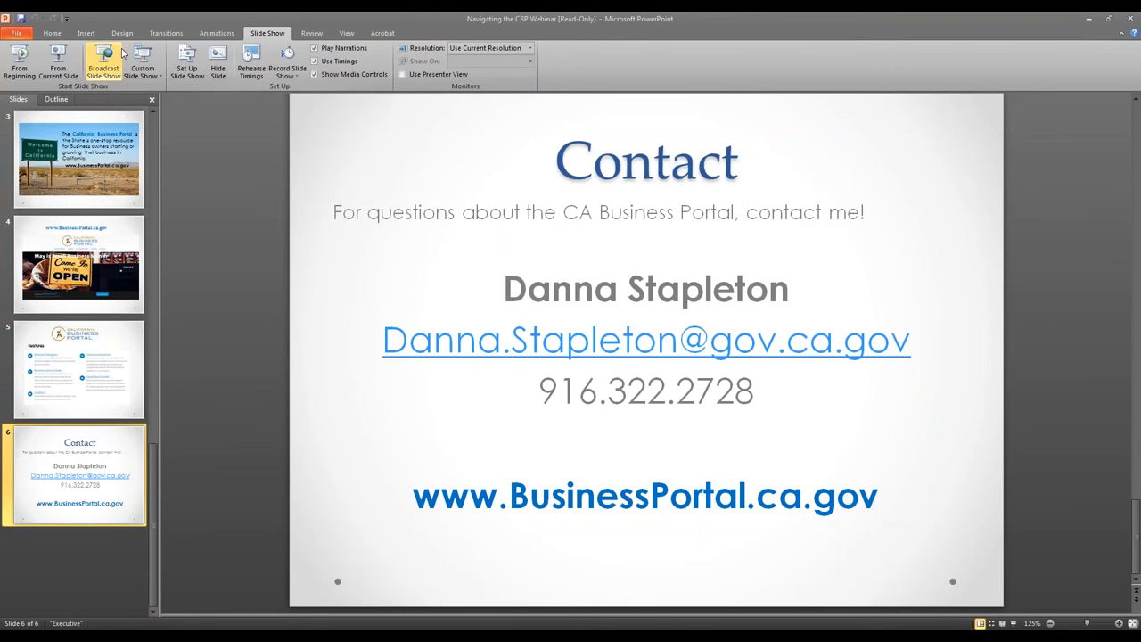